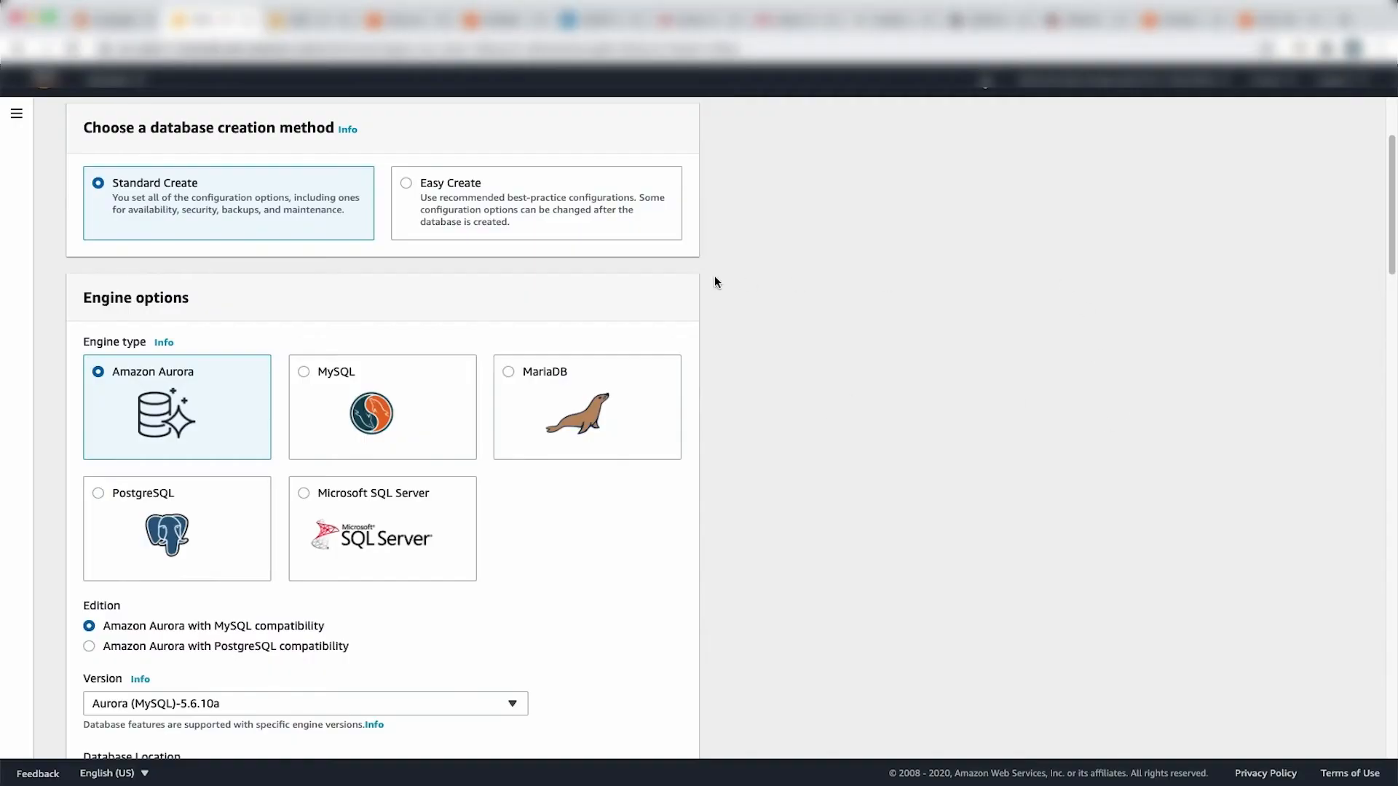
mouse_move(201, 237)
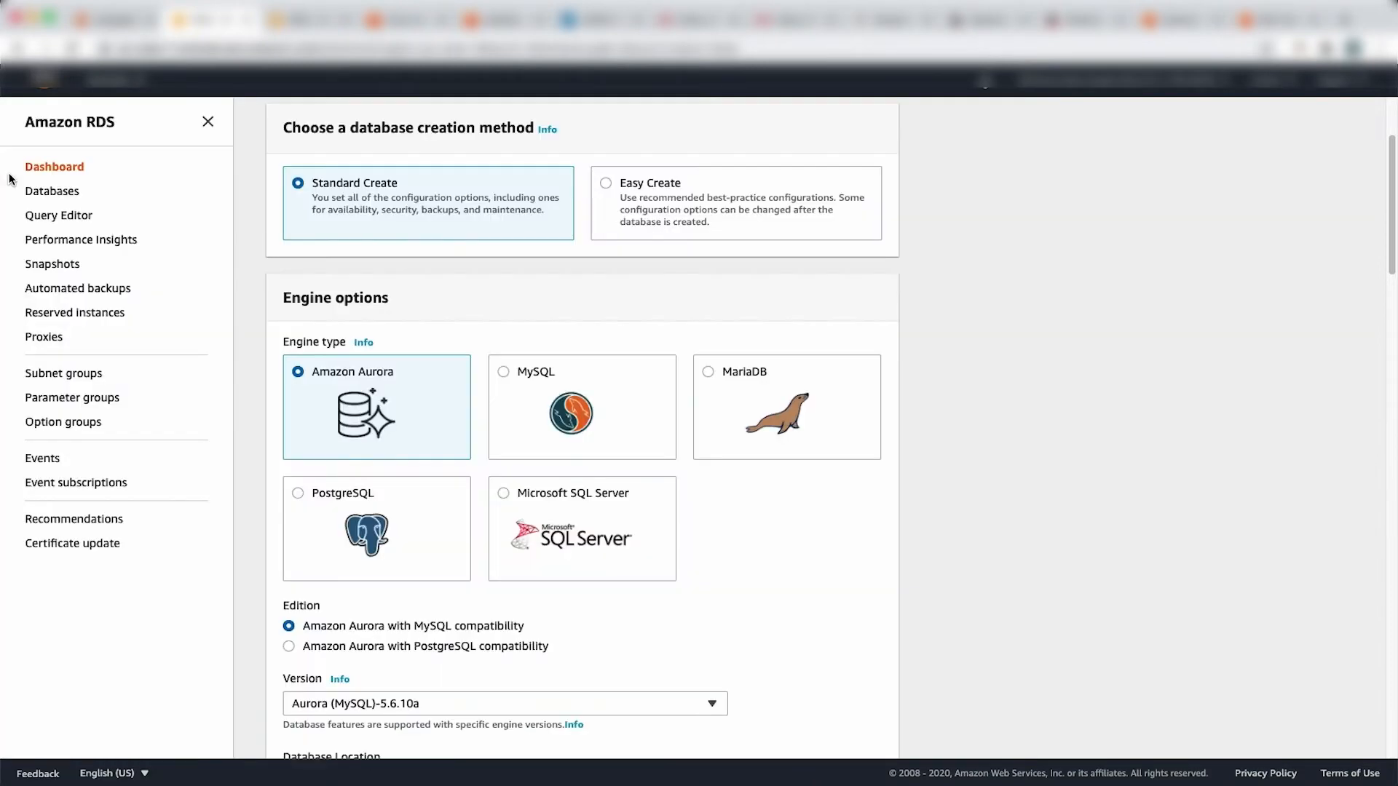
mouse_move(330, 196)
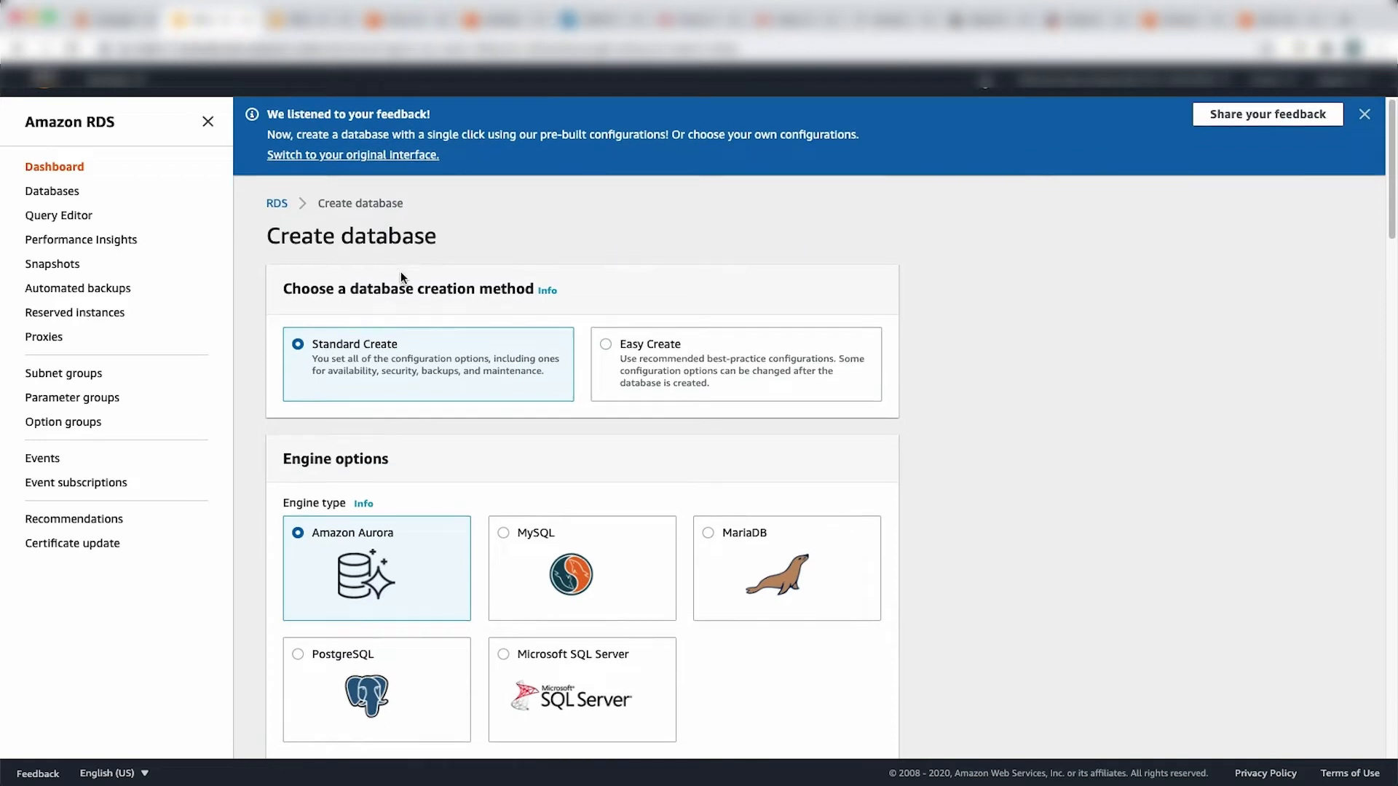
Show the RDS navigation list beside the Create database form with Standard Create defaults
click(1364, 114)
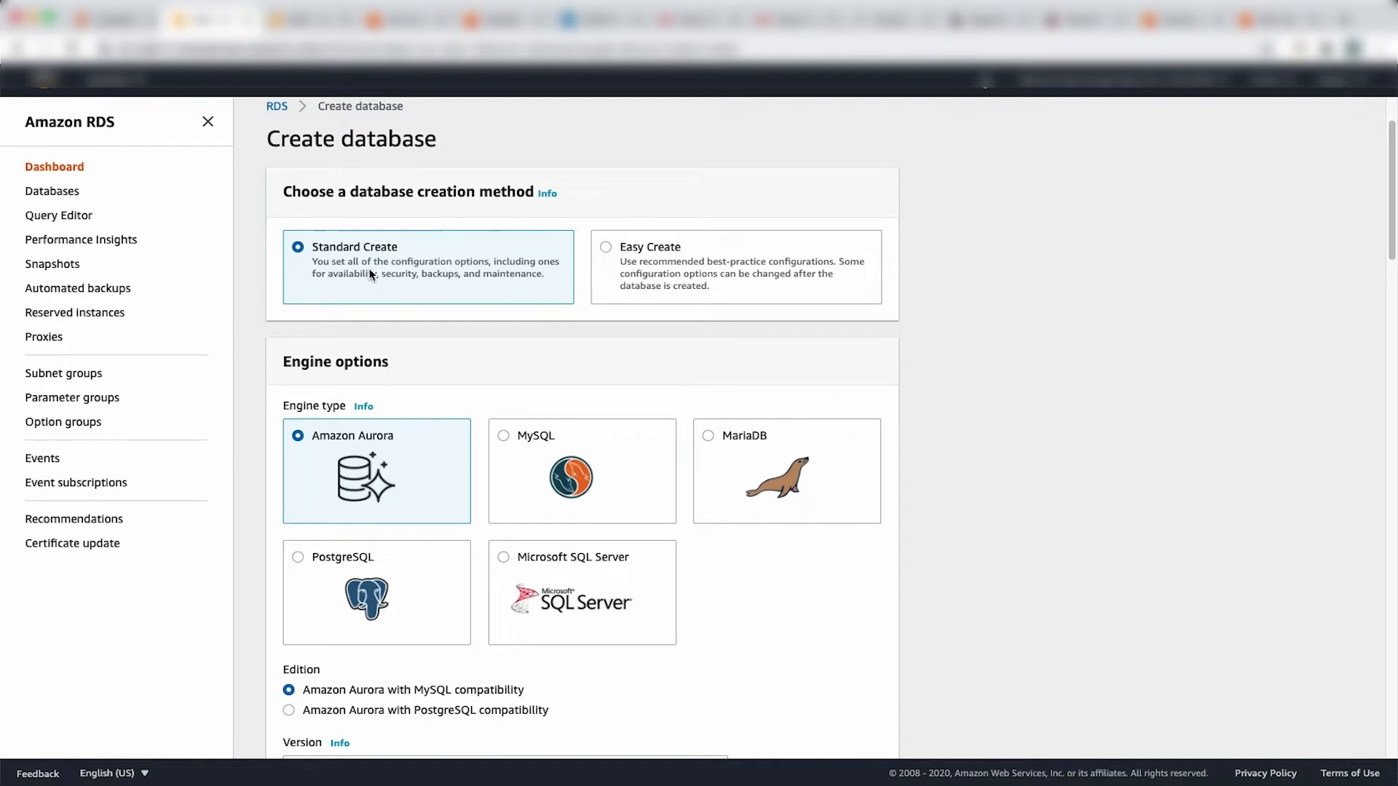
Choose Microsoft SQL Server engine, version SQL Server 2019 15.00.4043.16.v1, keeping Enterprise Edition and Production template
scroll(down, 3)
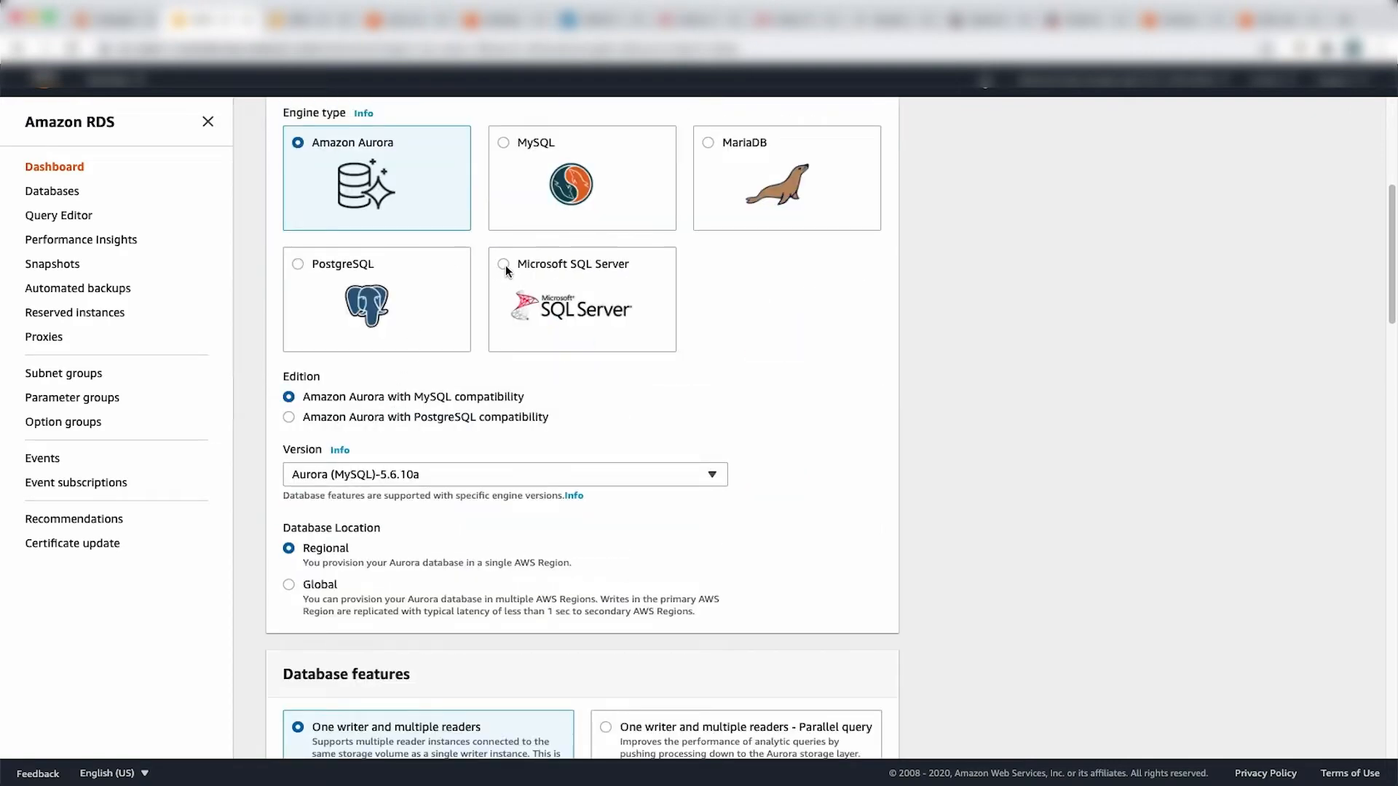
click(504, 265)
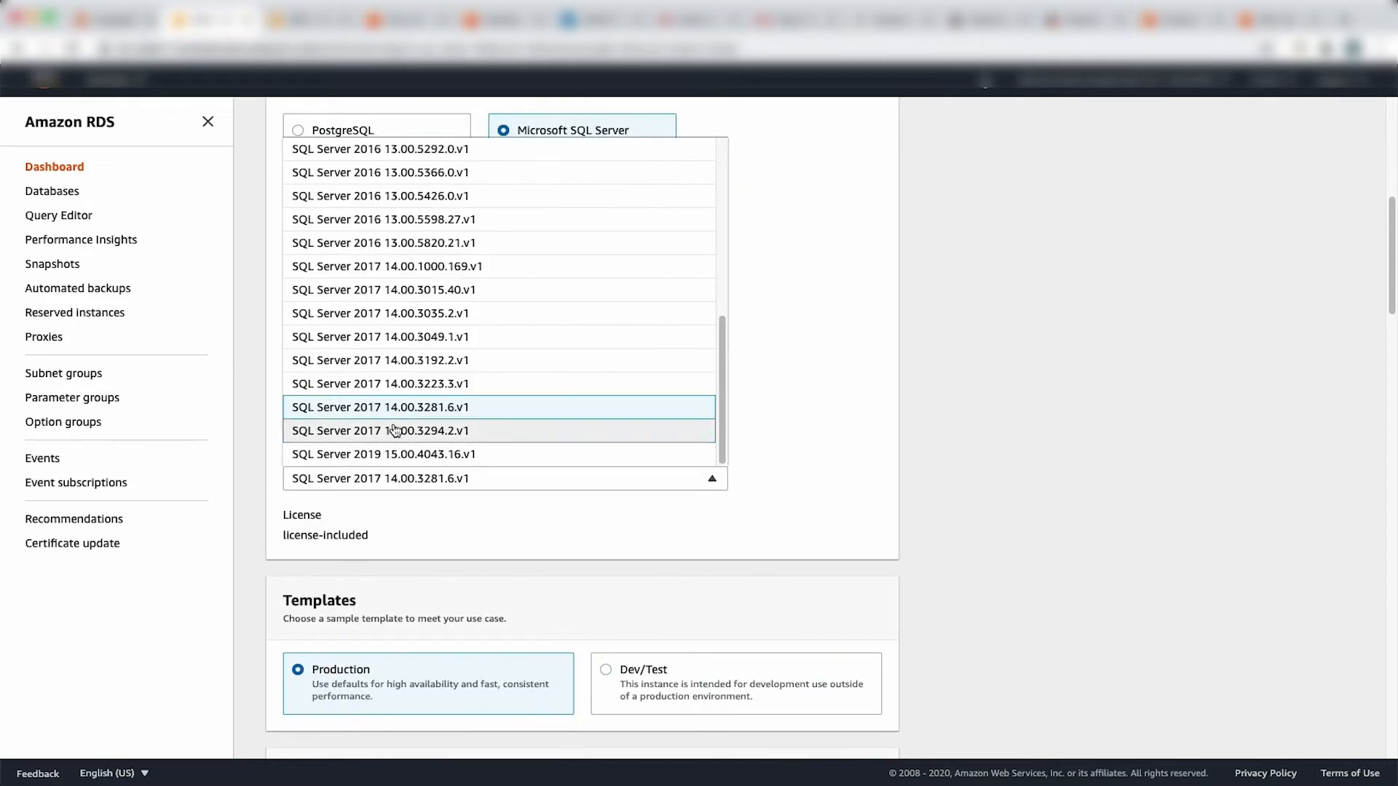
click(377, 454)
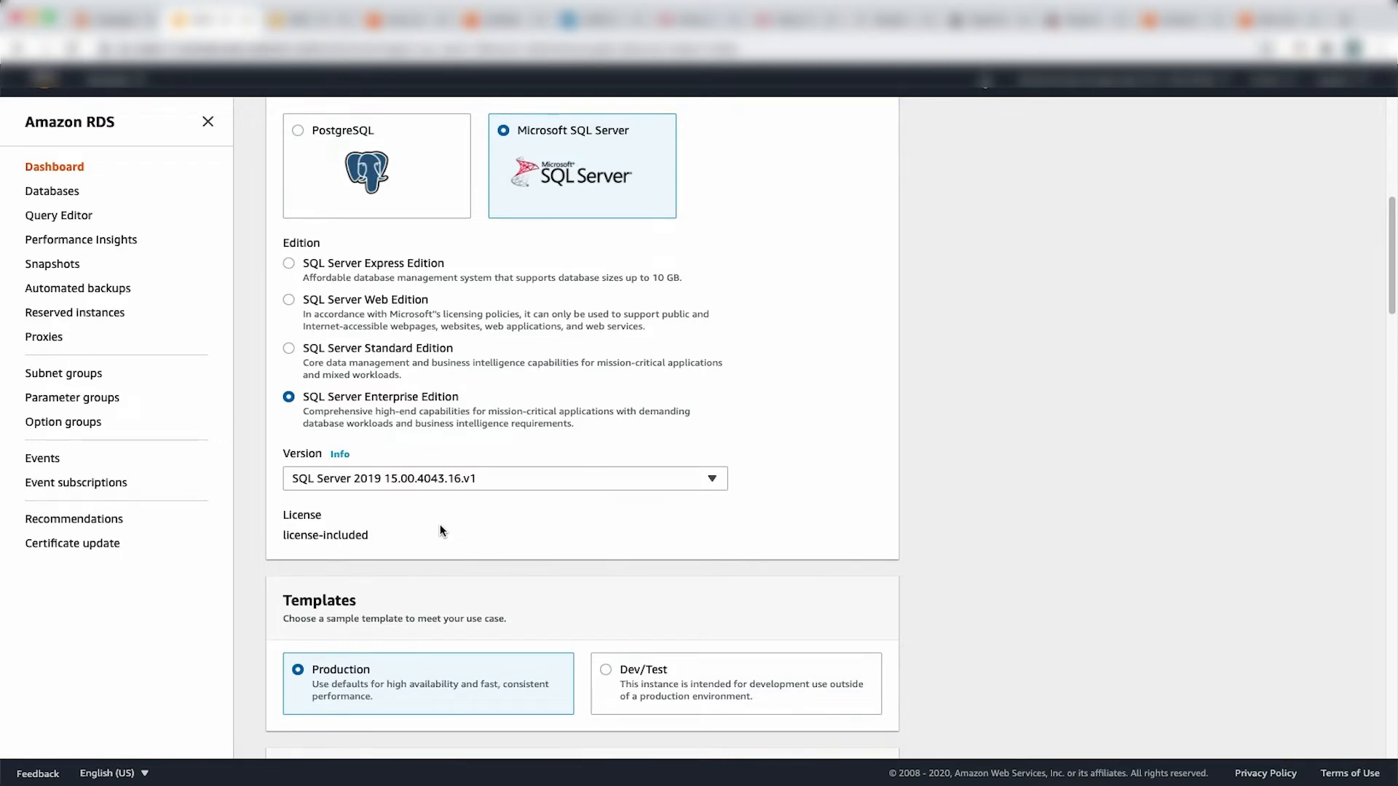
scroll(down, 3)
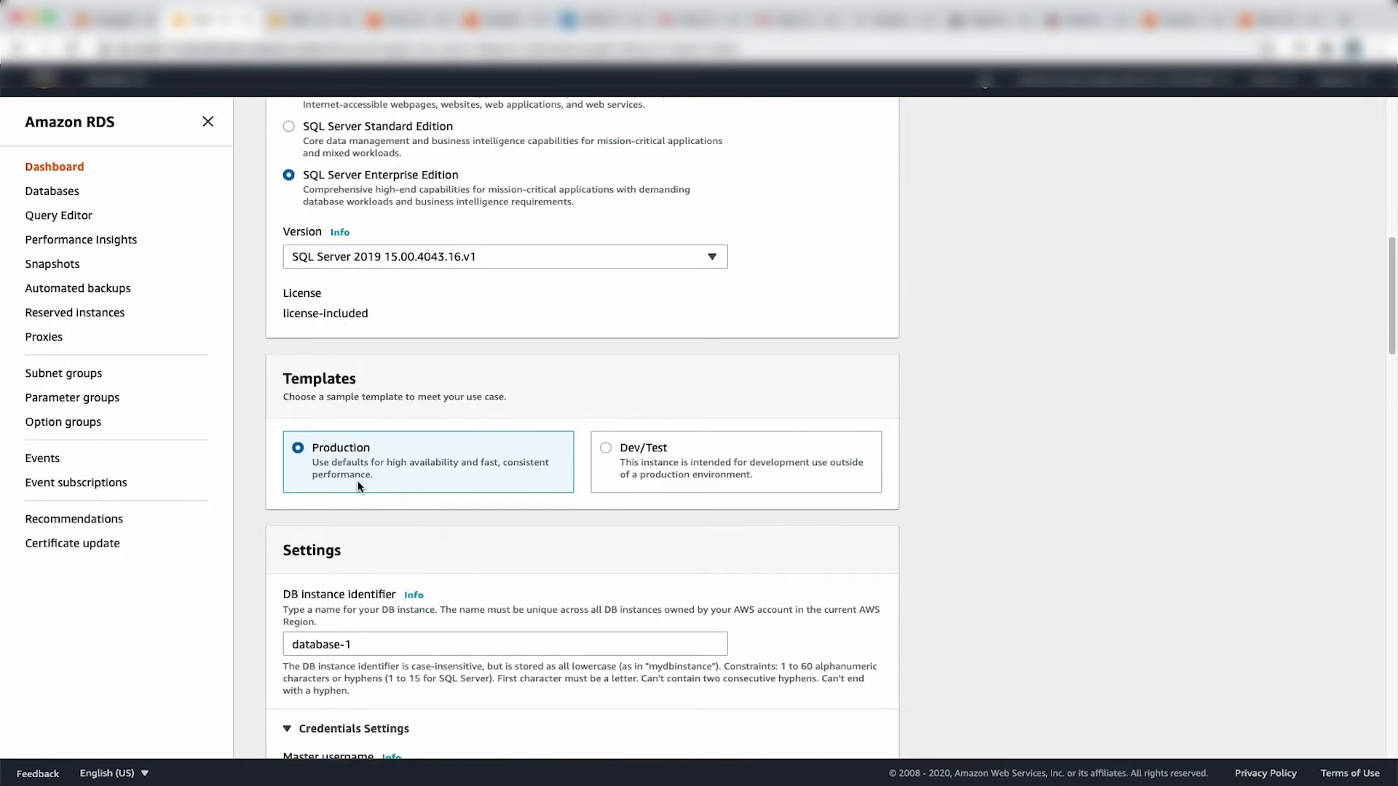
mouse_move(356, 484)
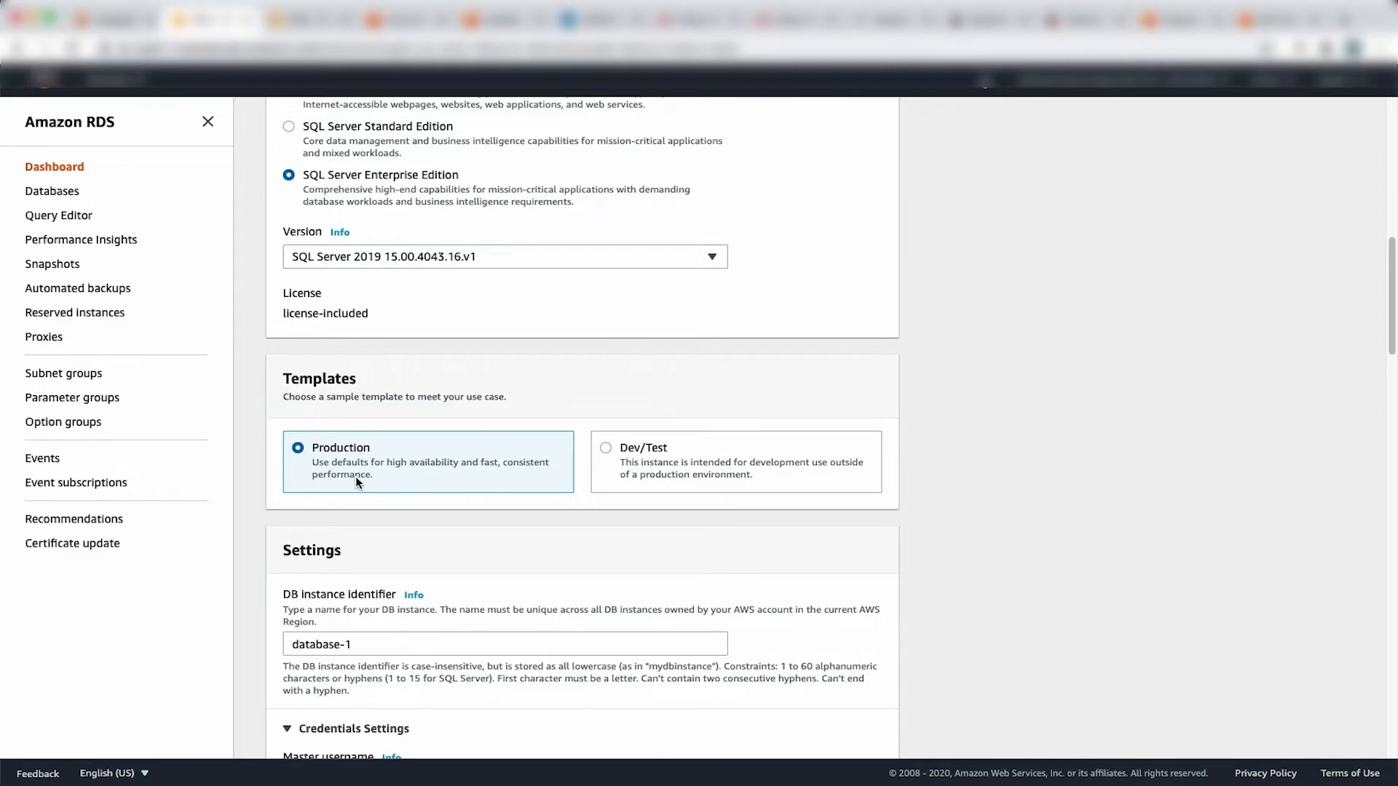
Name the DB instance sqlhaadmoo and enter the master password twice for user admin
scroll(down, 3)
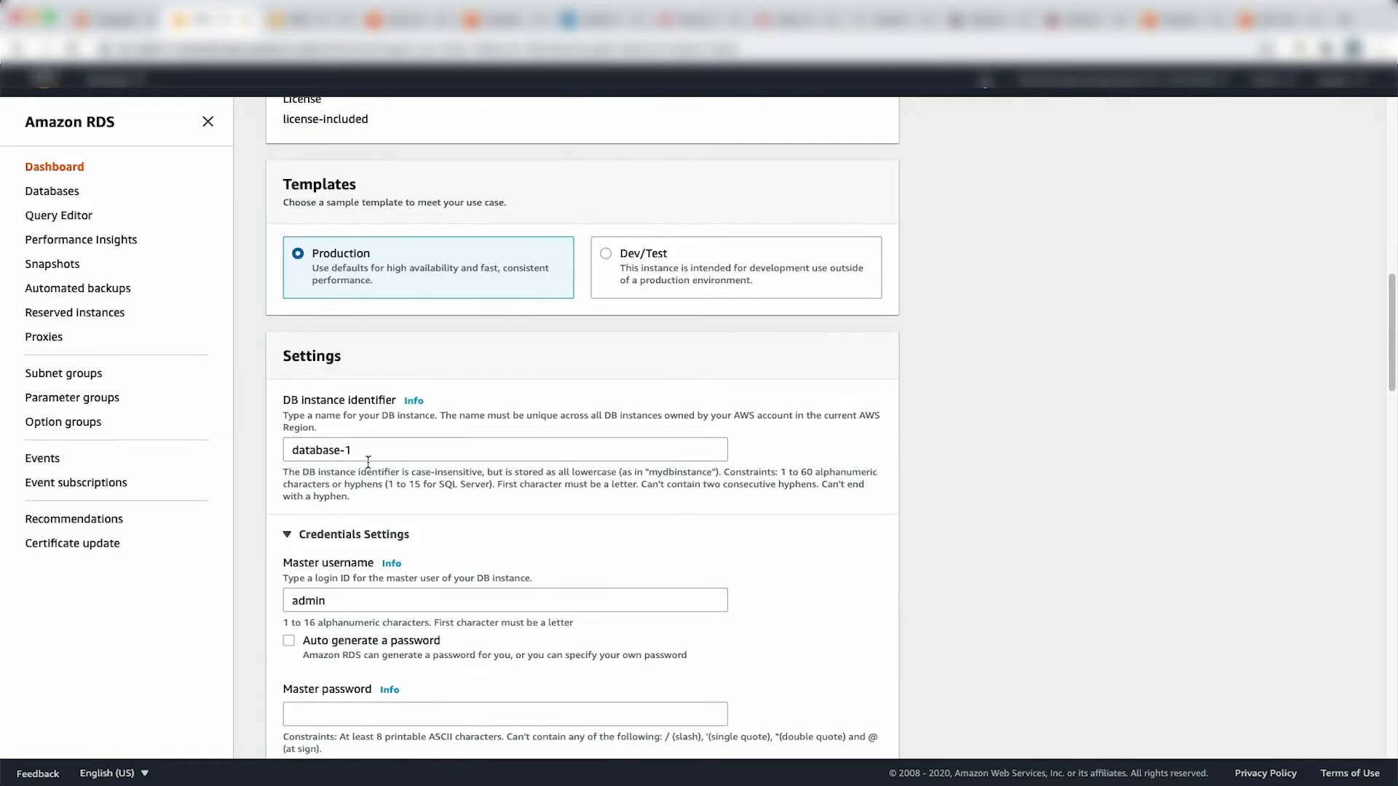
text(sqlq)
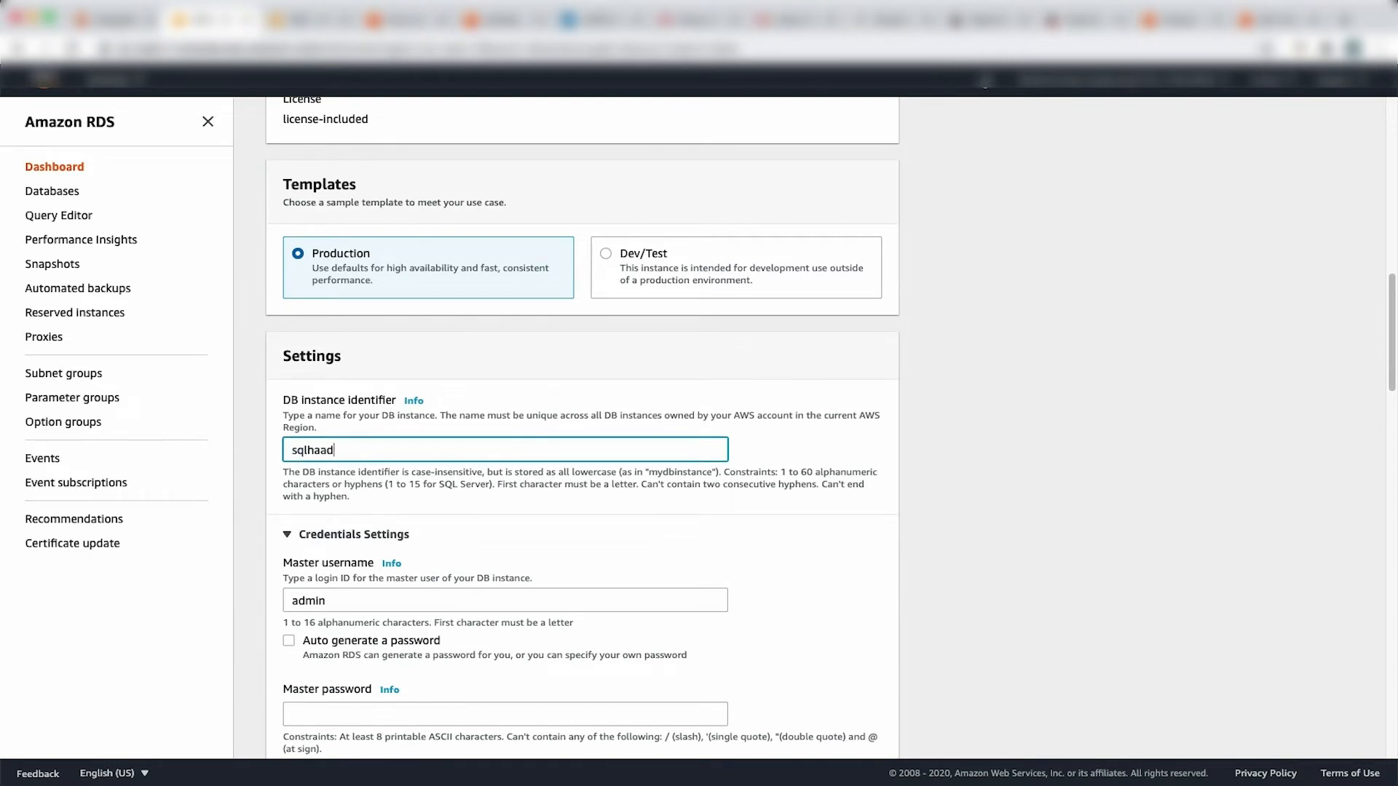
text(moo)
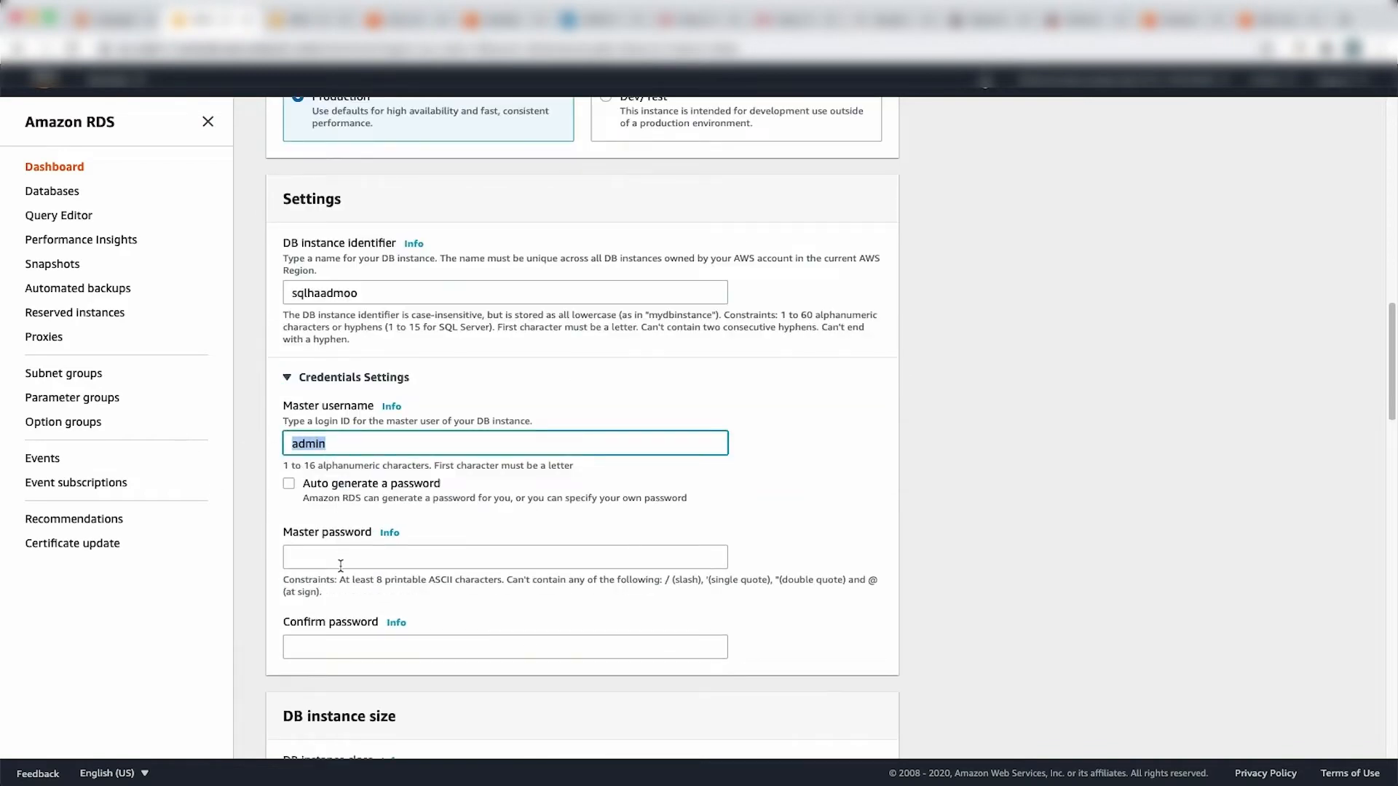
click(505, 556)
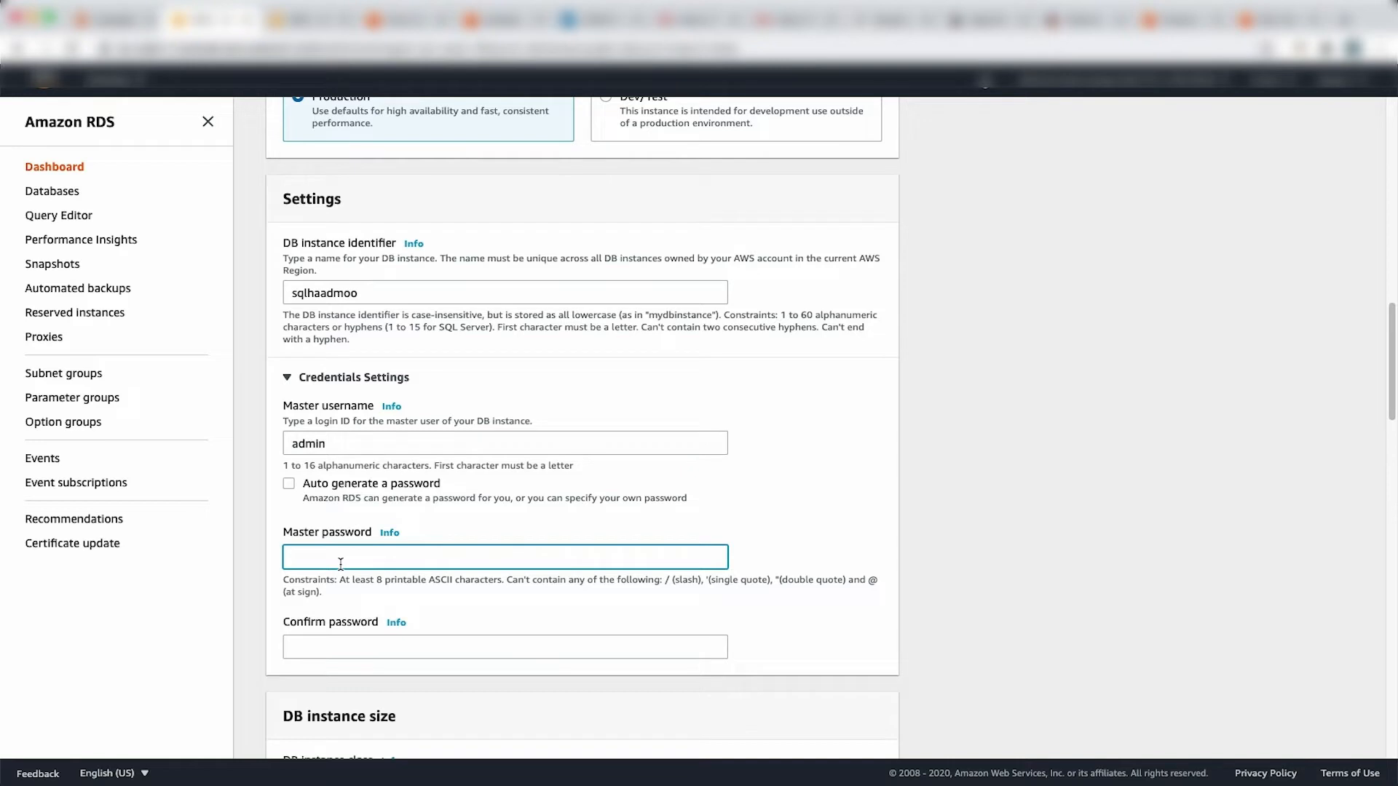
text(•)
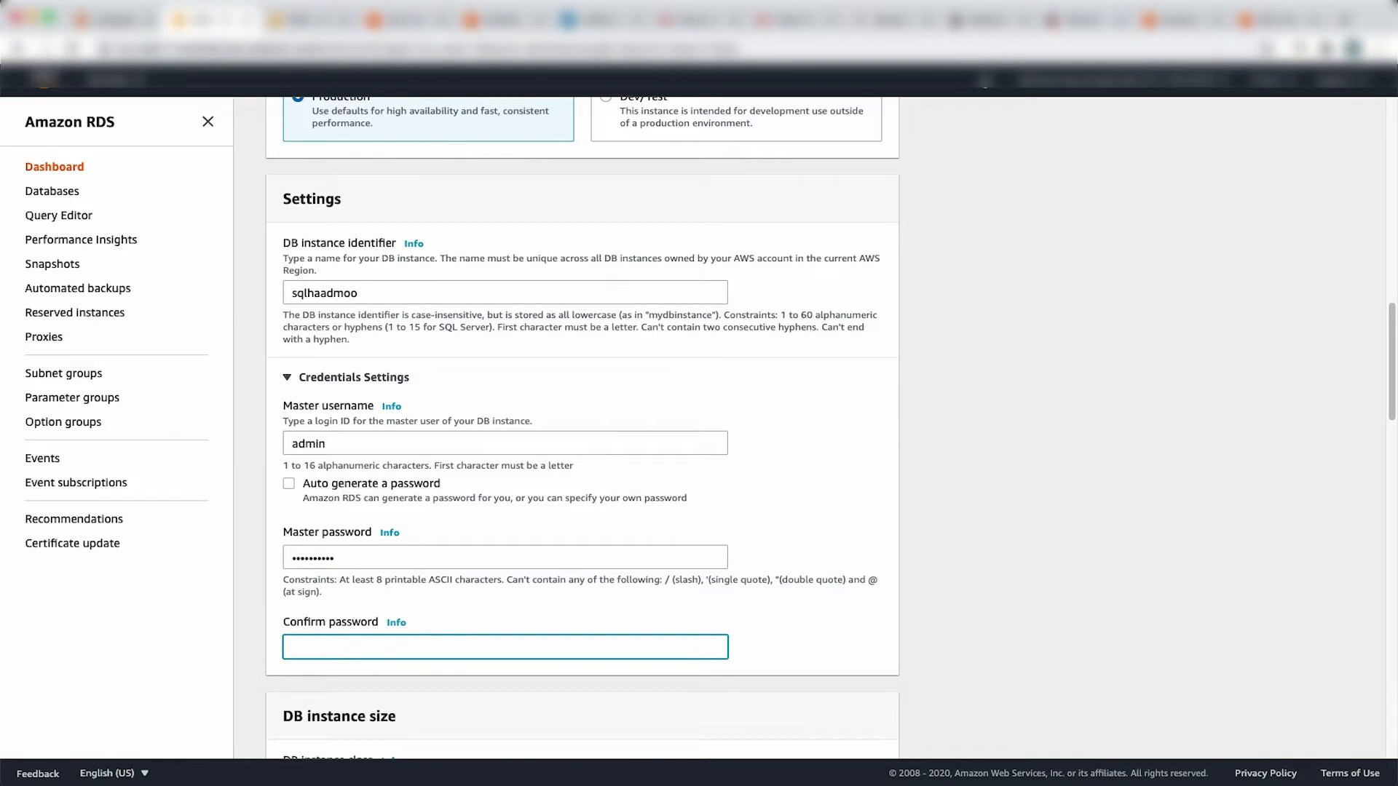
text(••••••••••)
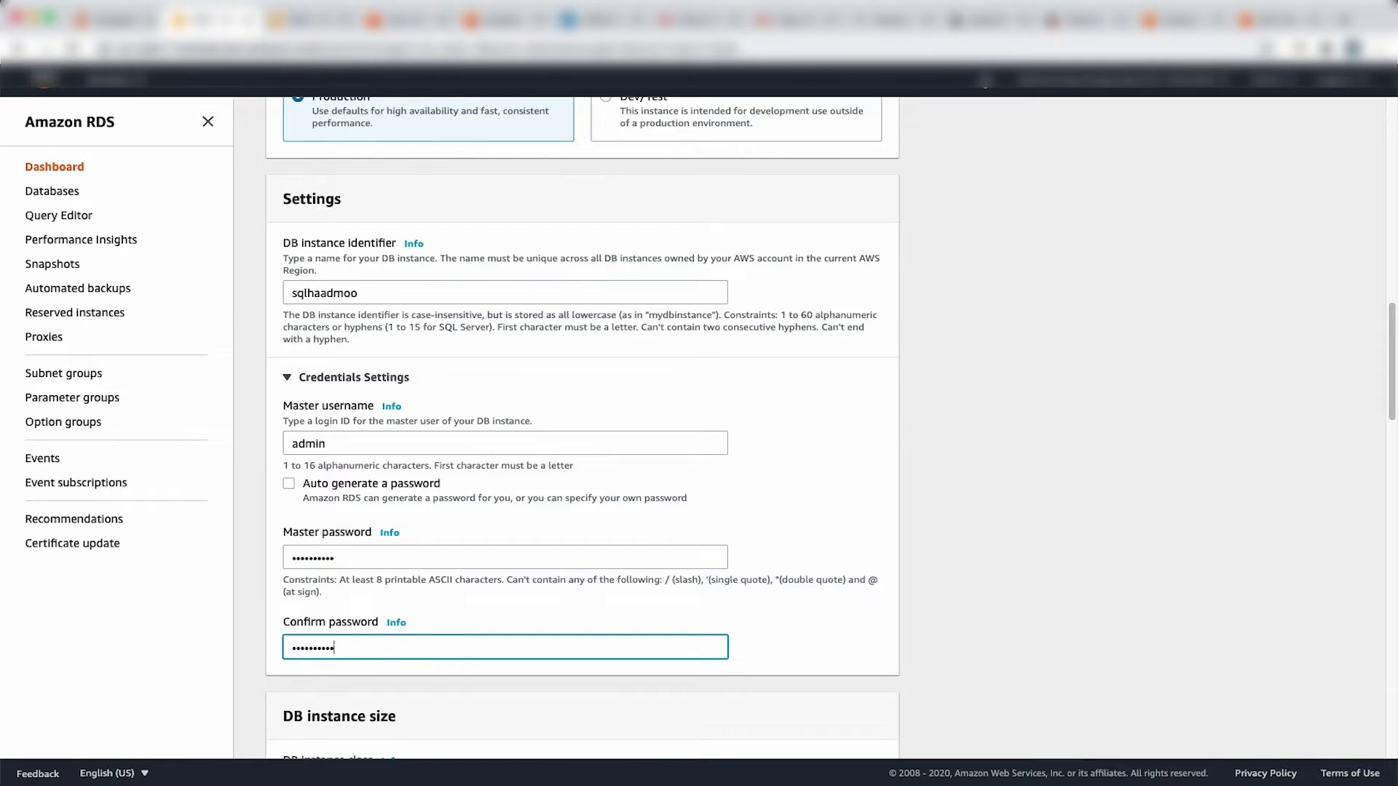
Choose memory-optimized db.r5.xlarge, keeping 20 GiB Provisioned IOPS storage and Multi-AZ enabled
scroll(down, 3)
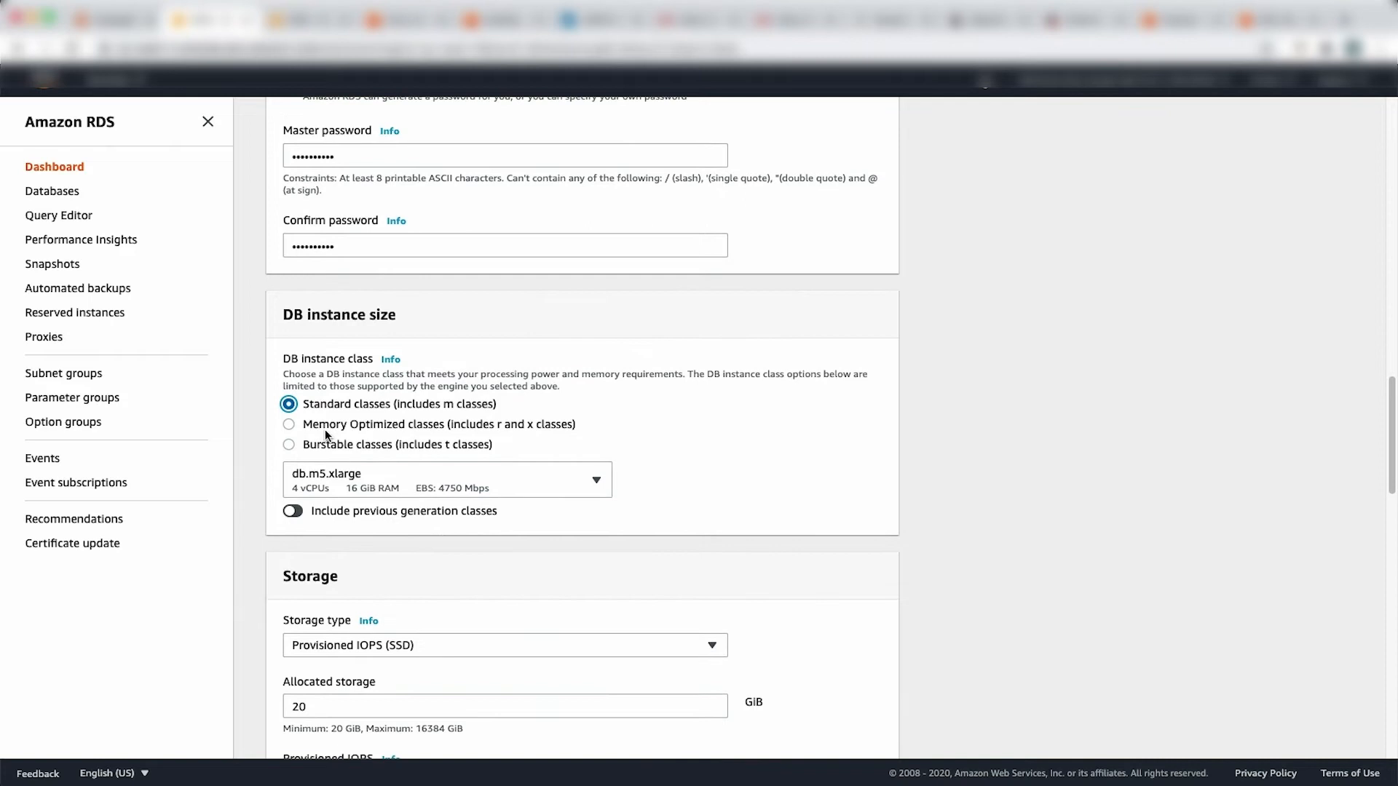
click(288, 426)
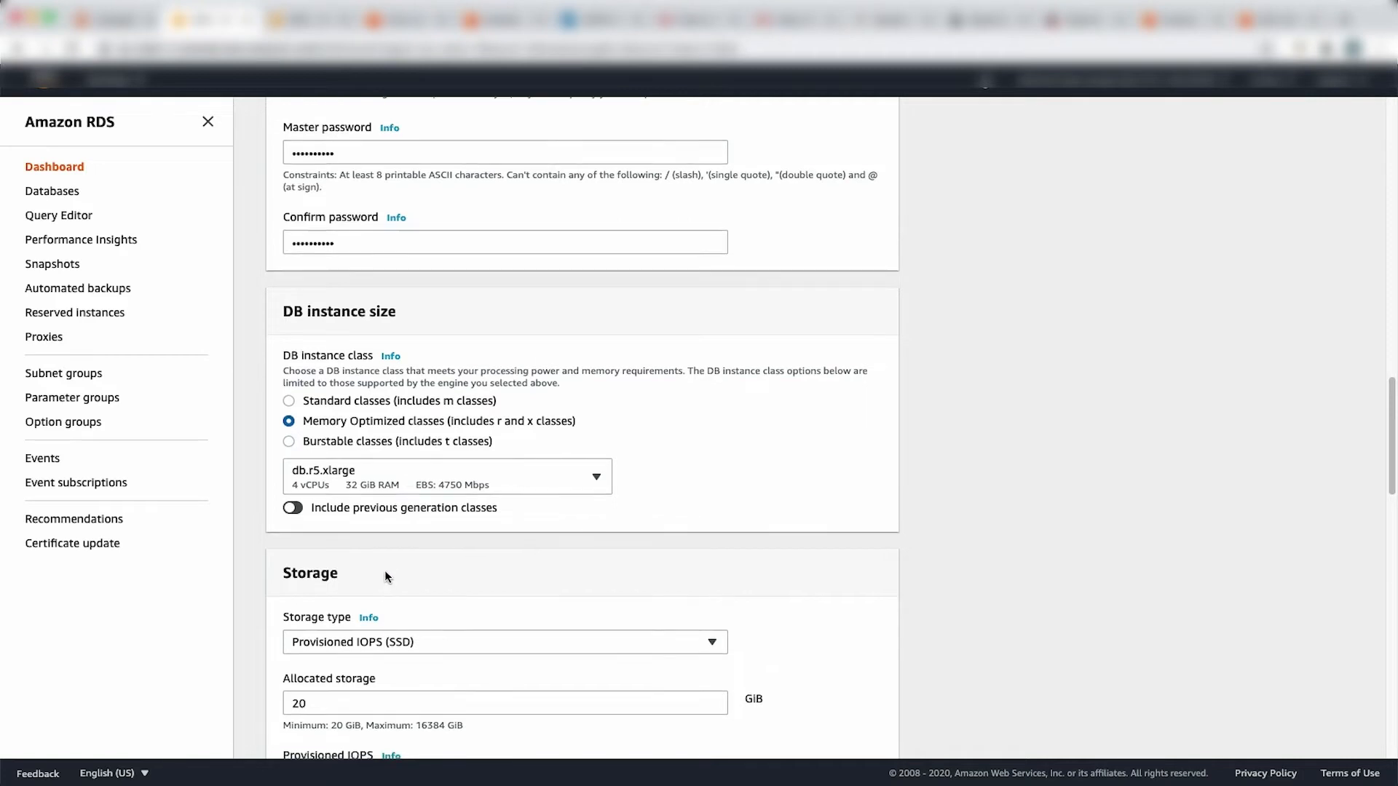
scroll(down, 3)
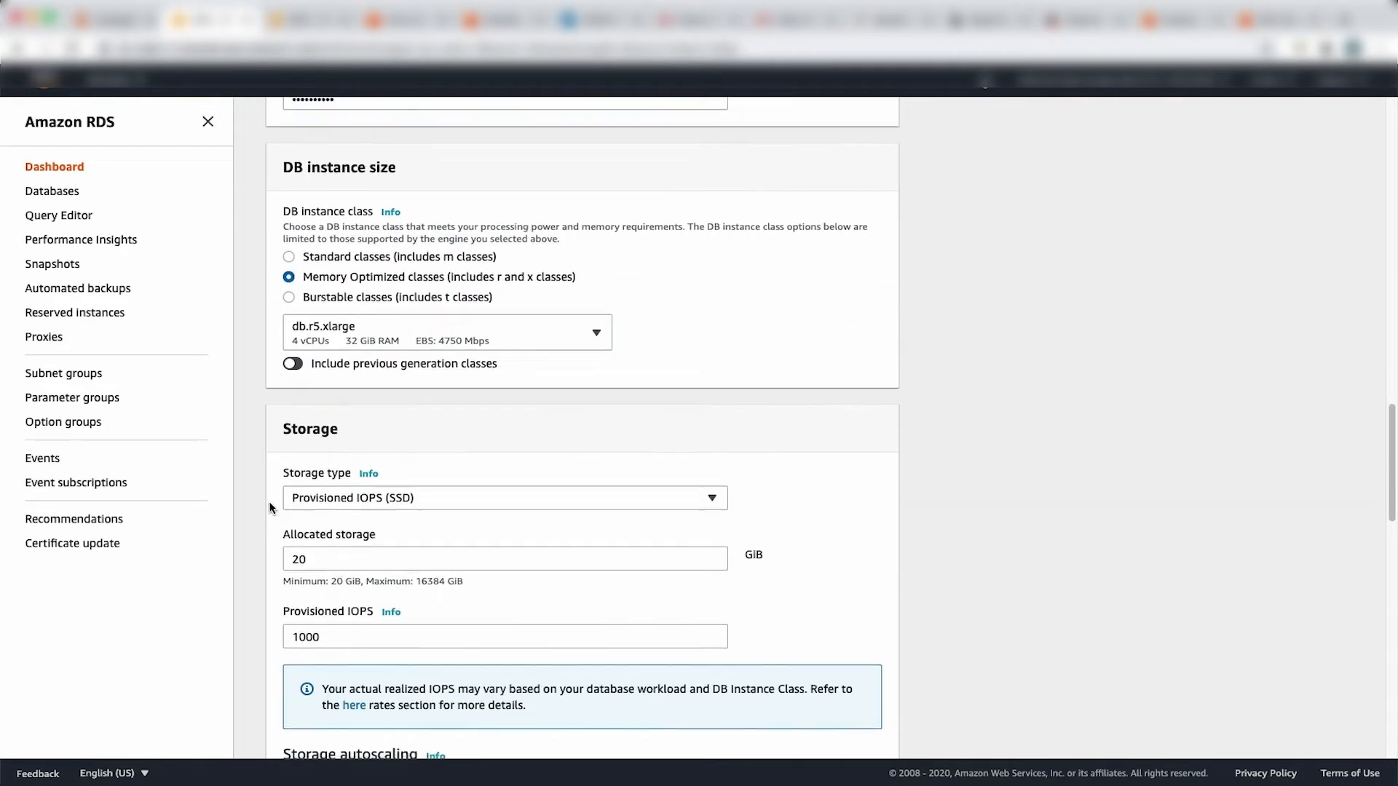
scroll(down, 3)
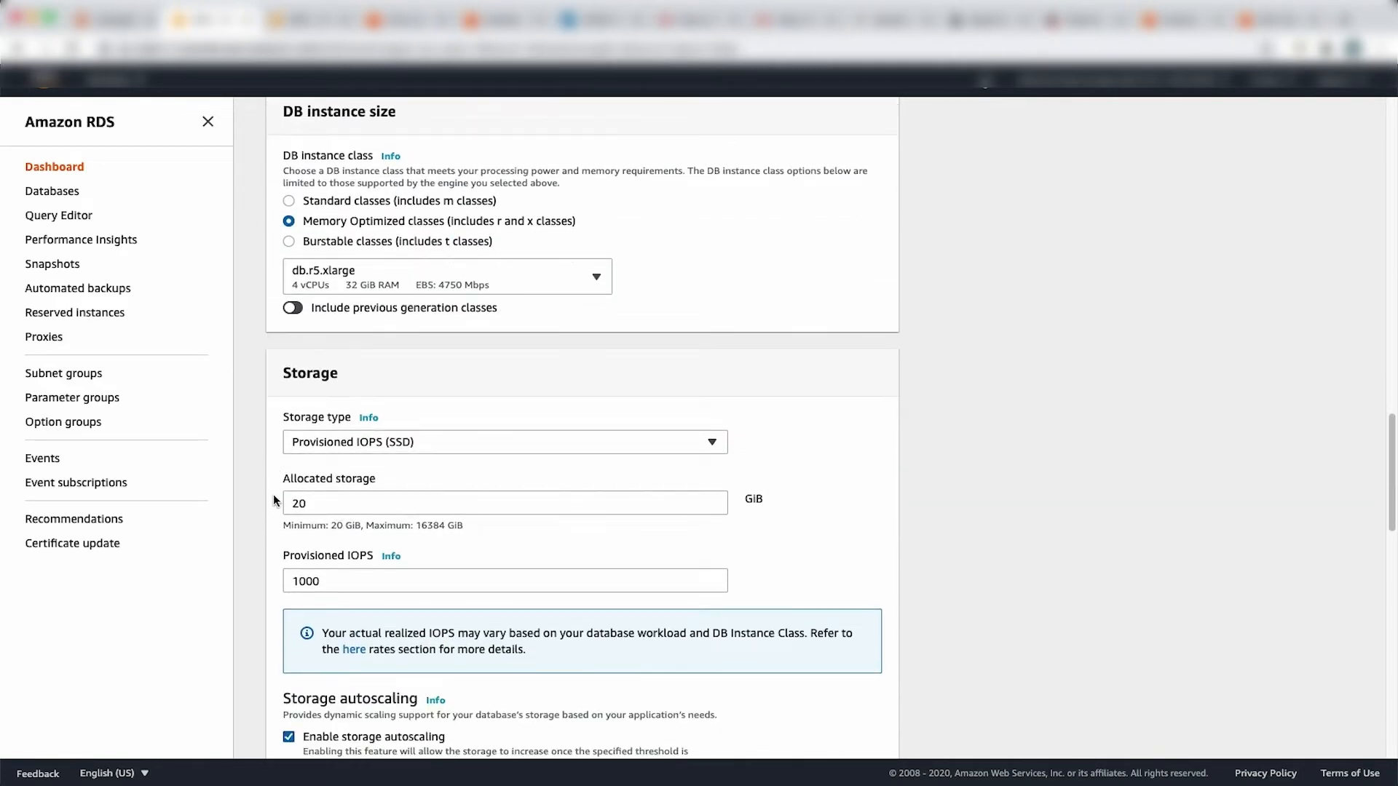
scroll(down, 3)
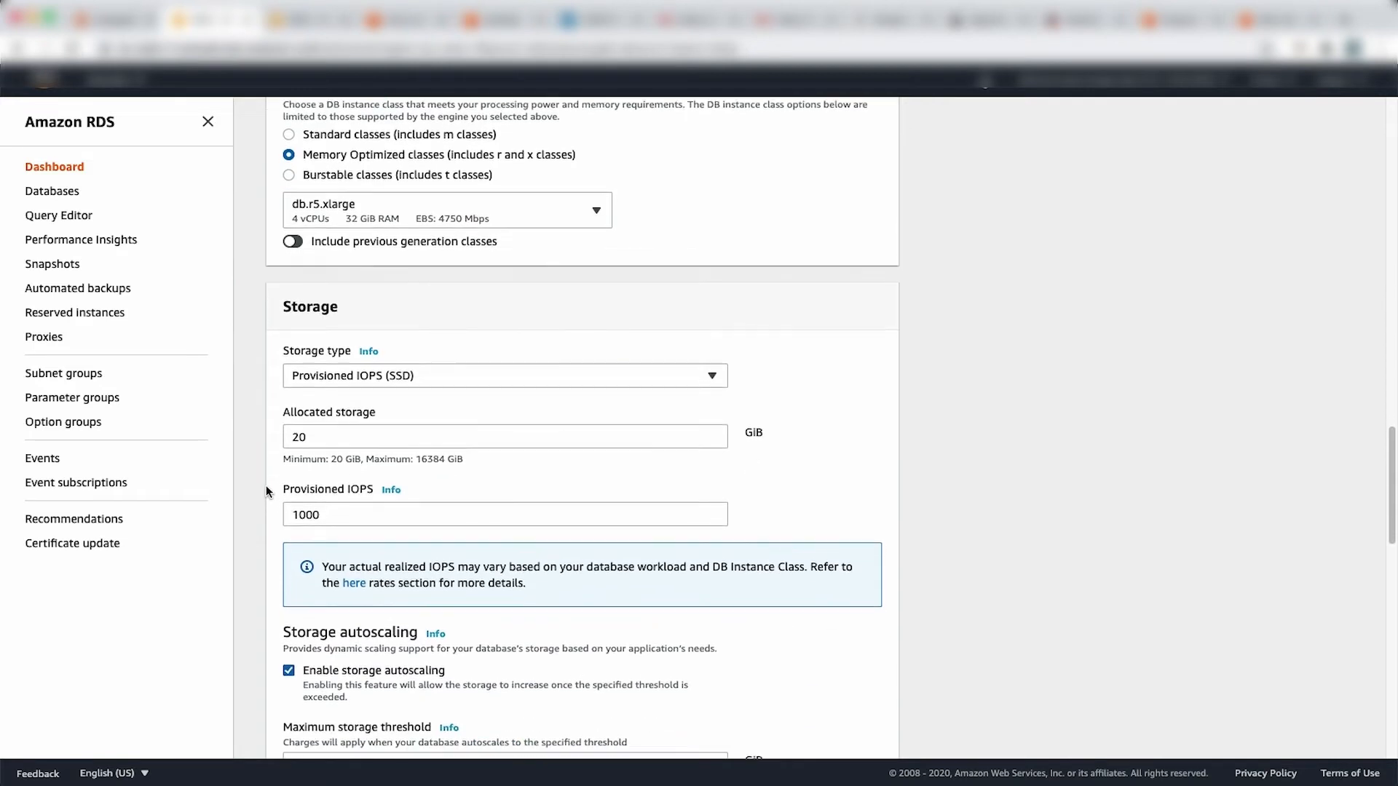
scroll(down, 3)
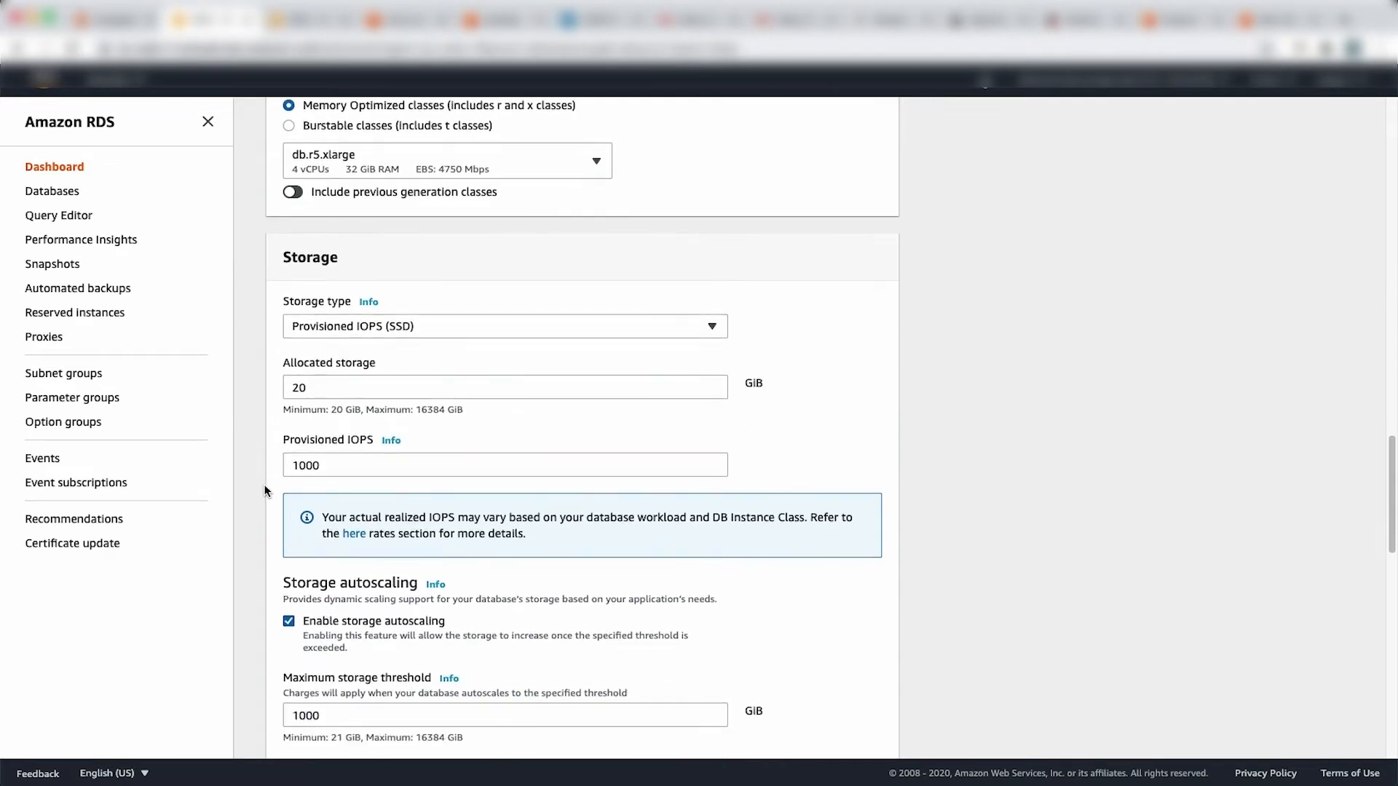
scroll(down, 3)
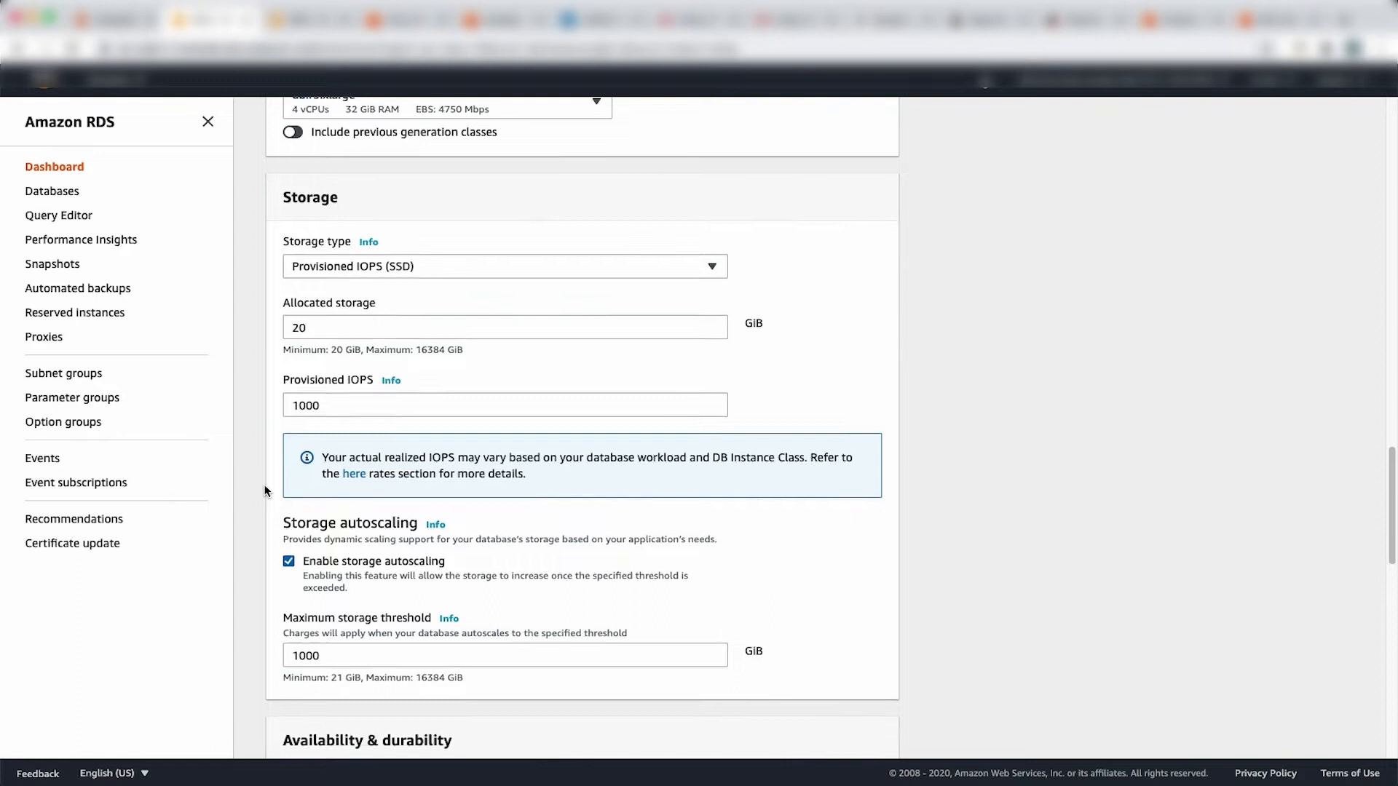
scroll(down, 3)
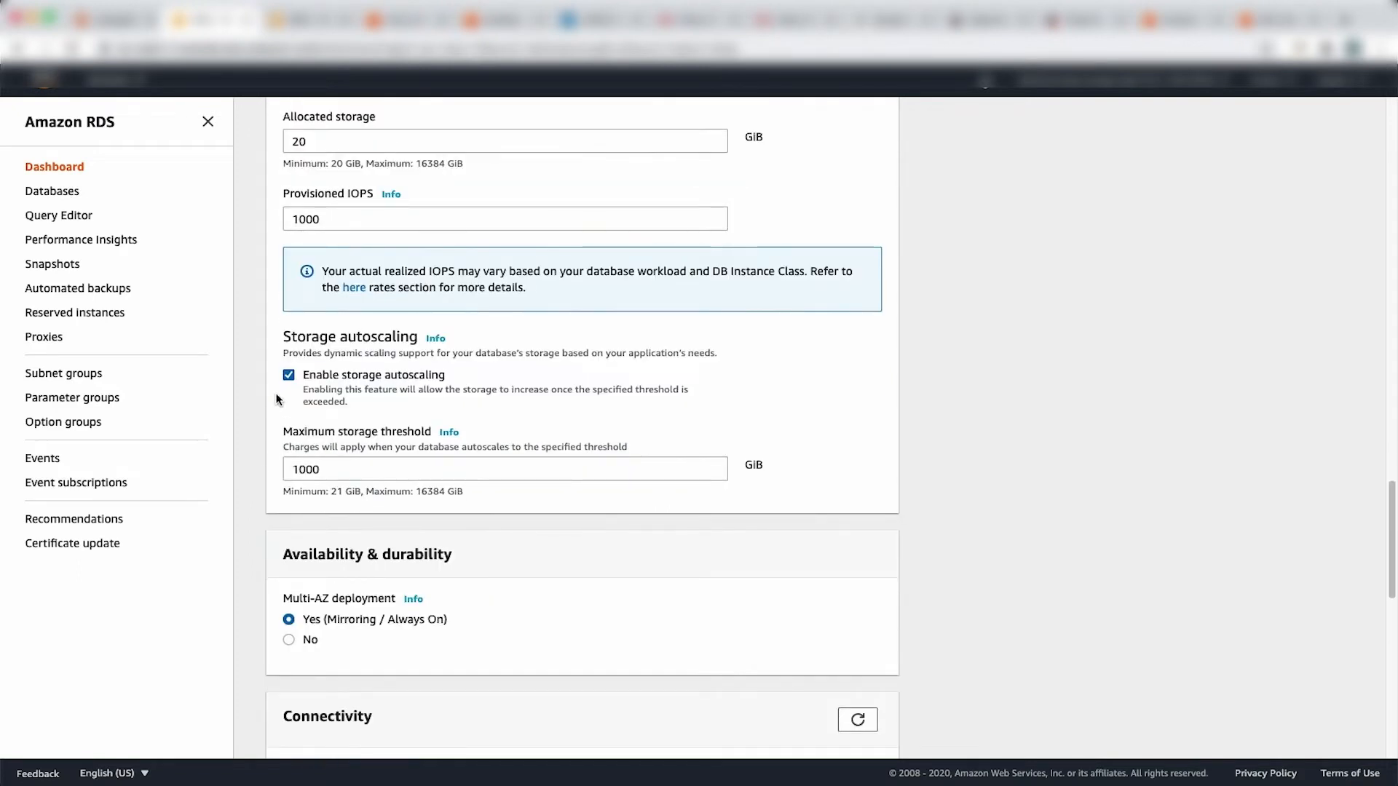
mouse_move(286, 396)
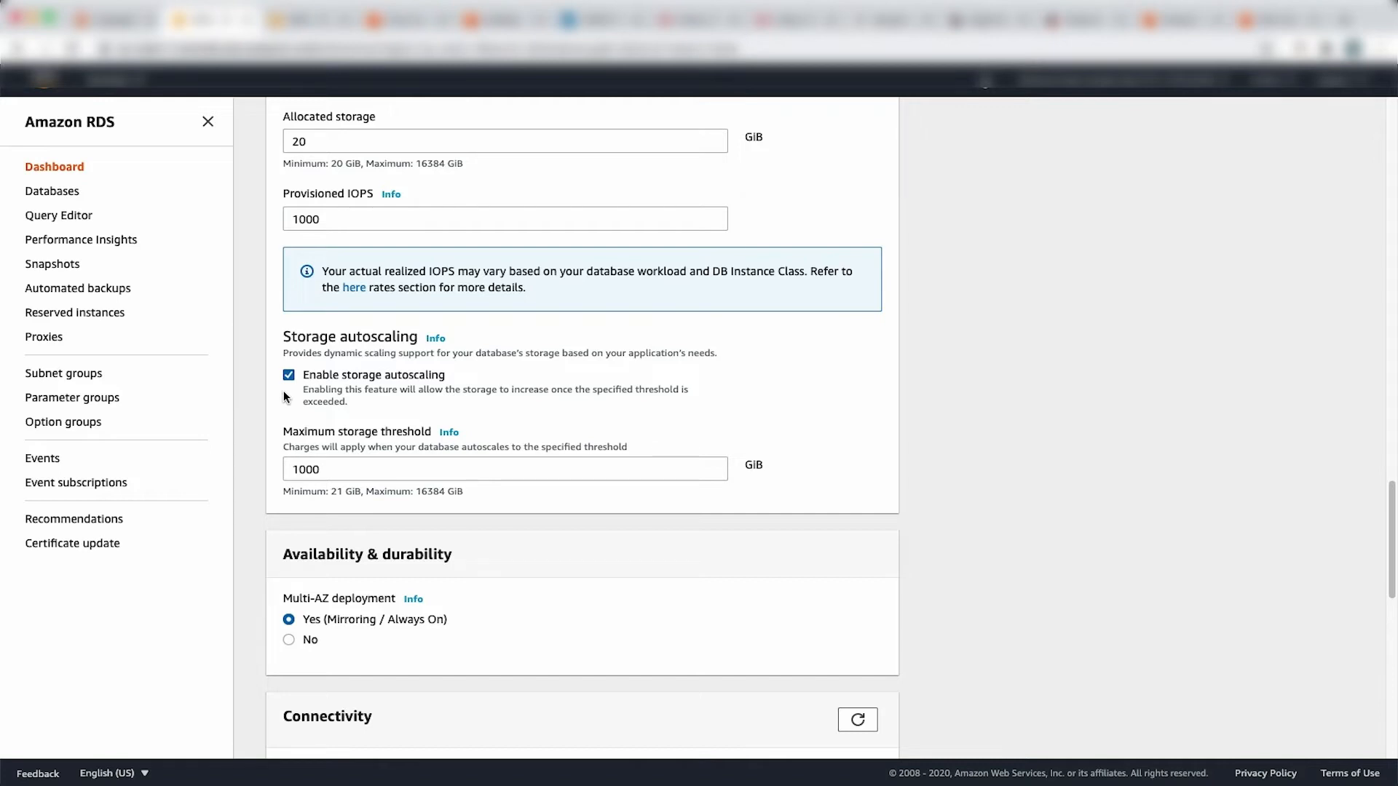
scroll(down, 3)
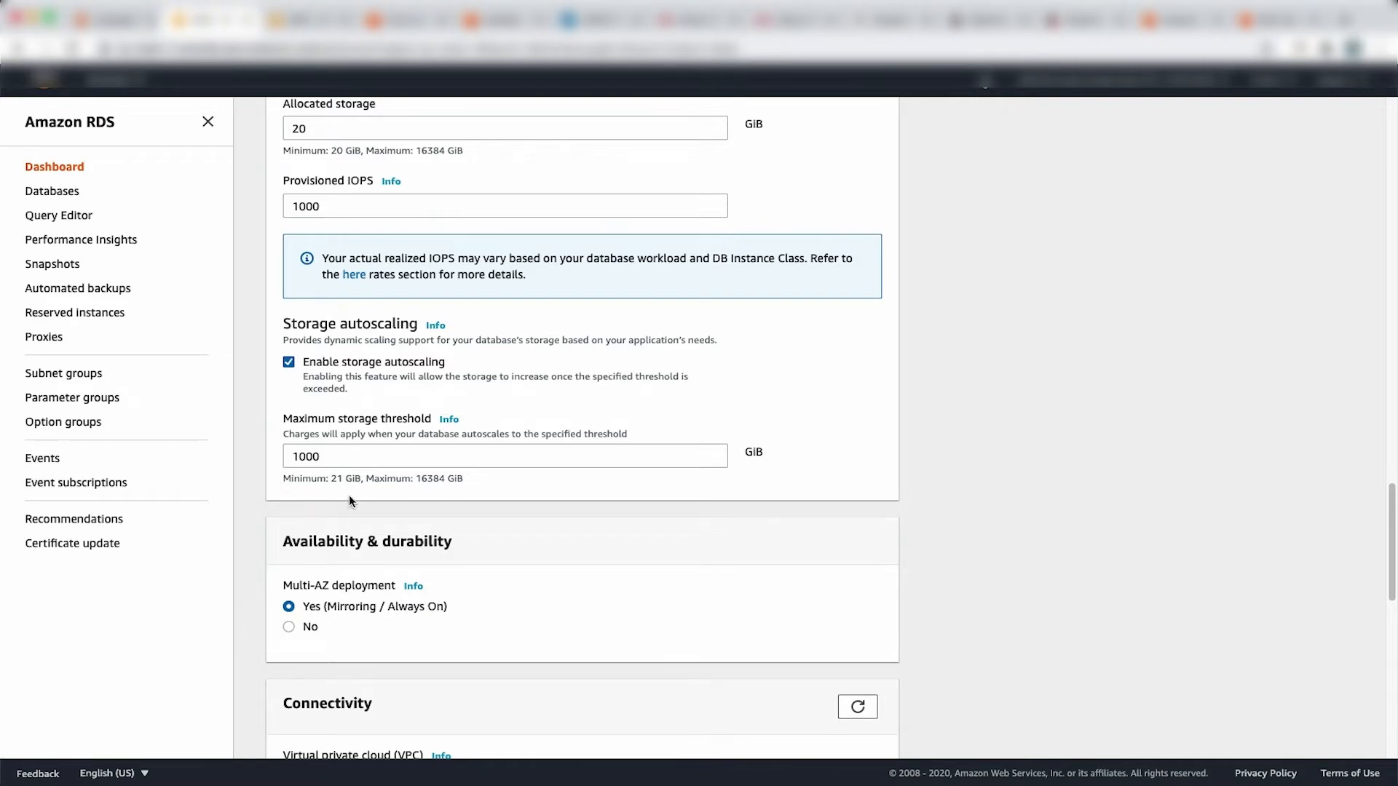
Set the virtual private cloud to vpc-04c853b9d3707d4e4 instead of the default VPC
scroll(down, 3)
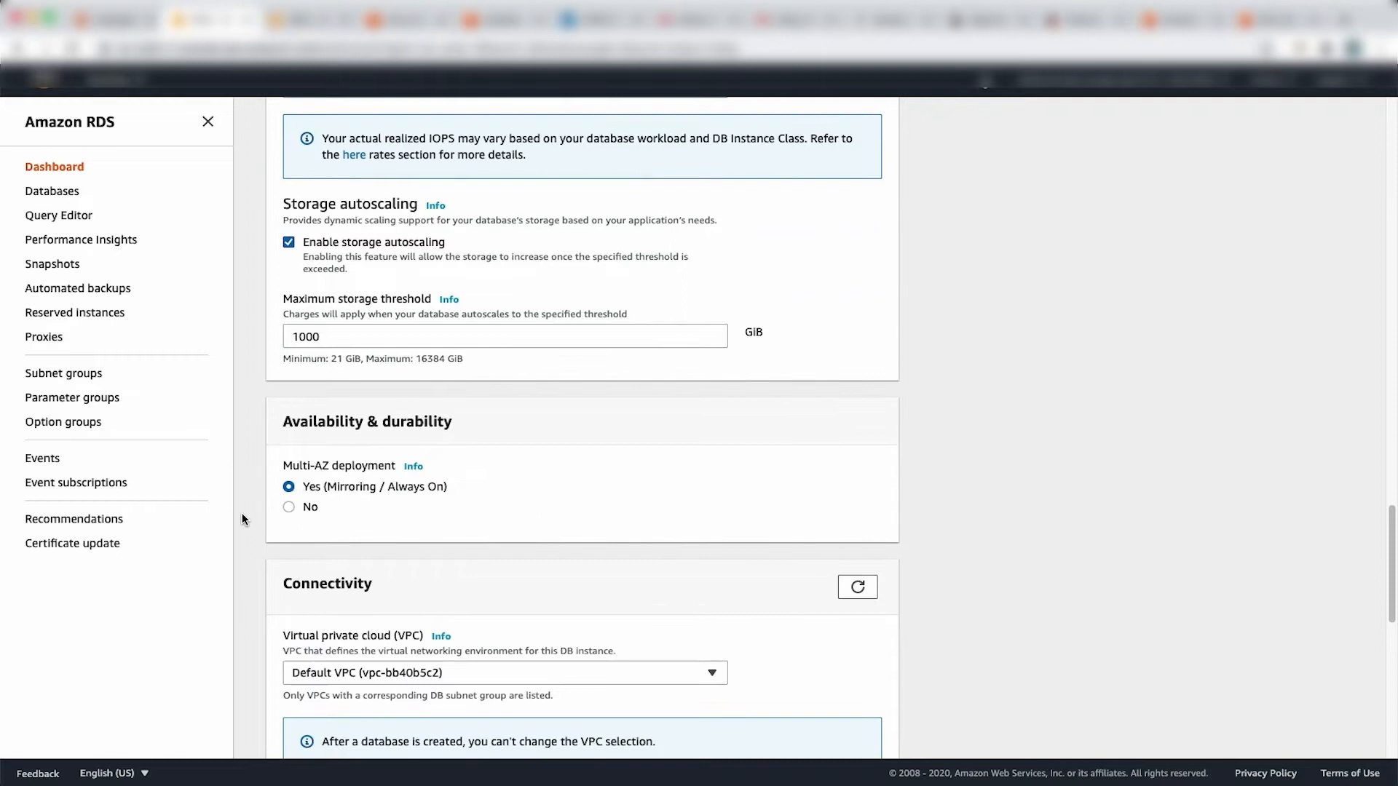
scroll(down, 3)
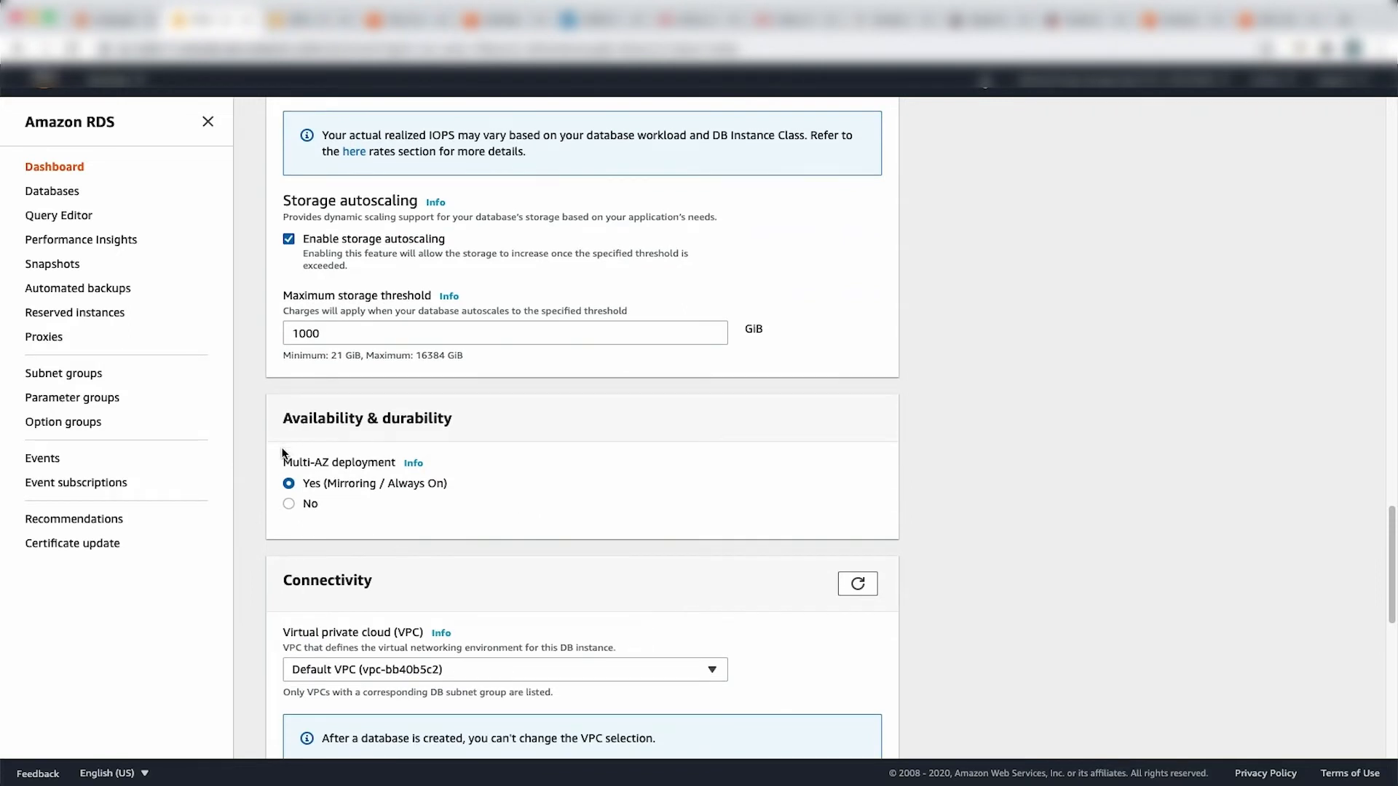
scroll(down, 3)
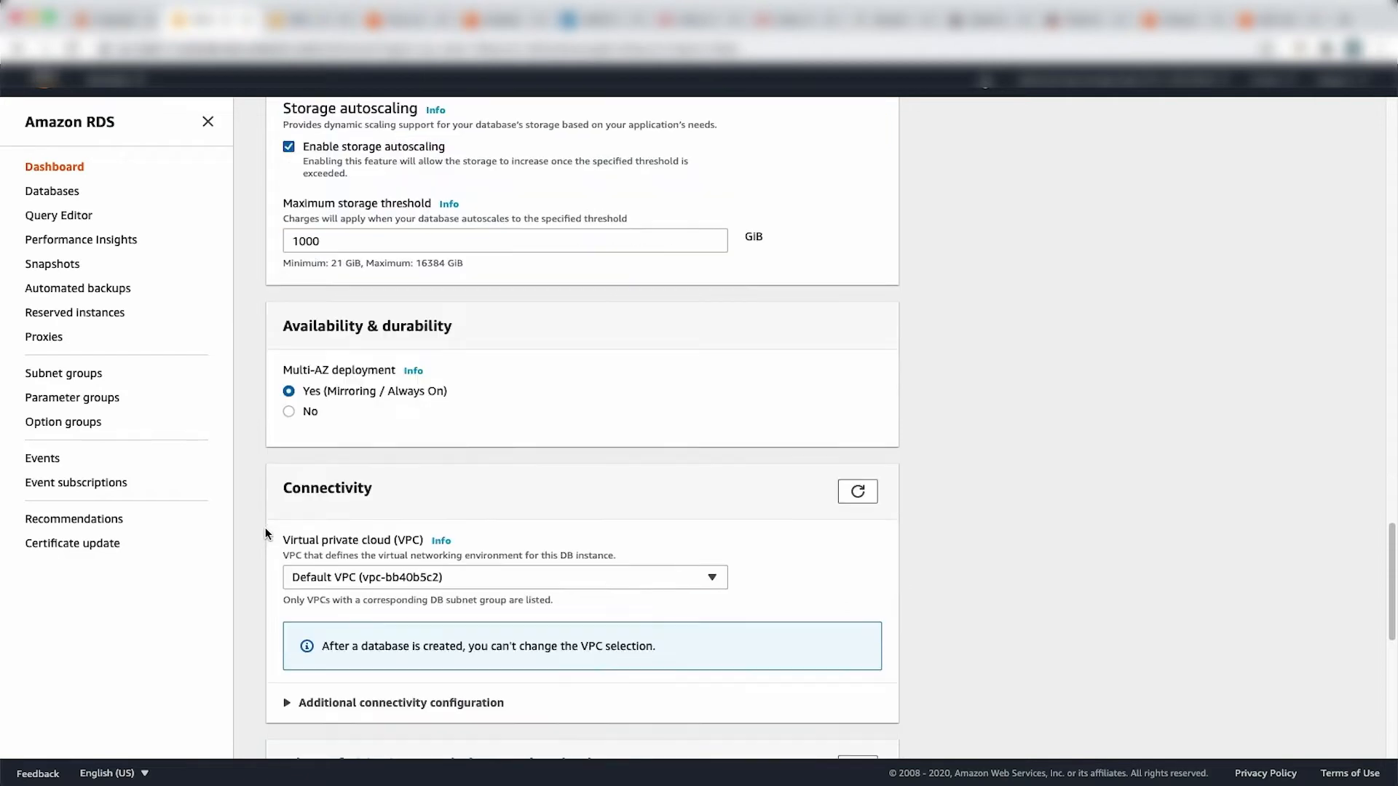
click(503, 576)
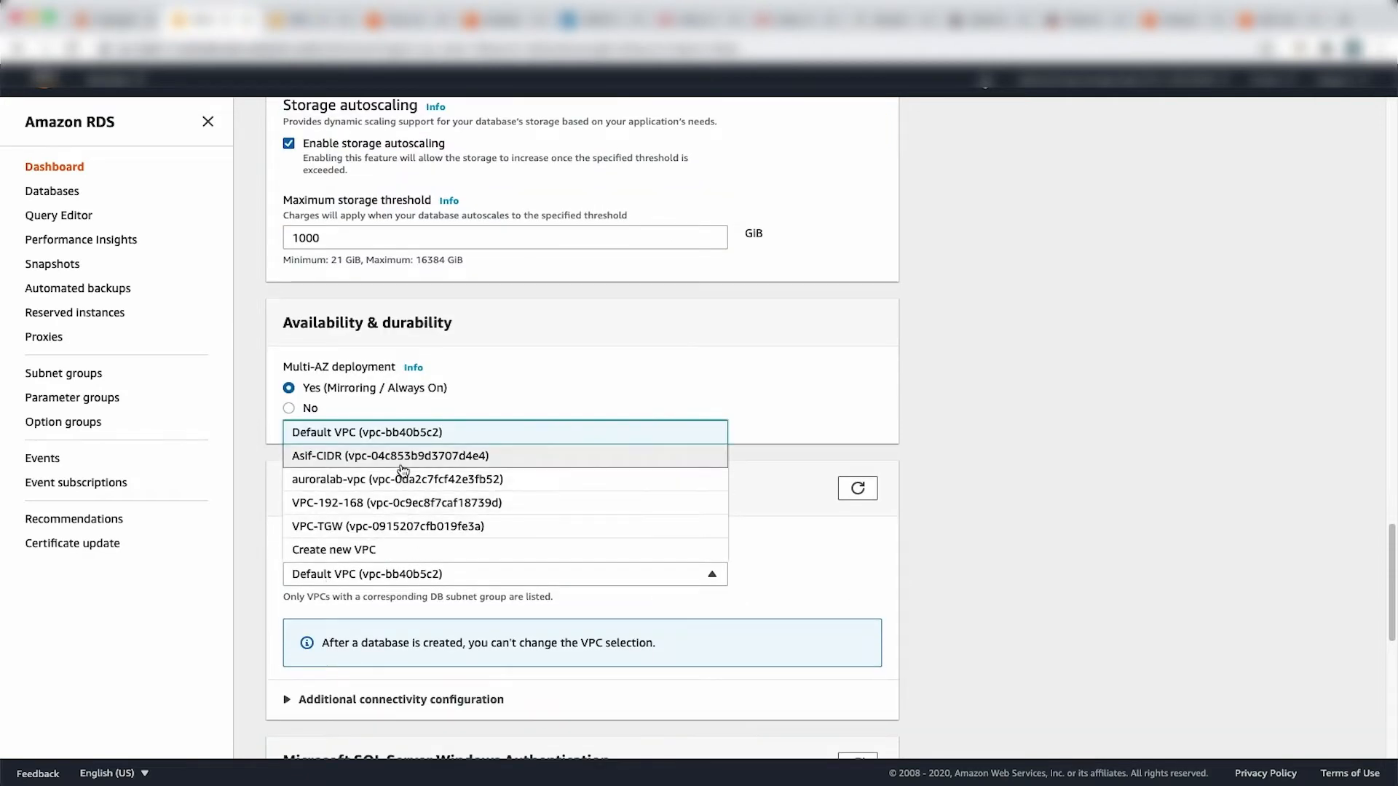
click(402, 455)
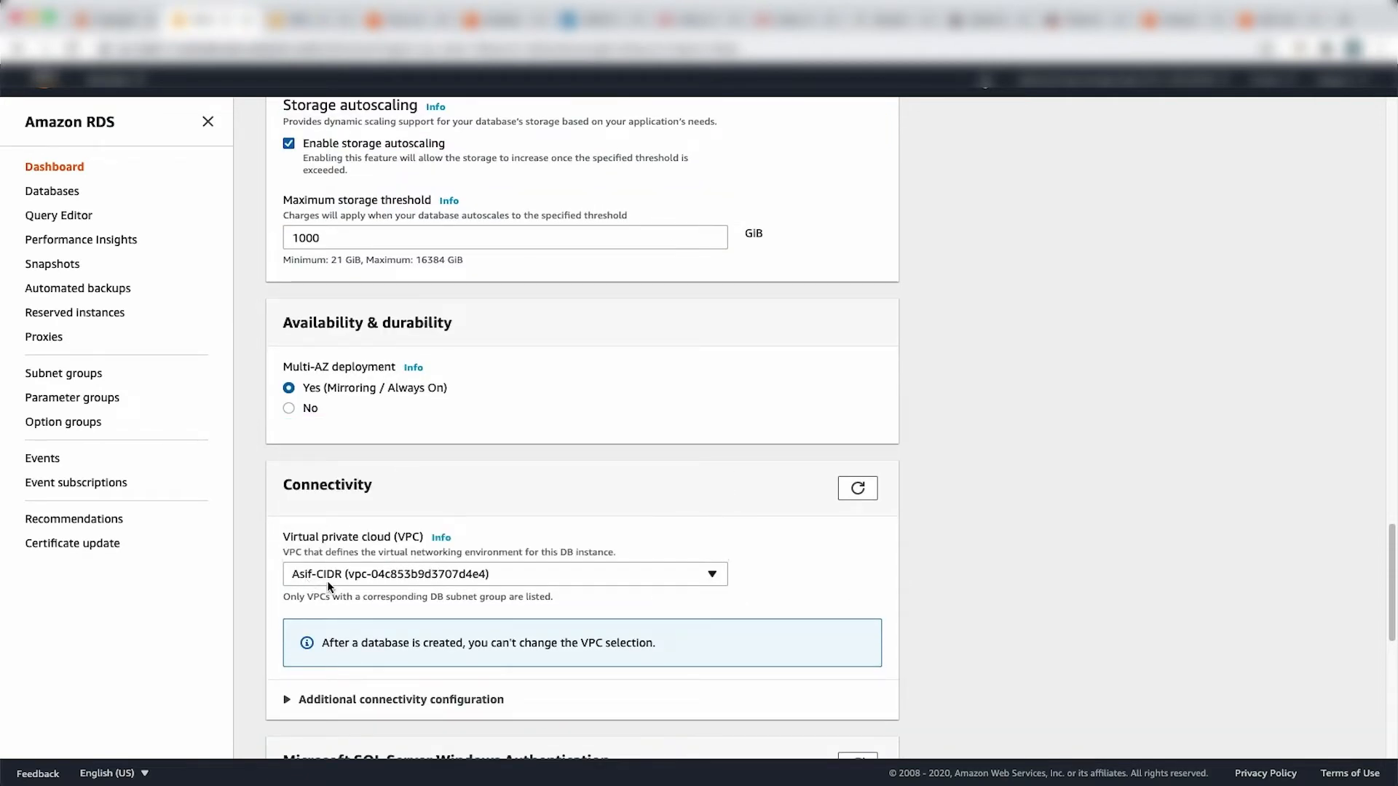
scroll(down, 3)
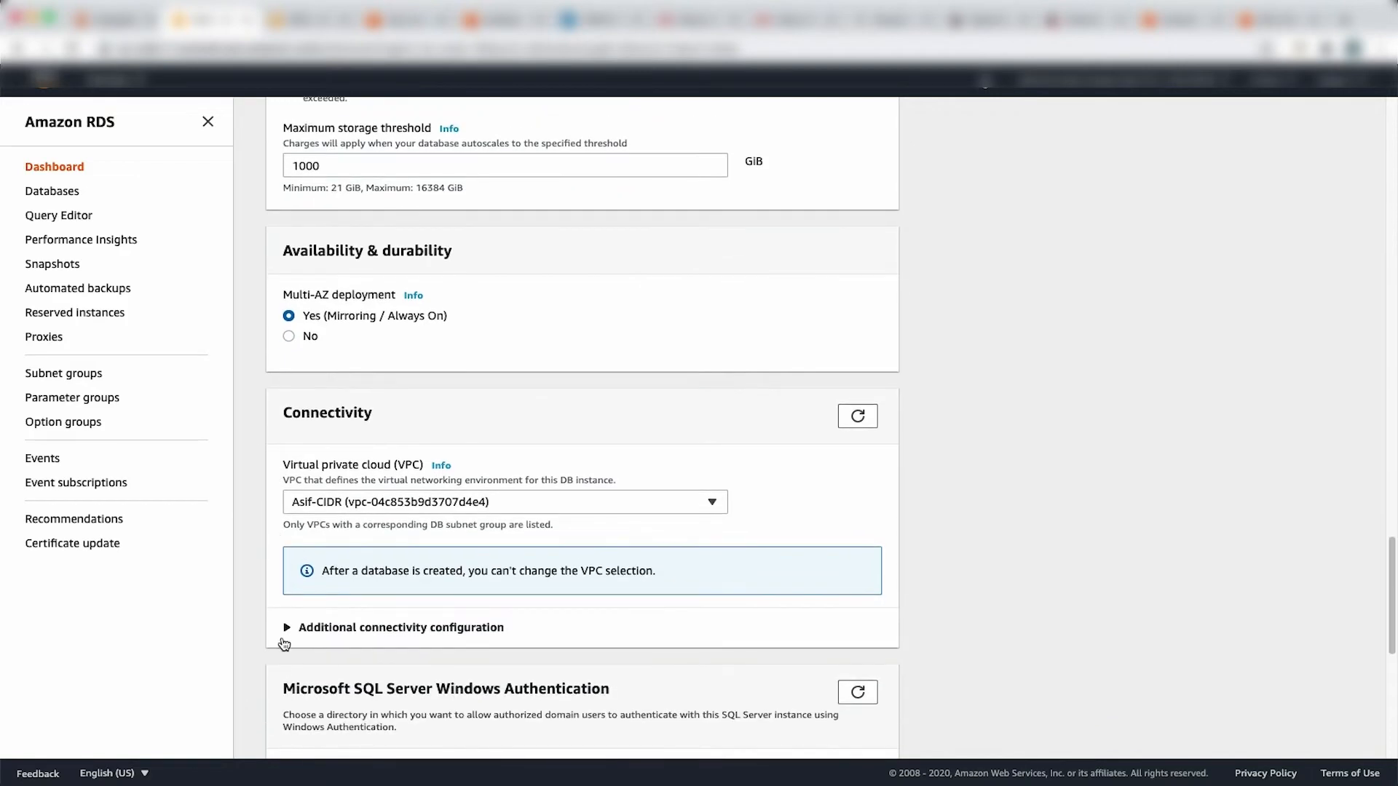
Use the MSSQLDatabase VPC security group in place of default, keeping public access off and port 1433
click(288, 628)
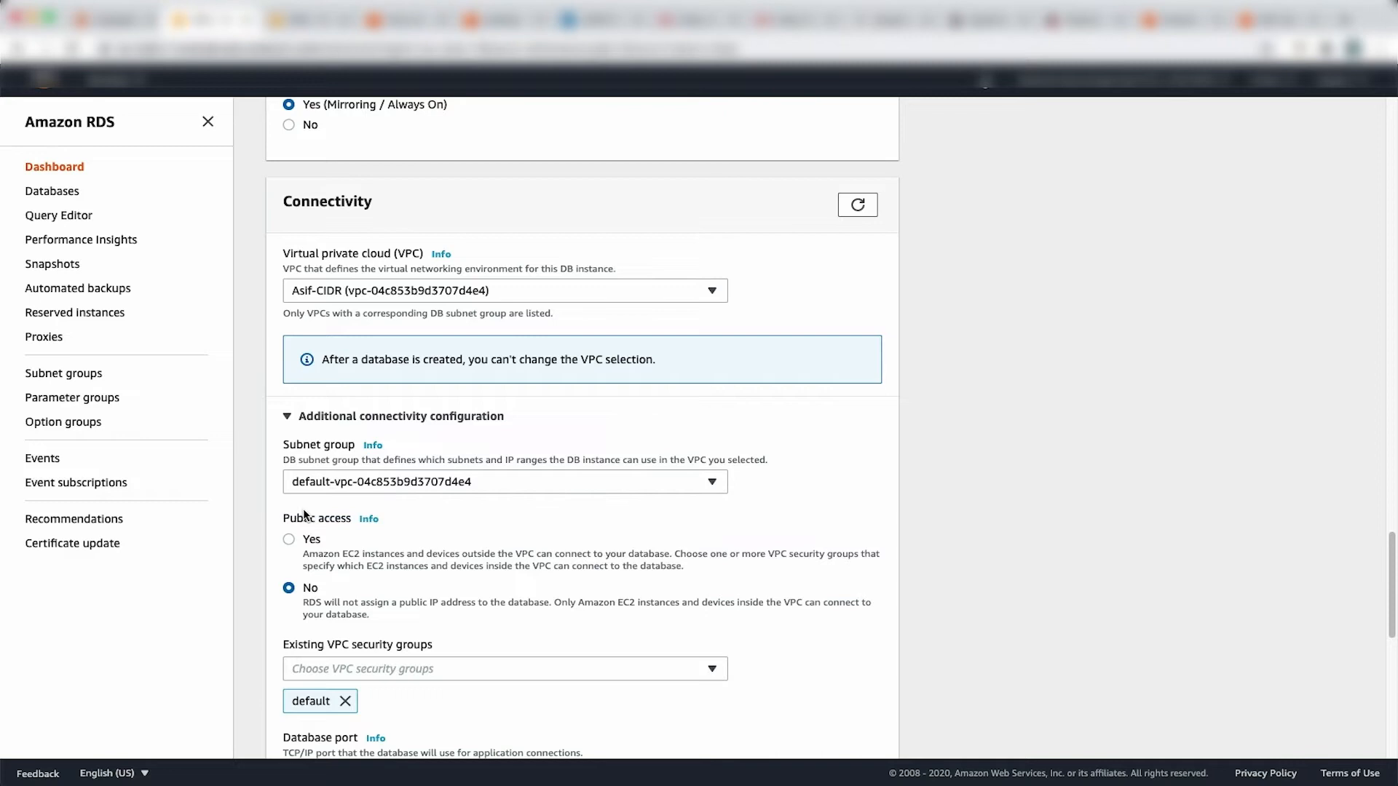
scroll(down, 3)
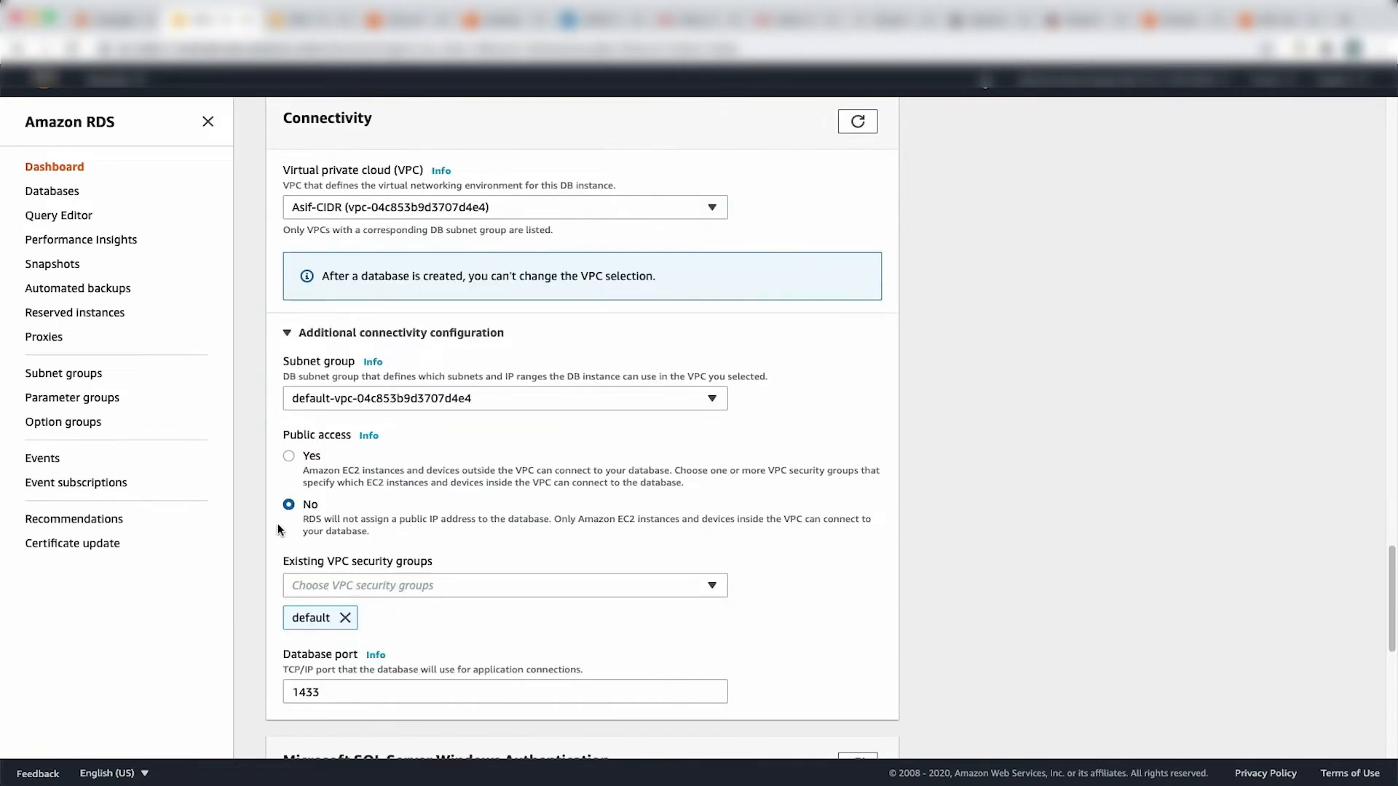
mouse_move(294, 518)
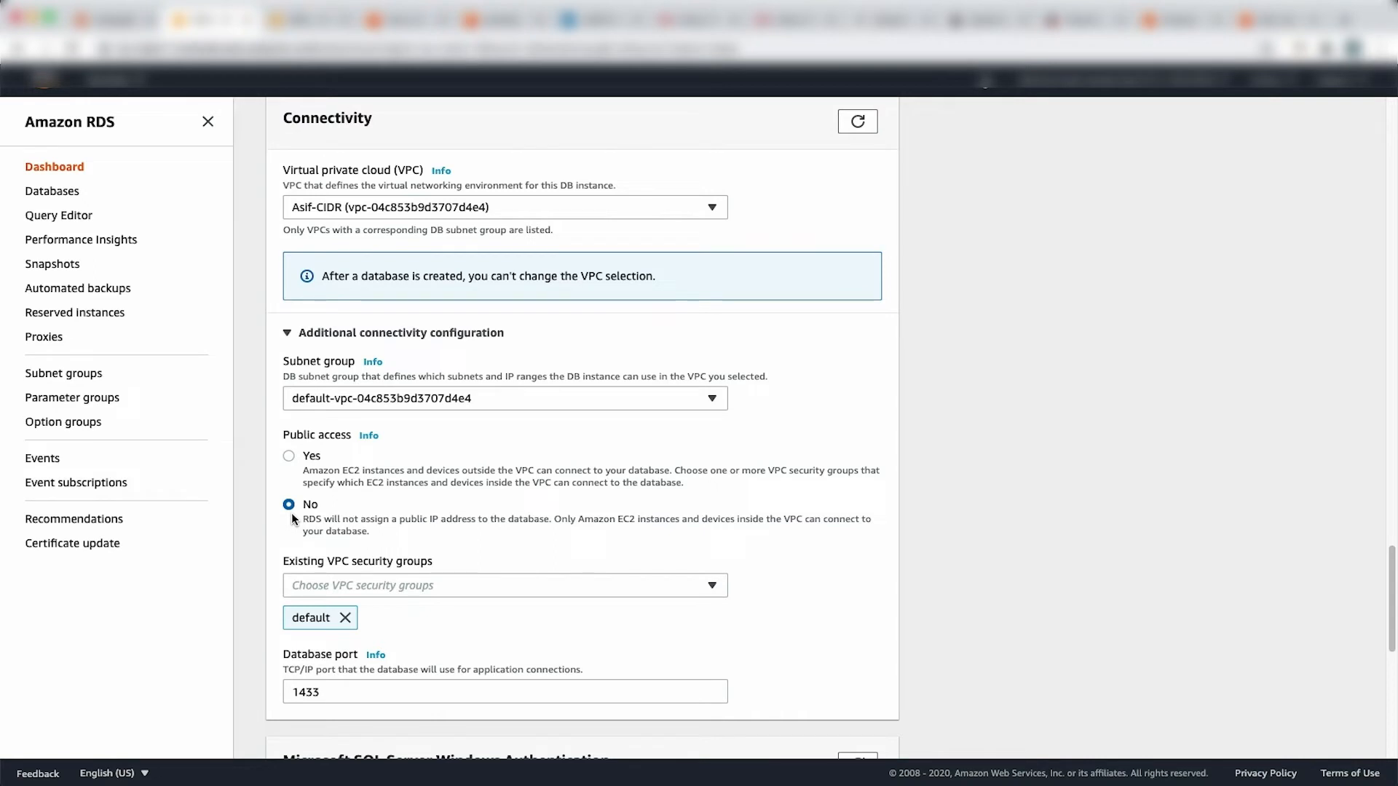
click(347, 617)
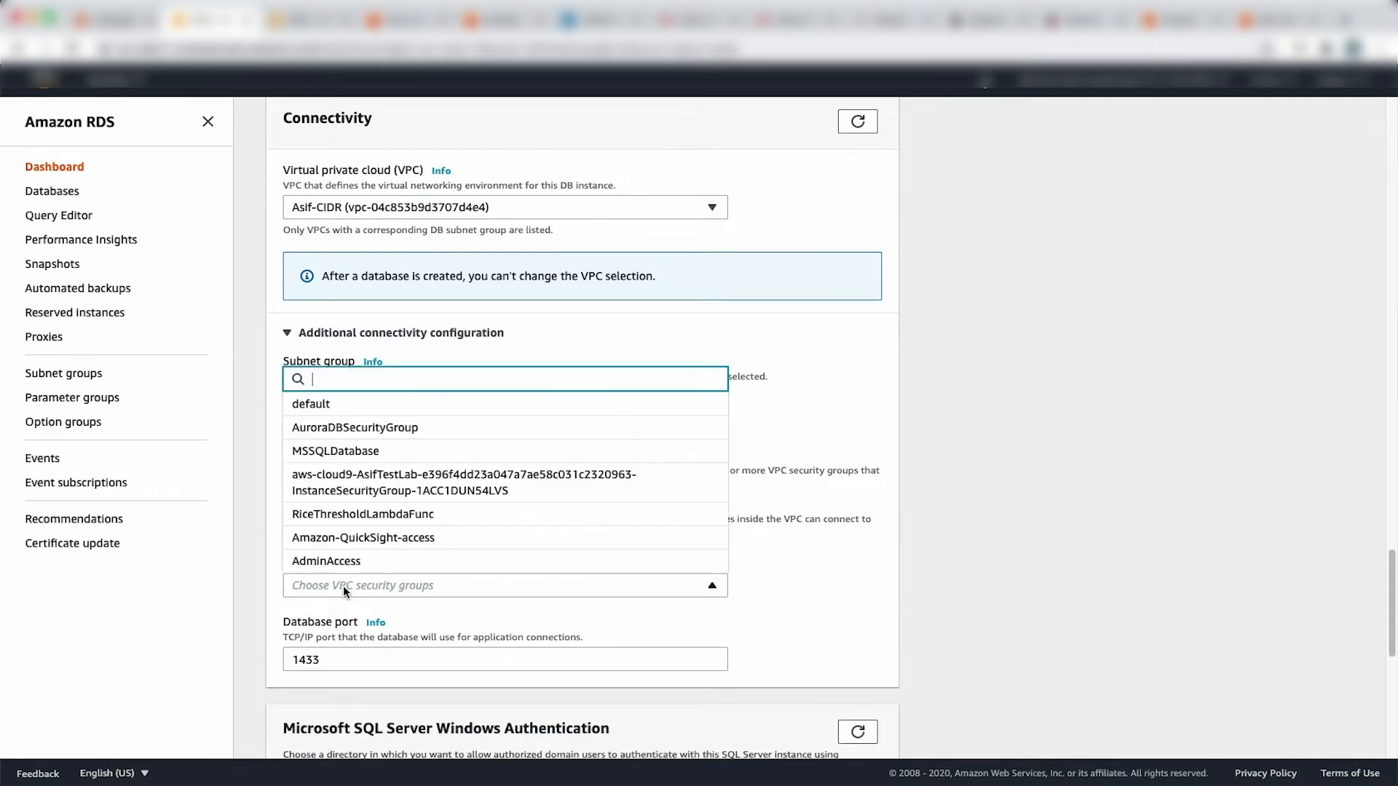
mouse_move(341, 458)
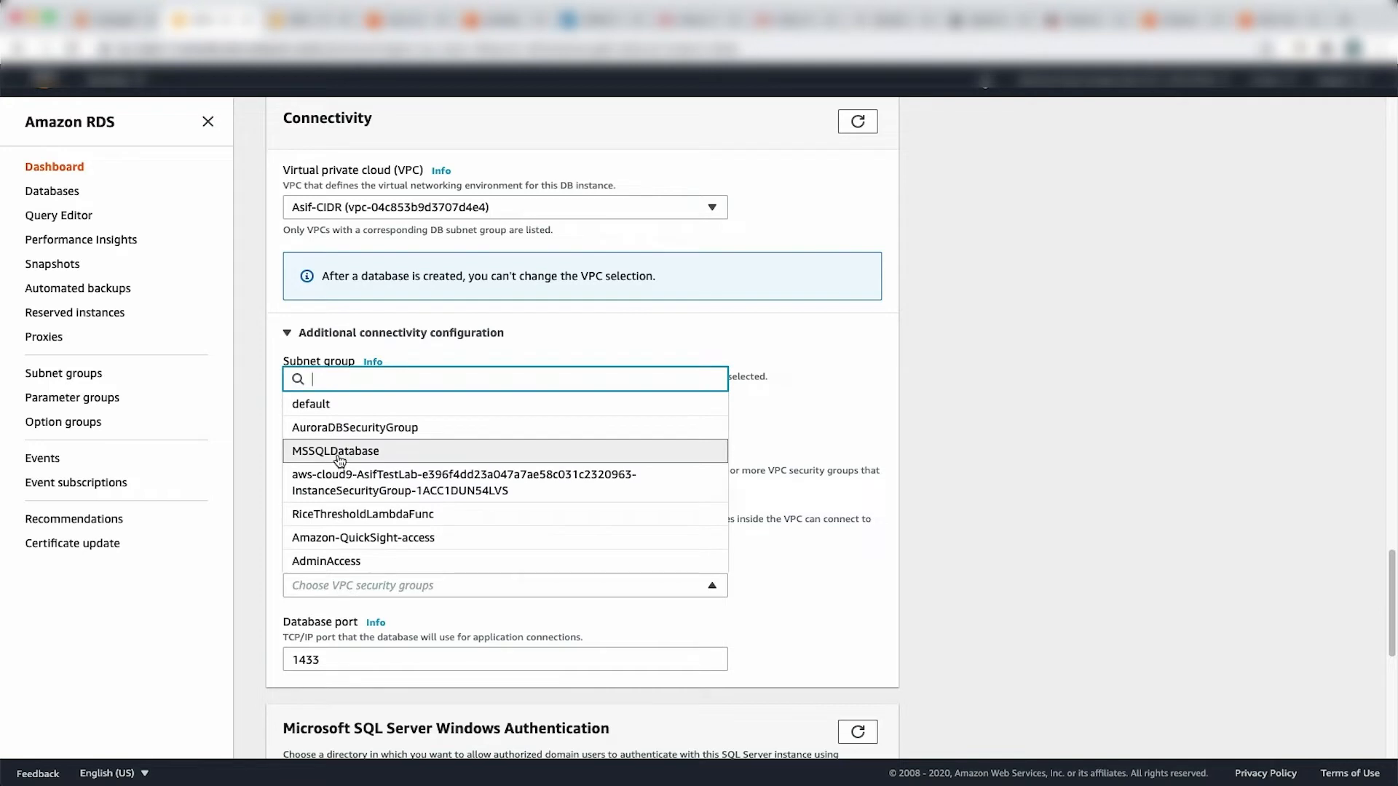
click(334, 451)
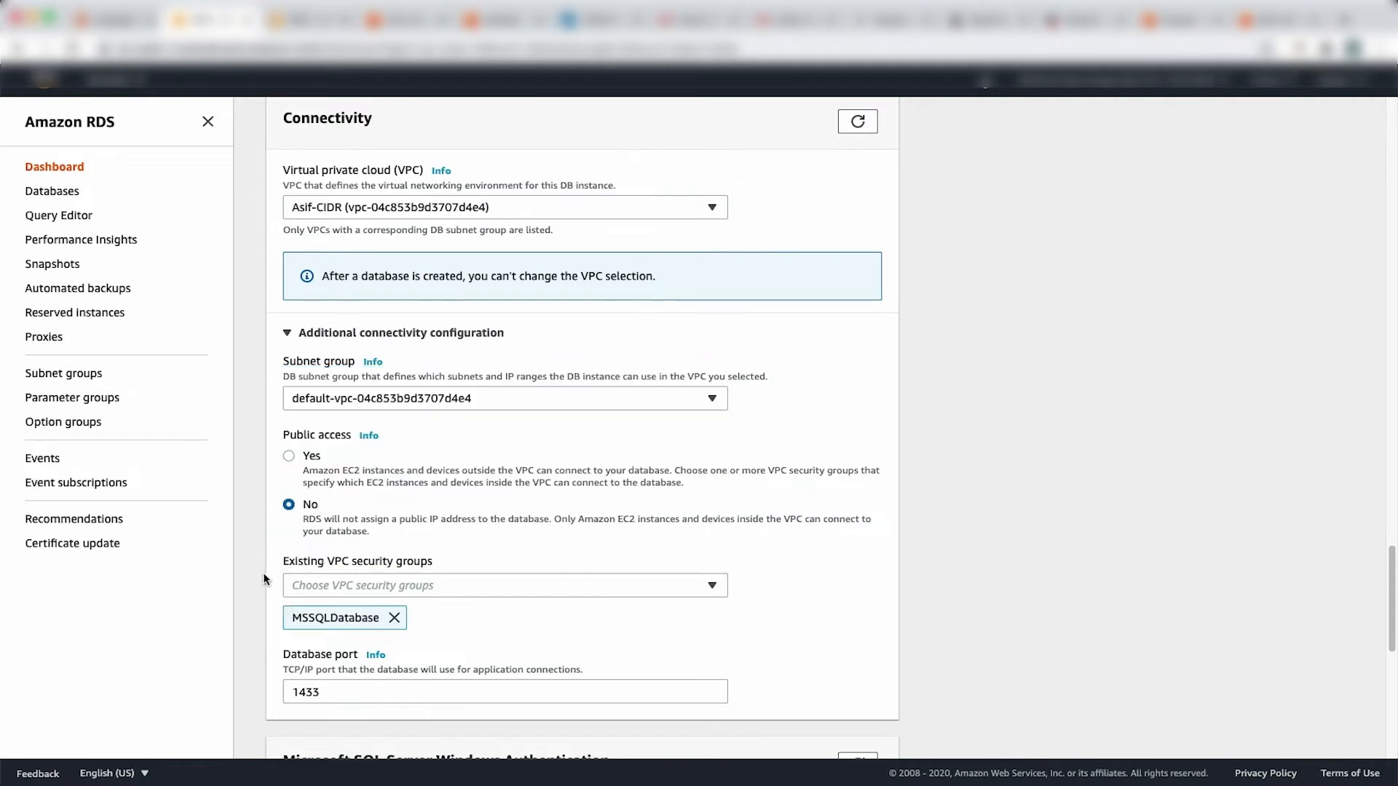
mouse_move(279, 599)
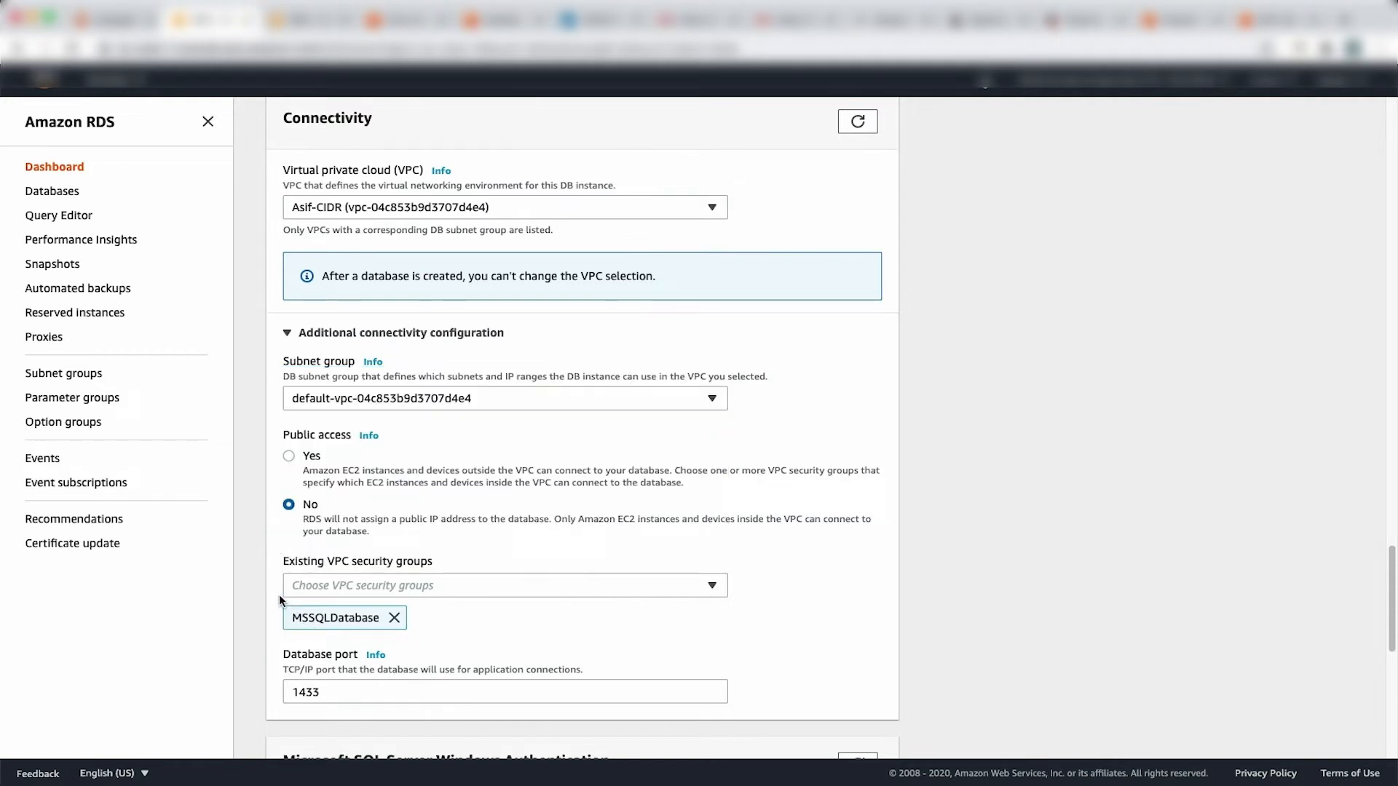
scroll(down, 3)
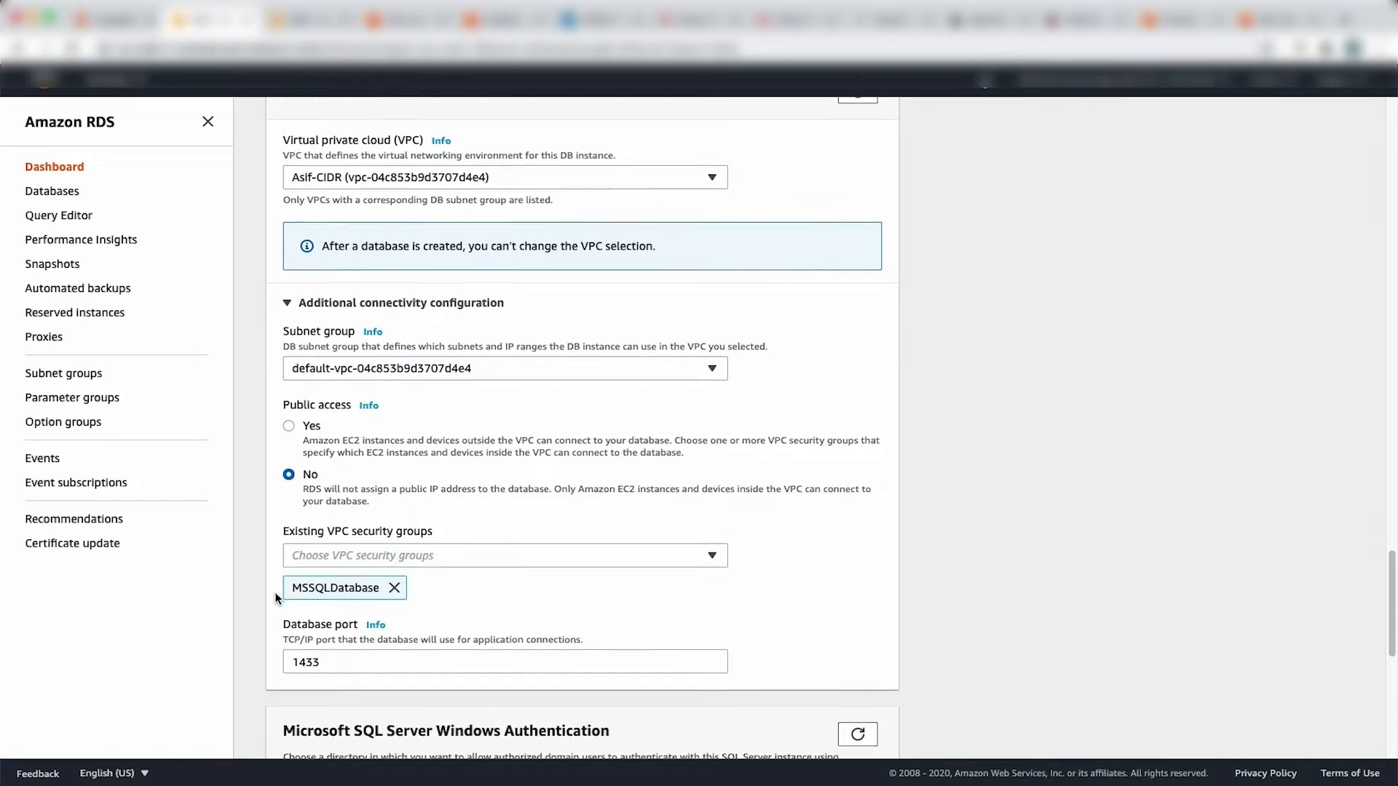
scroll(down, 3)
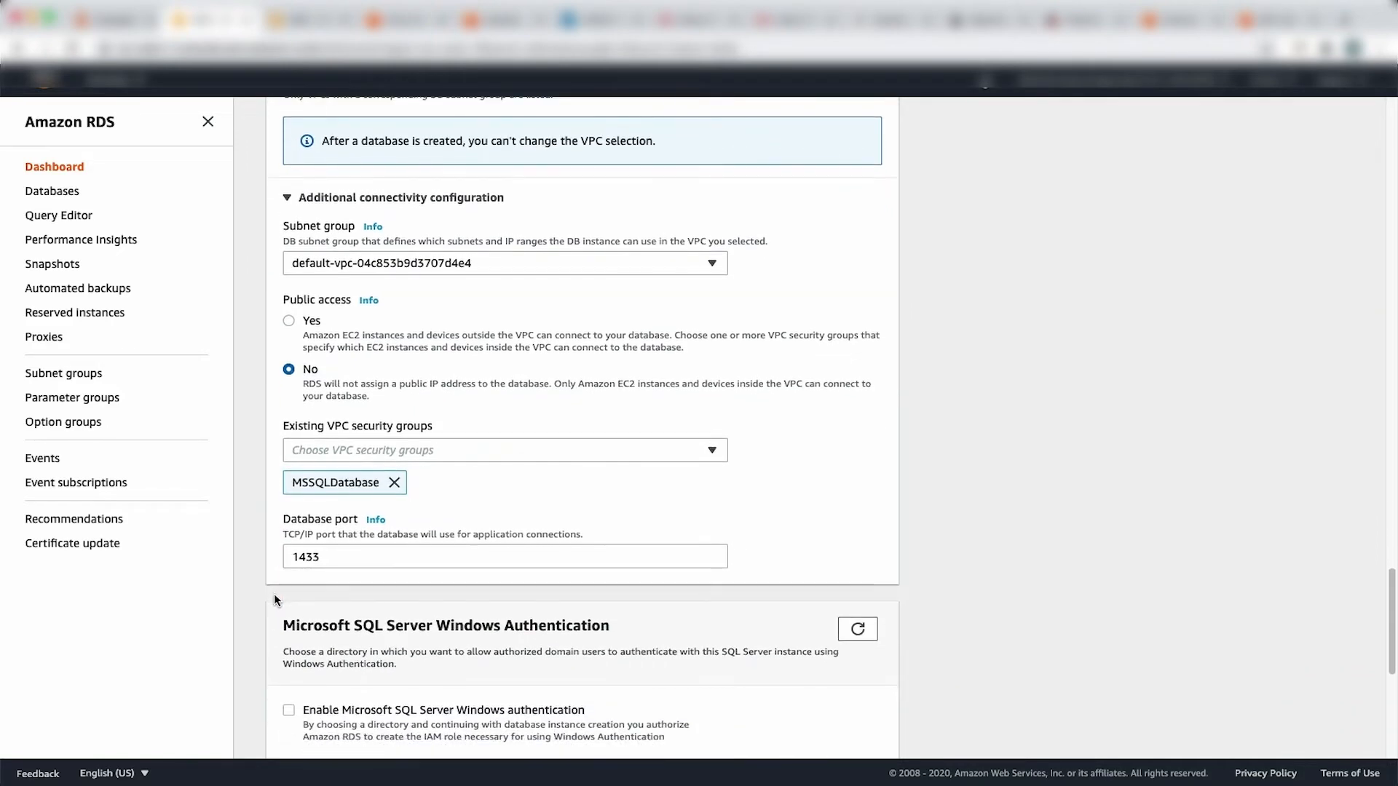
scroll(down, 3)
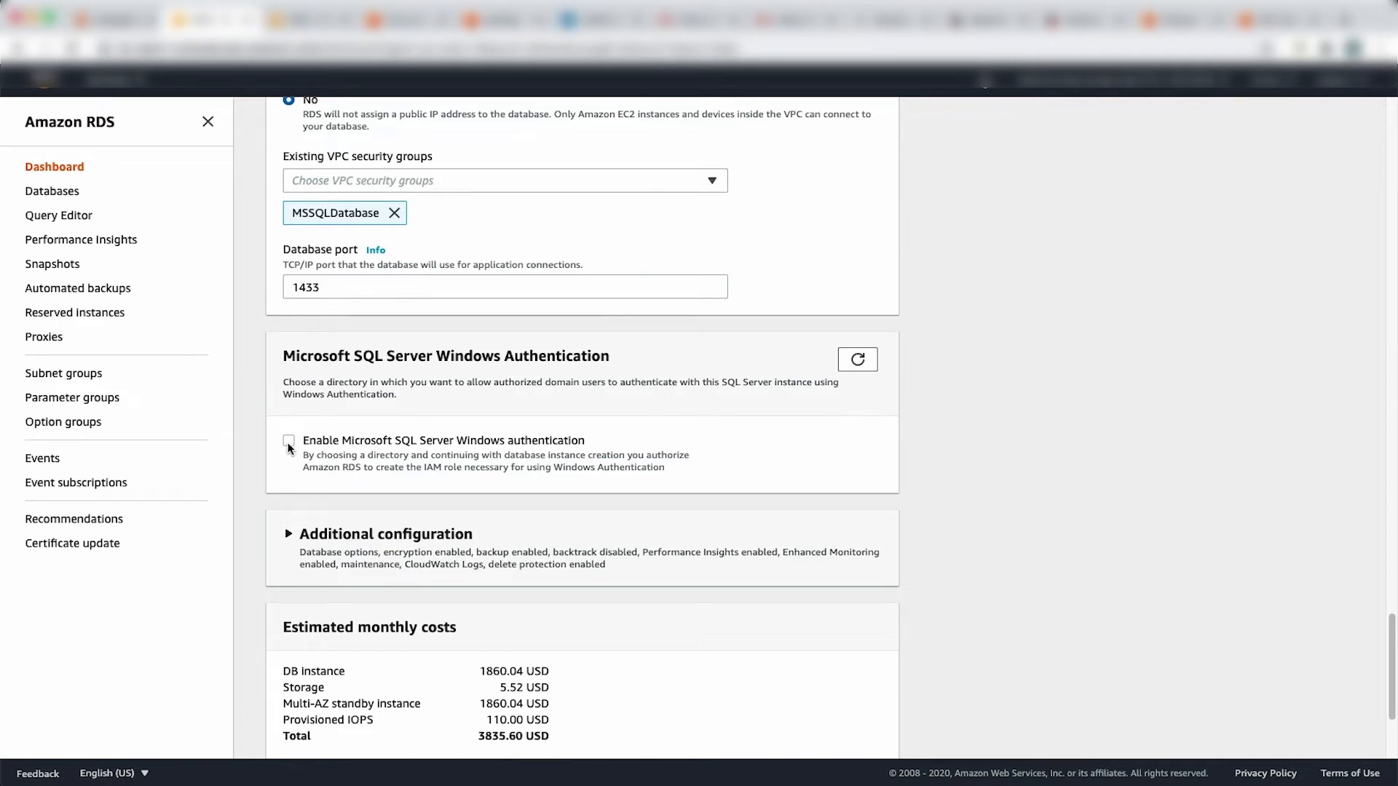
click(289, 439)
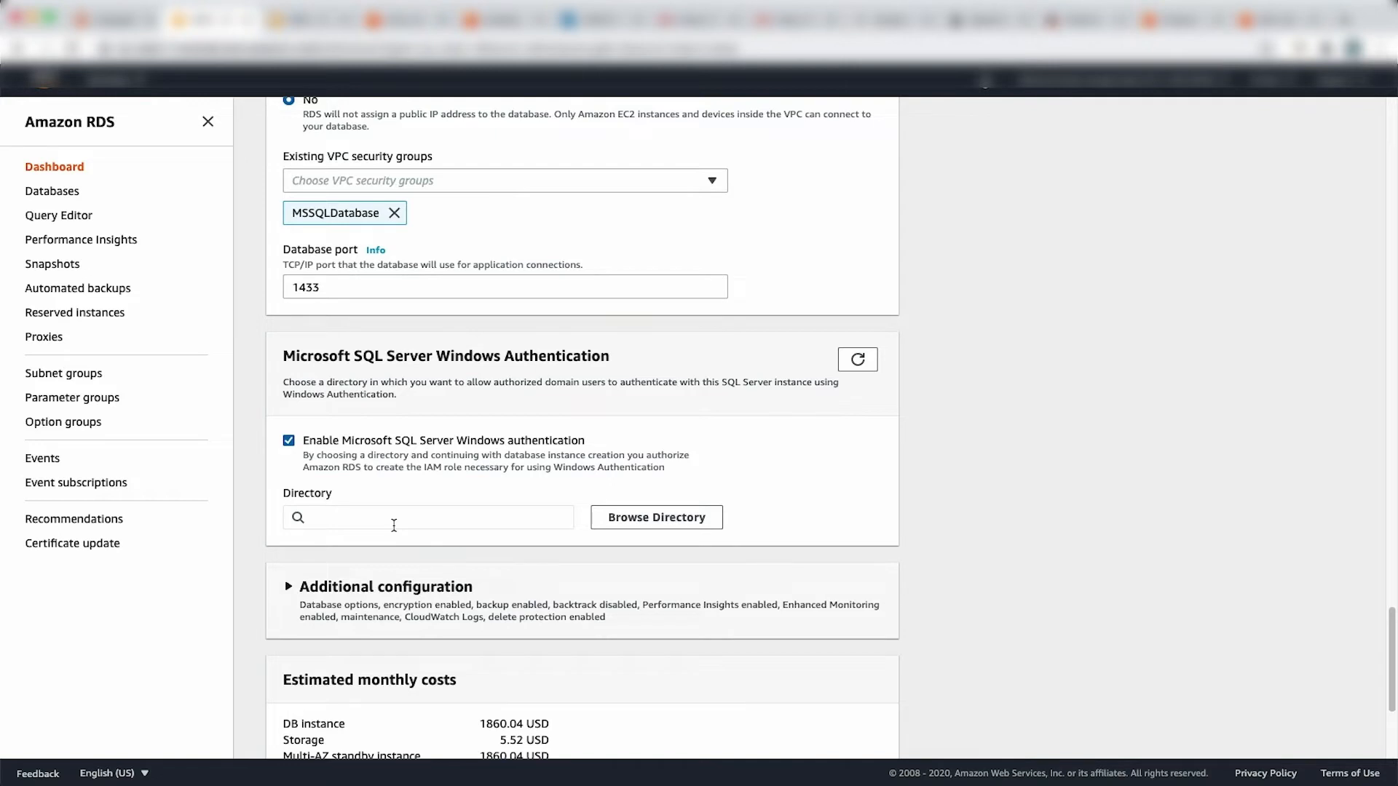
mouse_move(401, 525)
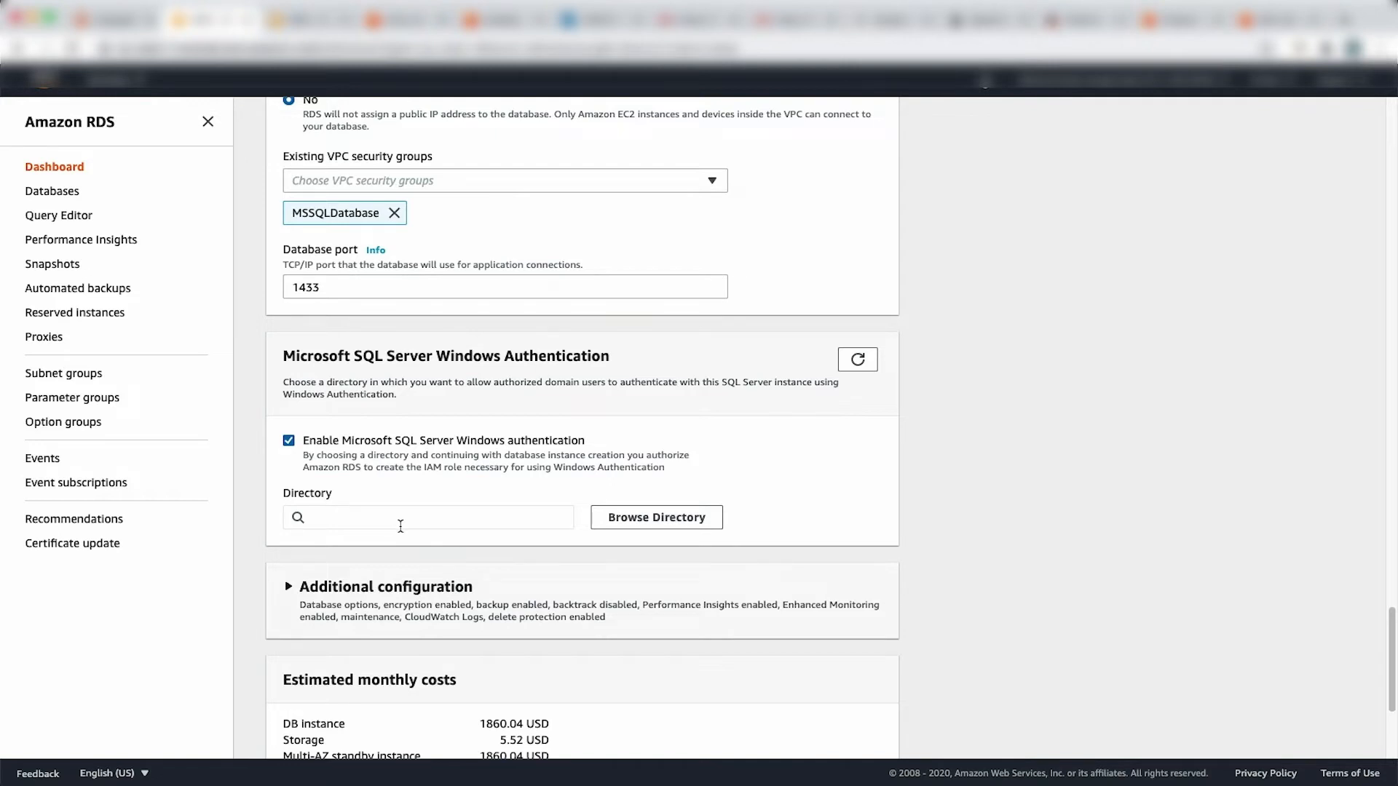
click(288, 440)
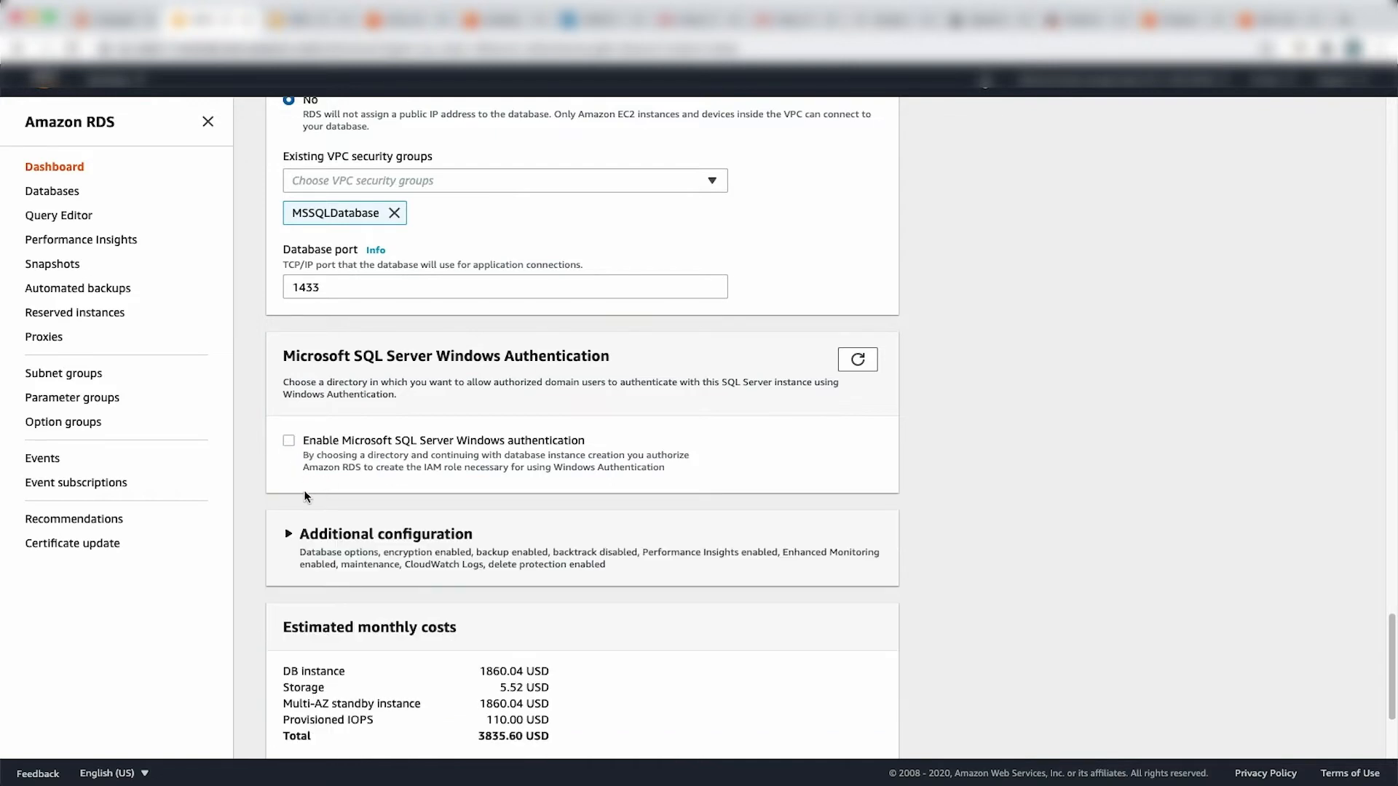
scroll(down, 3)
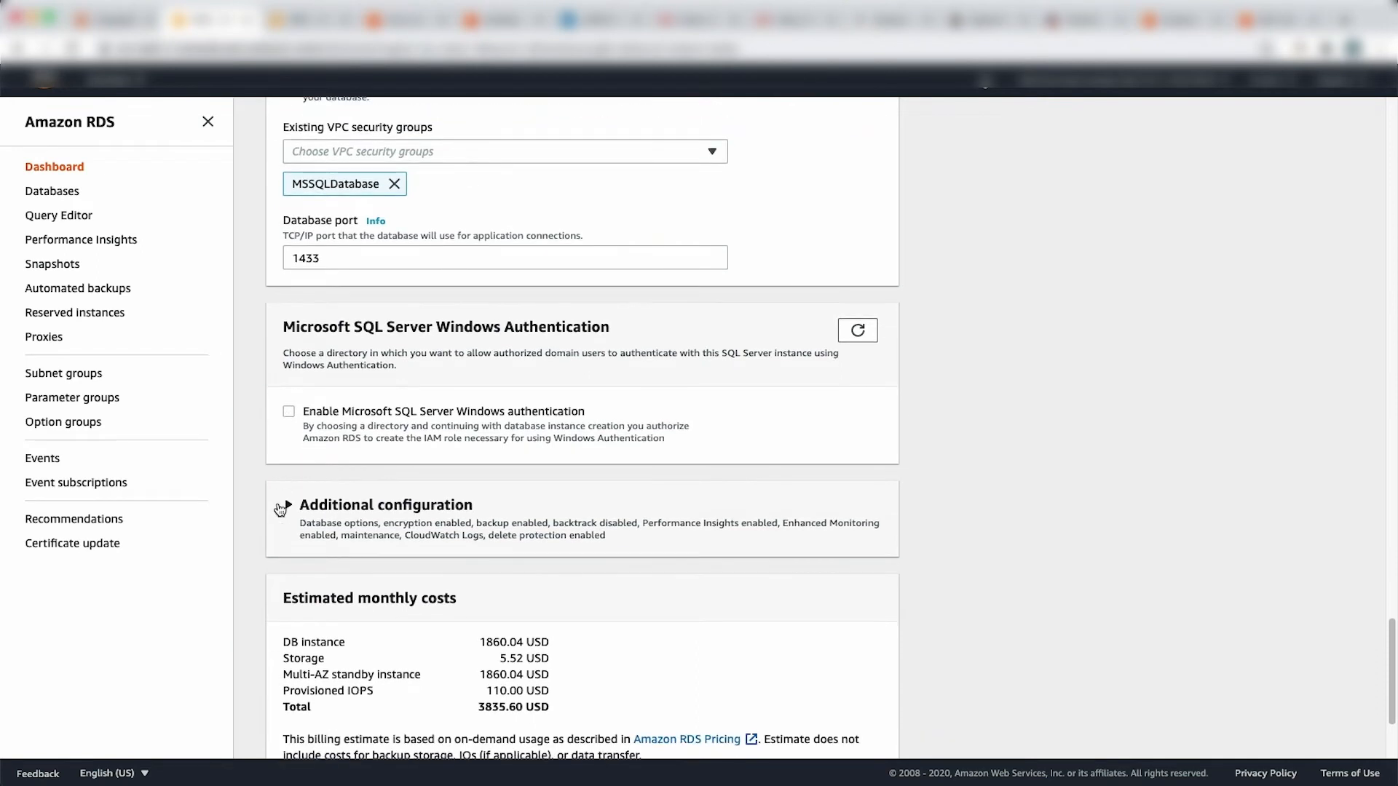
Expand Additional configuration and keep the time zone at No preference
click(286, 505)
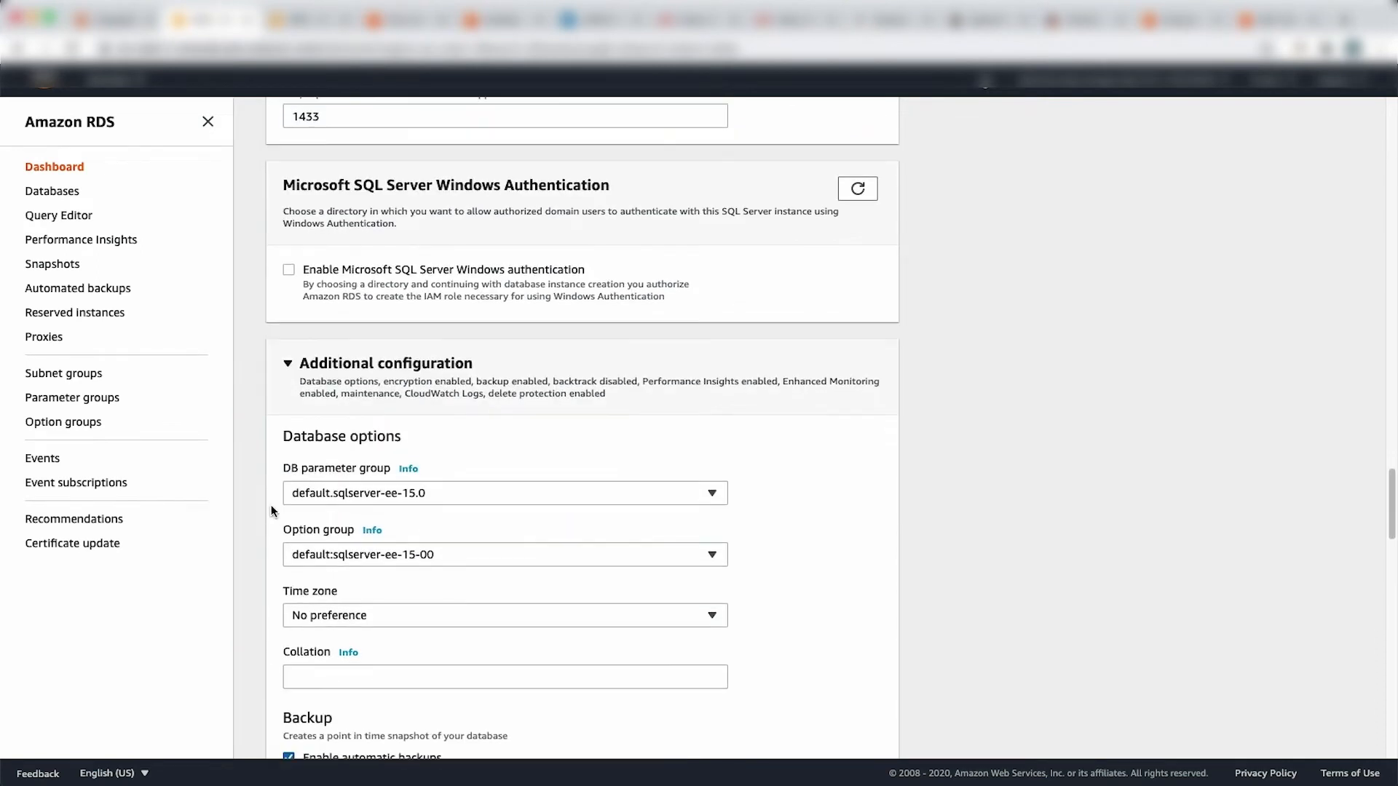
scroll(down, 3)
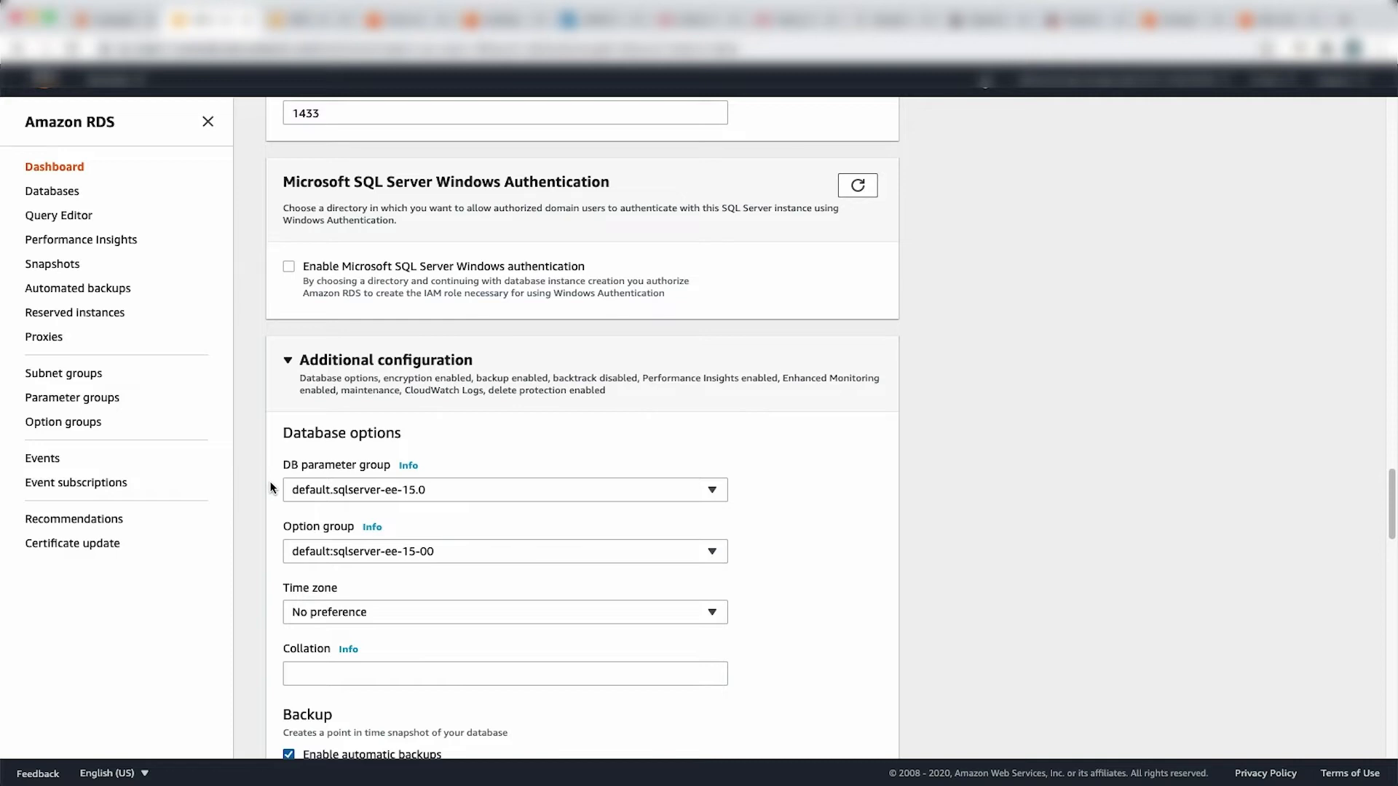
click(505, 612)
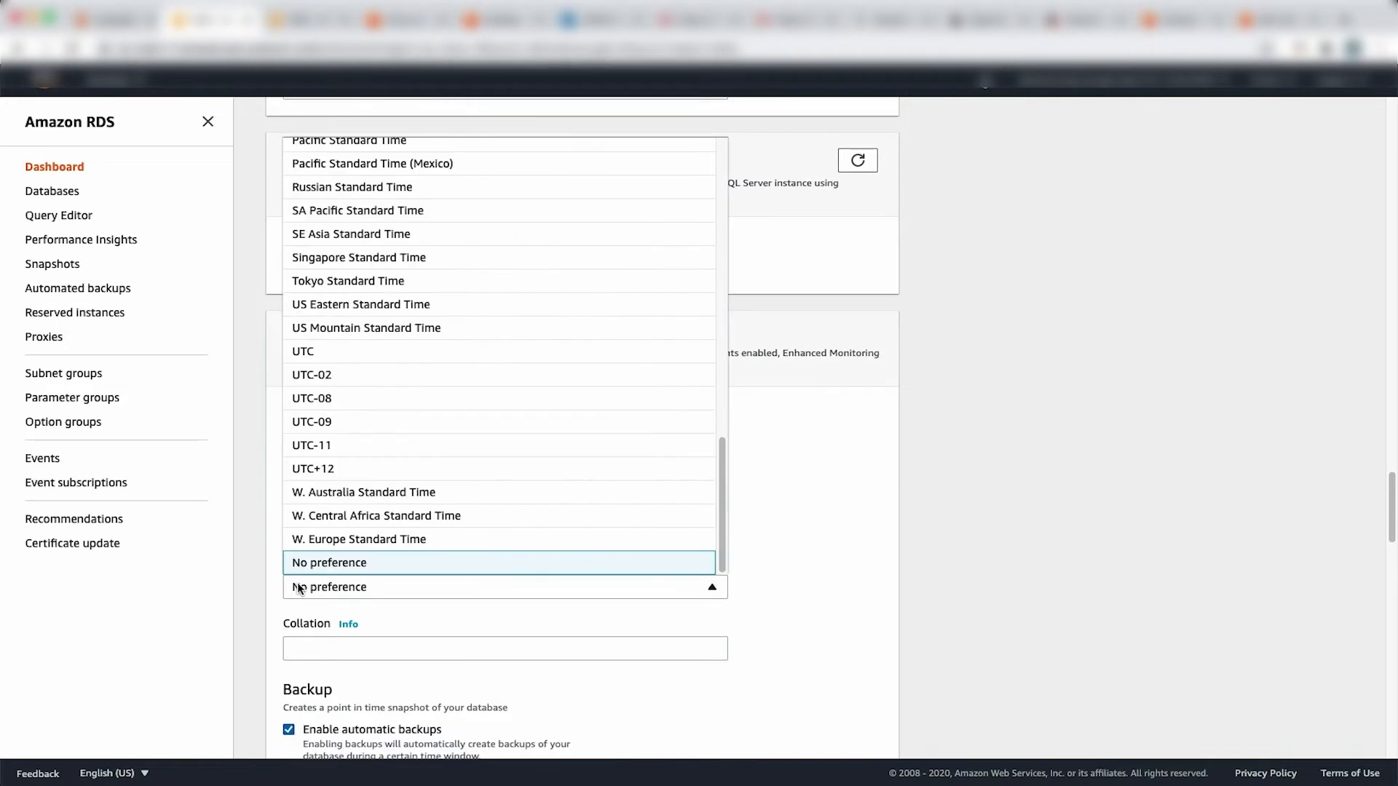
click(329, 561)
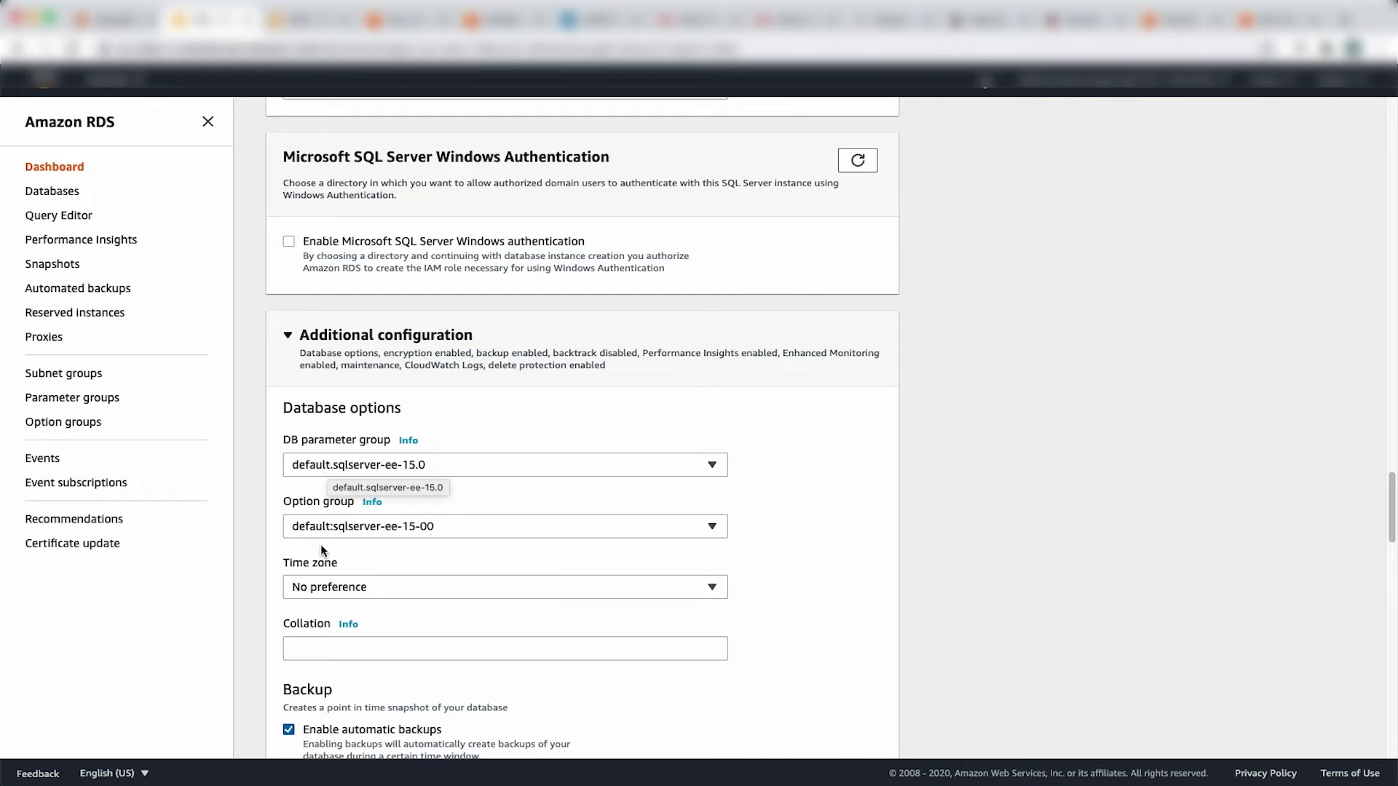
scroll(down, 3)
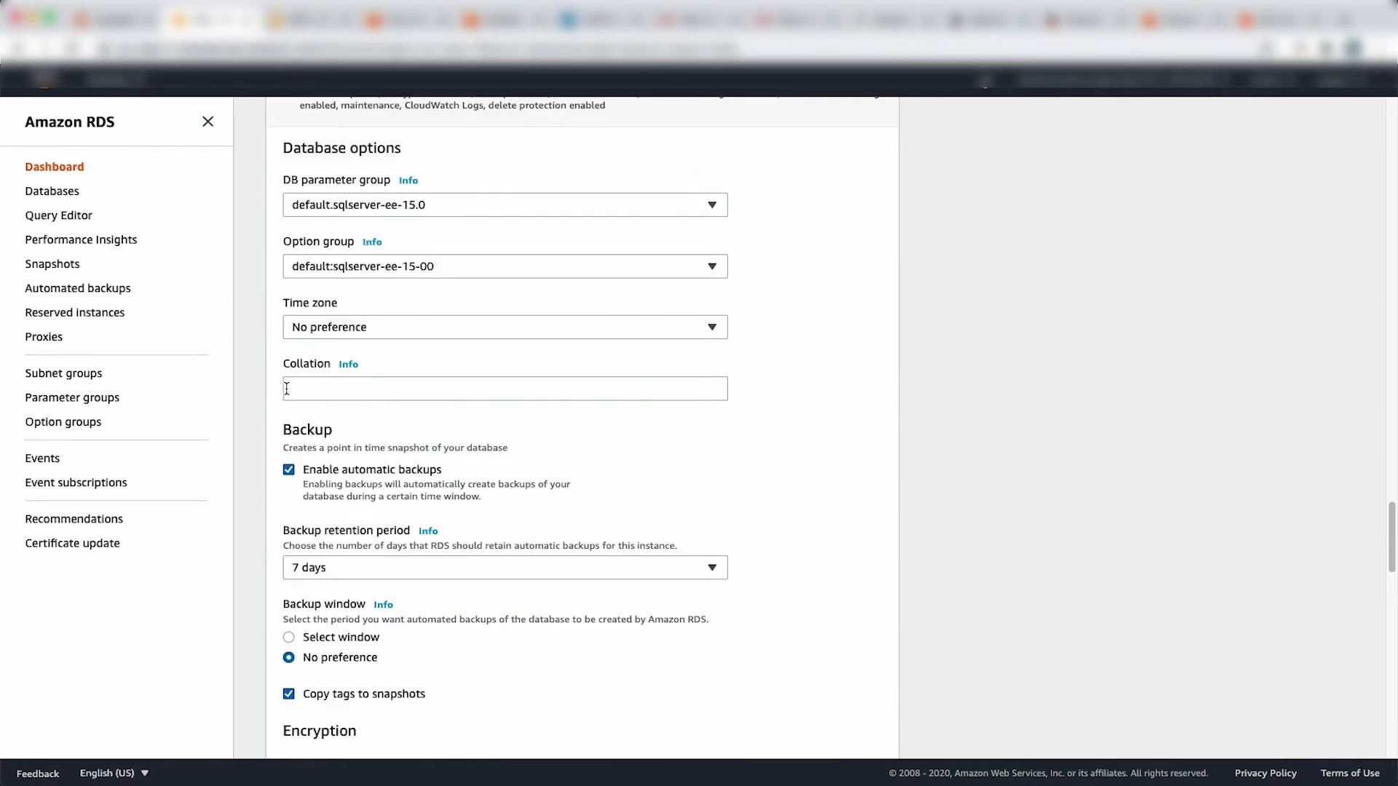
mouse_move(262, 406)
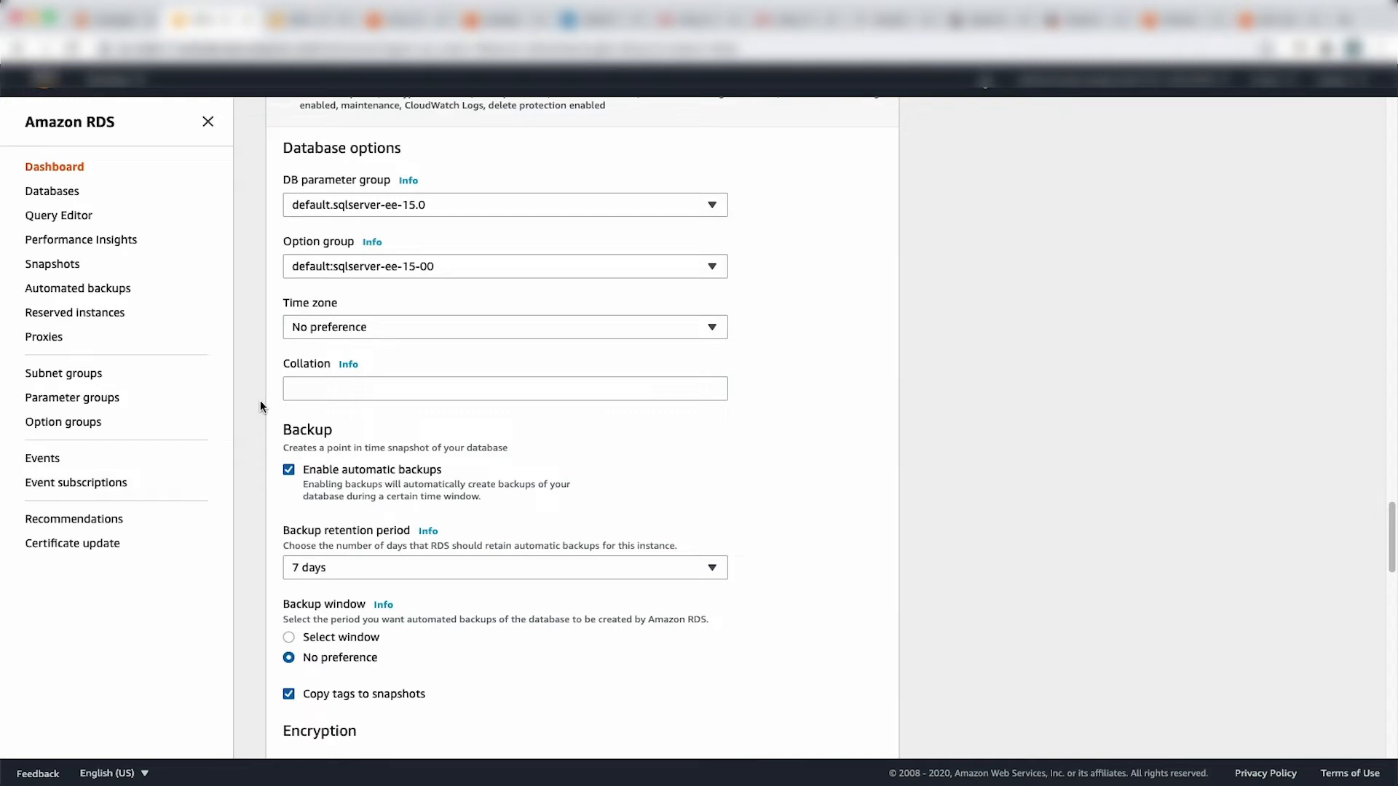
mouse_move(273, 408)
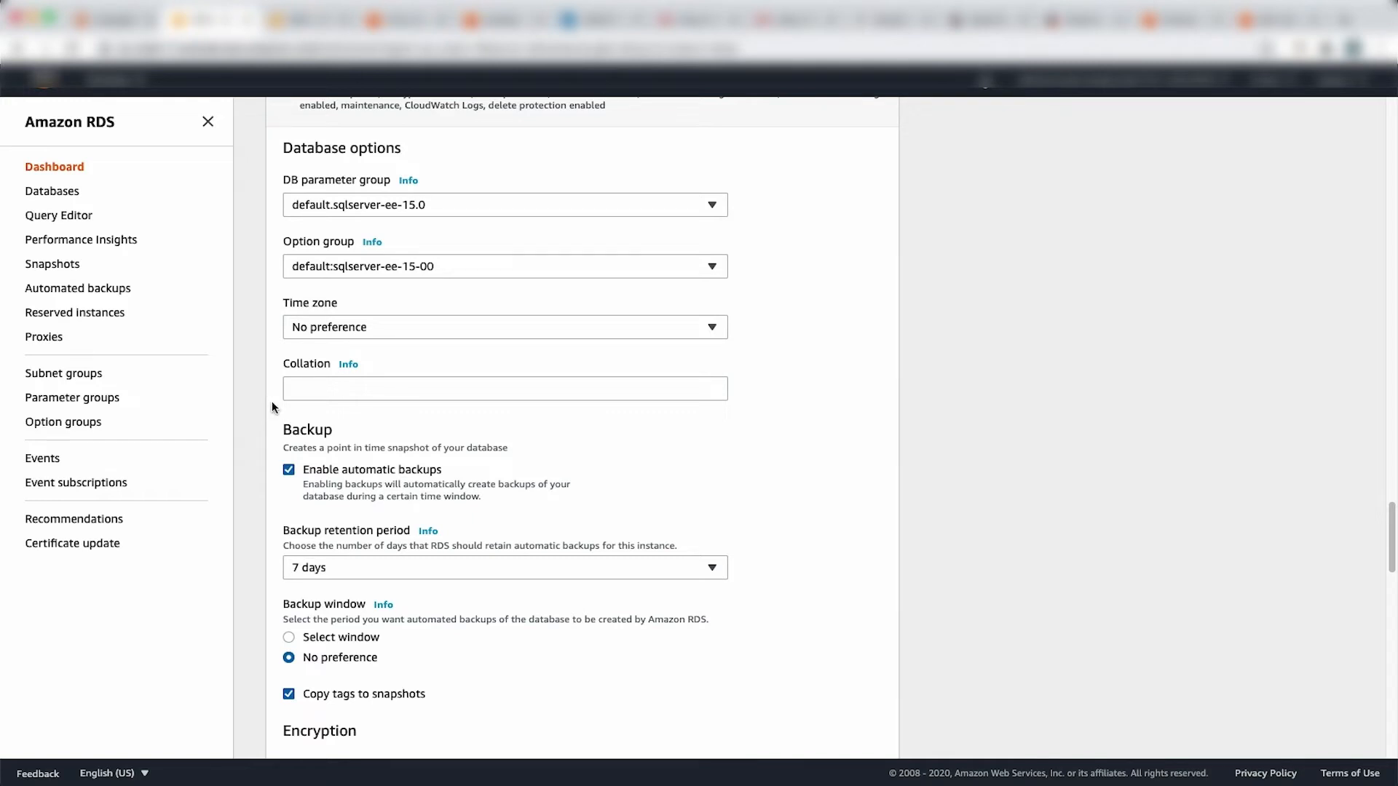
Review the 7-day backups, aws/rds encryption, Performance Insights and 60-second Enhanced monitoring defaults
scroll(down, 3)
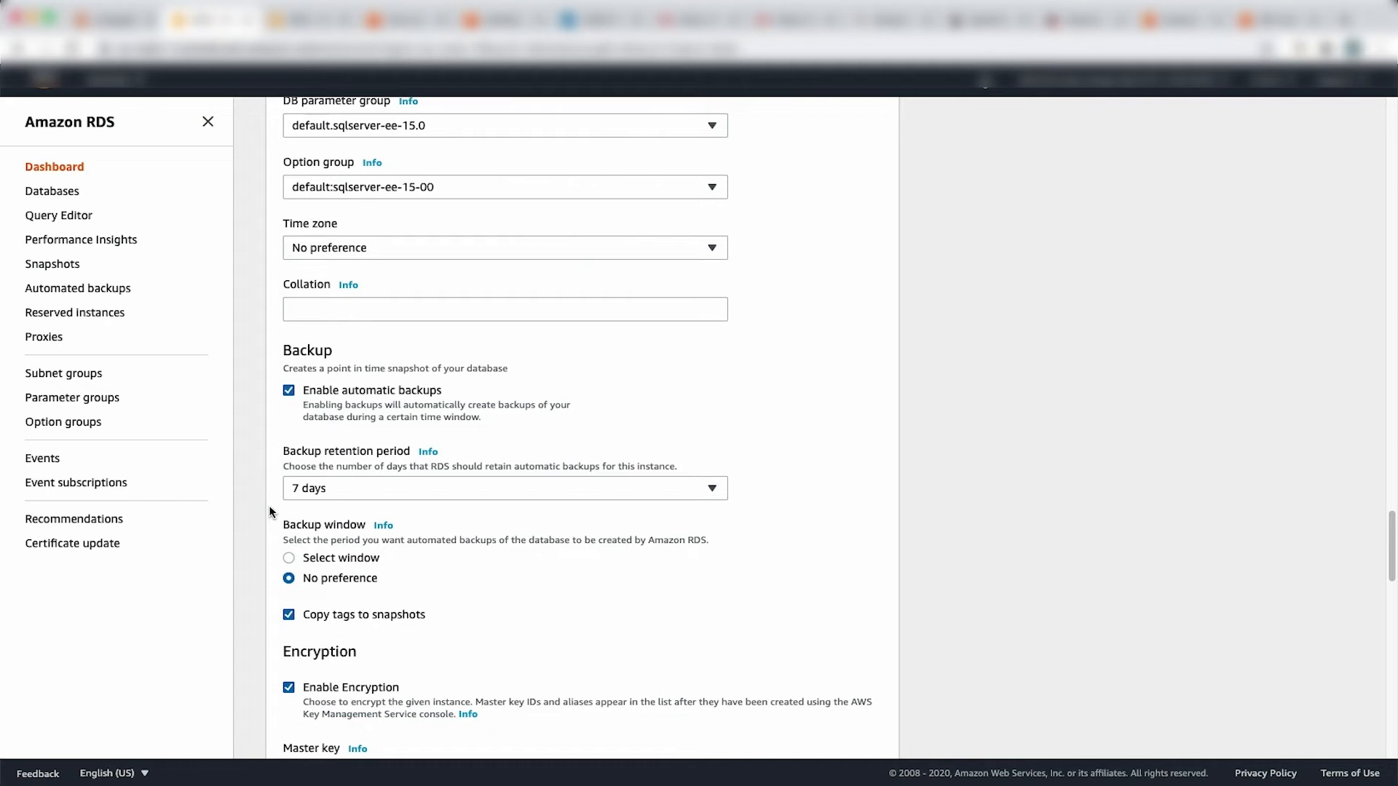
mouse_move(300, 501)
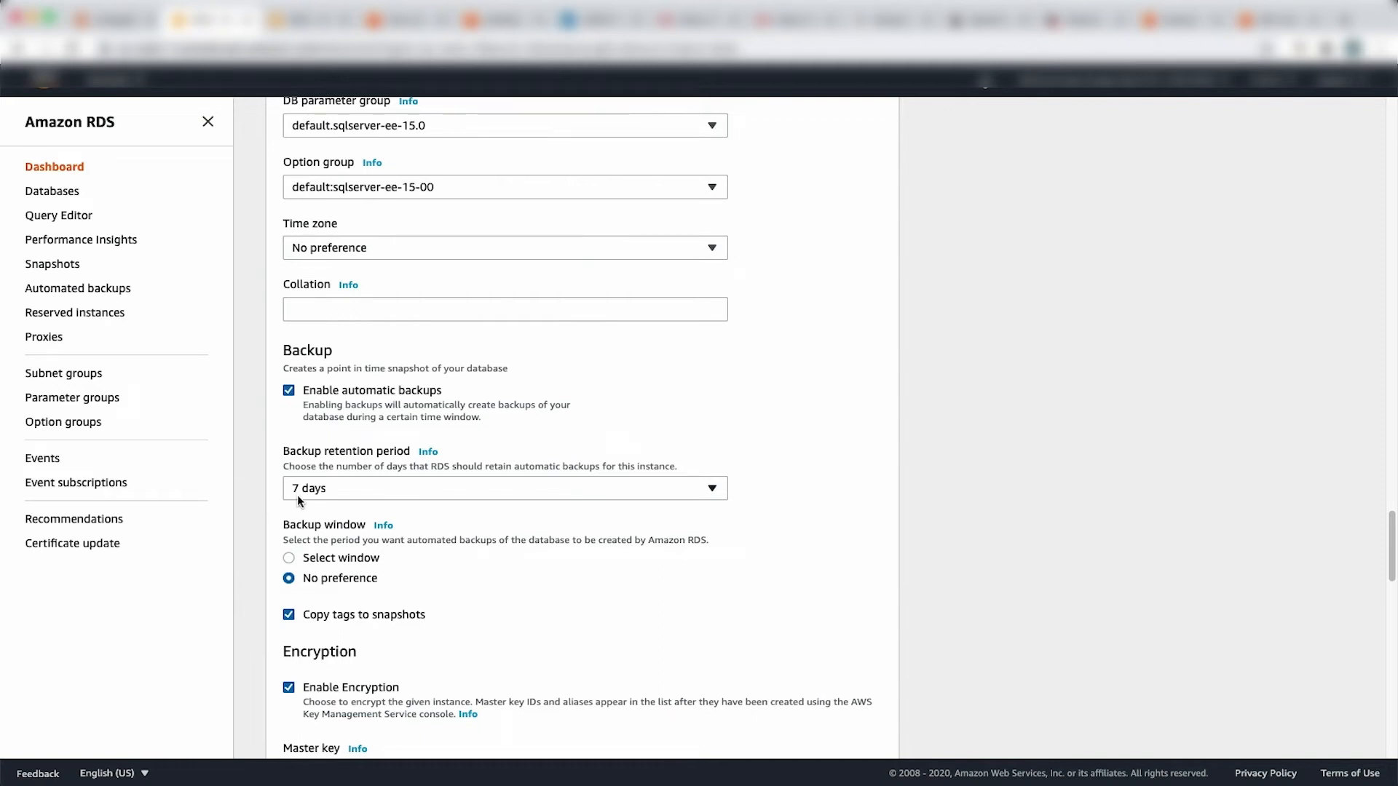
mouse_move(283, 515)
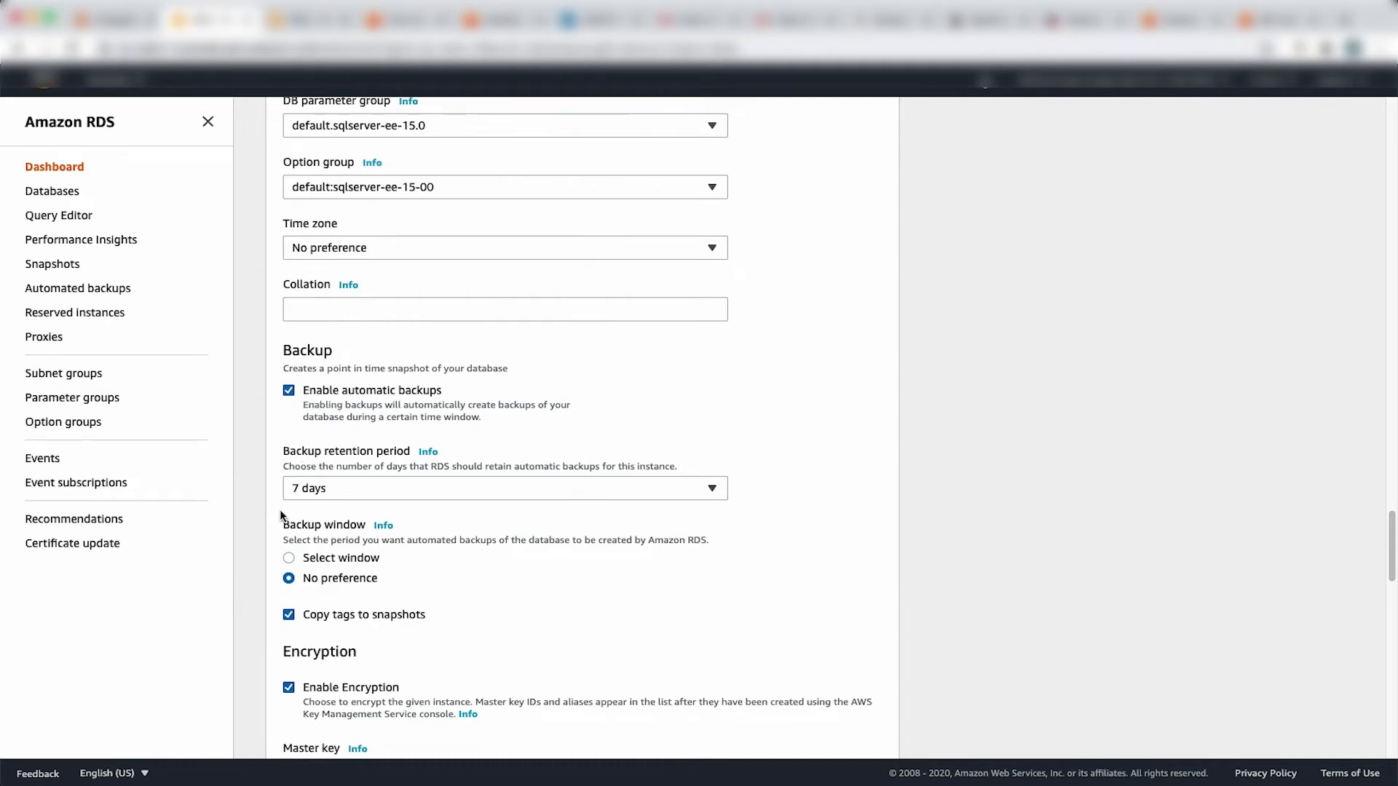
scroll(down, 3)
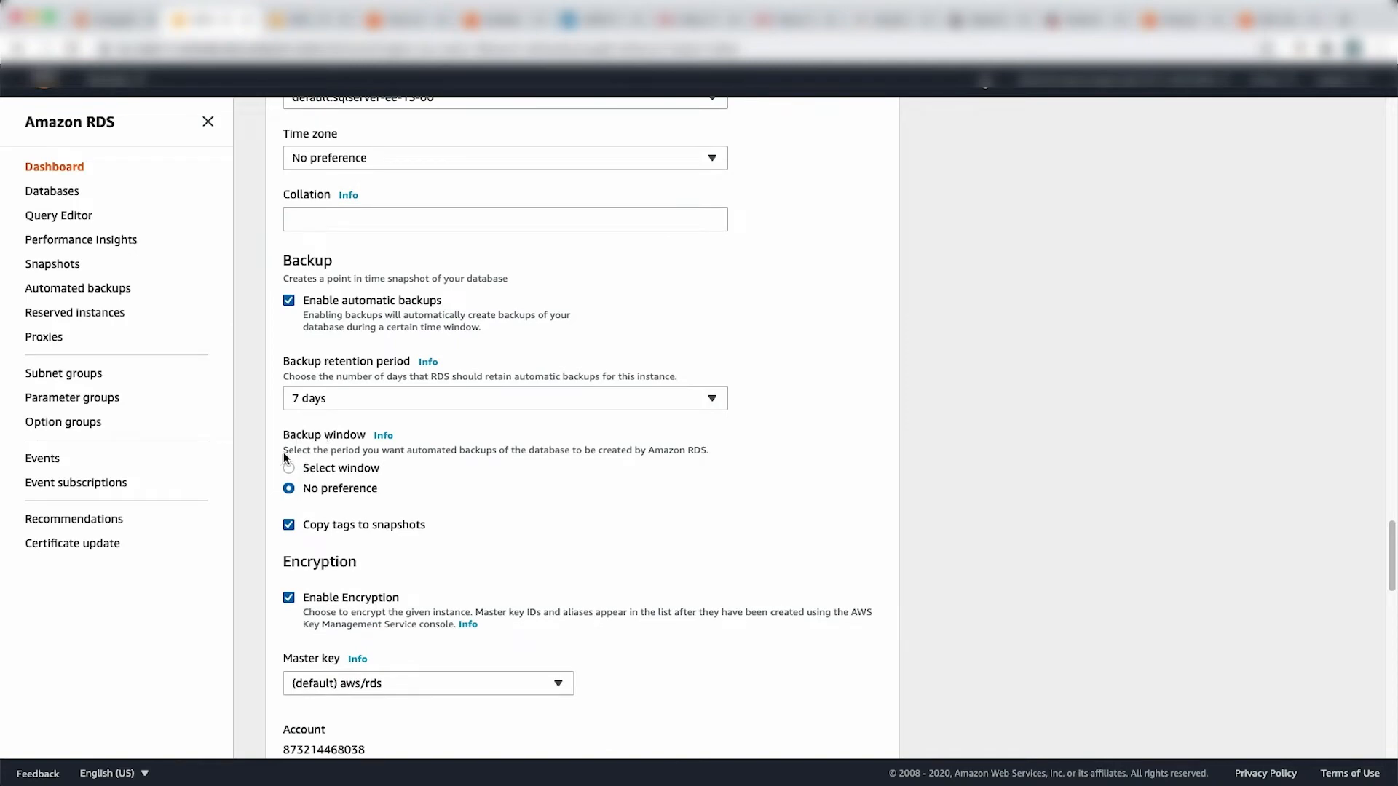
scroll(down, 3)
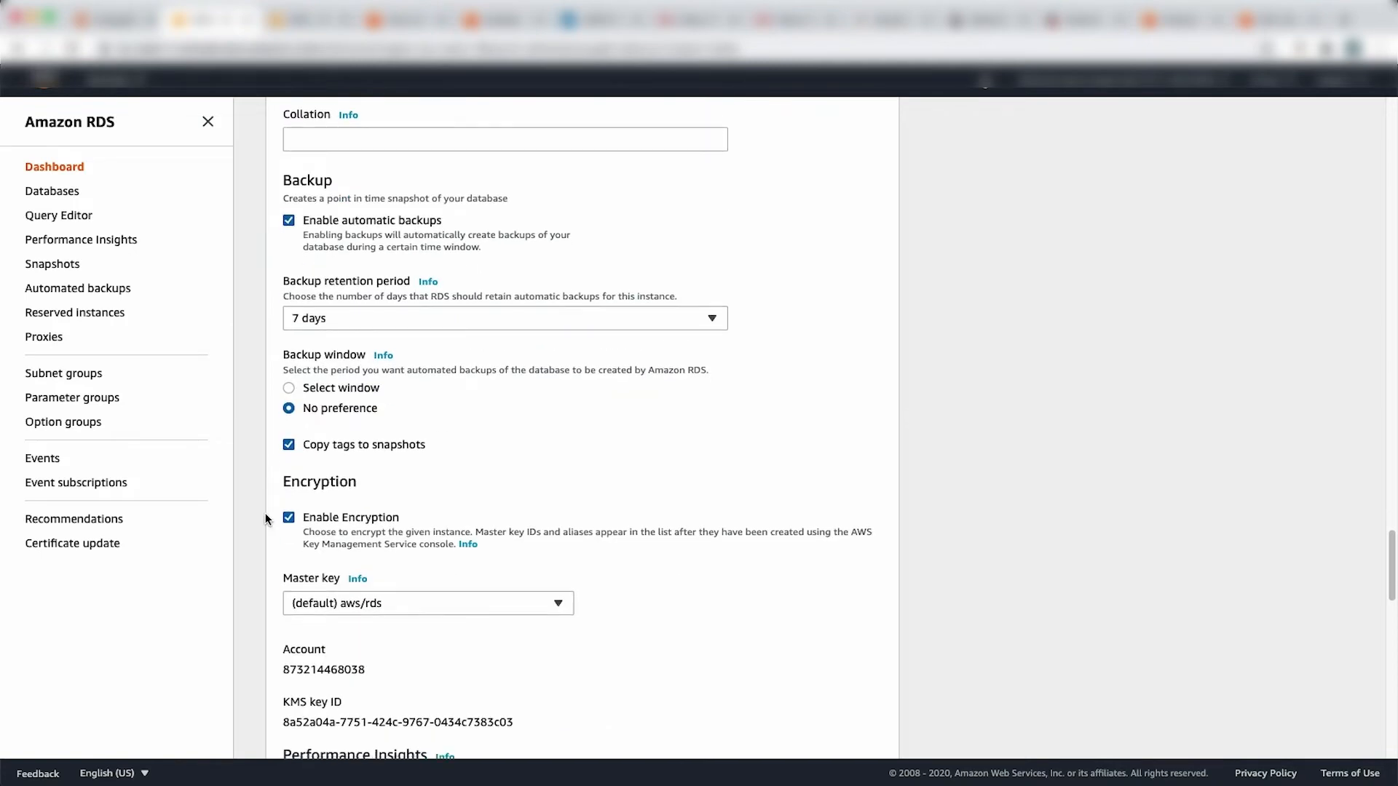
scroll(down, 3)
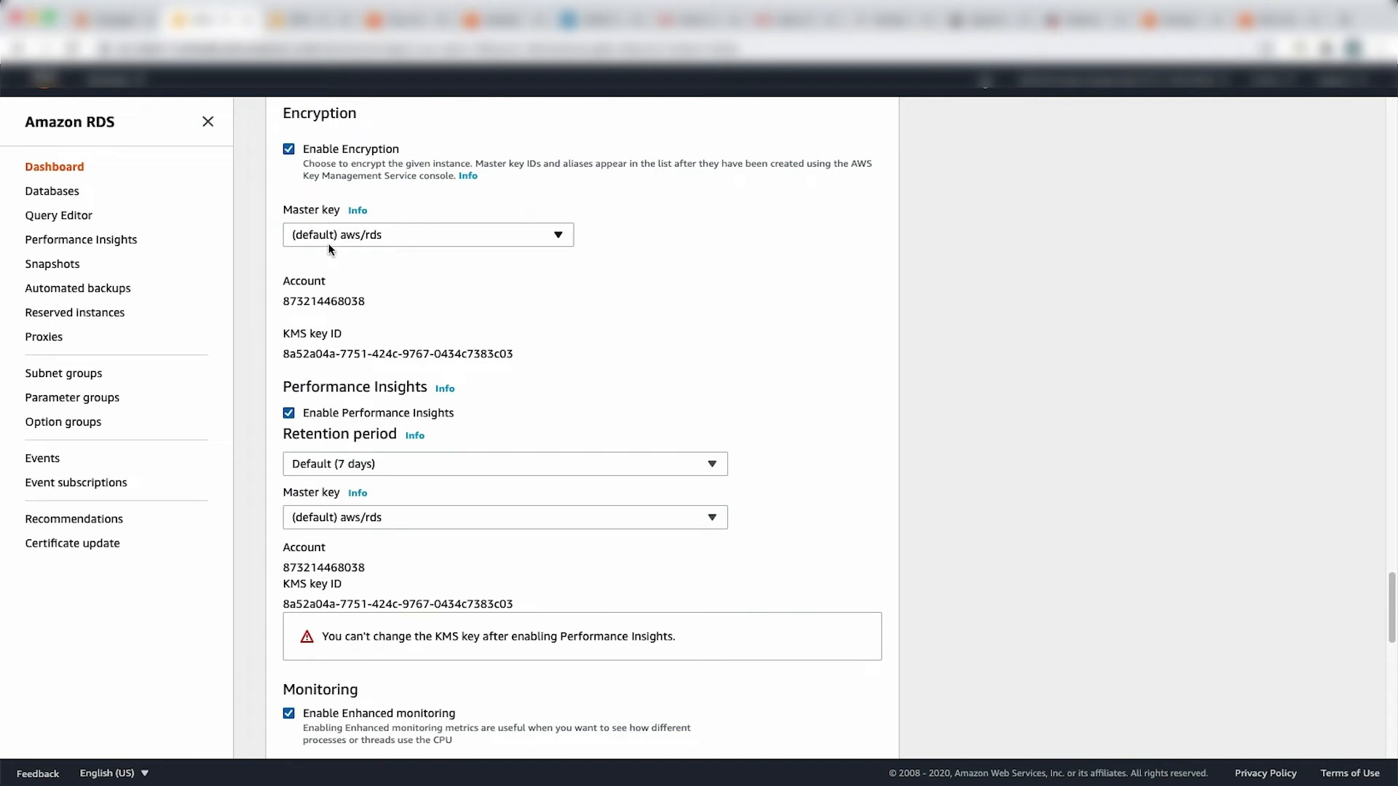
scroll(down, 3)
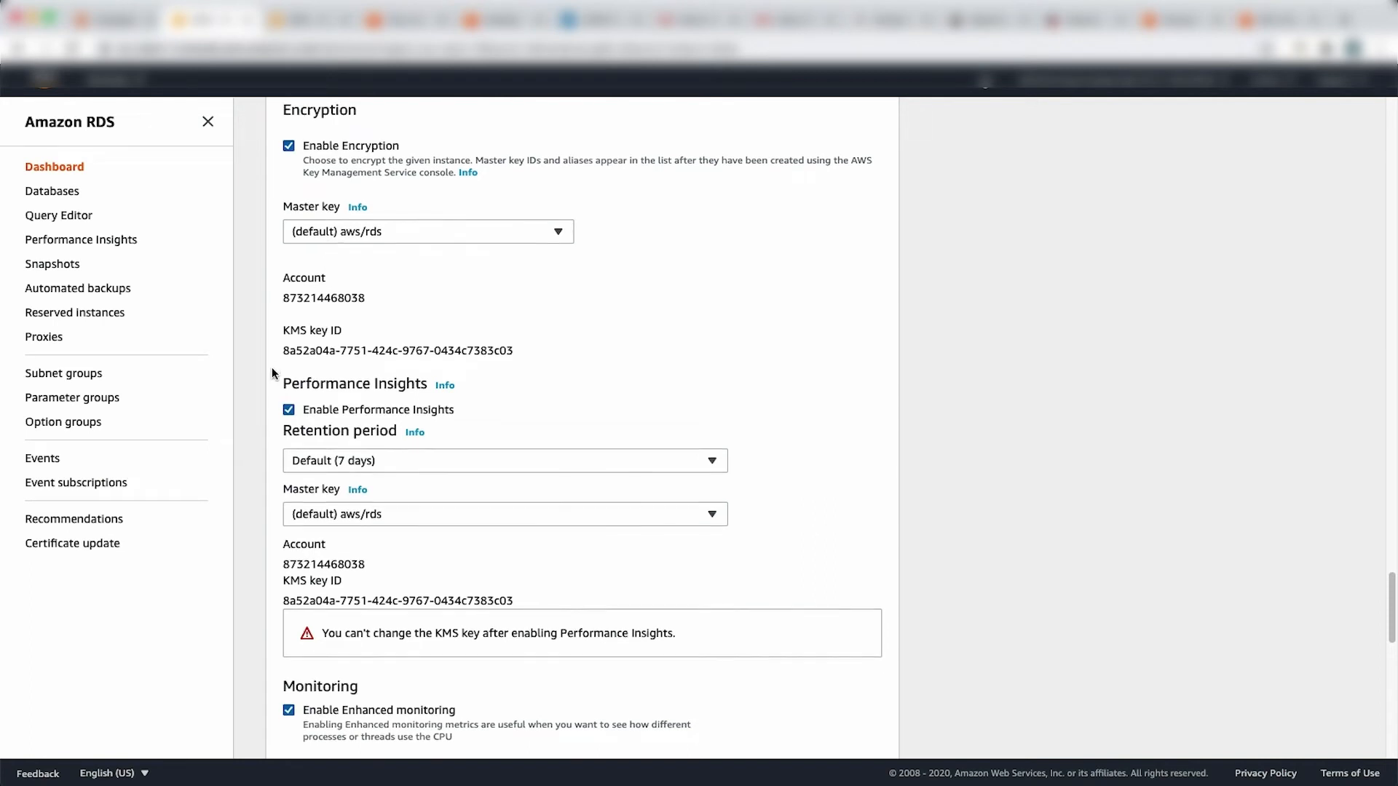
scroll(down, 3)
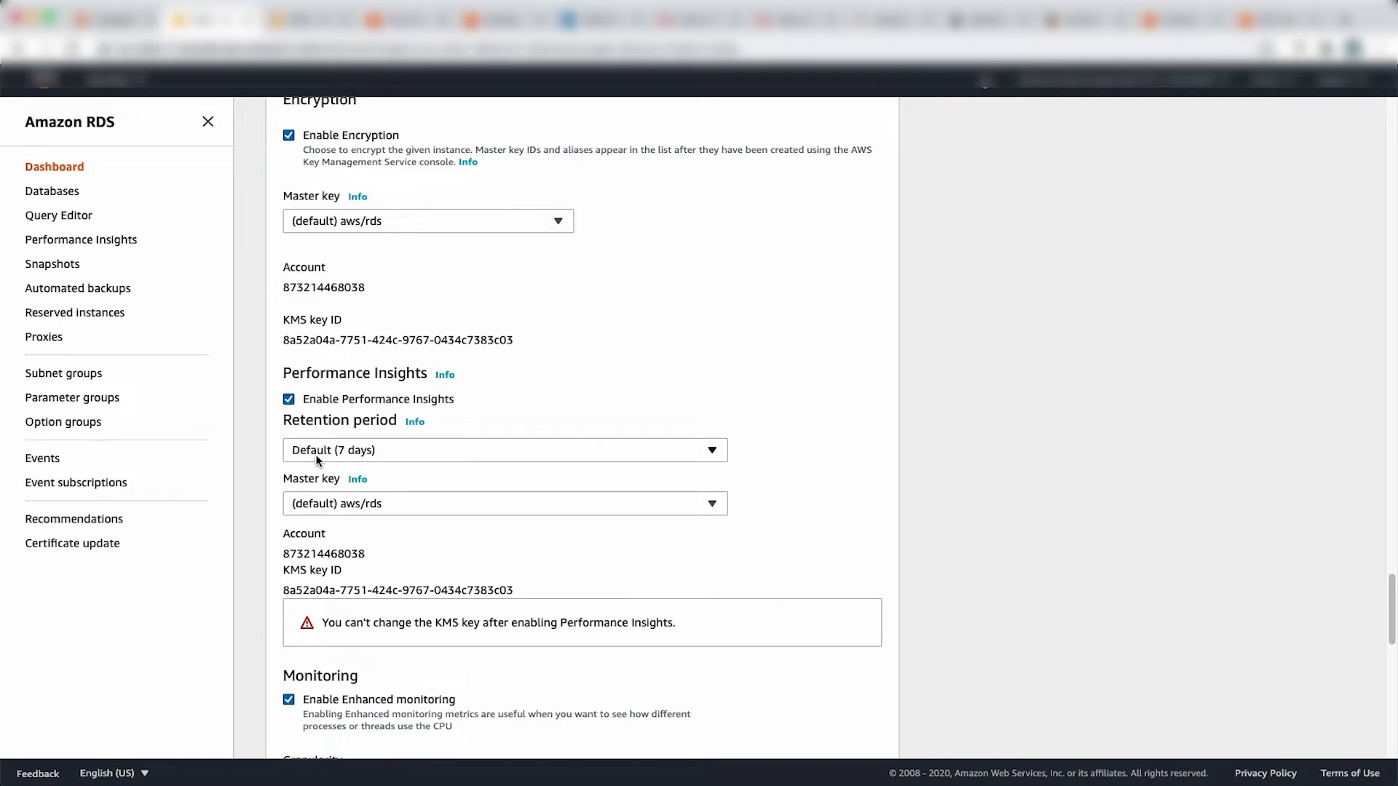
scroll(down, 3)
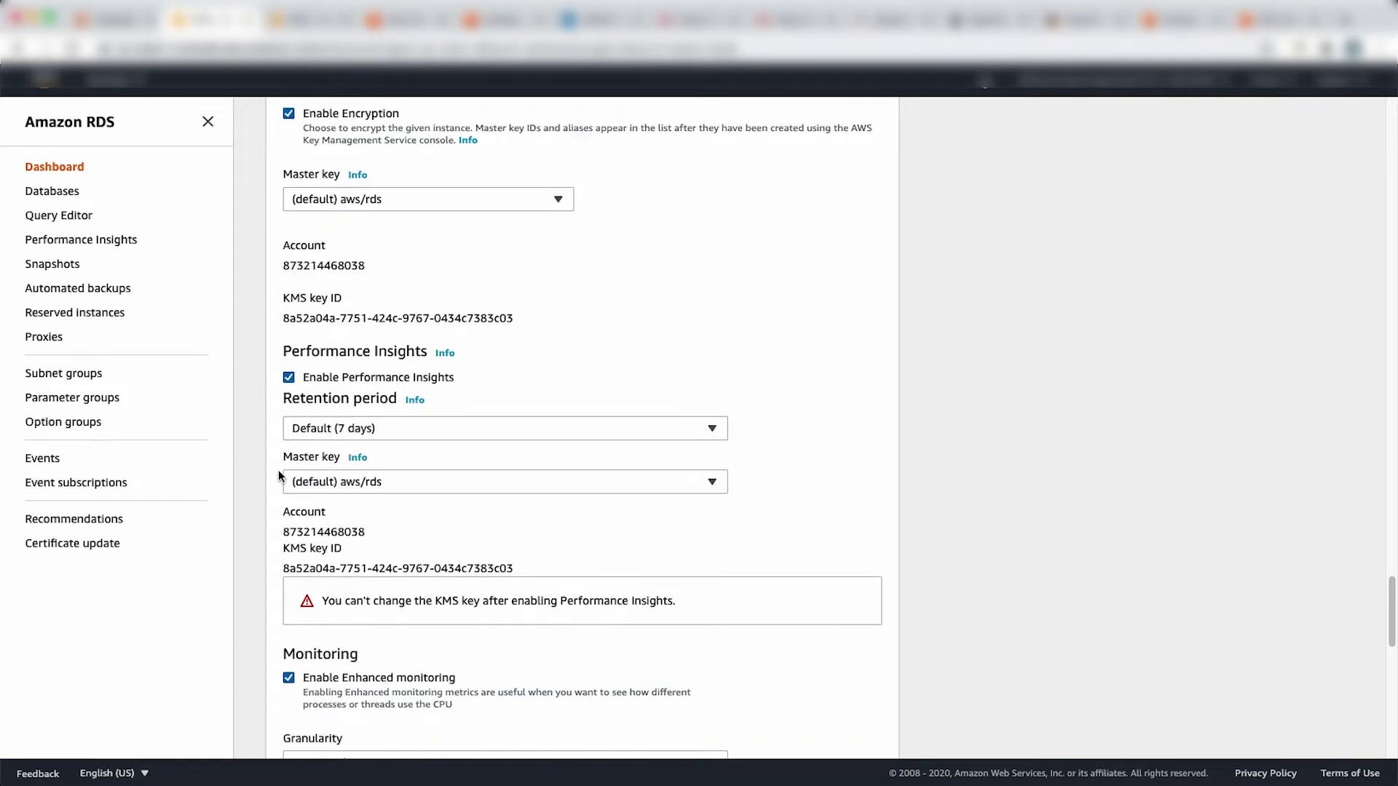
scroll(down, 3)
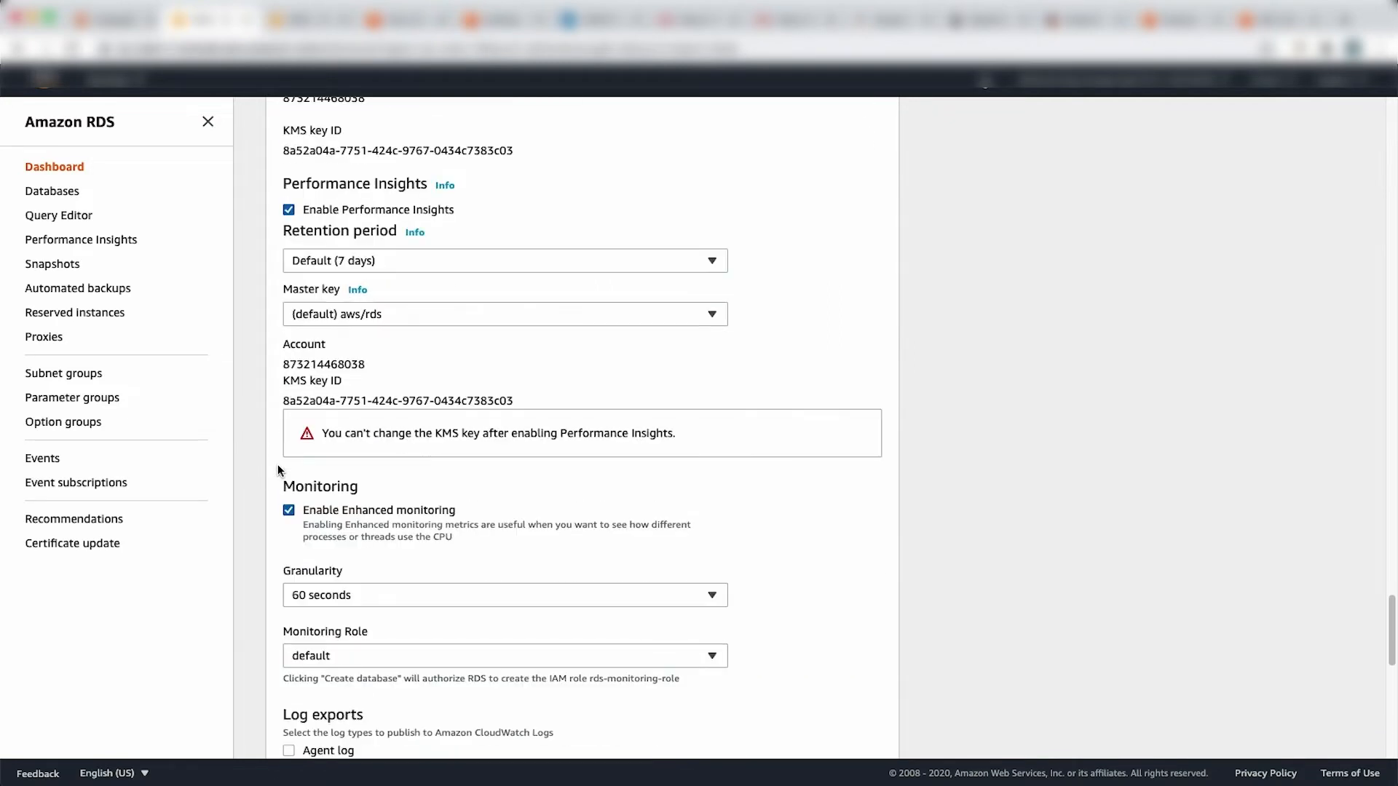
scroll(down, 3)
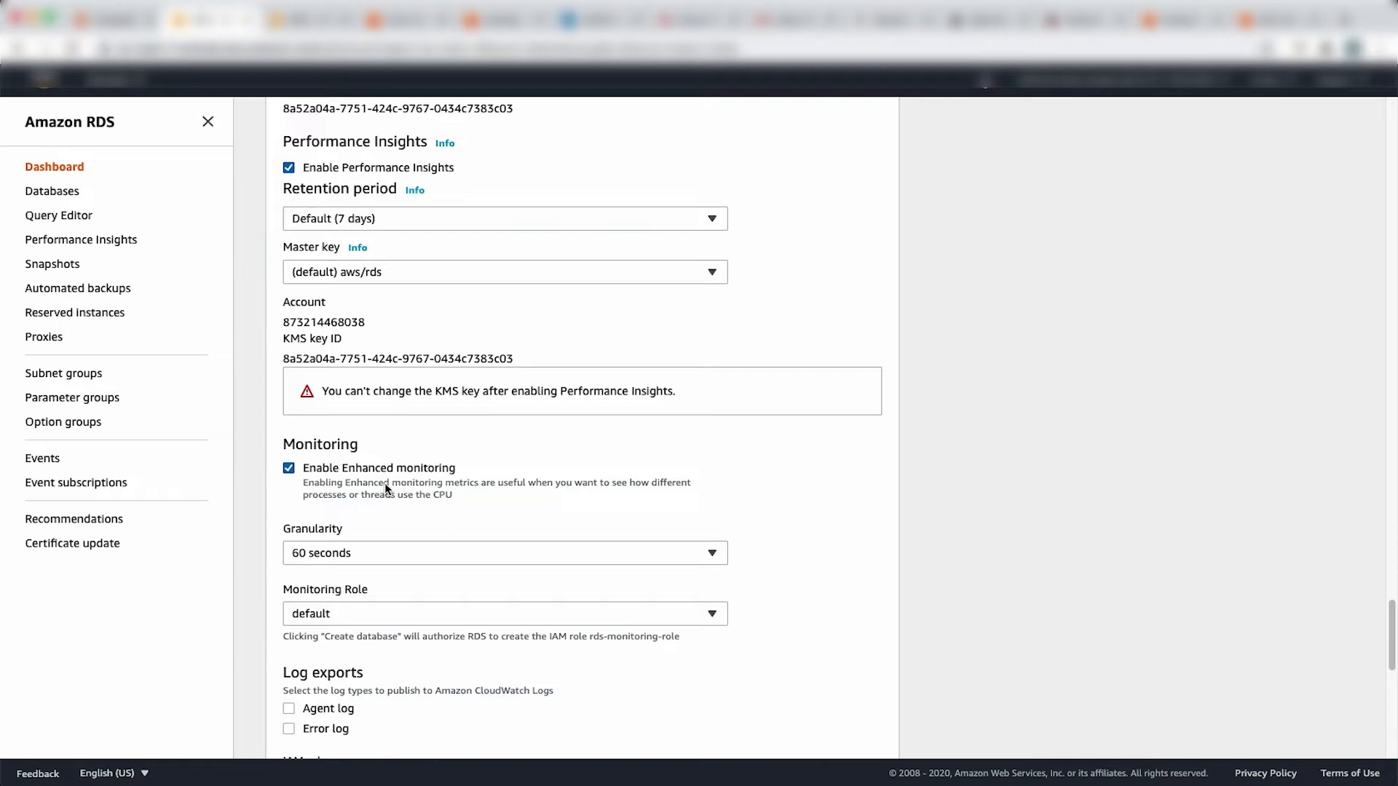
Keep monitoring granularity at 1 second and enable Agent log and Error log exports to CloudWatch Logs
click(505, 553)
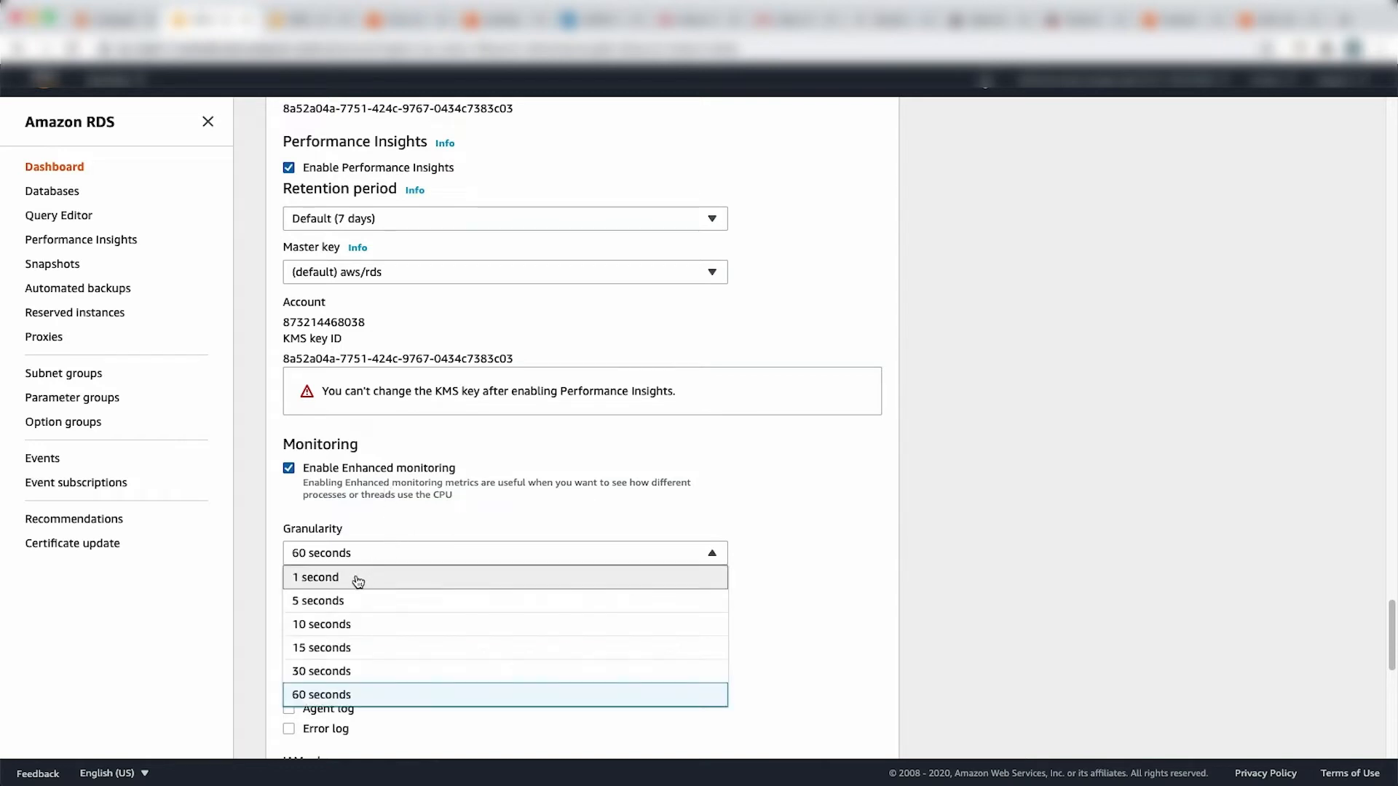
click(314, 576)
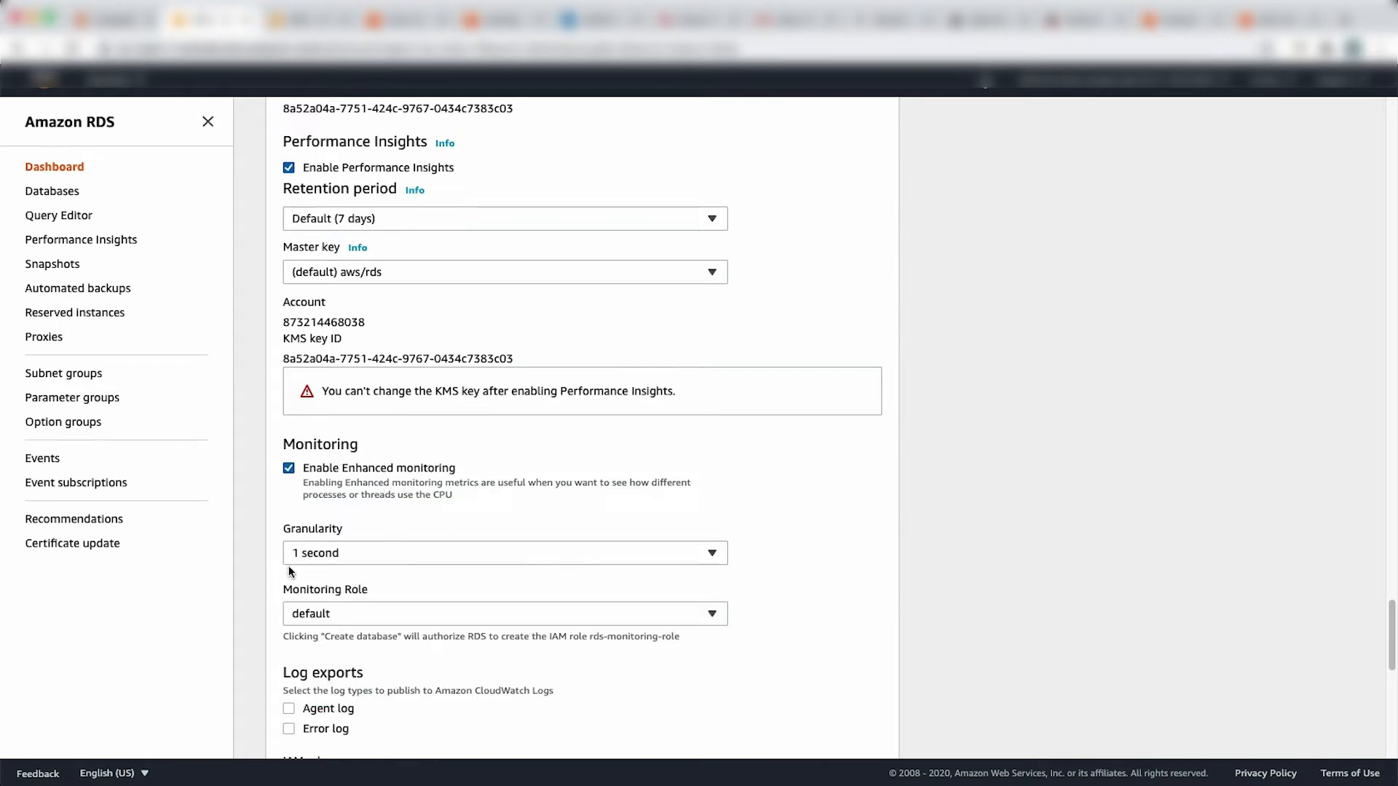
click(505, 553)
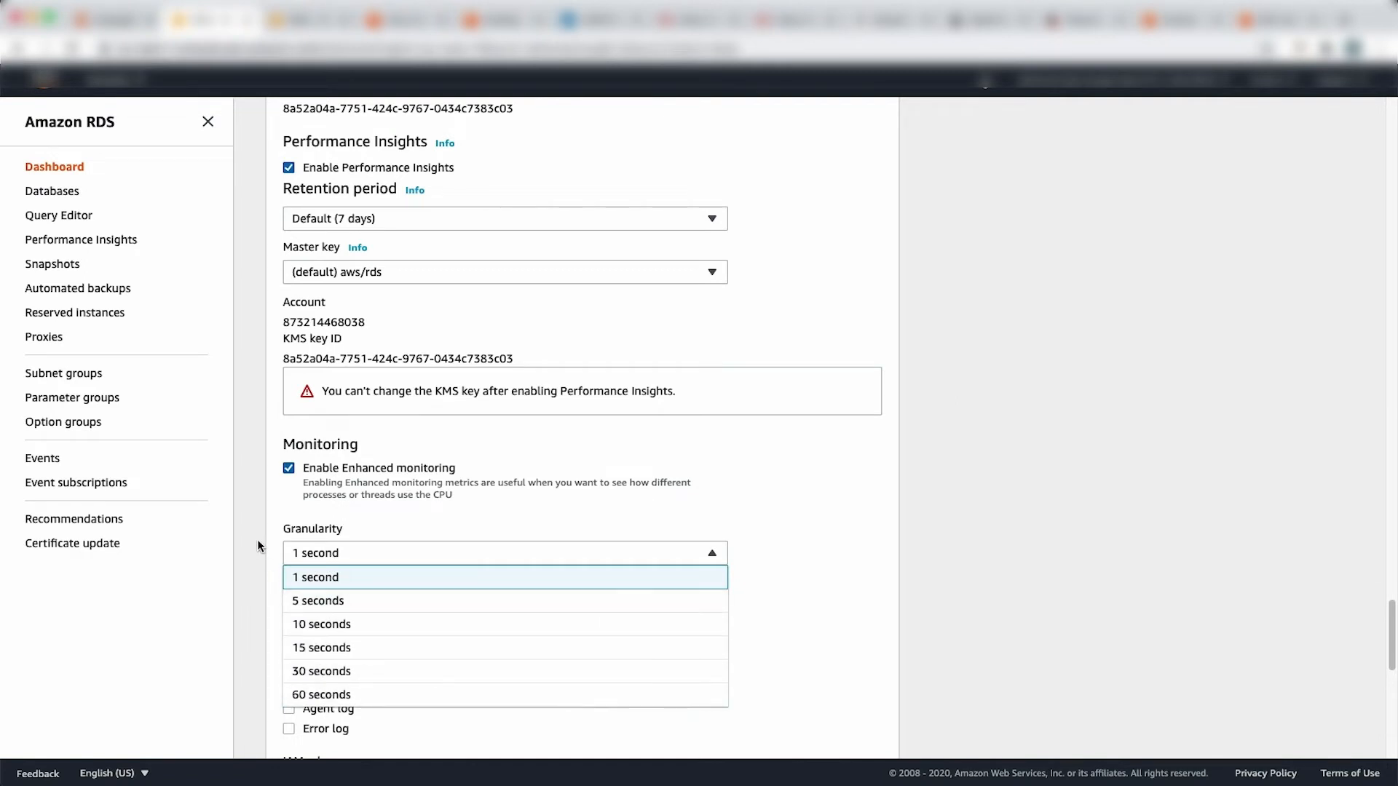
click(315, 577)
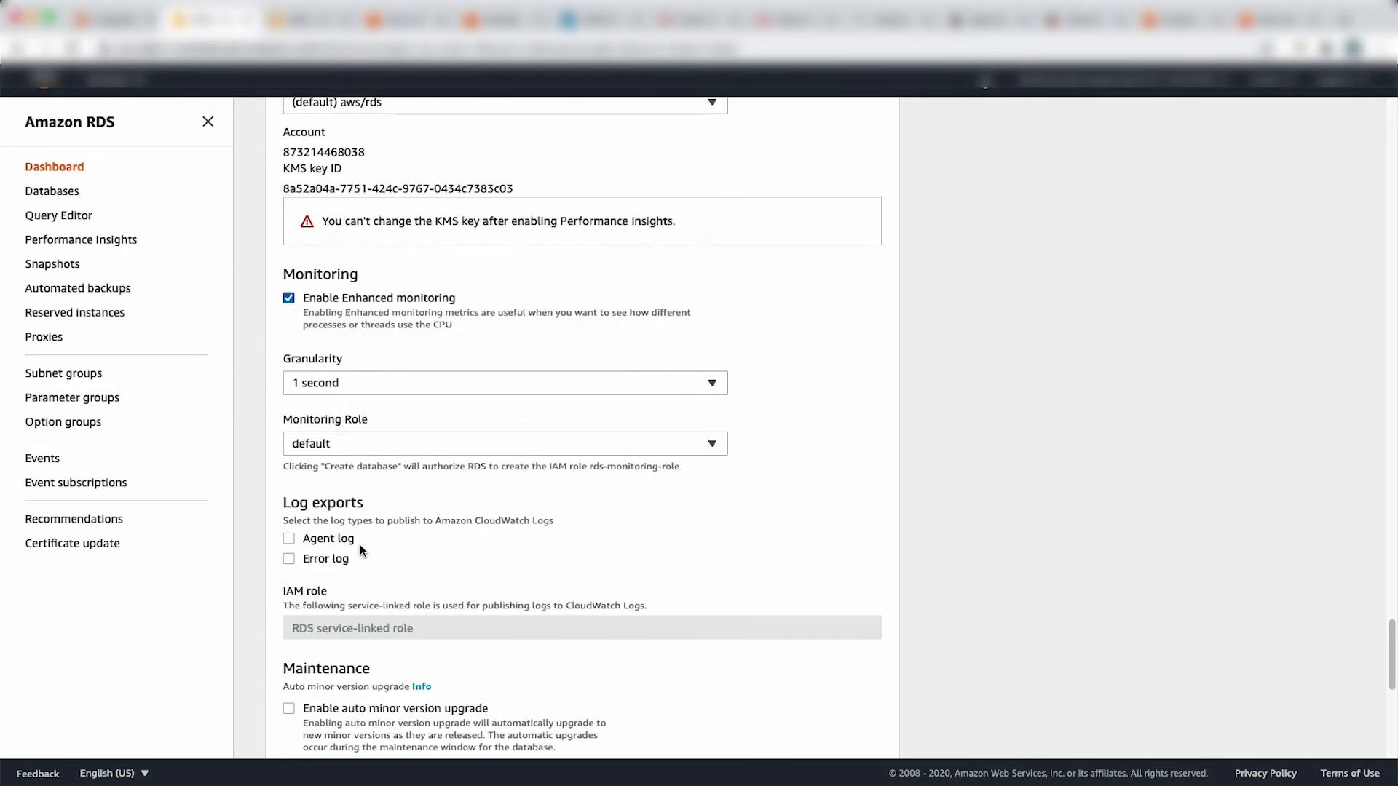
mouse_move(288, 513)
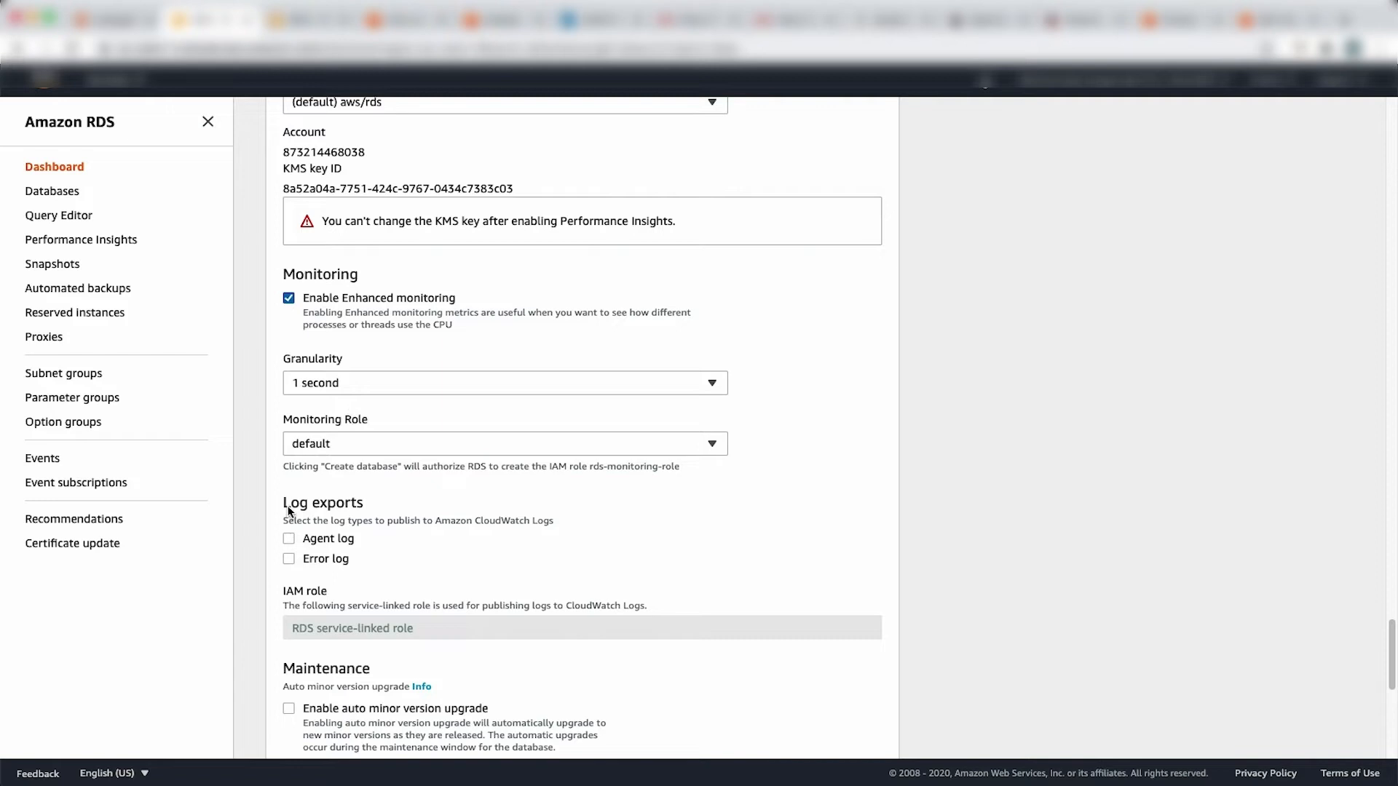
click(288, 539)
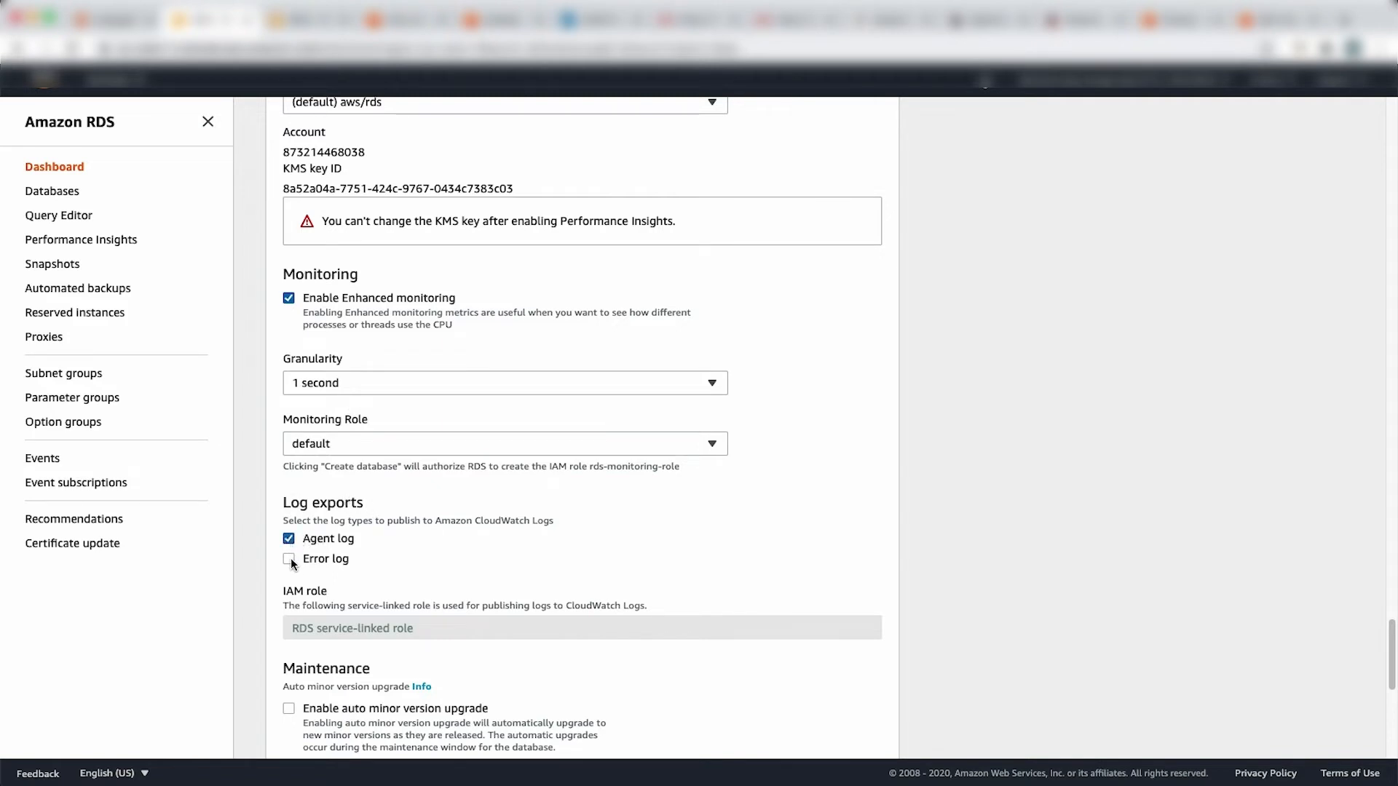
click(288, 559)
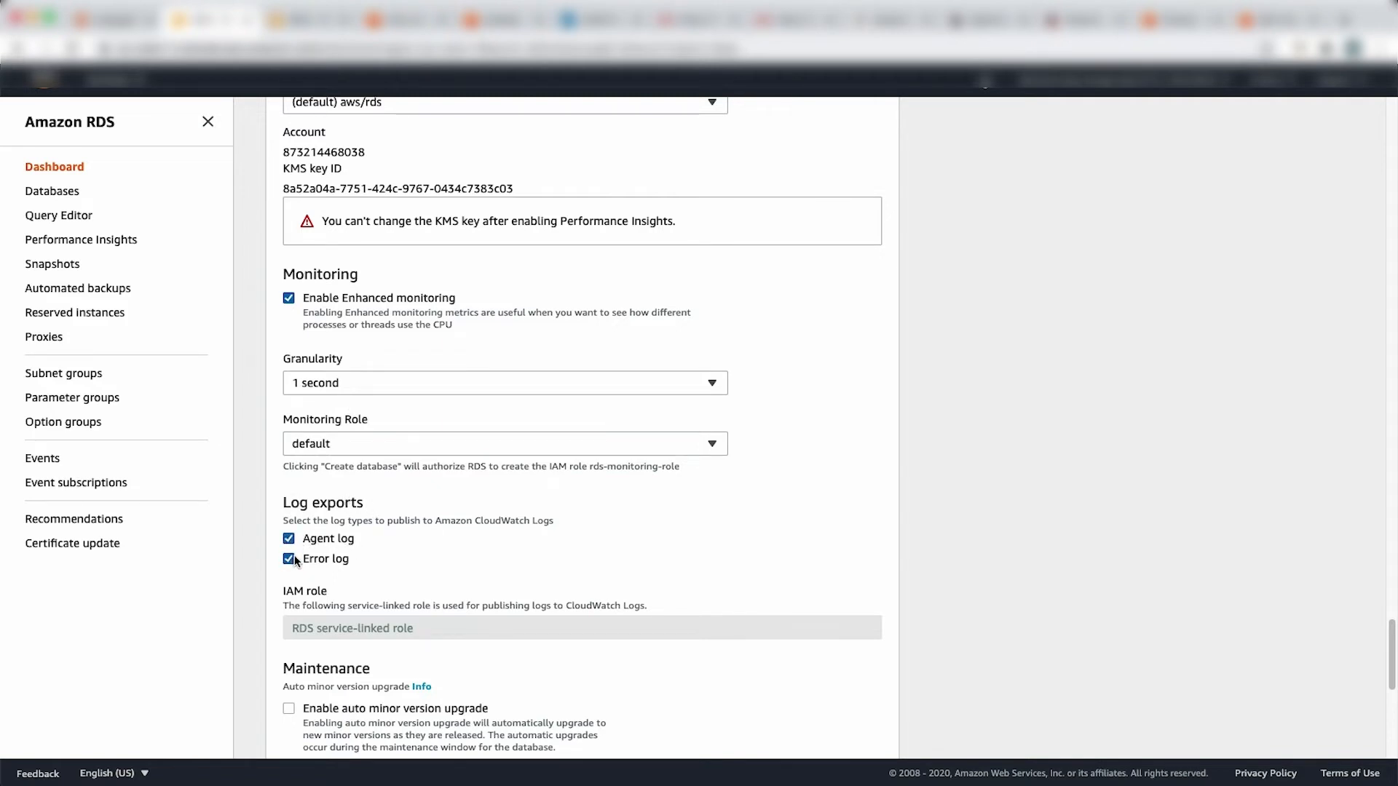
scroll(down, 3)
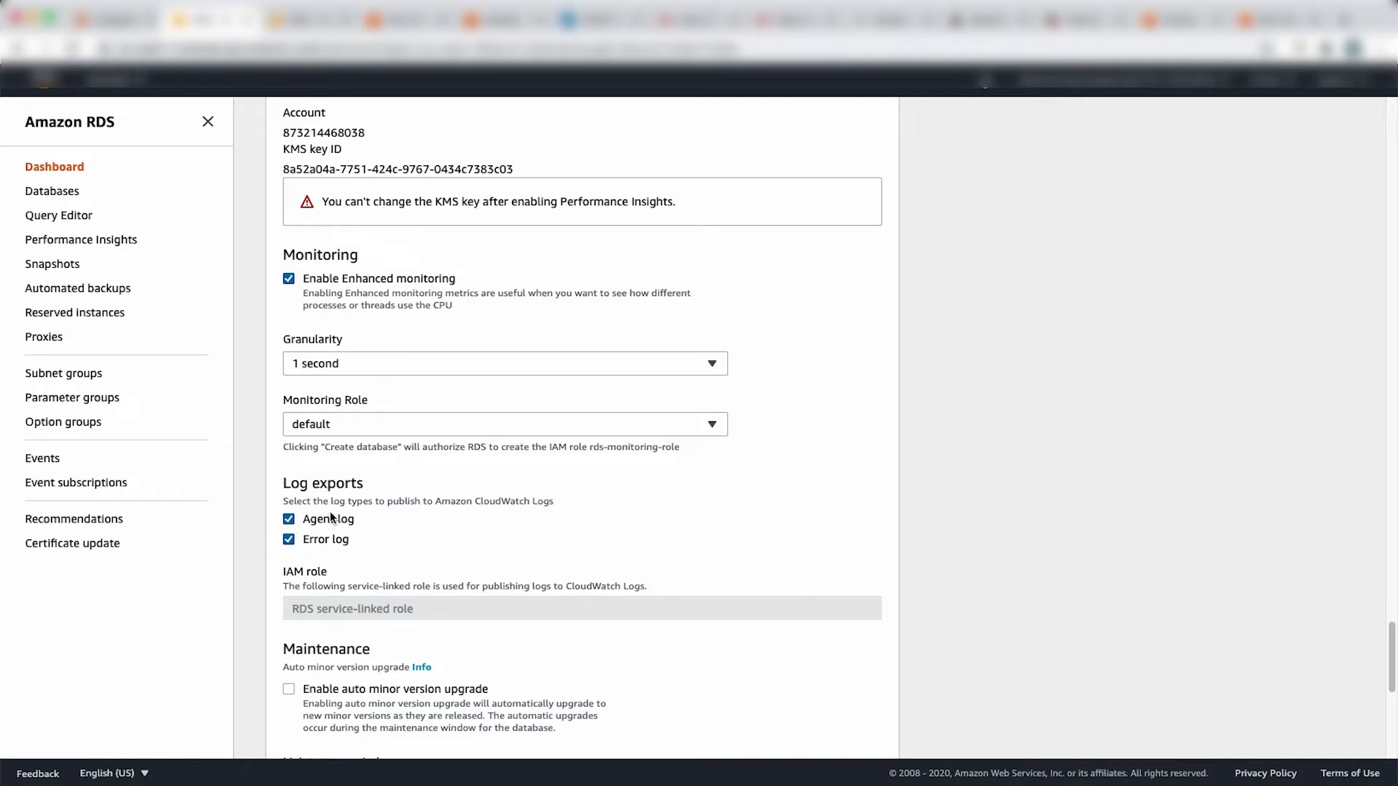
scroll(down, 3)
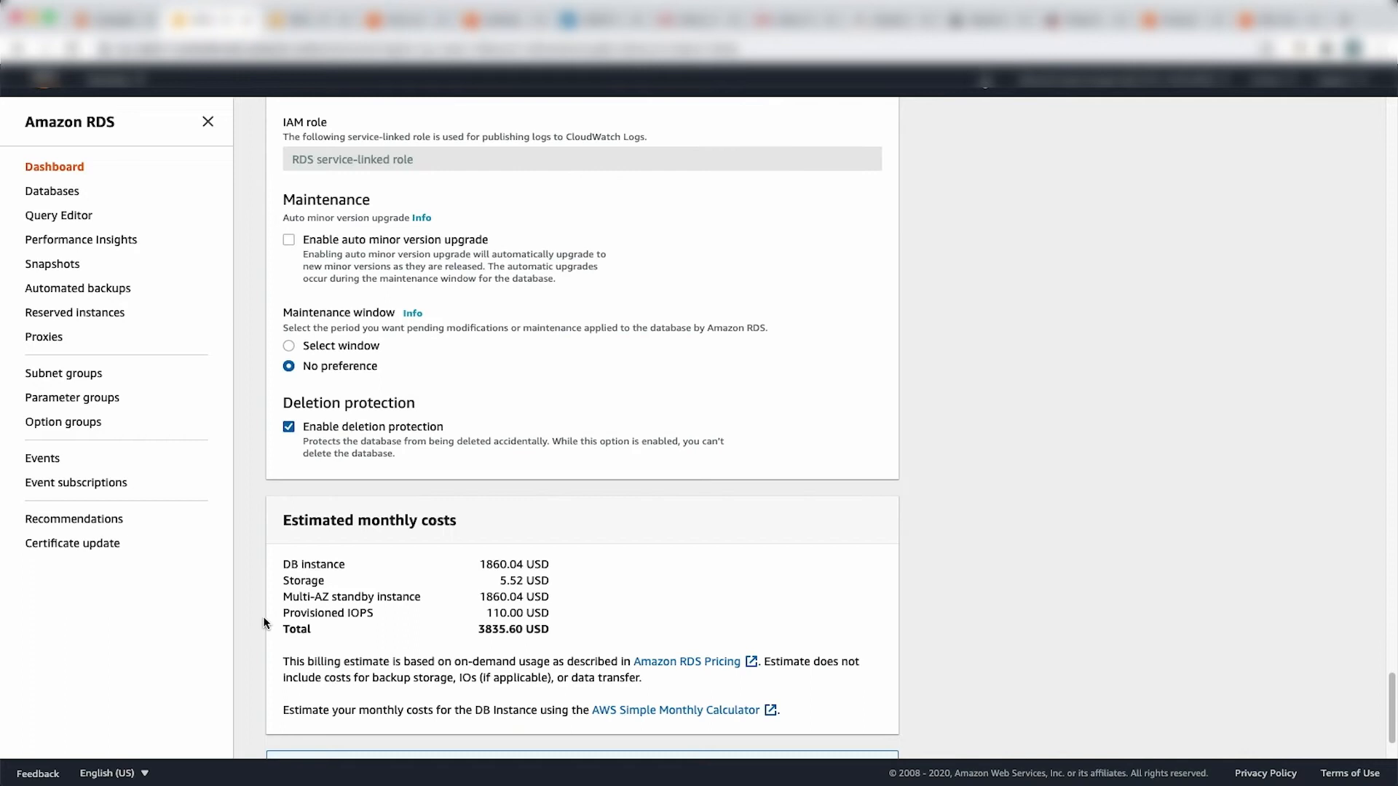
mouse_move(290, 254)
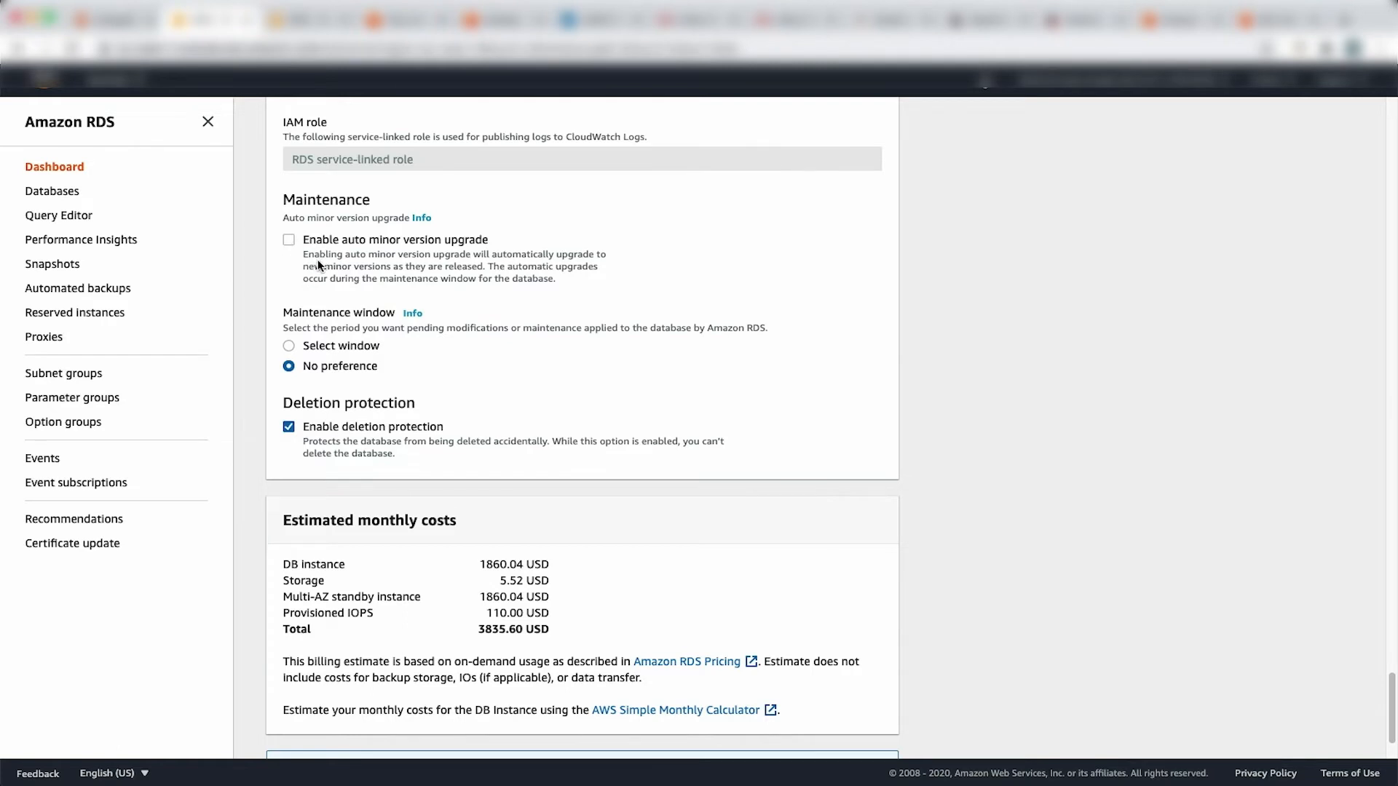
scroll(down, 3)
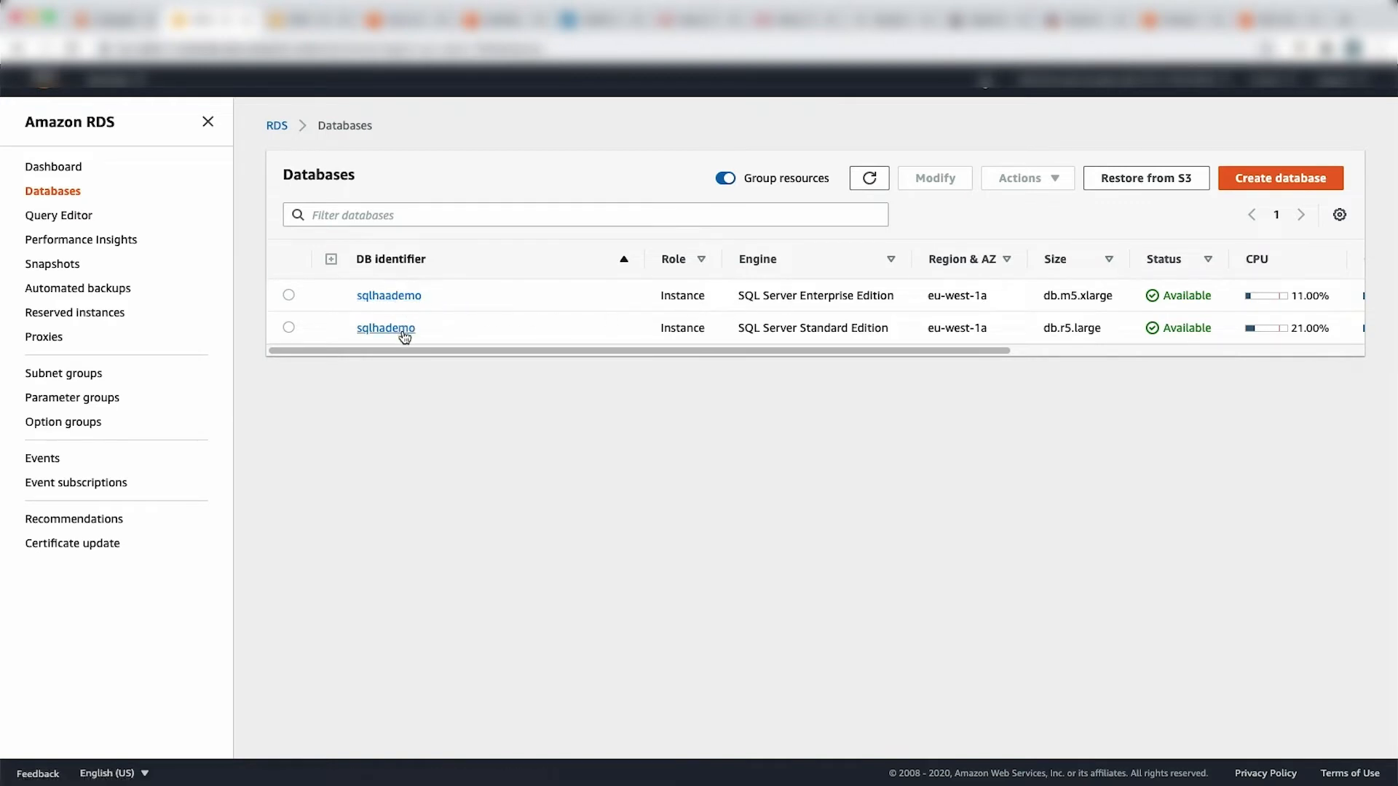
mouse_move(777, 331)
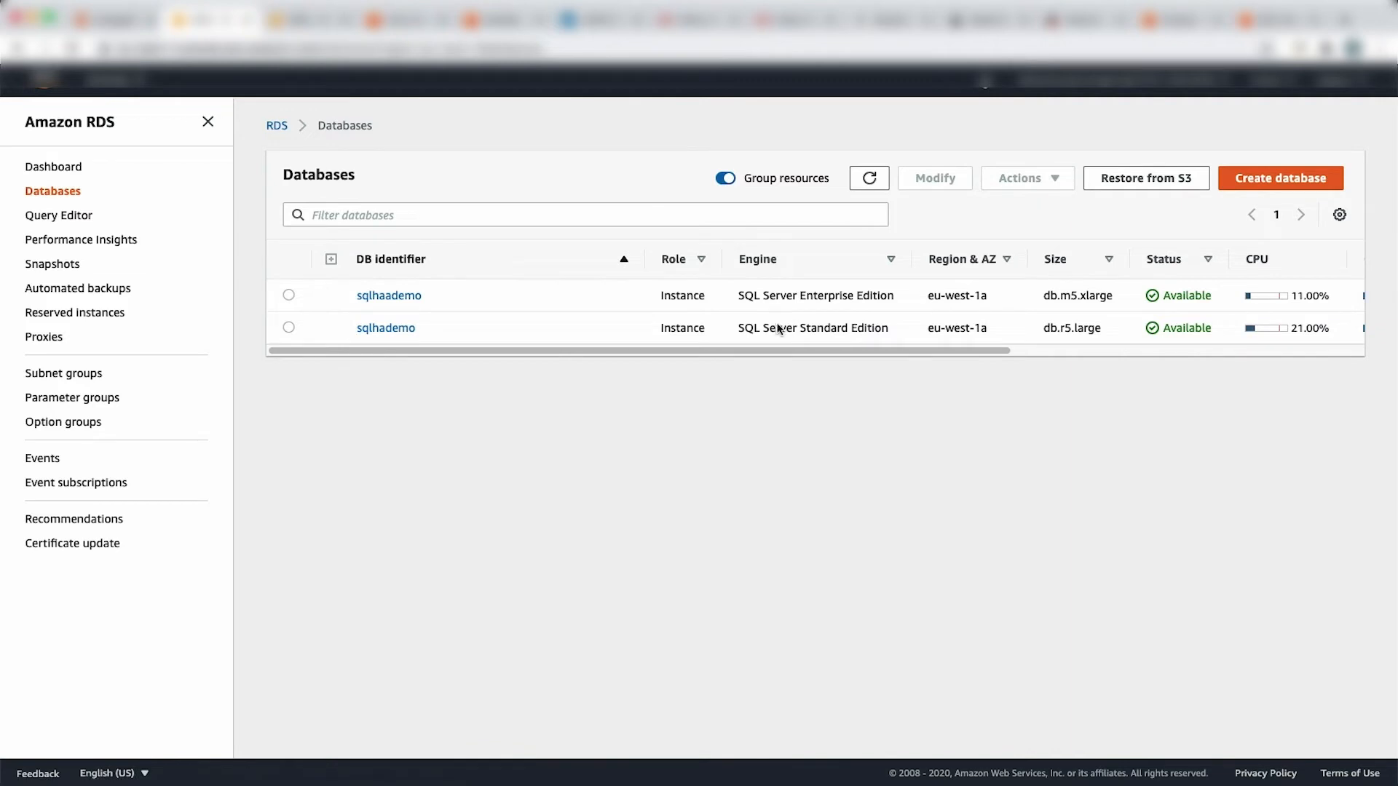
mouse_move(403, 323)
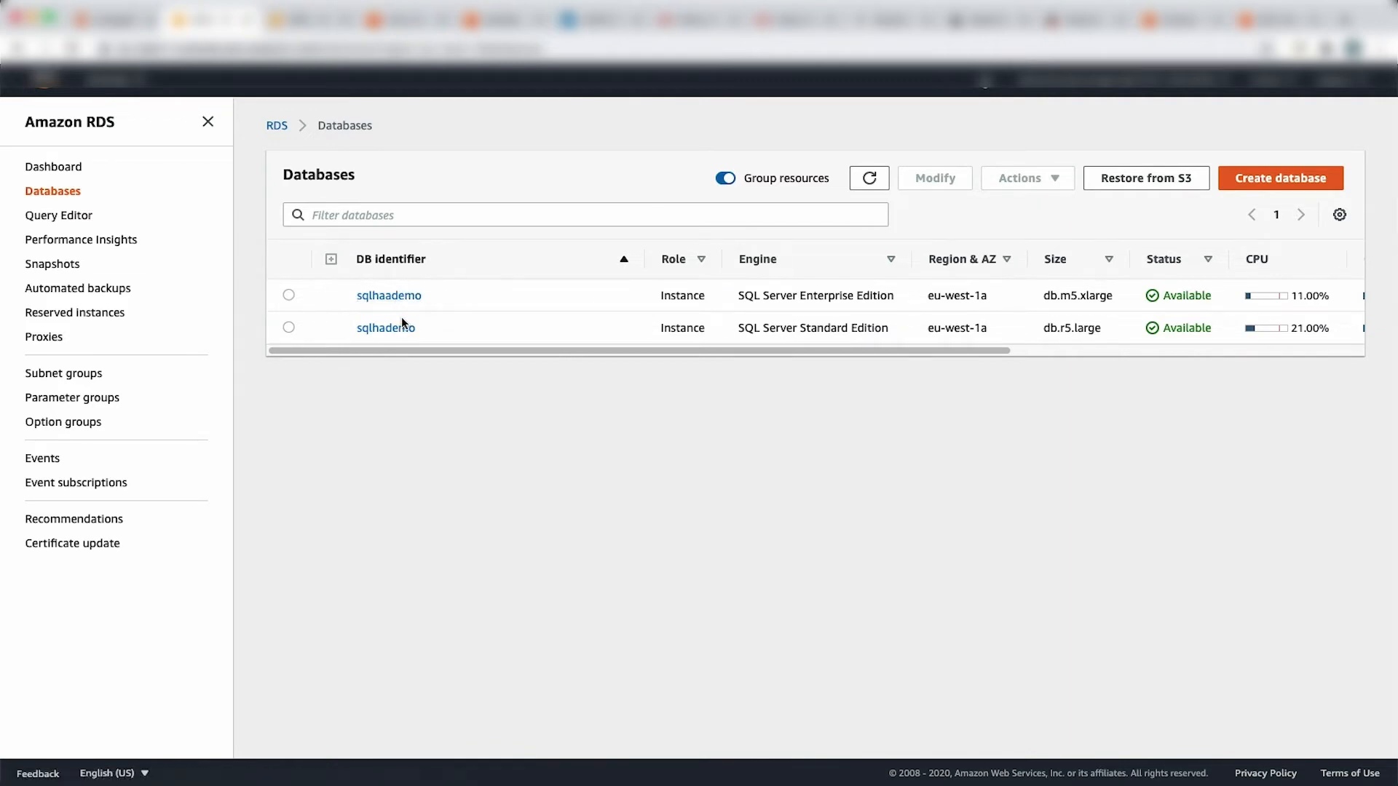
mouse_move(393, 330)
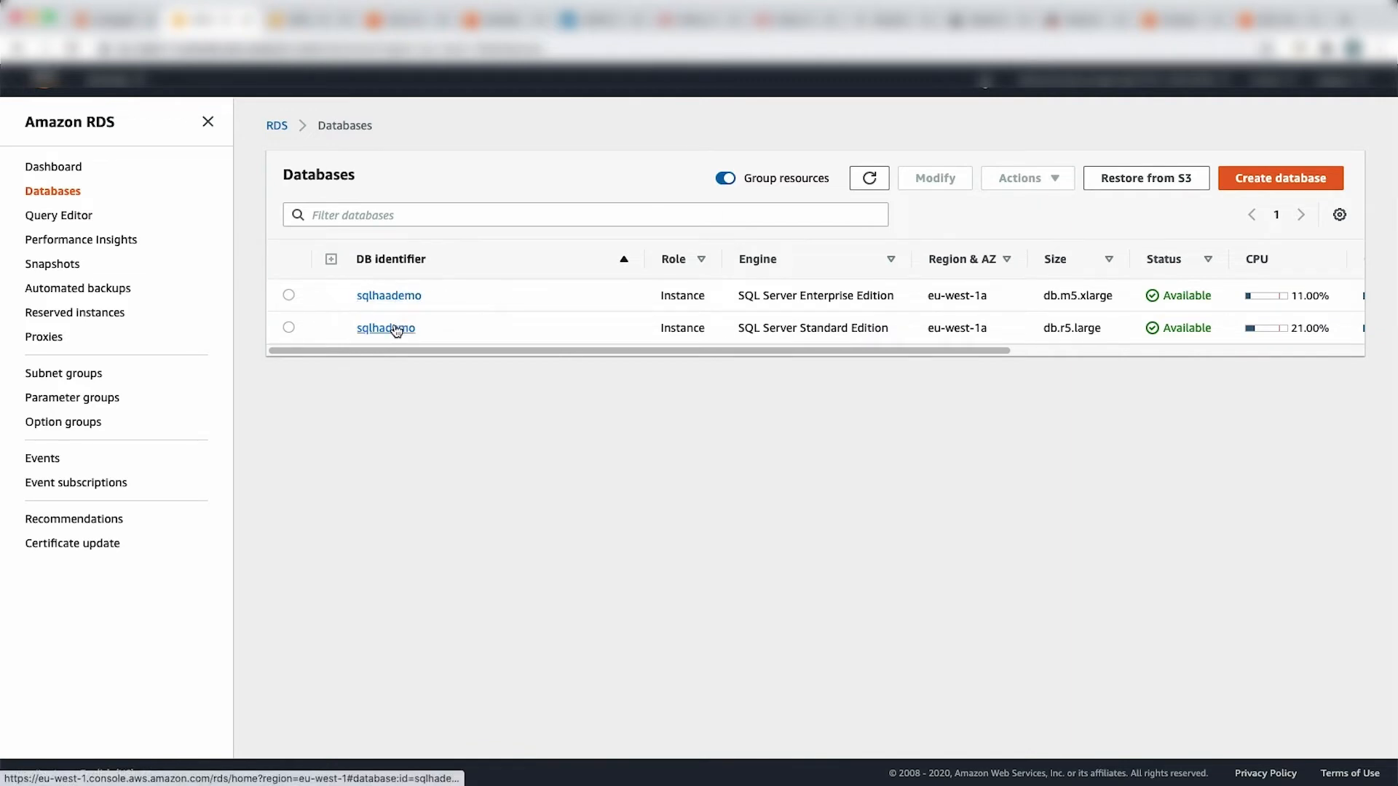
Open the sqlhademo instance's details from the Databases list
click(385, 327)
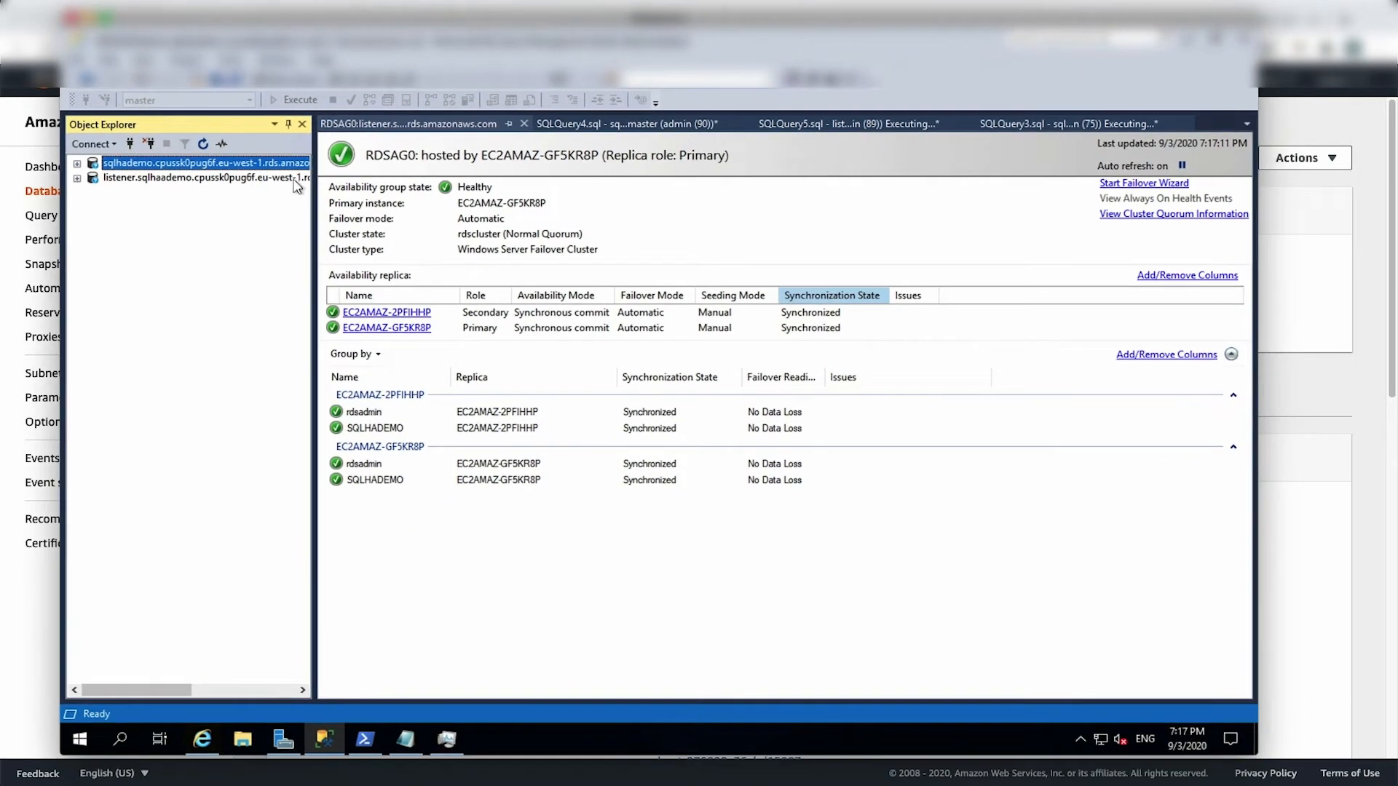
mouse_move(218, 182)
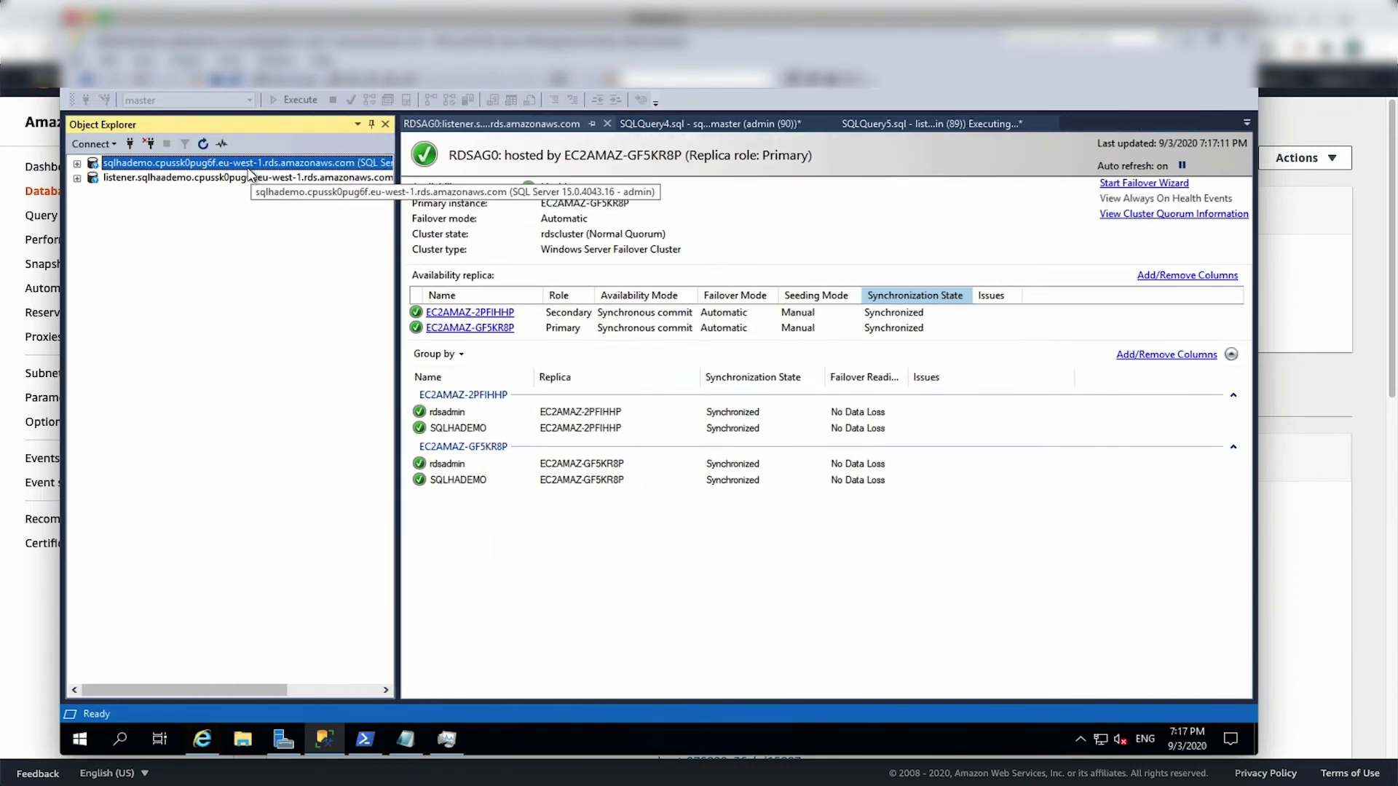
mouse_move(214, 194)
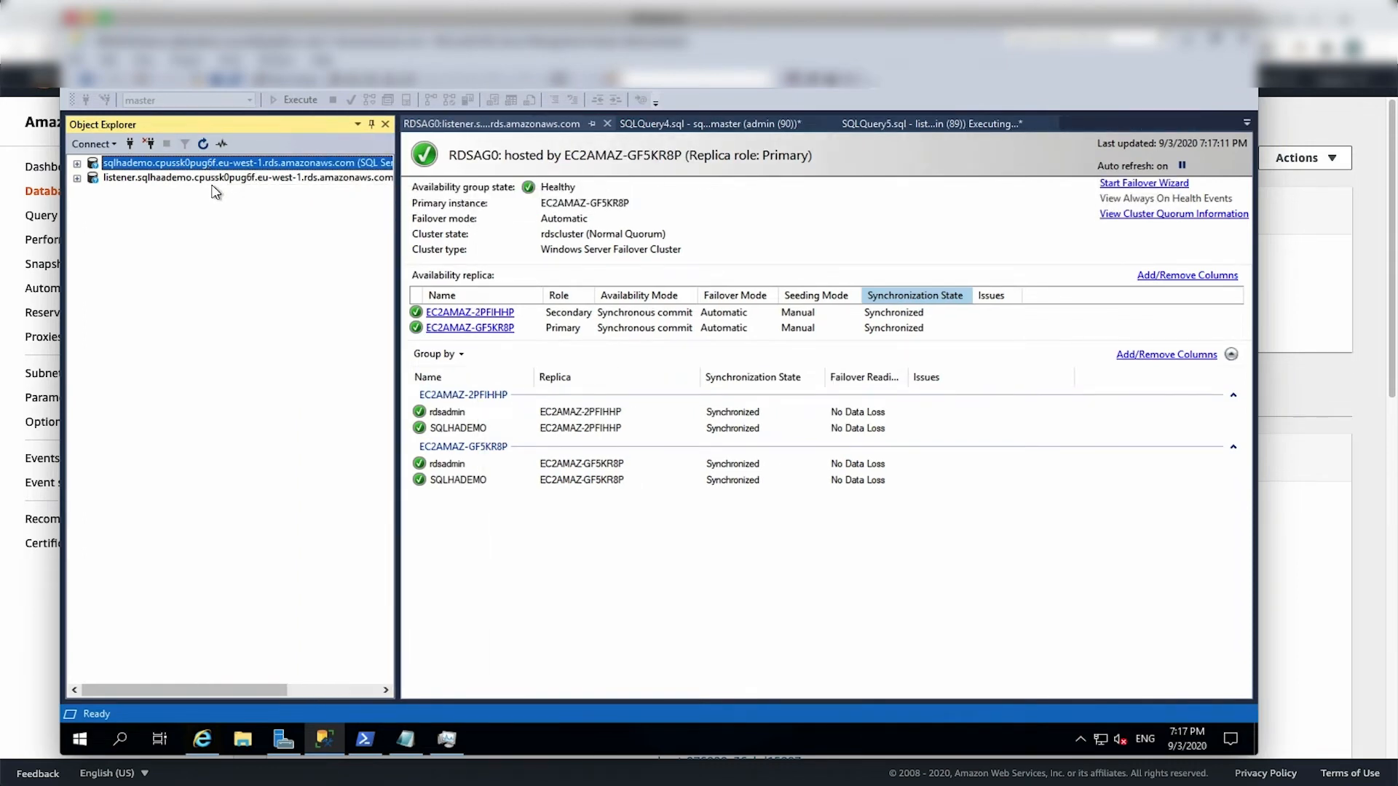
click(218, 176)
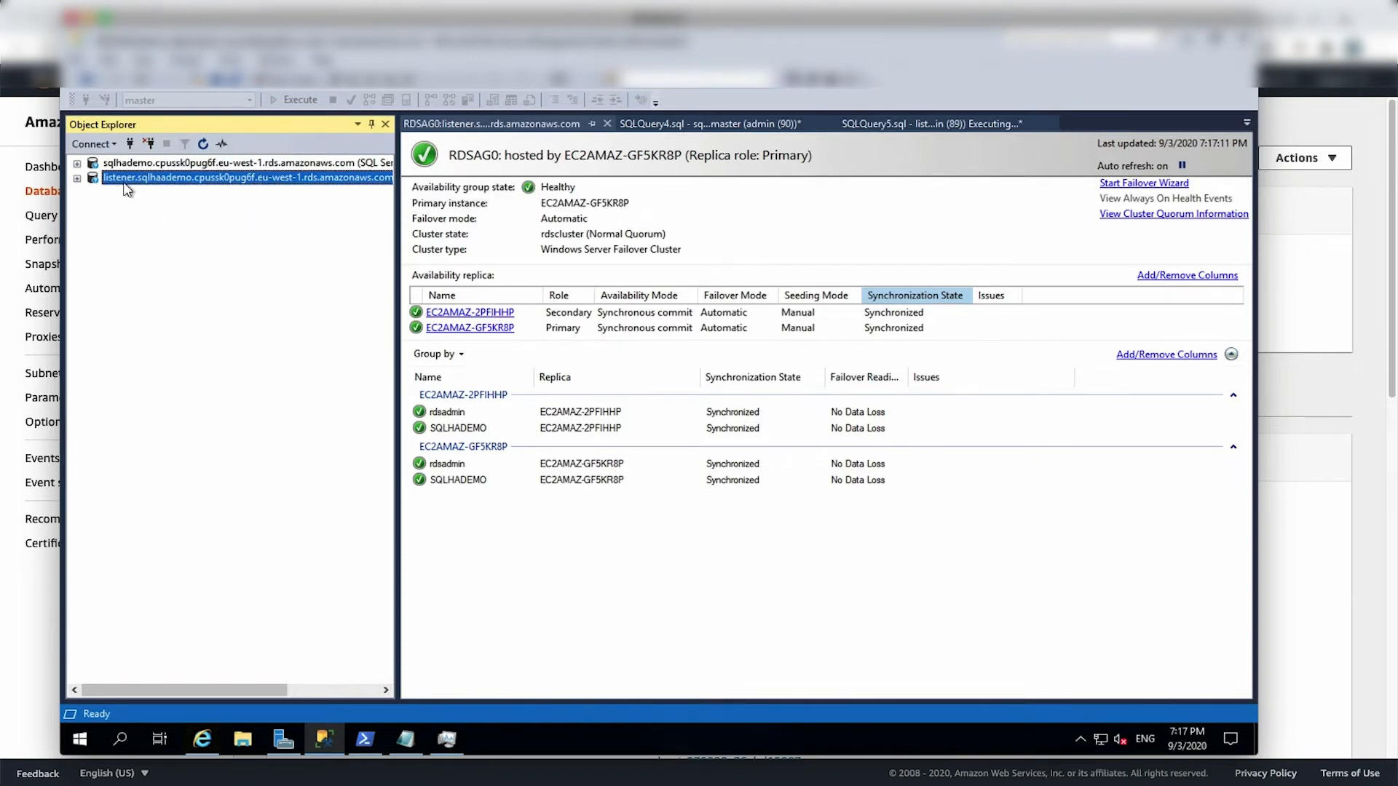
mouse_move(140, 195)
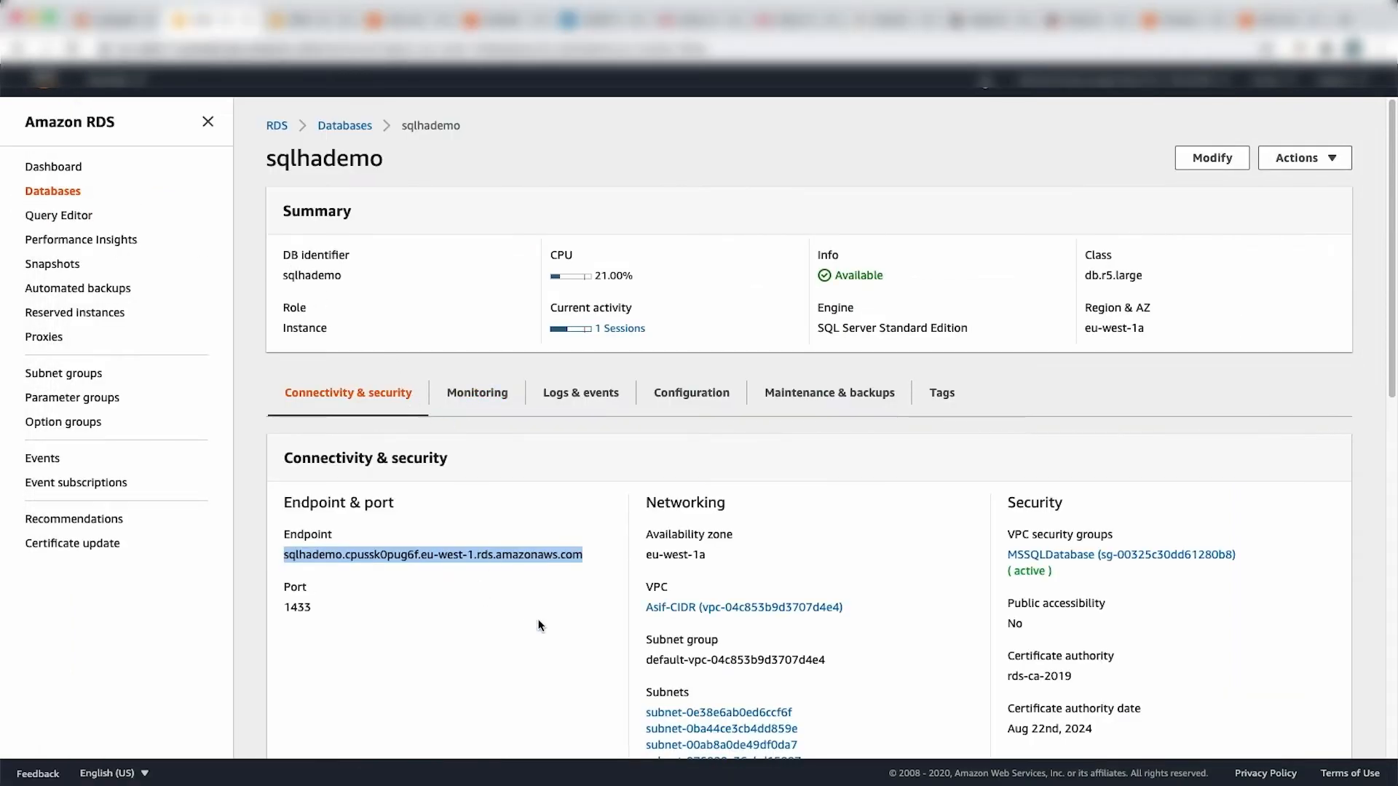
Show sqlhademo's Configuration details, highlighting Multi AZ Yes (Mirroring) and secondary zone eu-west-1b
scroll(down, 3)
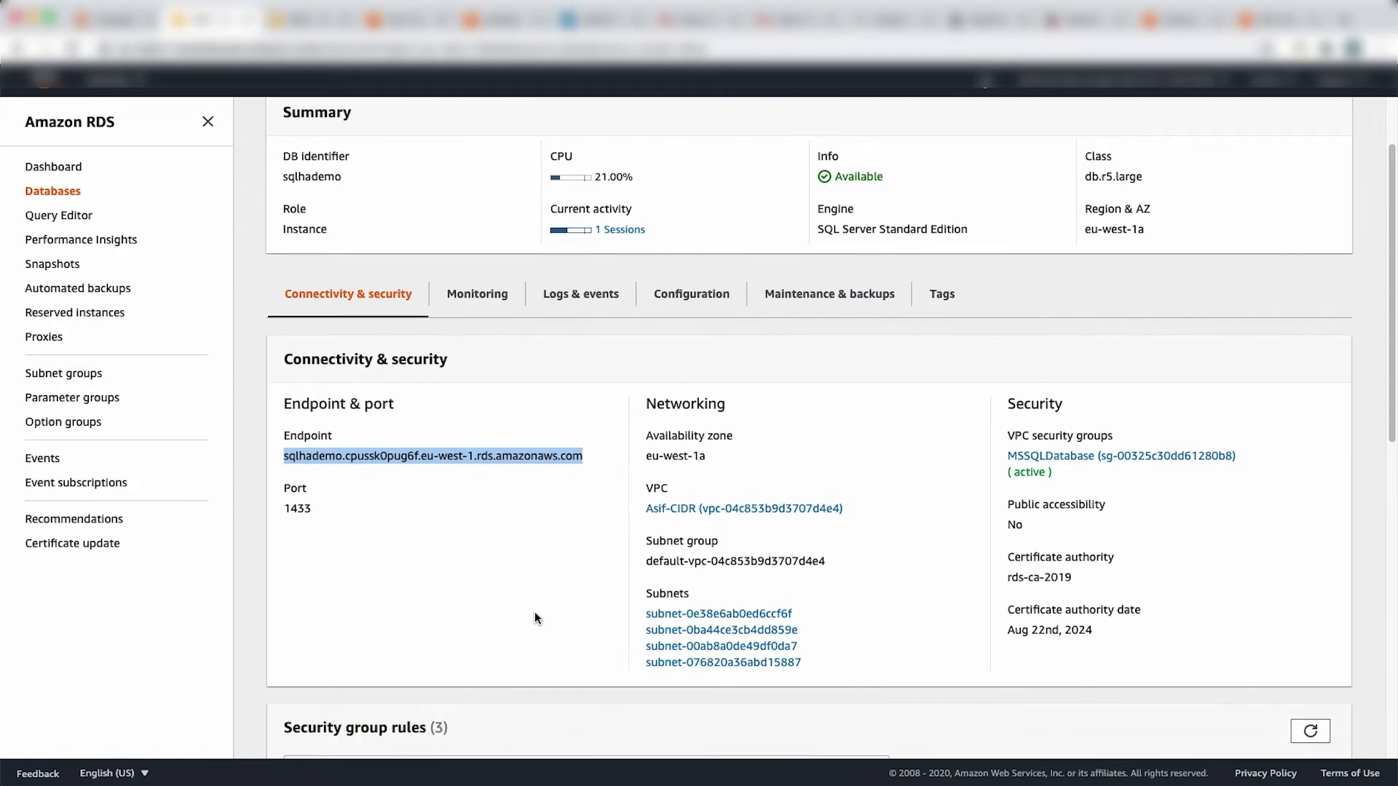
scroll(down, 3)
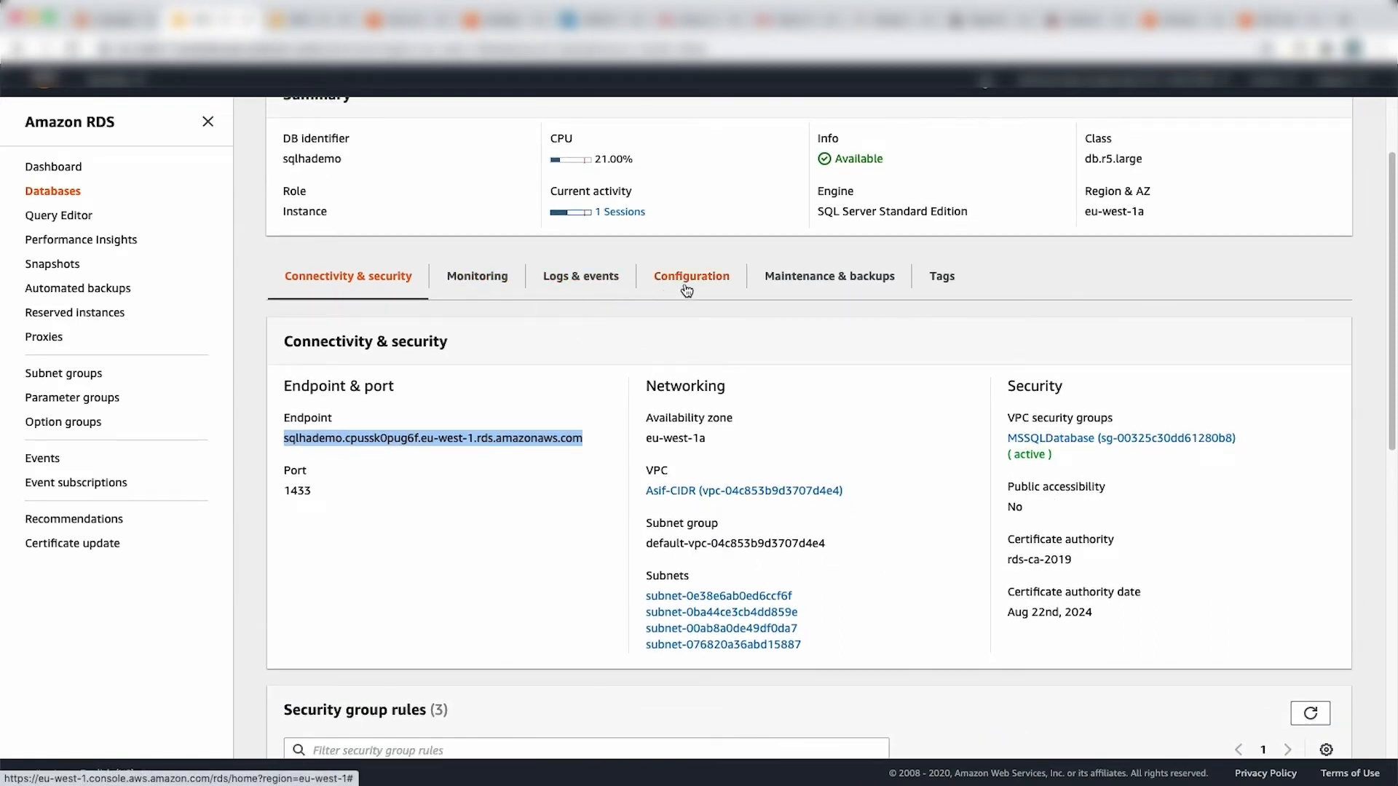
click(690, 276)
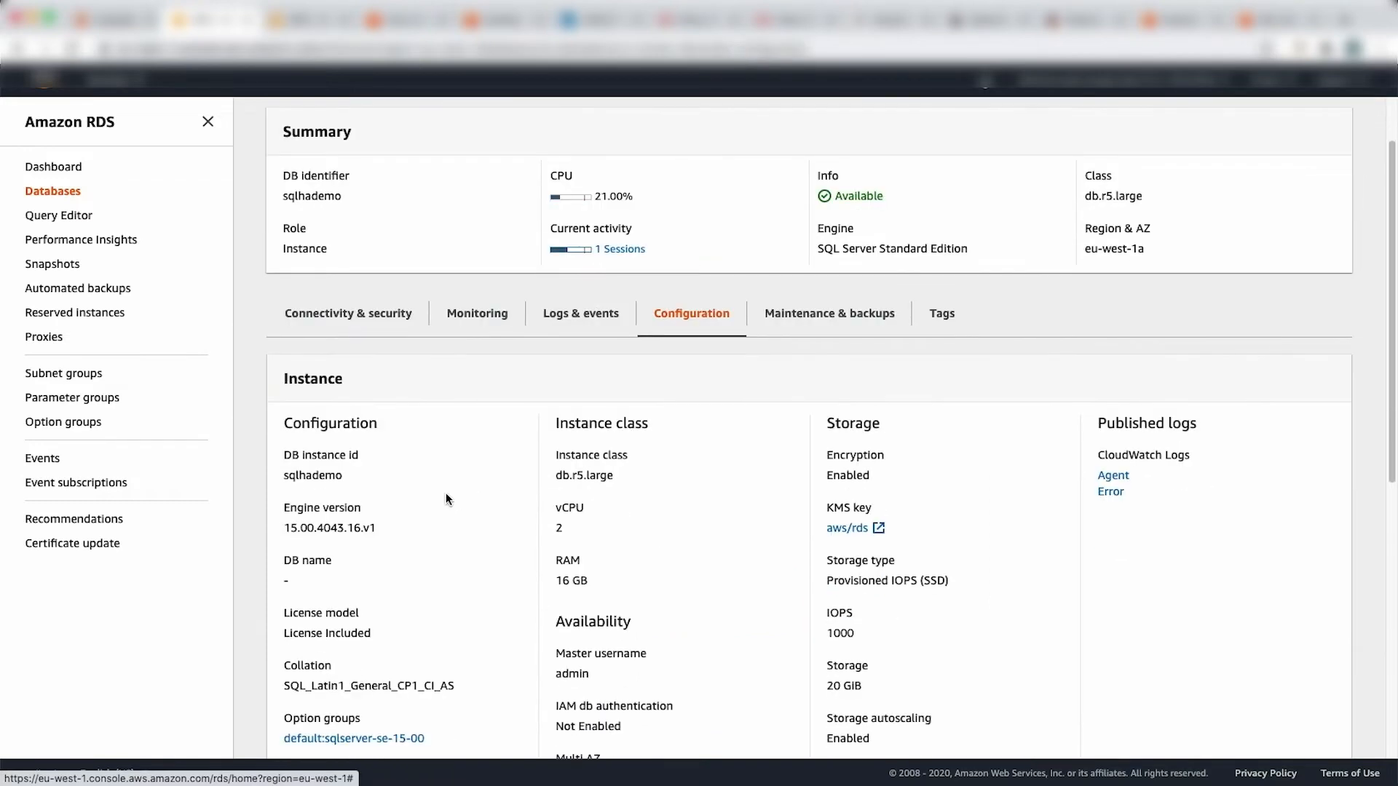
scroll(down, 3)
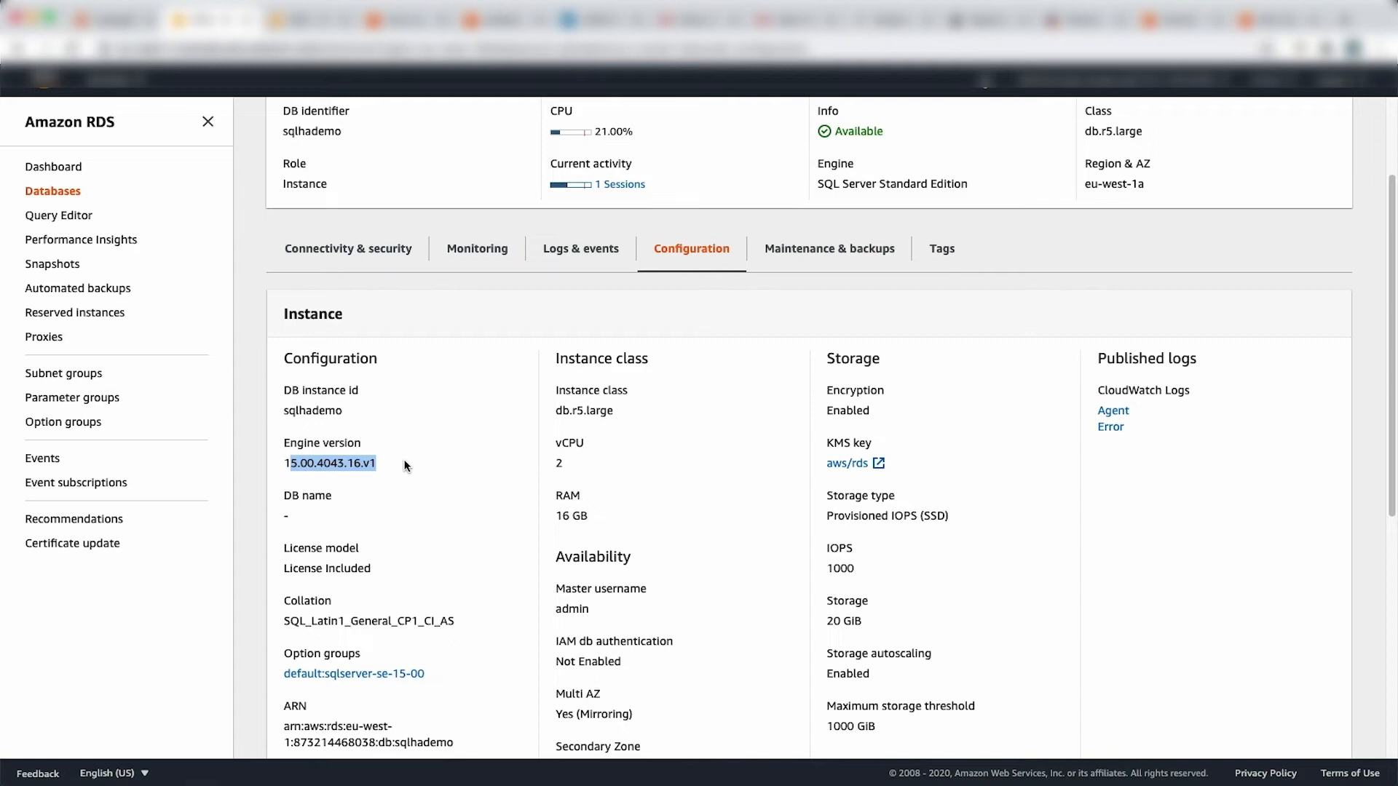
mouse_move(529, 486)
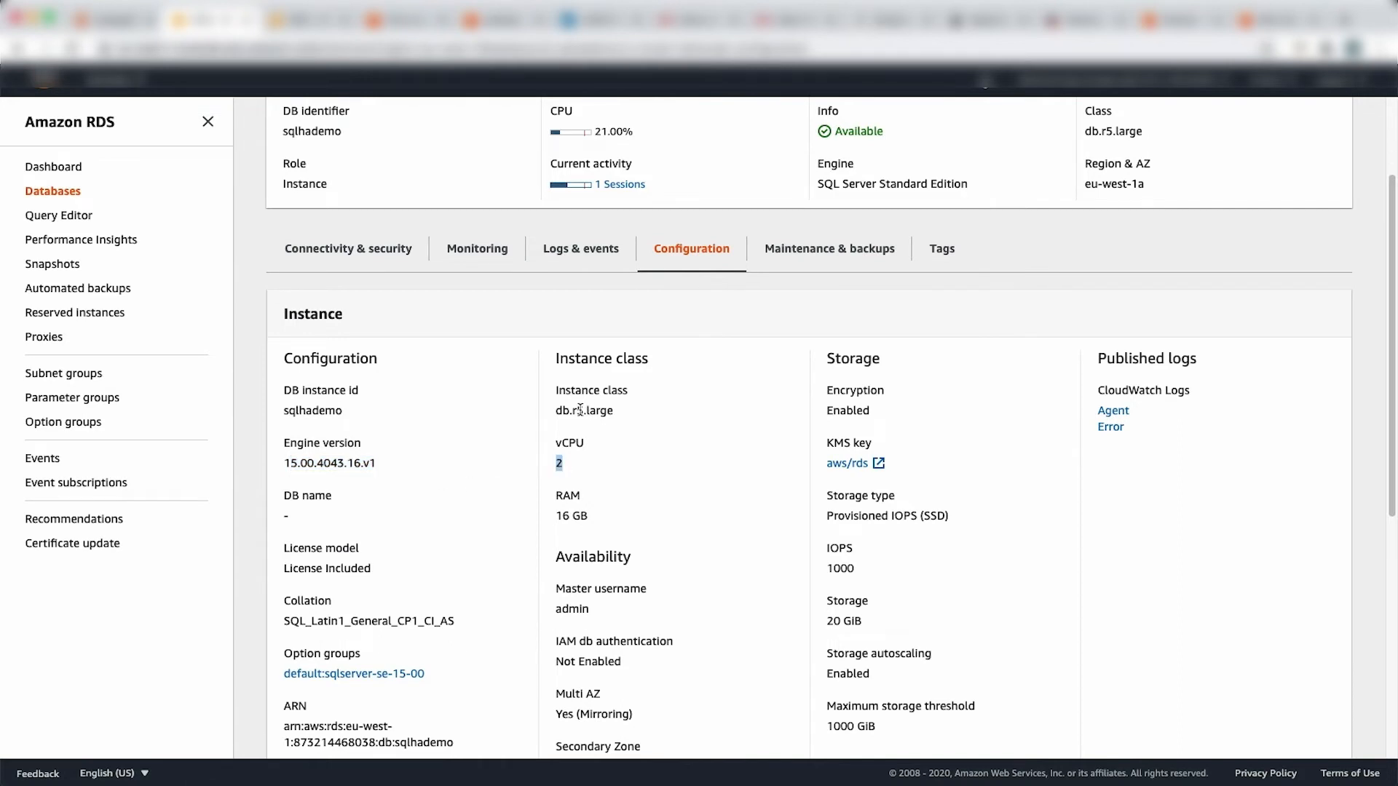
scroll(down, 3)
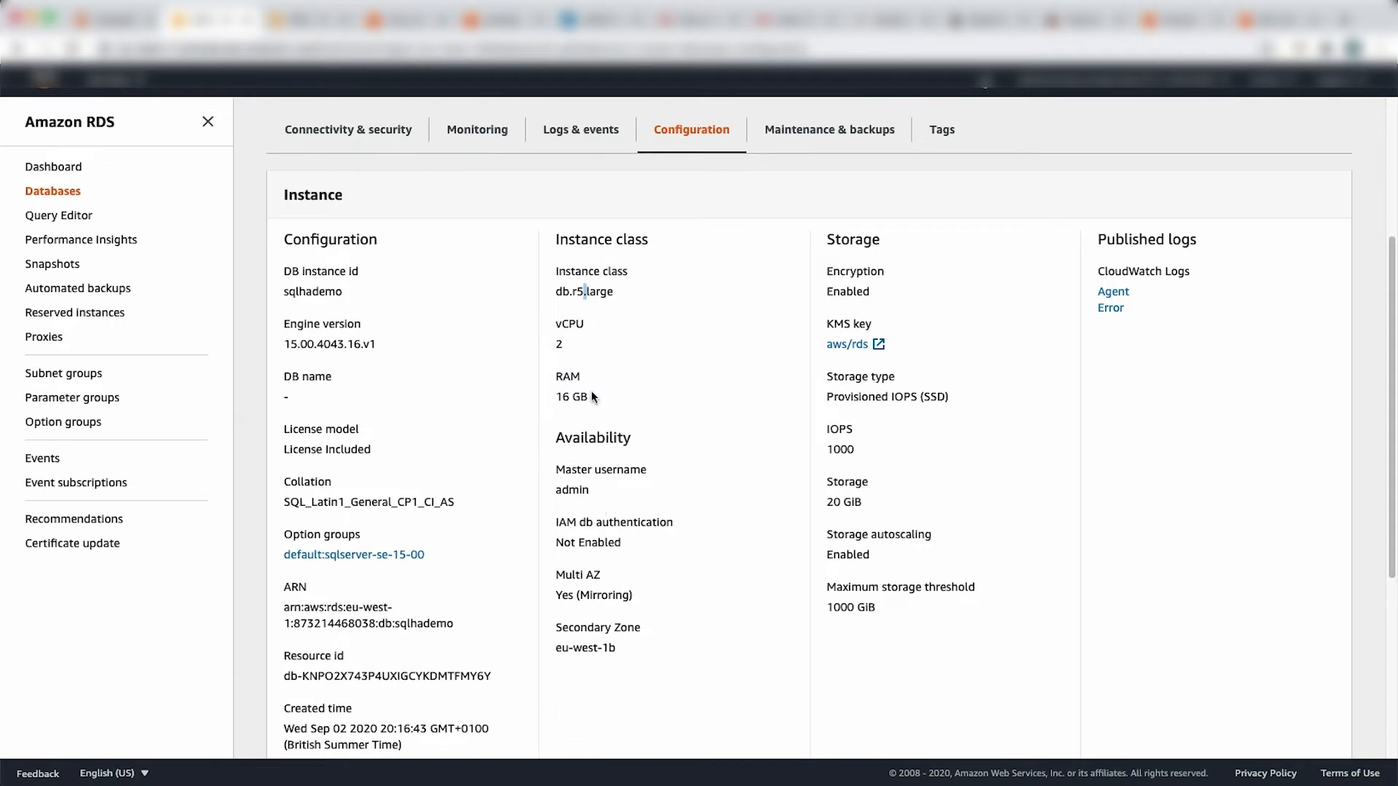
mouse_move(597, 595)
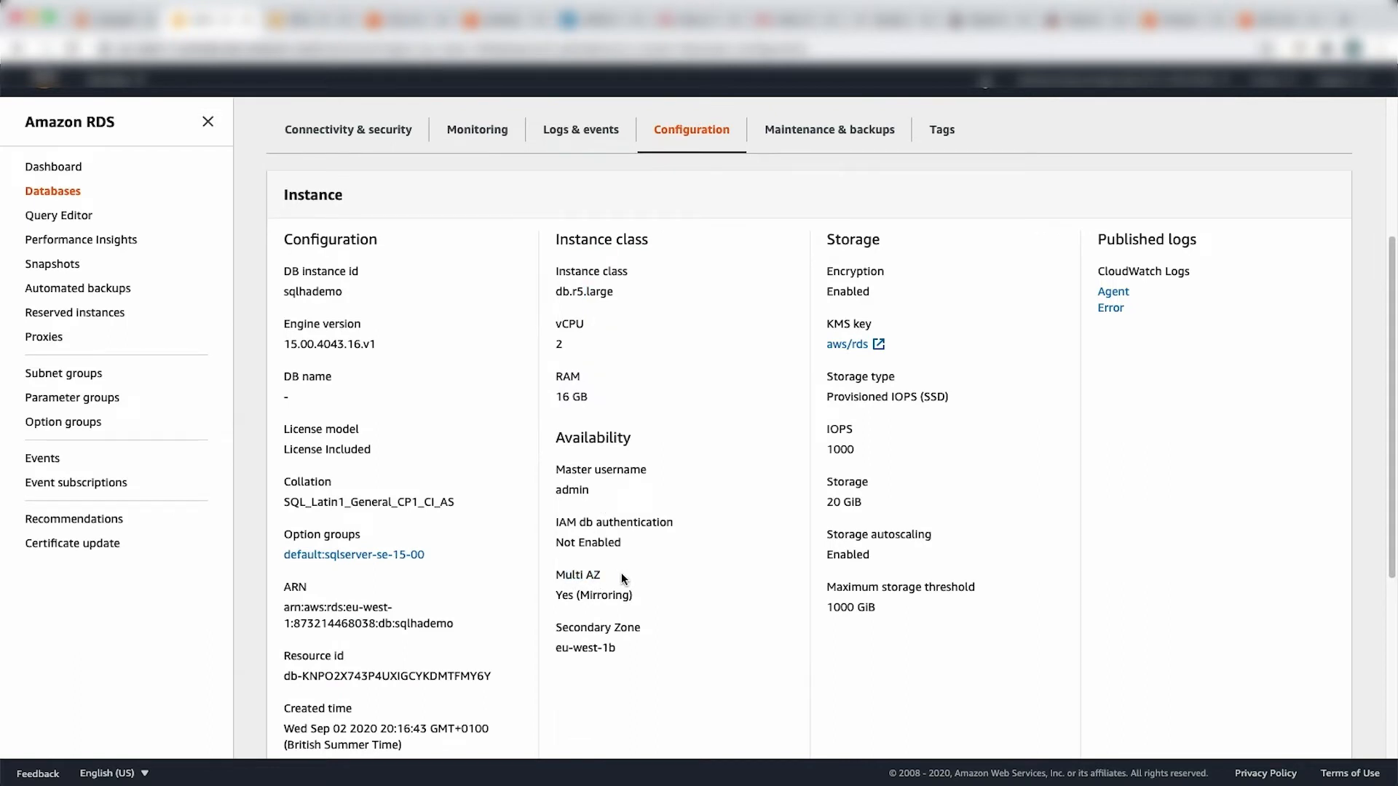
double_click(564, 595)
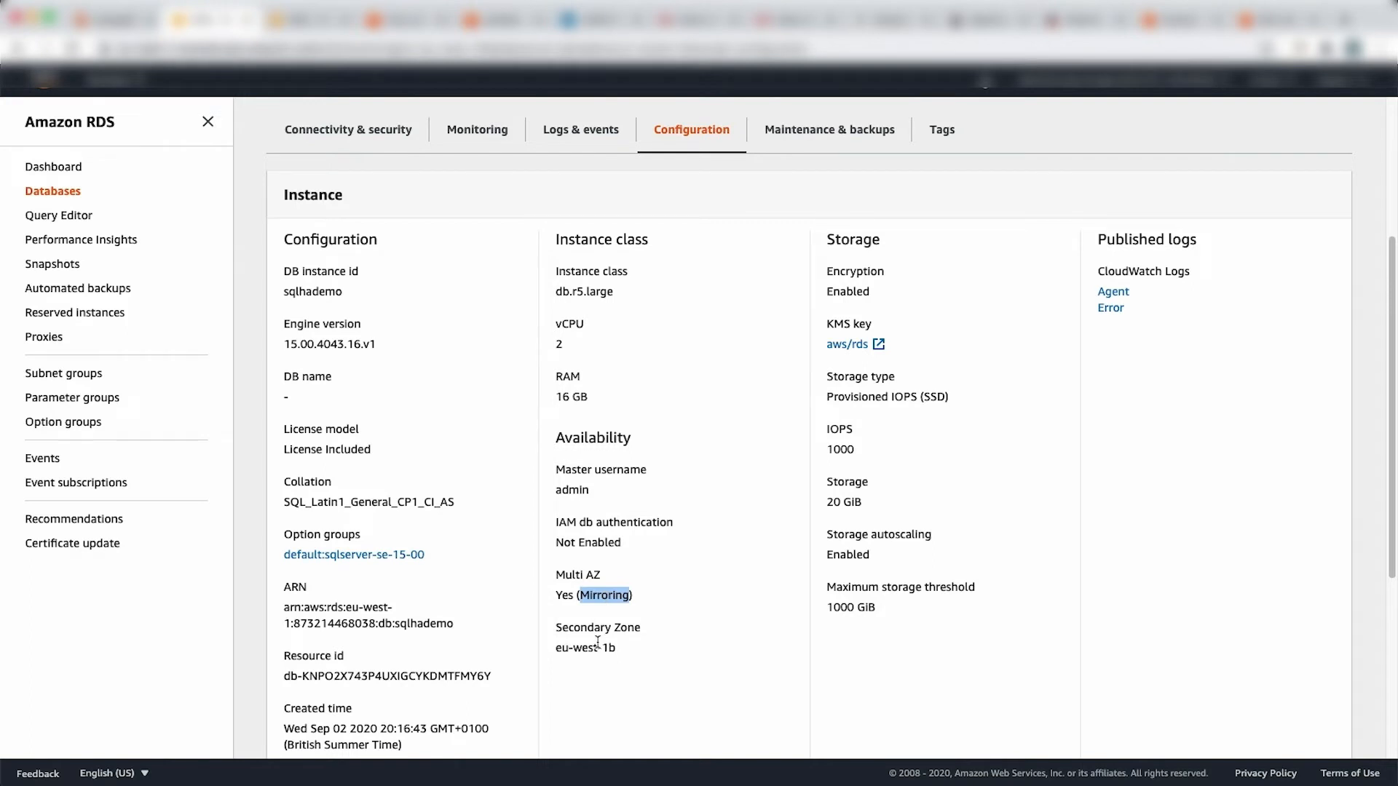
double_click(585, 646)
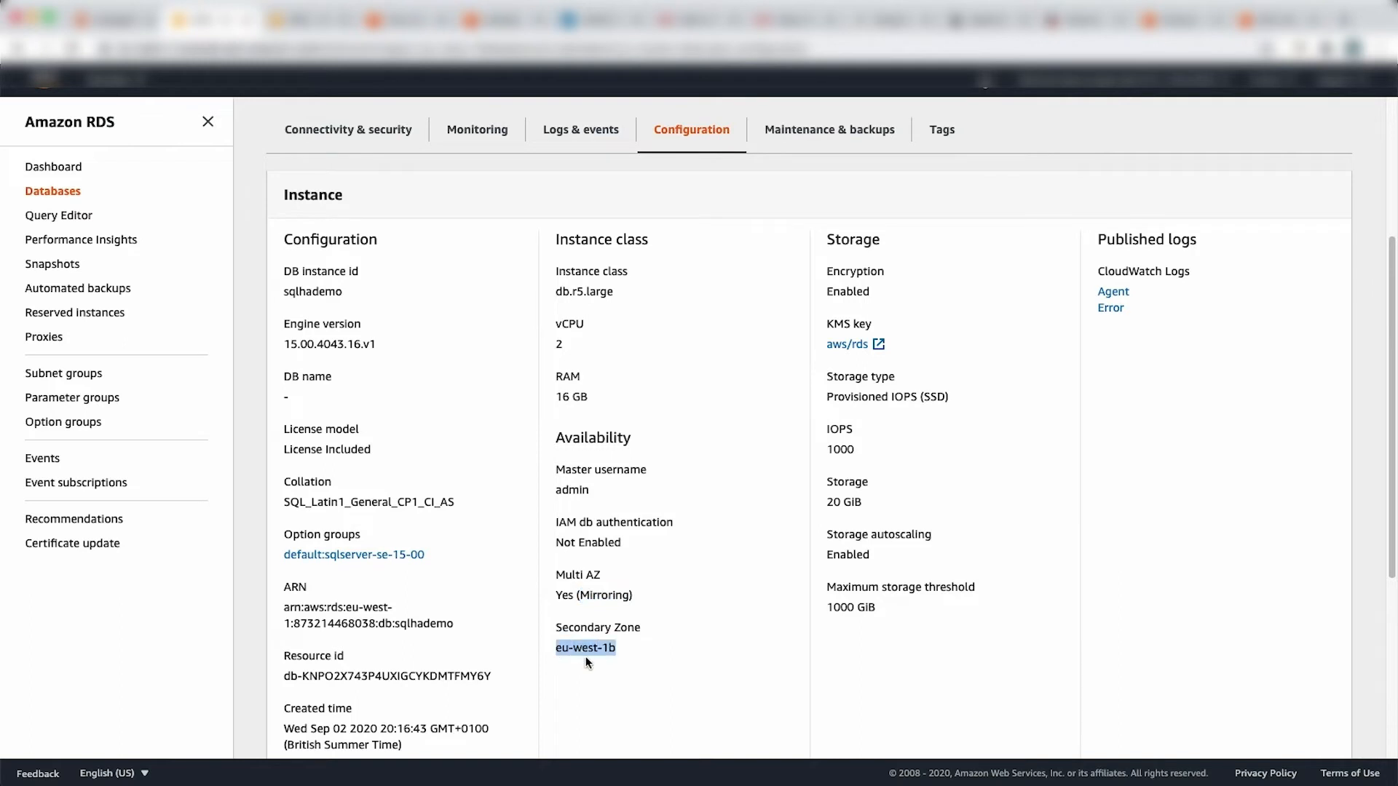
mouse_move(626, 637)
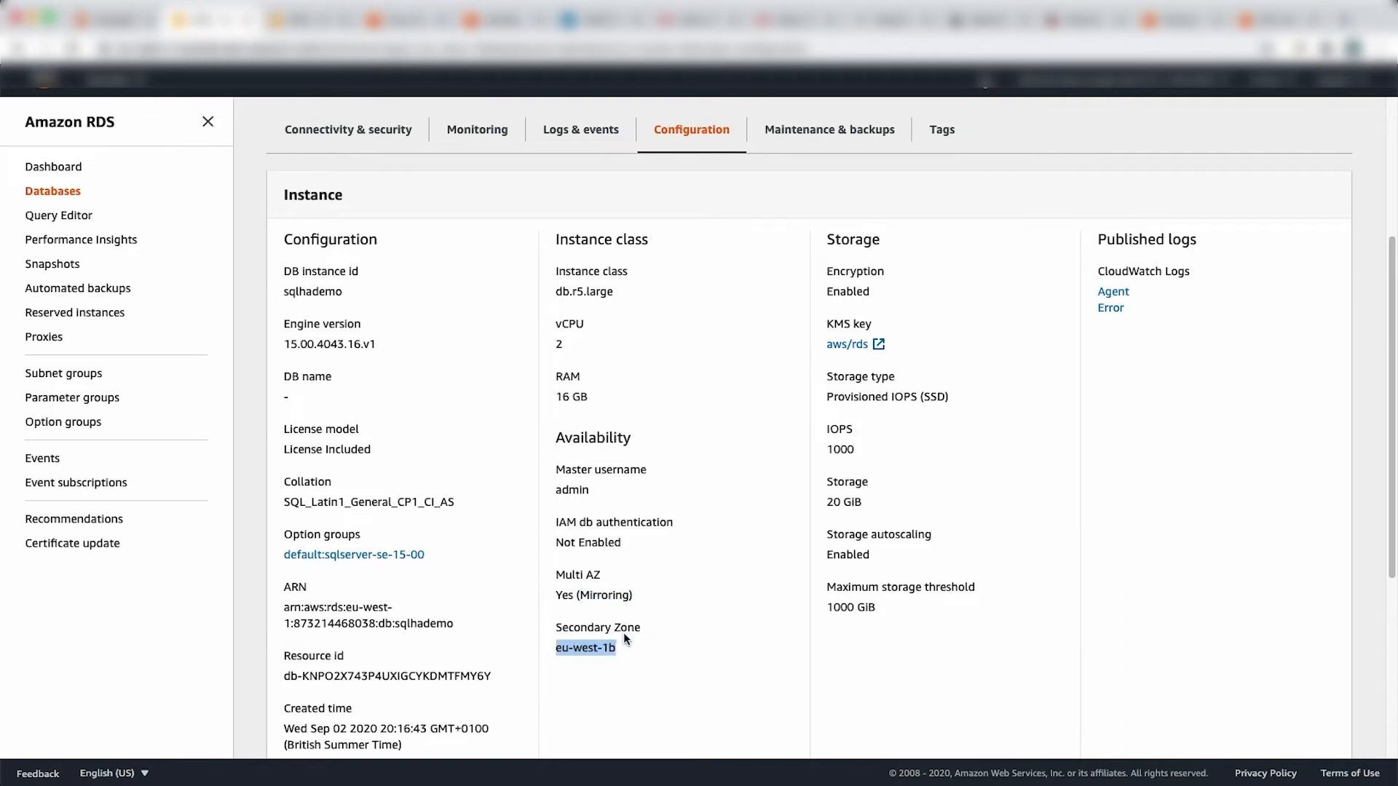
mouse_move(603, 635)
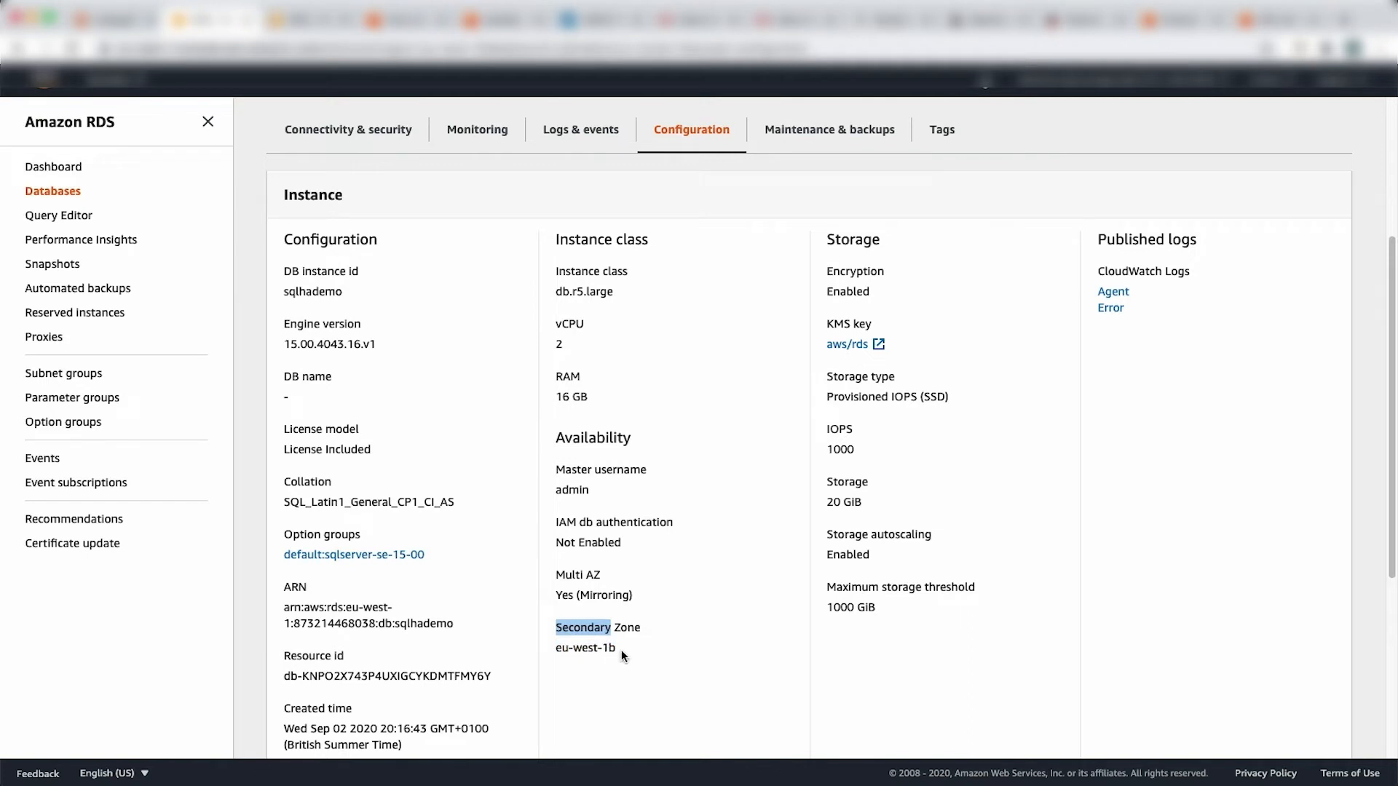
mouse_move(673, 428)
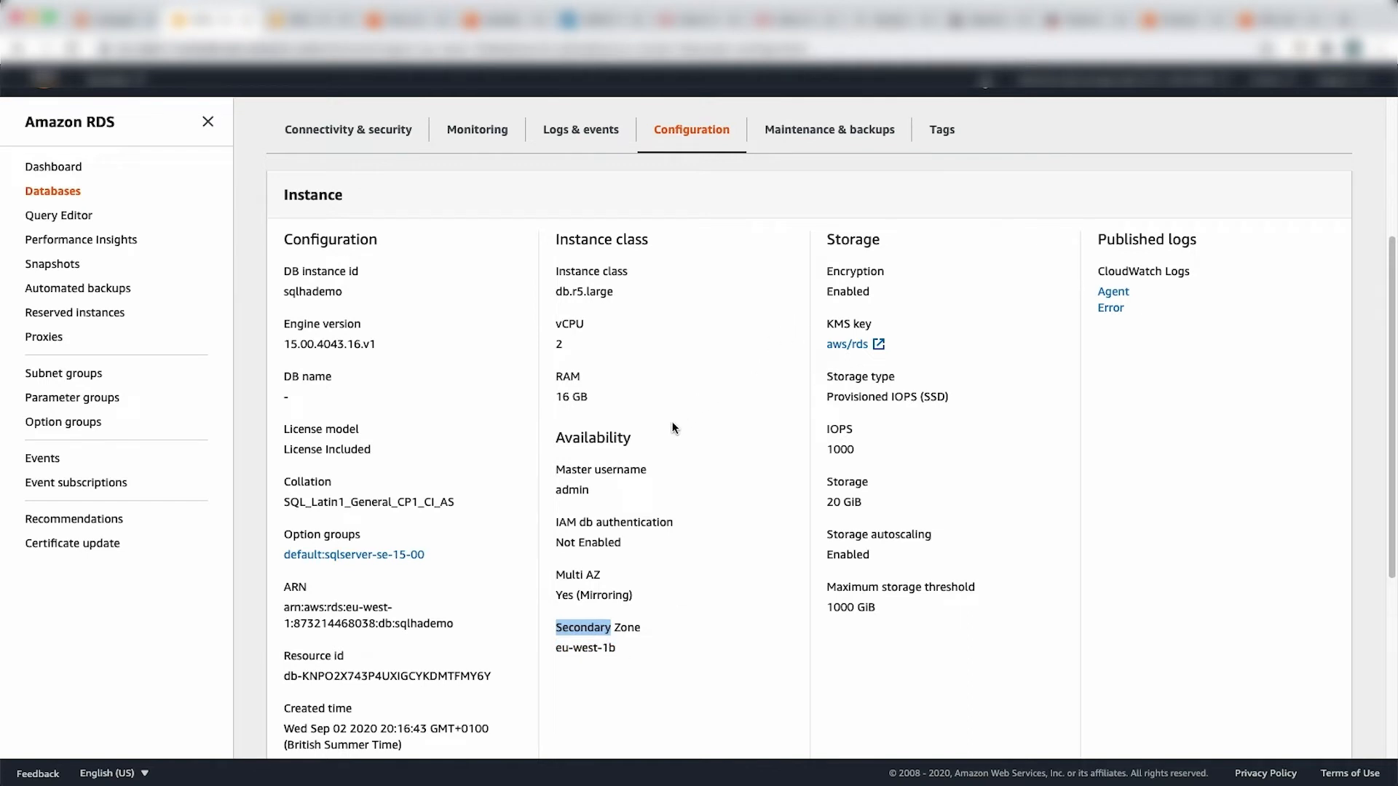
mouse_move(1111, 309)
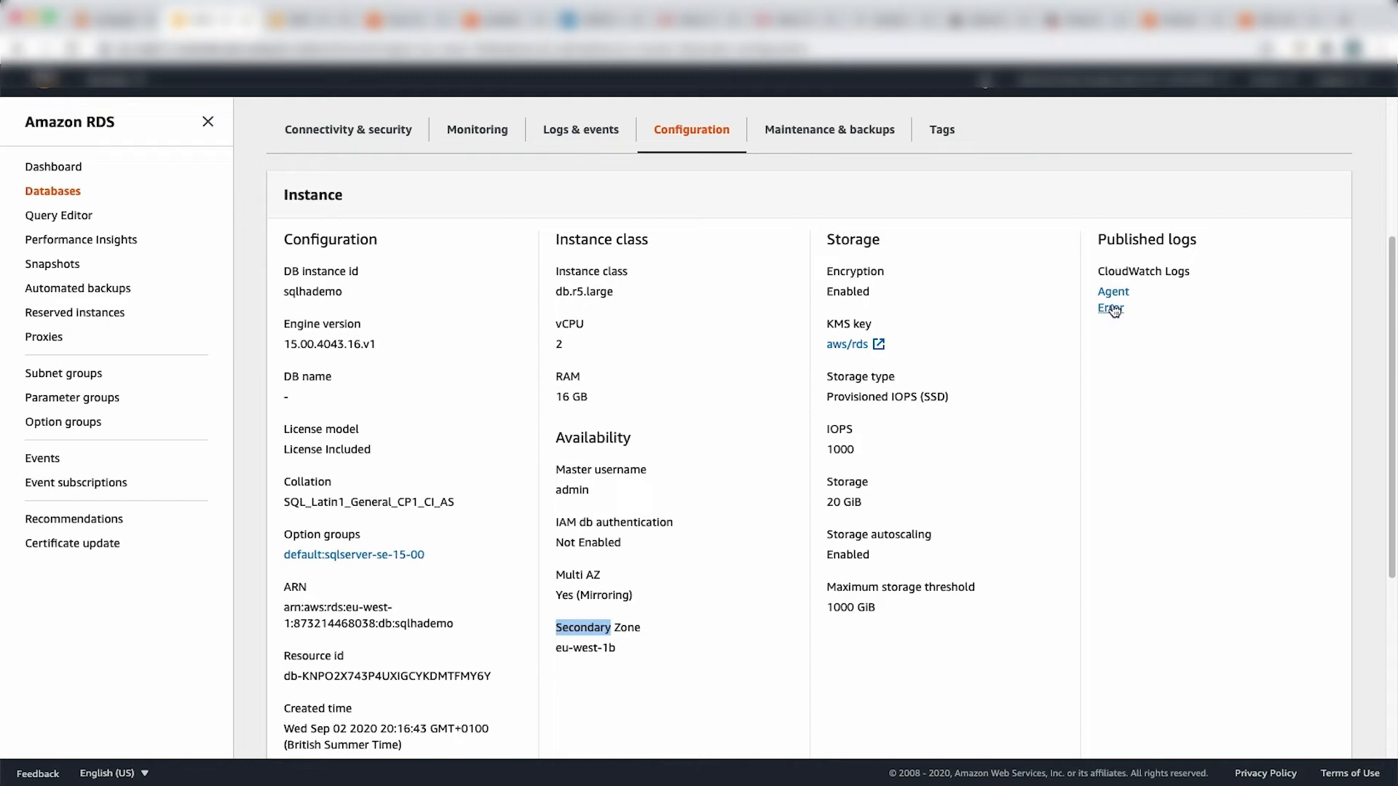
scroll(up, 3)
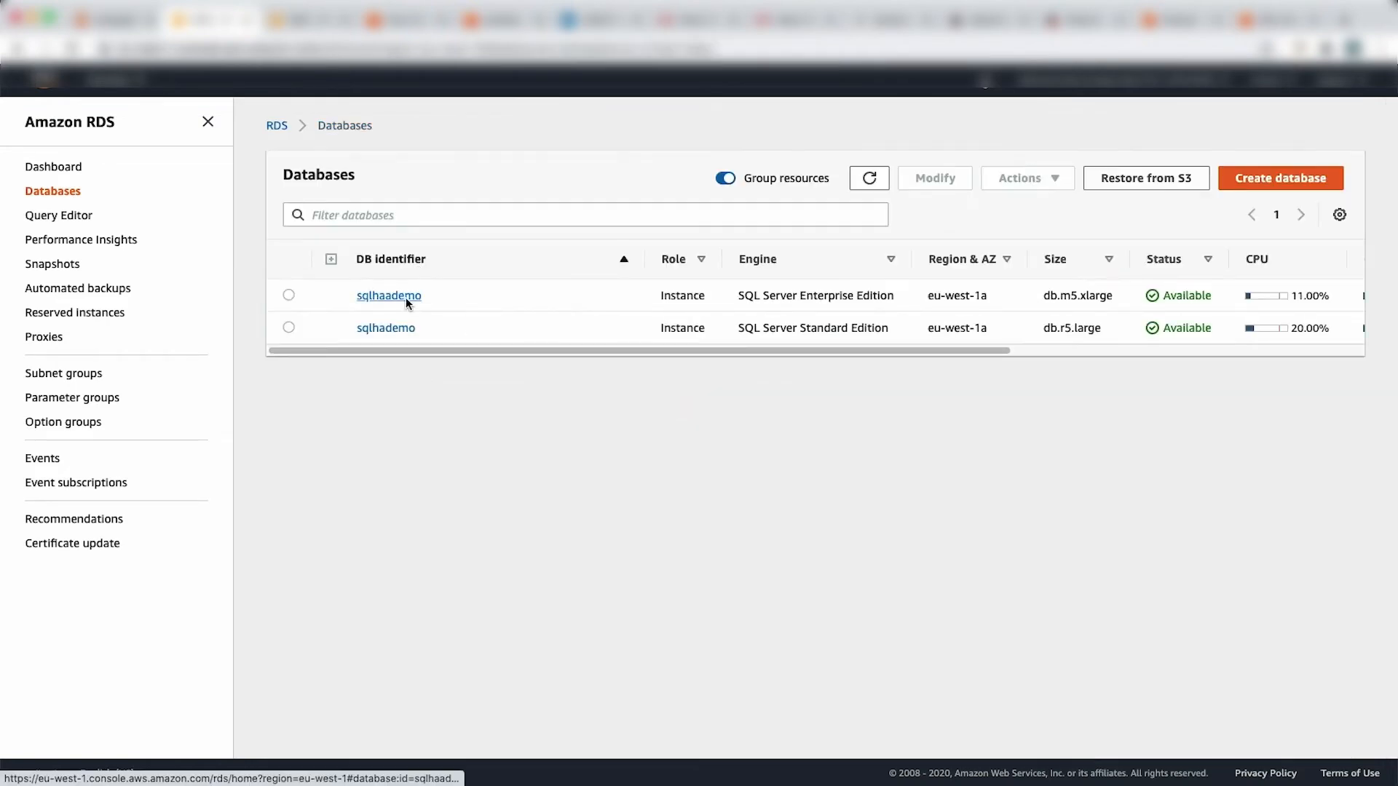
Review sqlhaademo's Connectivity & security details, highlighting the listener endpoint's port 1433
click(387, 295)
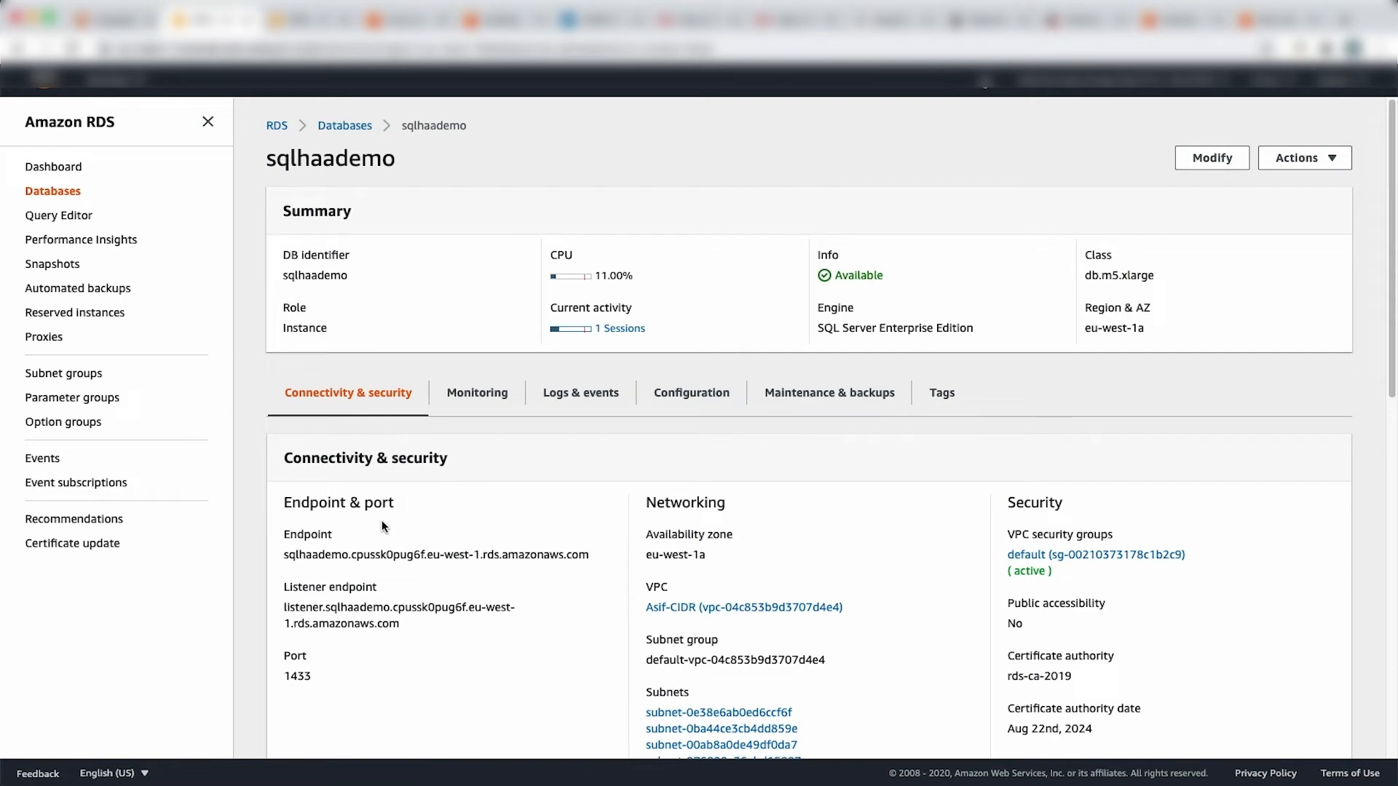
scroll(down, 3)
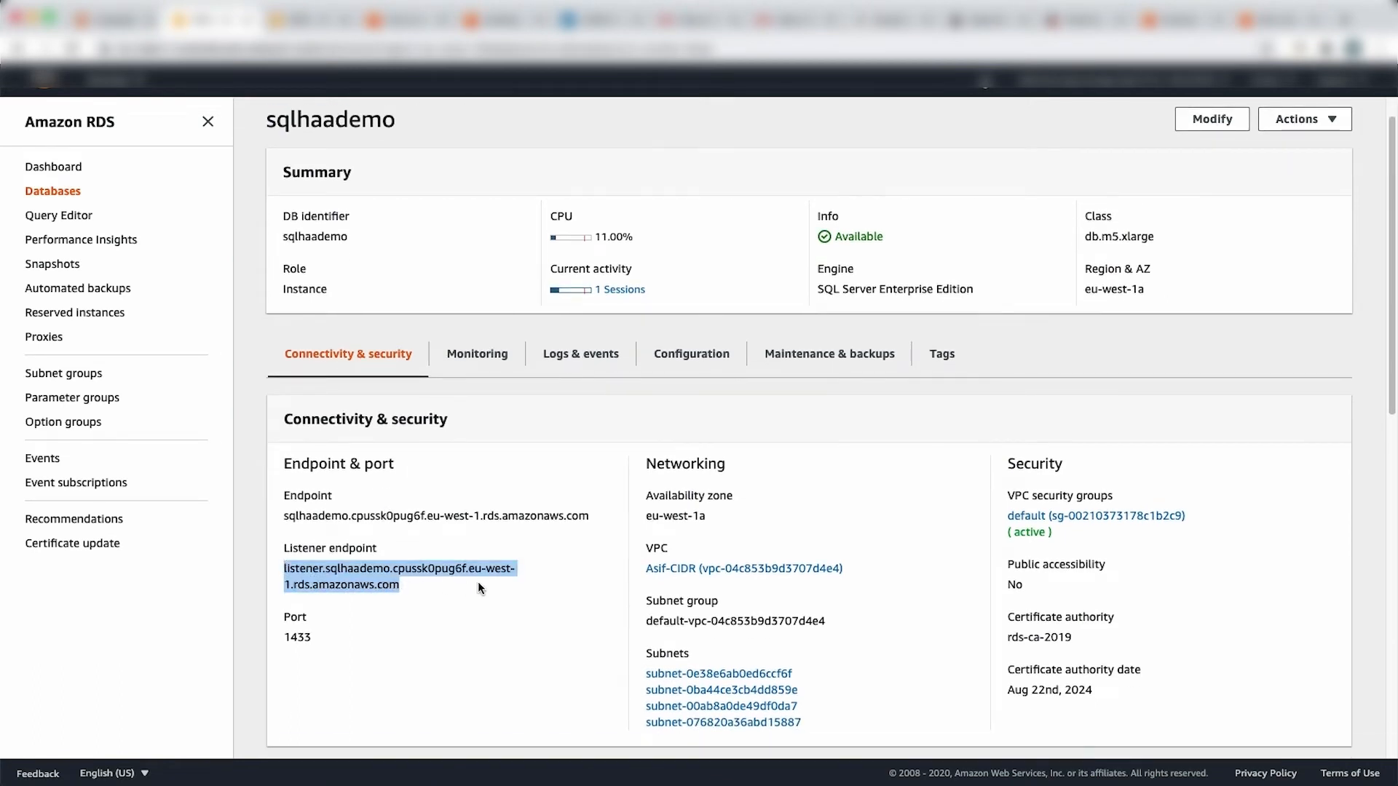
double_click(297, 638)
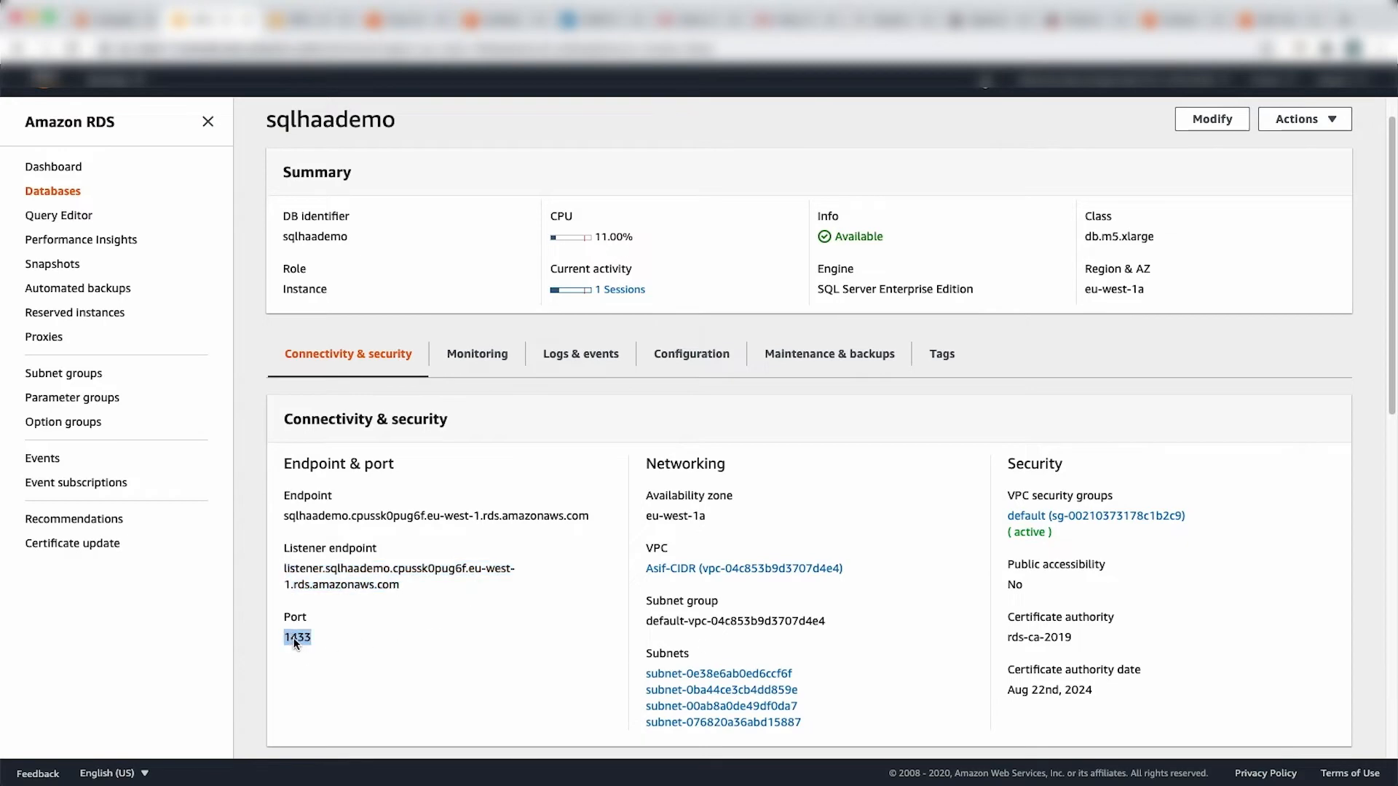
Review the Configuration details showing Multi-AZ Yes (Always On), highlighting secondary zone eu-west-1b
scroll(down, 3)
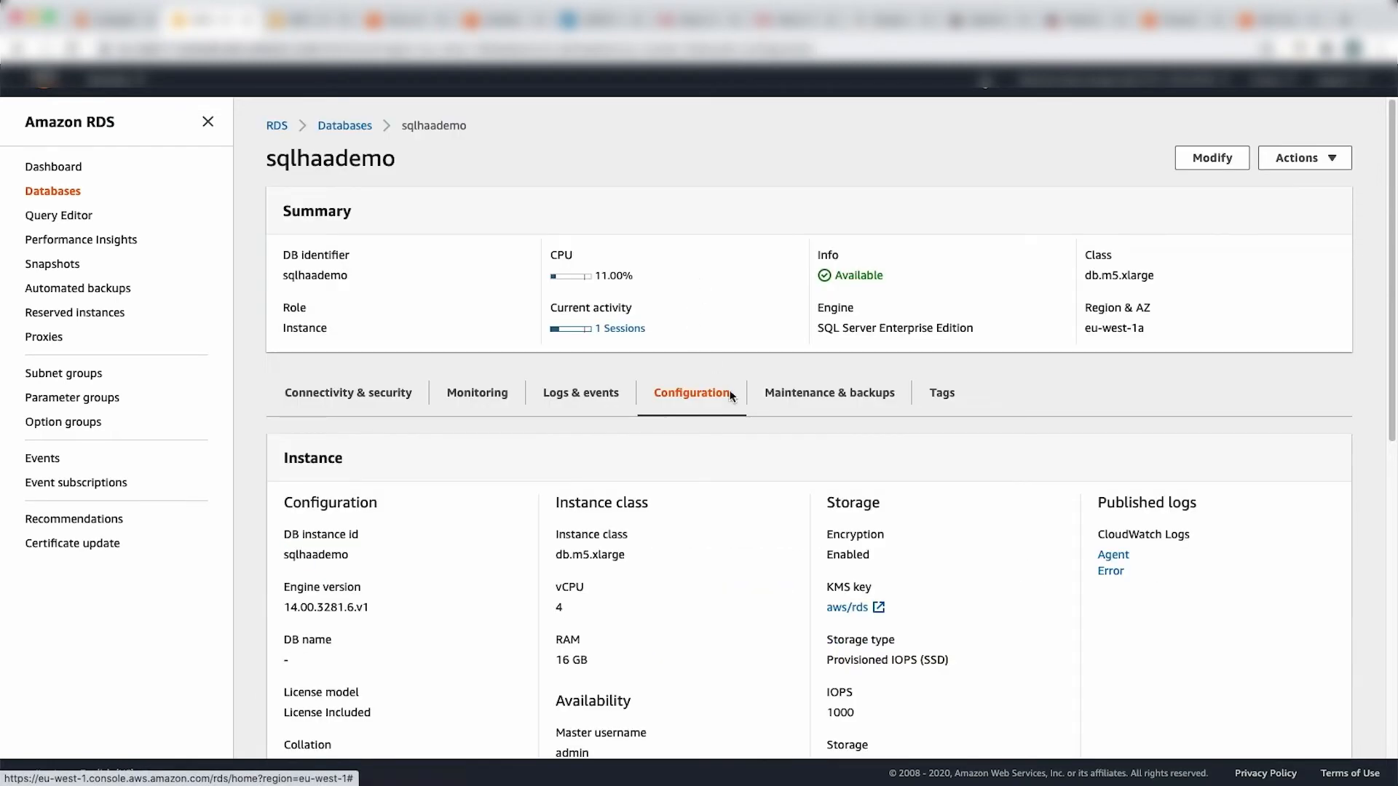
scroll(down, 3)
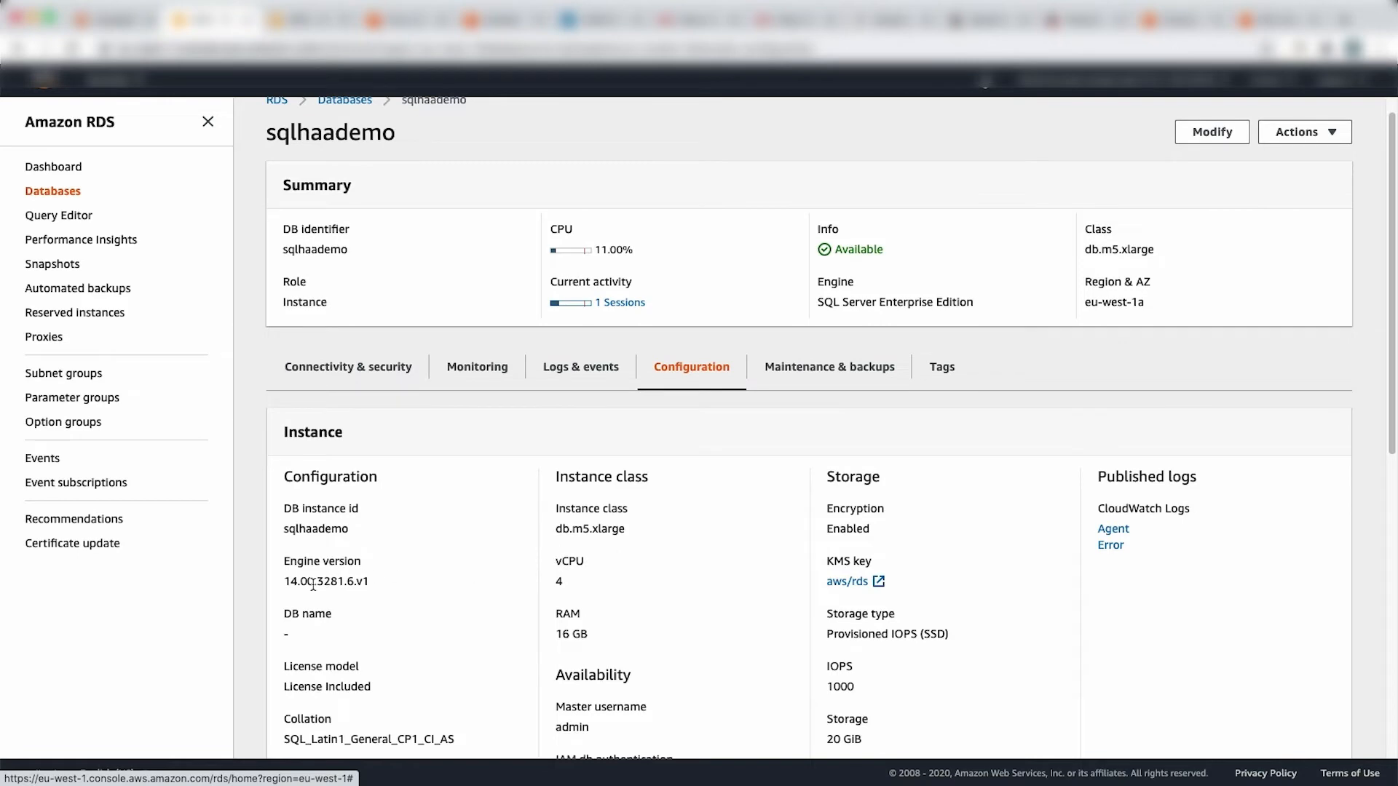
scroll(down, 3)
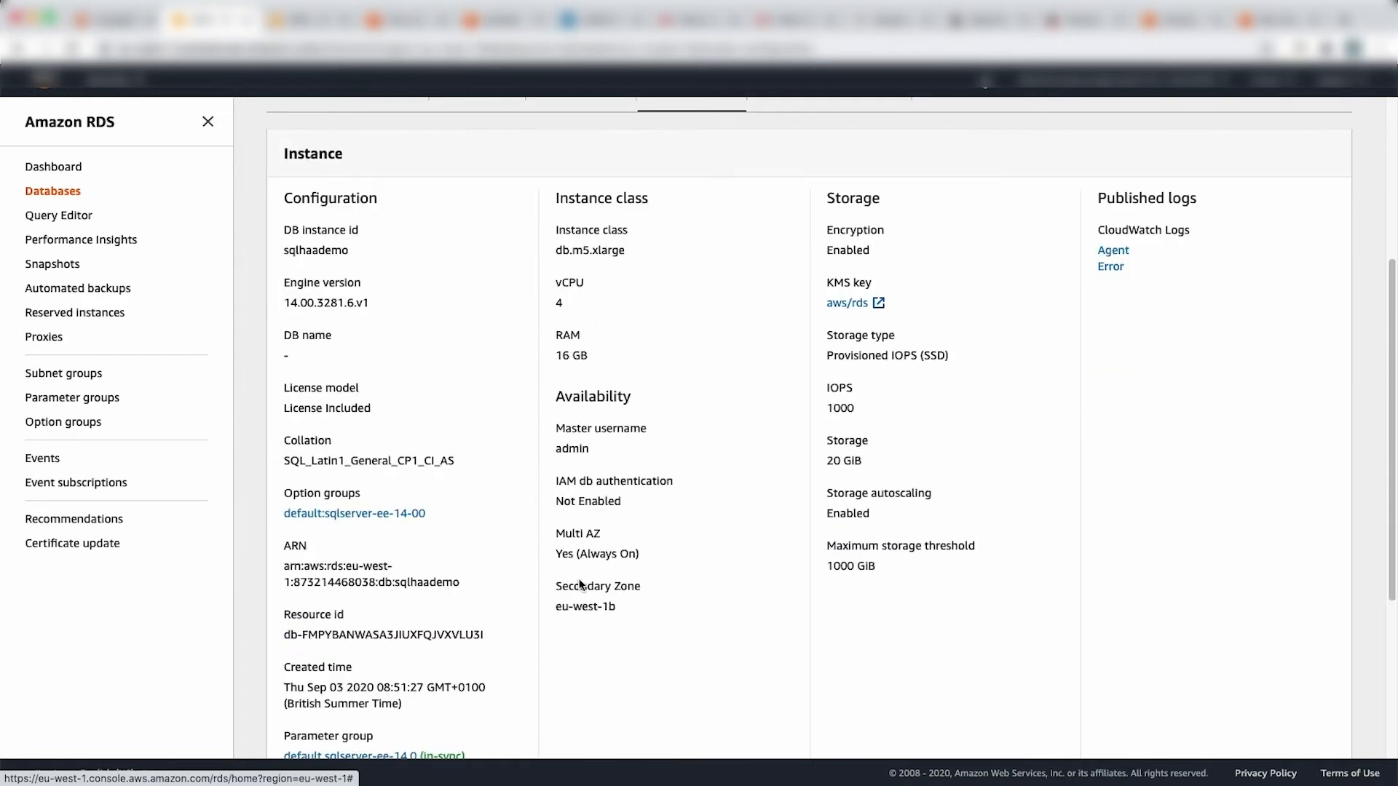
double_click(585, 605)
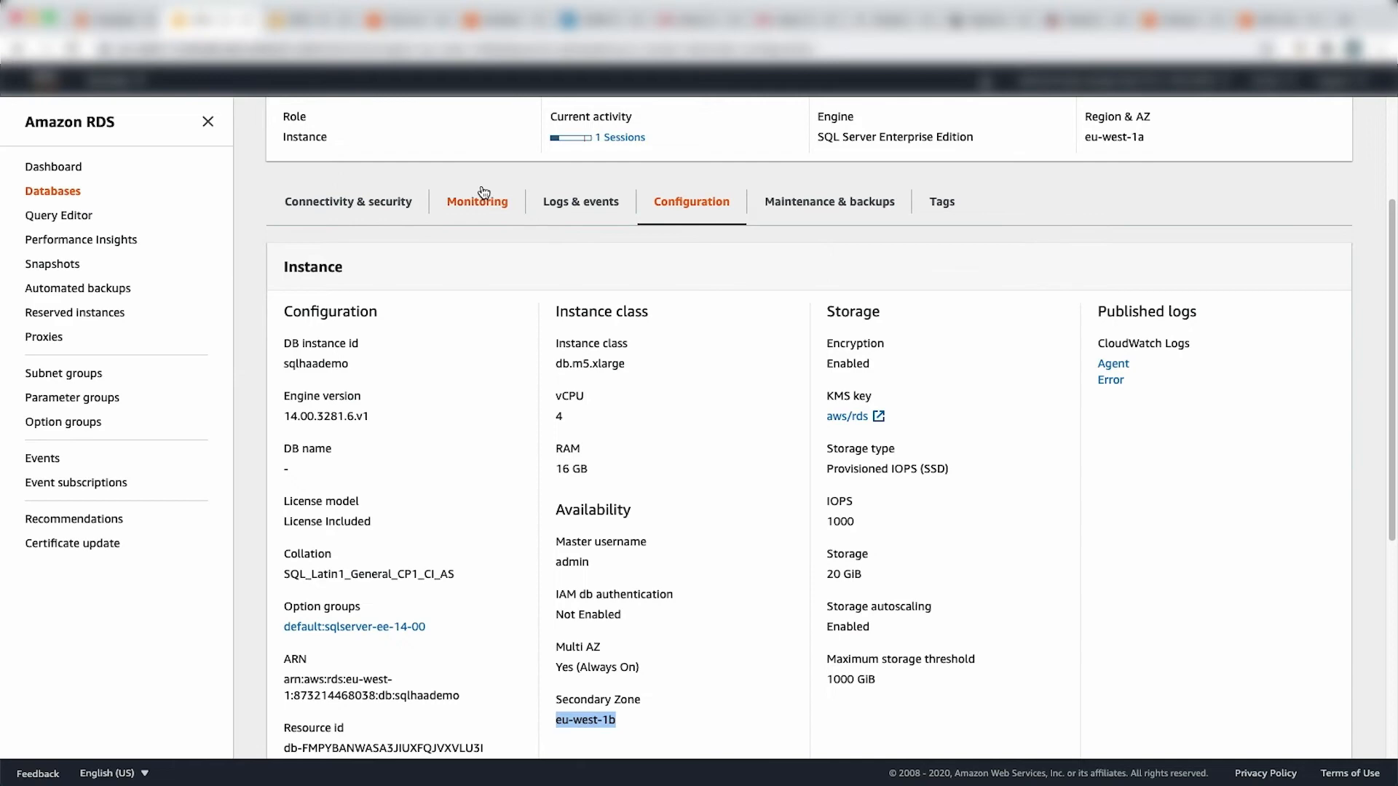
Show sqlhaademo's Monitoring graphs for CPU utilization, DB connections and free storage
click(478, 201)
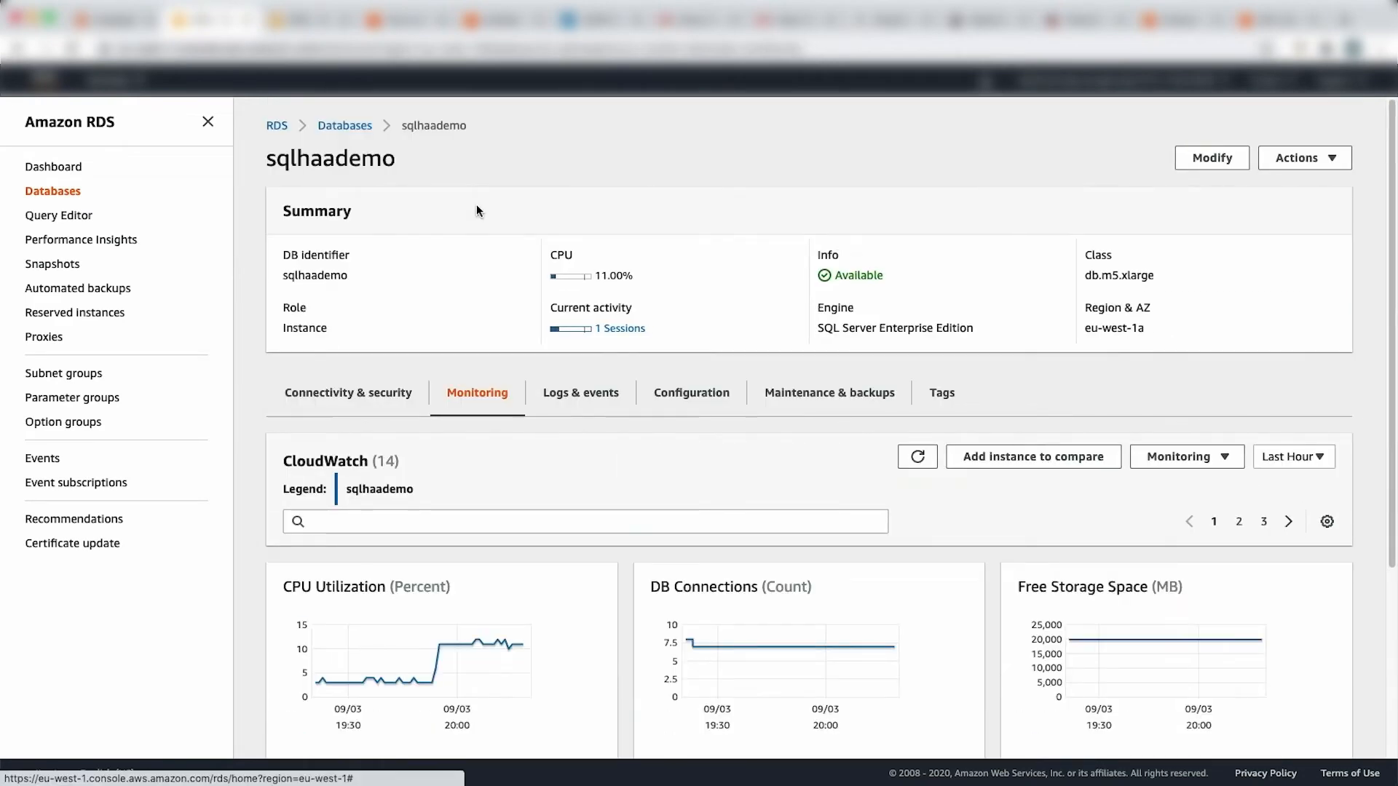
Scroll through further CloudWatch graphs: freeable memory, write IOPS and read IOPS
scroll(down, 3)
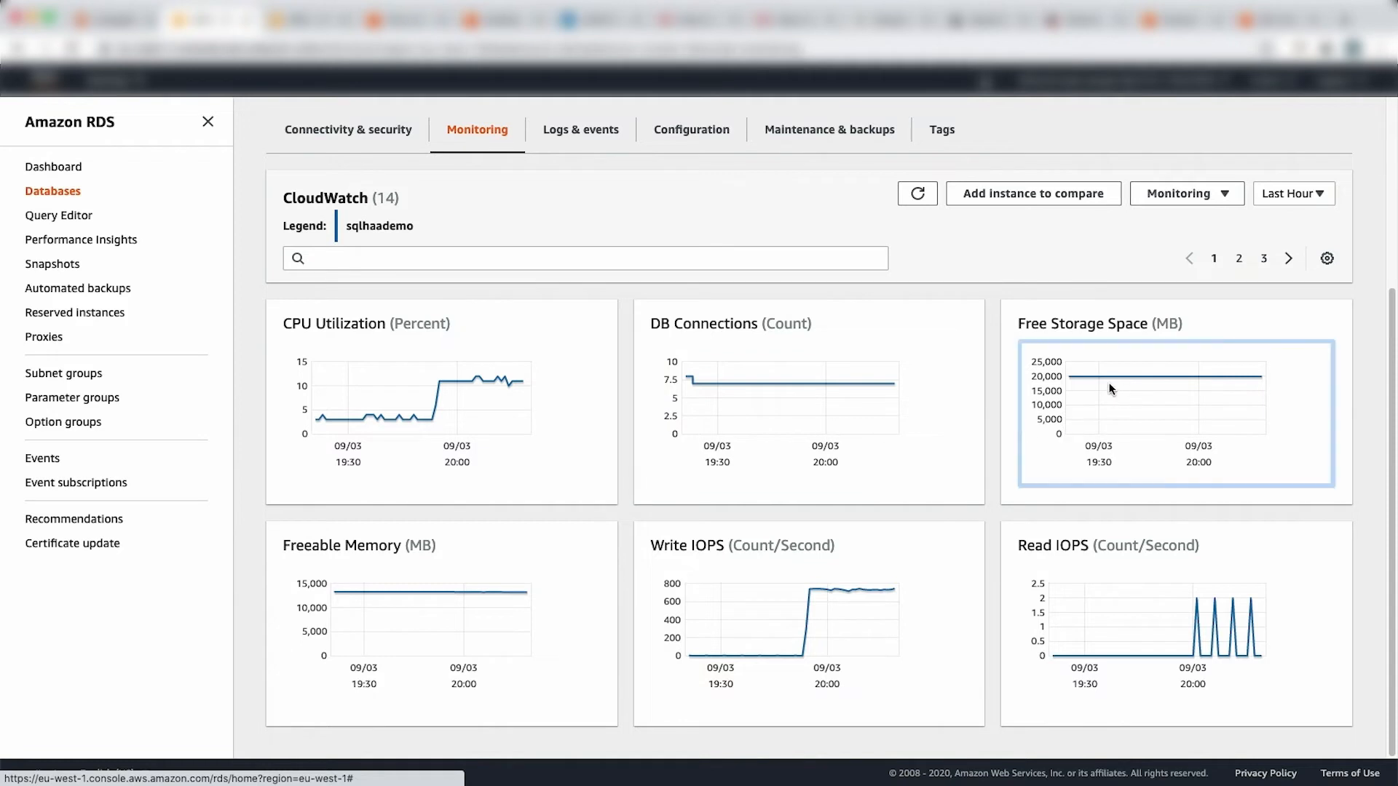
mouse_move(772, 532)
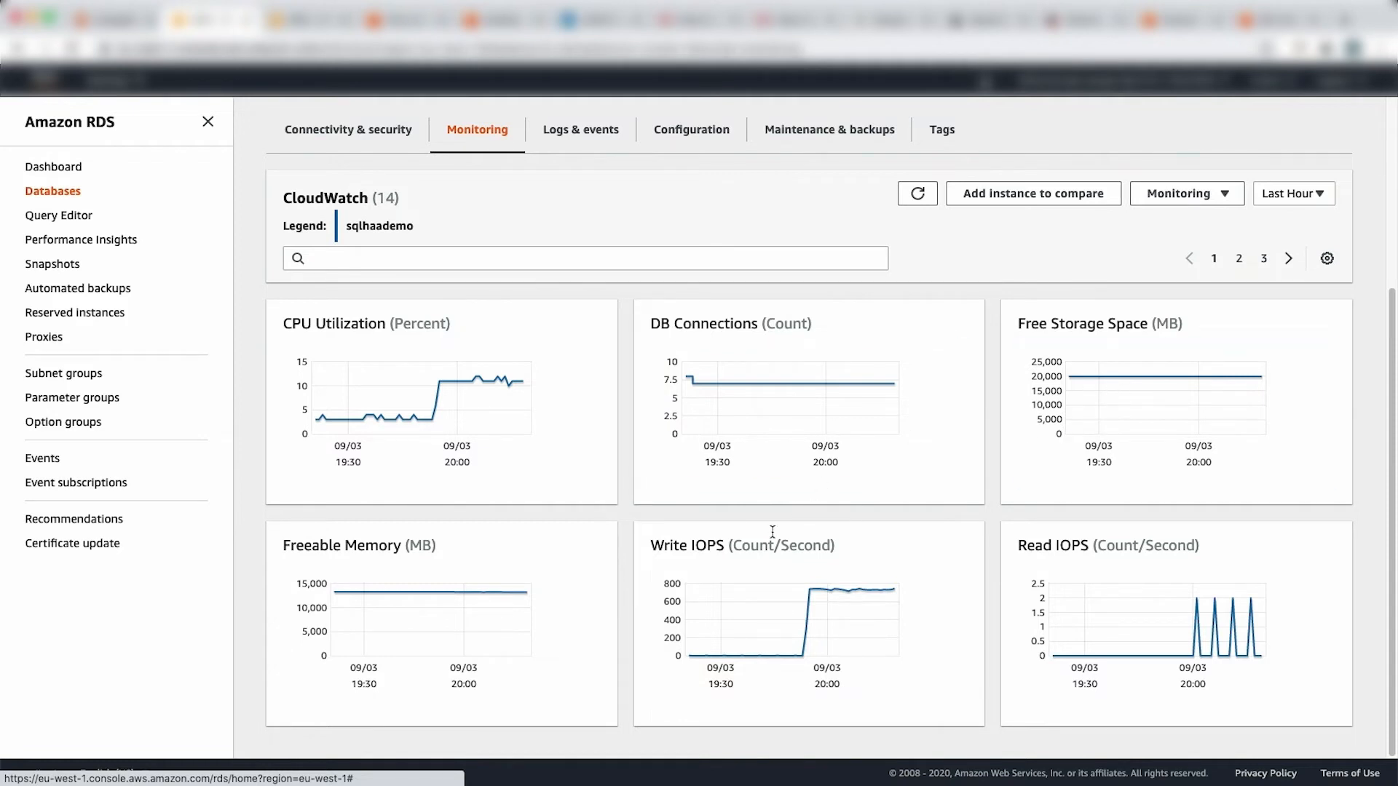
mouse_move(1060, 428)
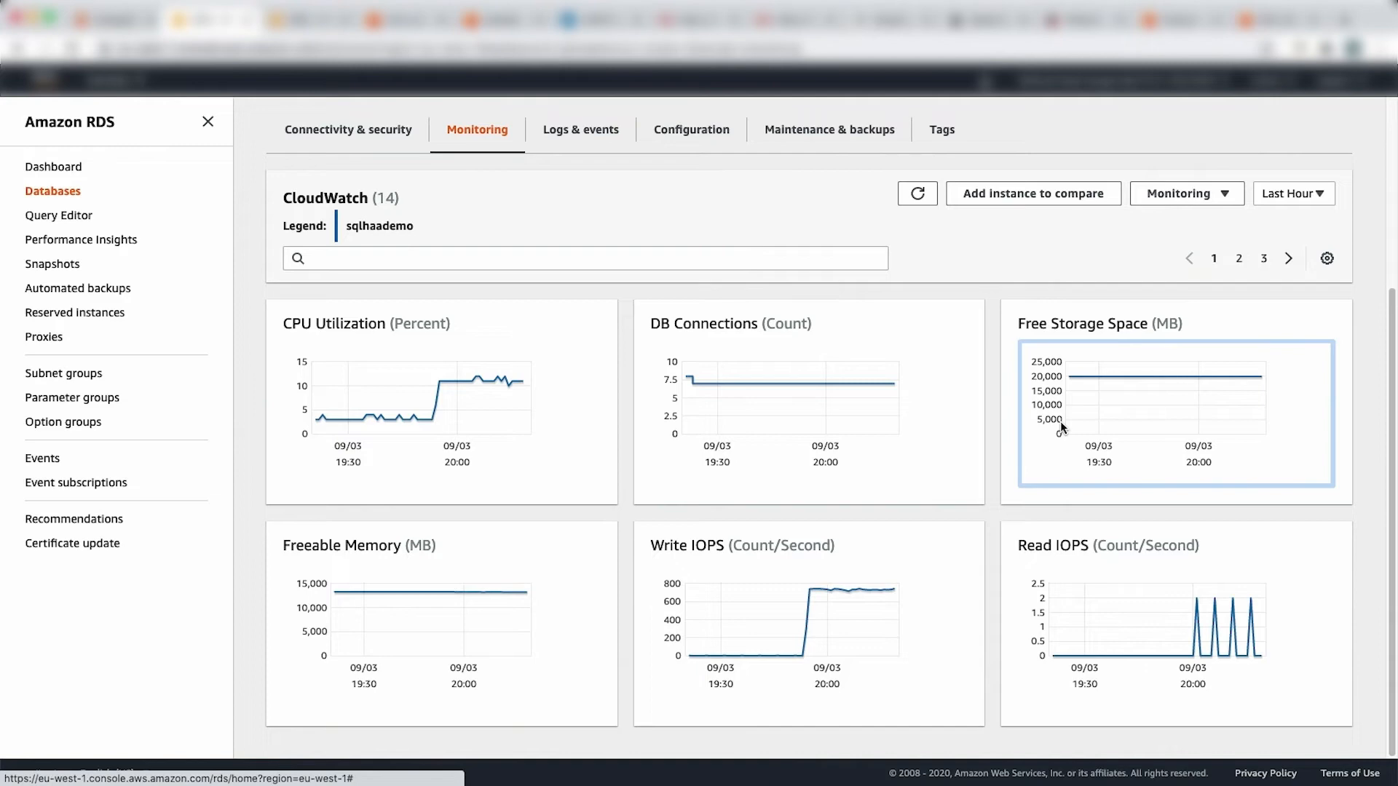
mouse_move(1171, 207)
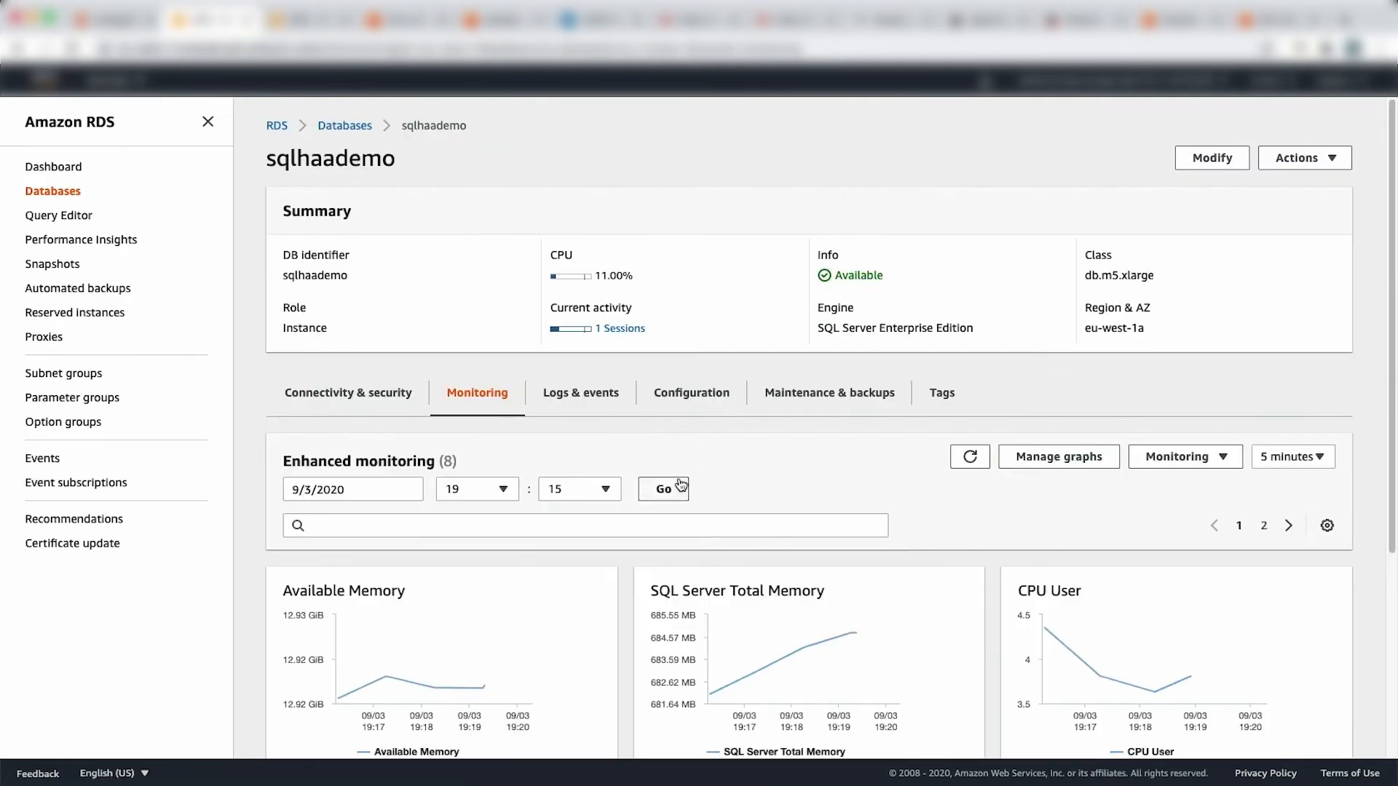
scroll(down, 3)
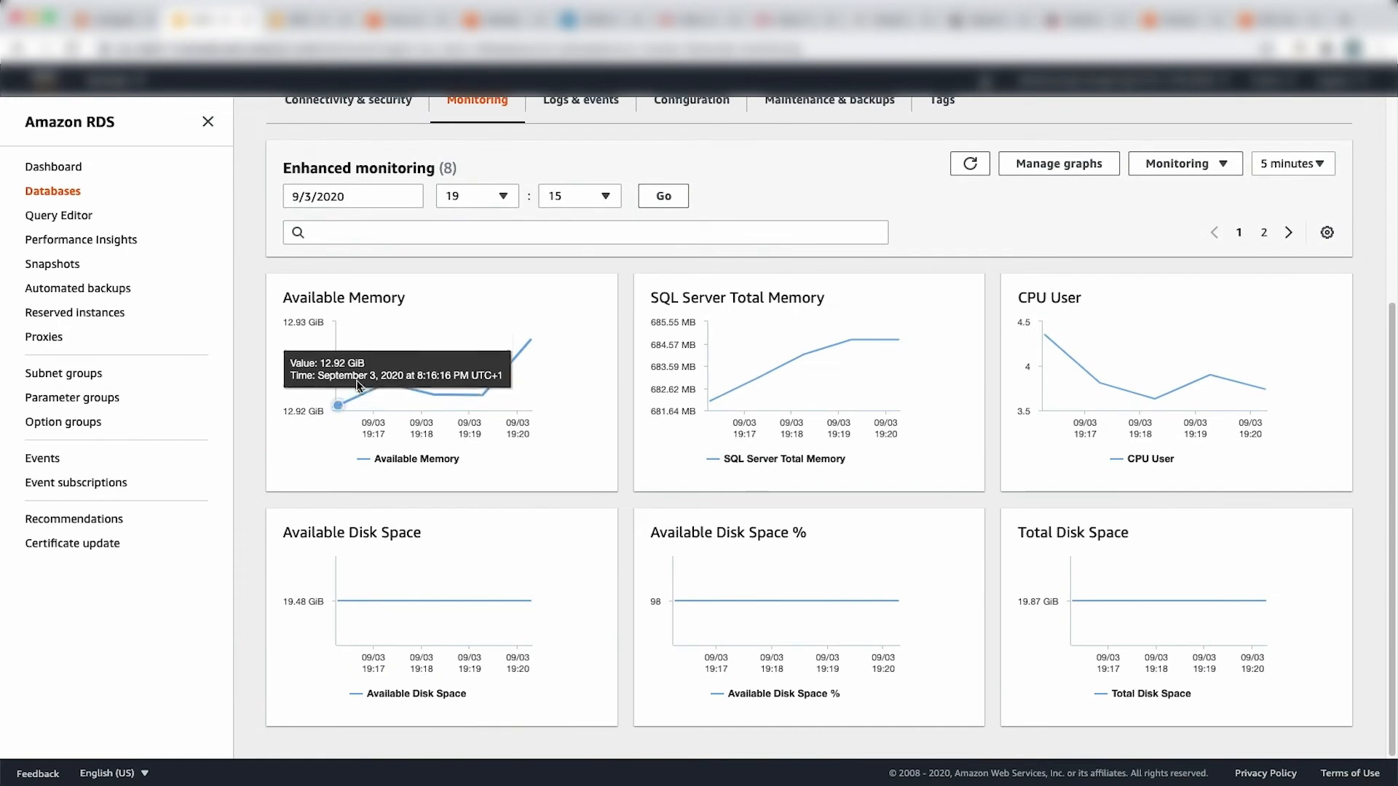
mouse_move(351, 332)
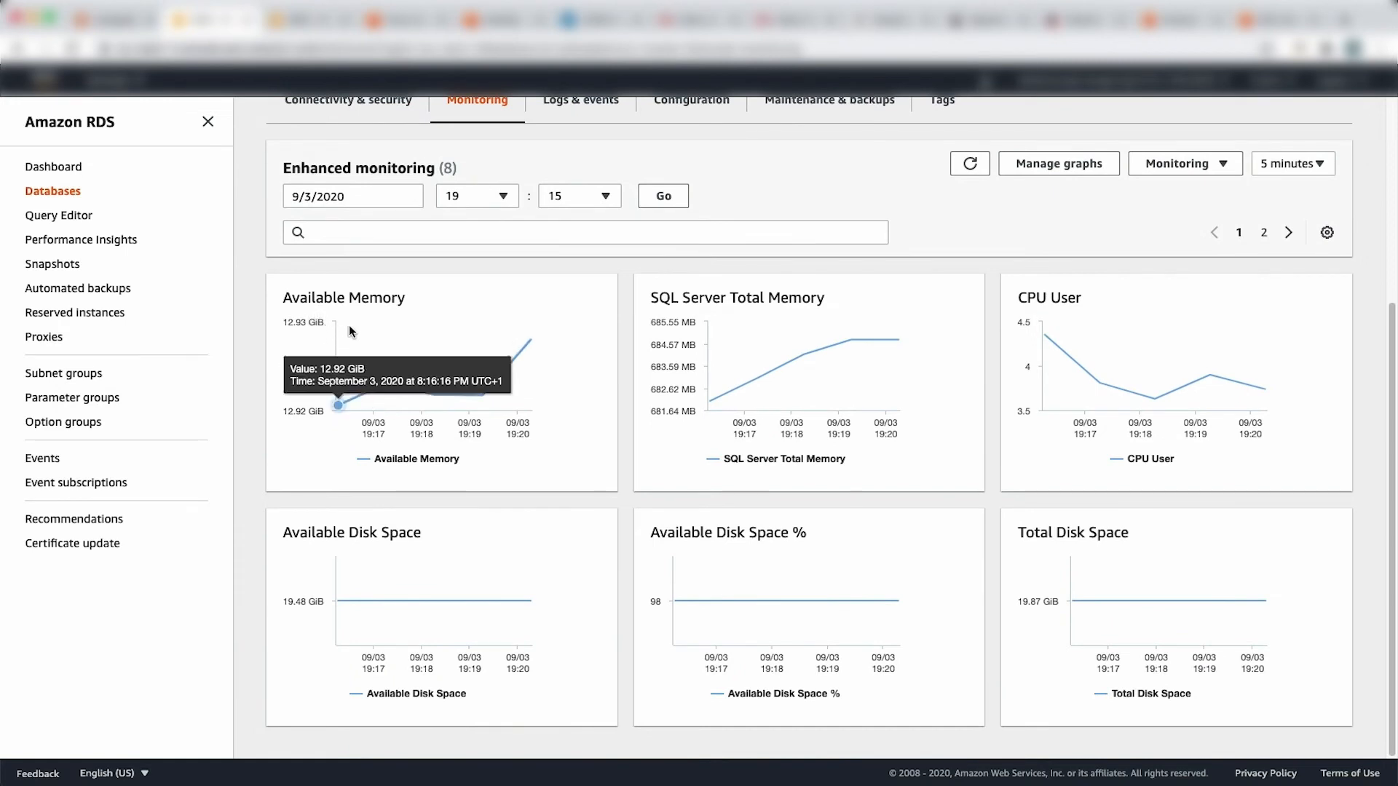
mouse_move(888, 352)
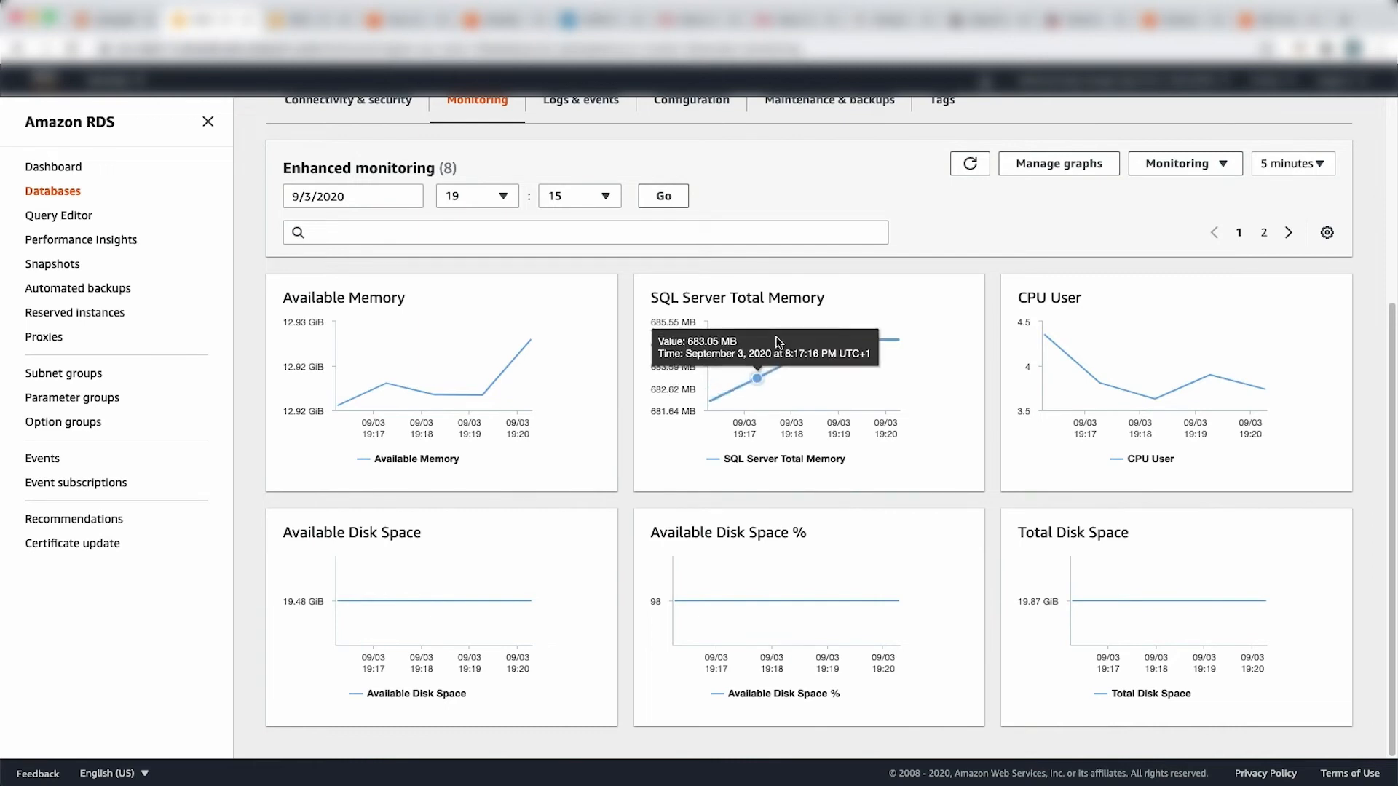
mouse_move(1203, 387)
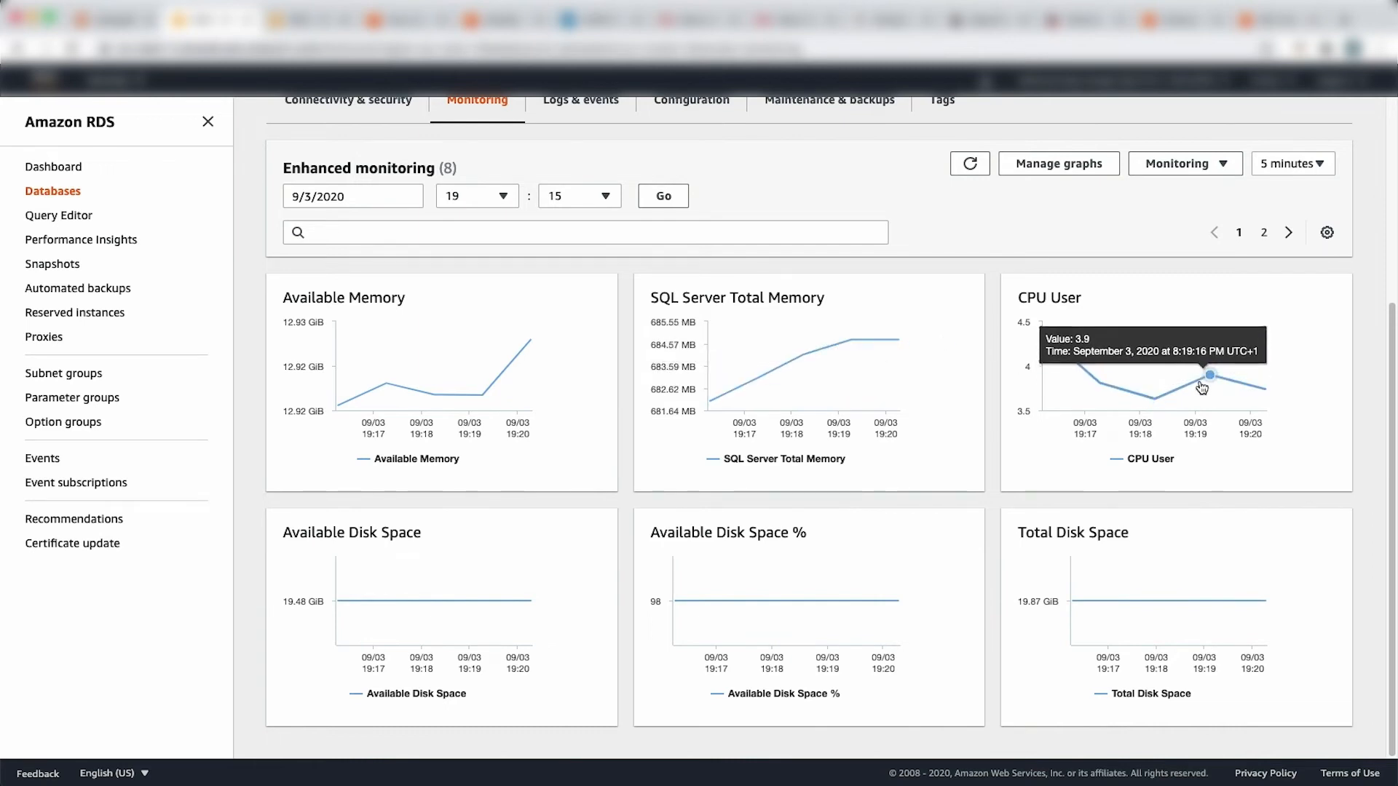
mouse_move(1054, 444)
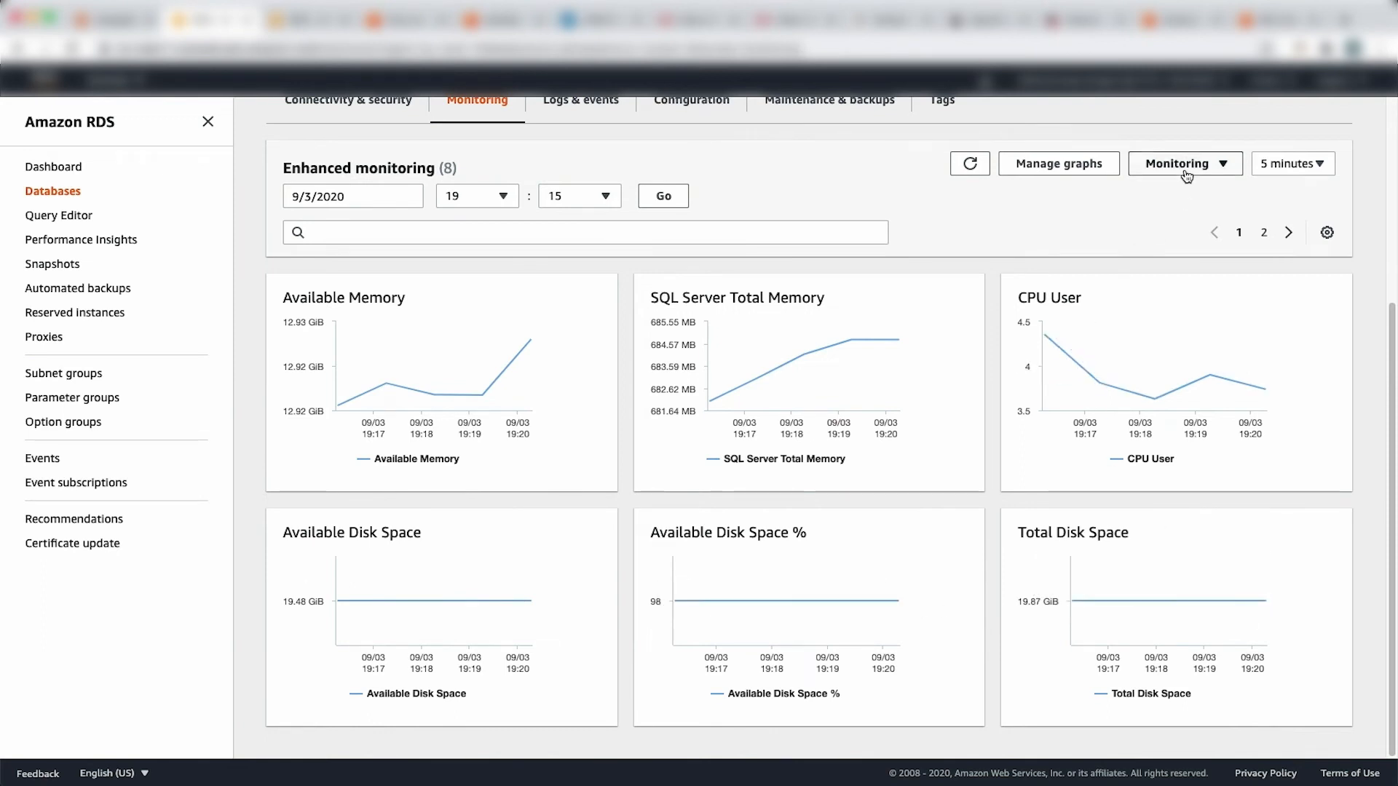
click(1185, 163)
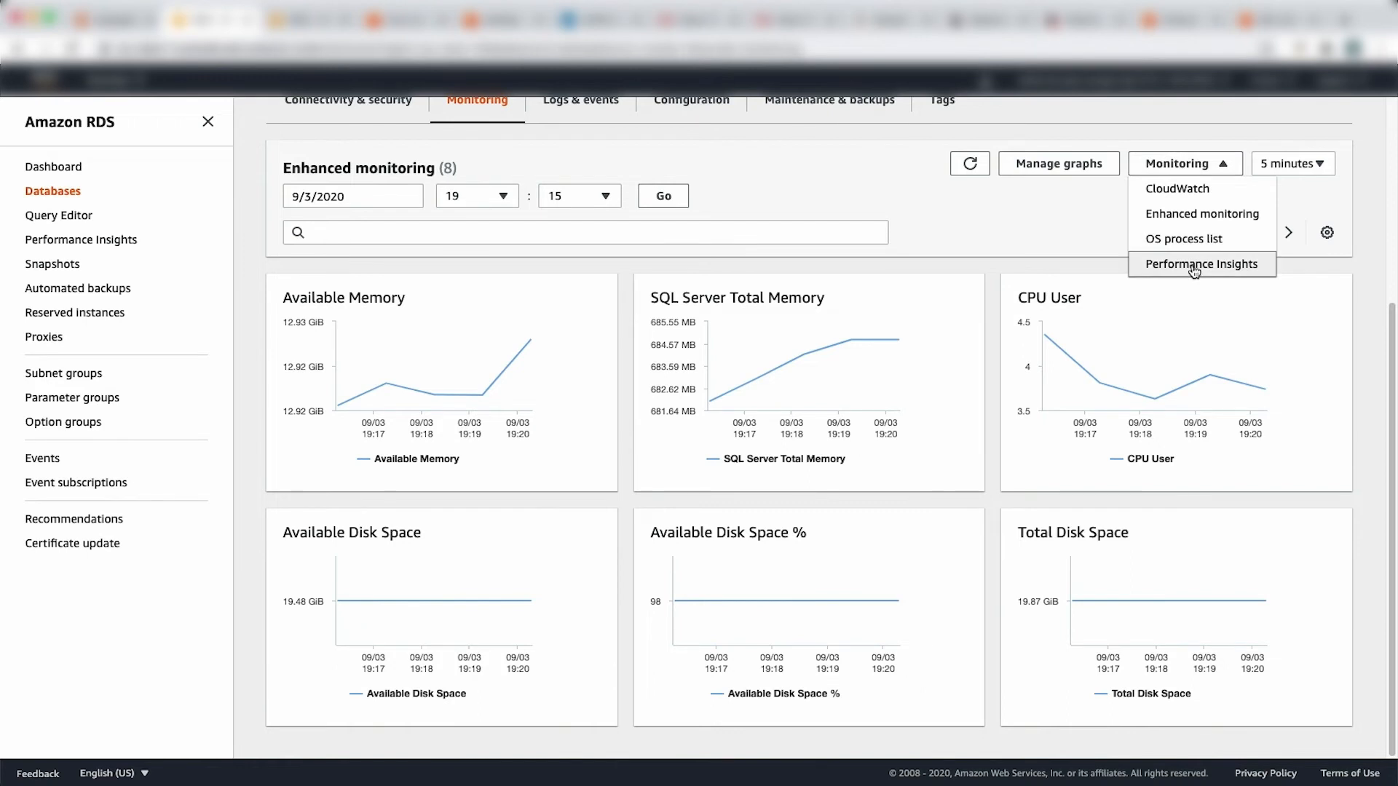
Show Performance Insights for sqlhaademo over the past 5 minutes and bring up Manage metrics
click(1202, 264)
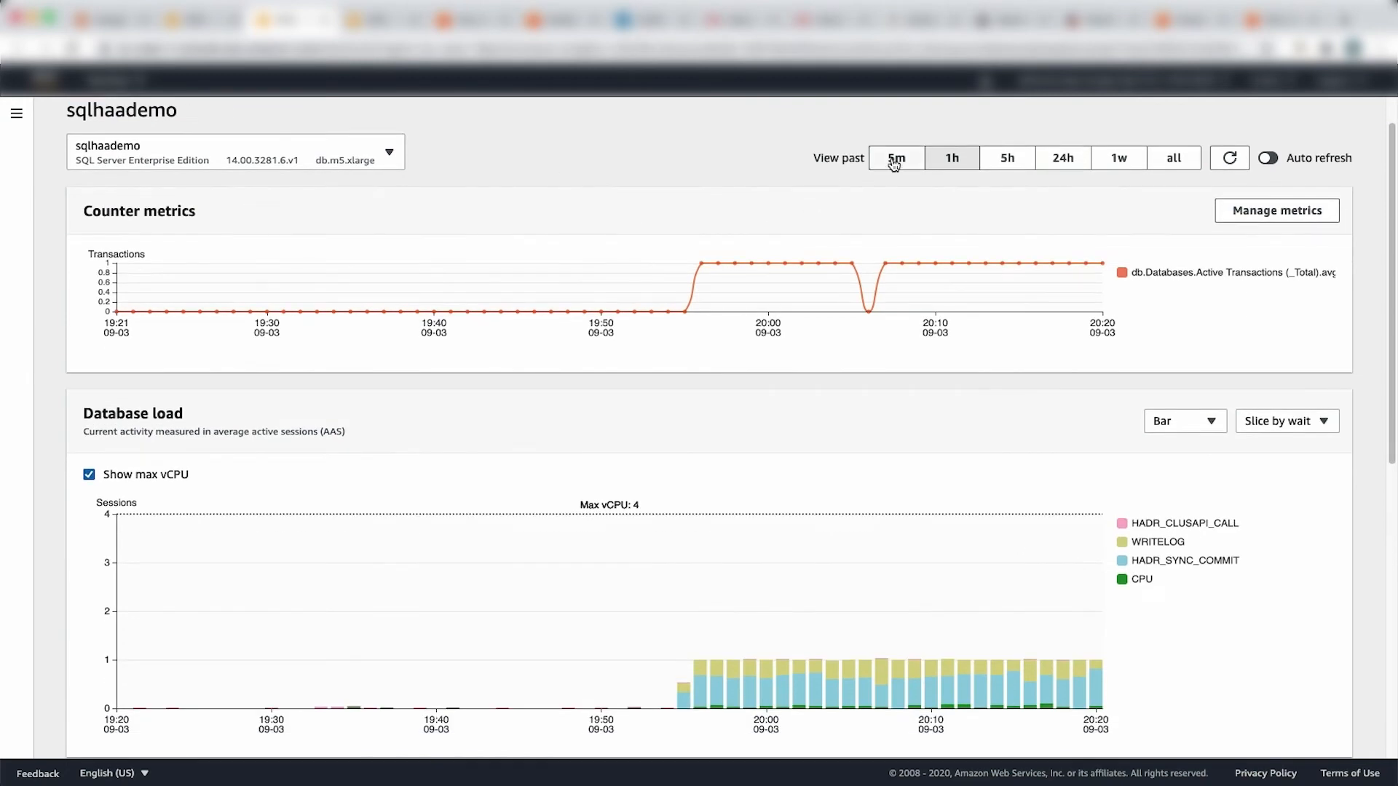
click(896, 157)
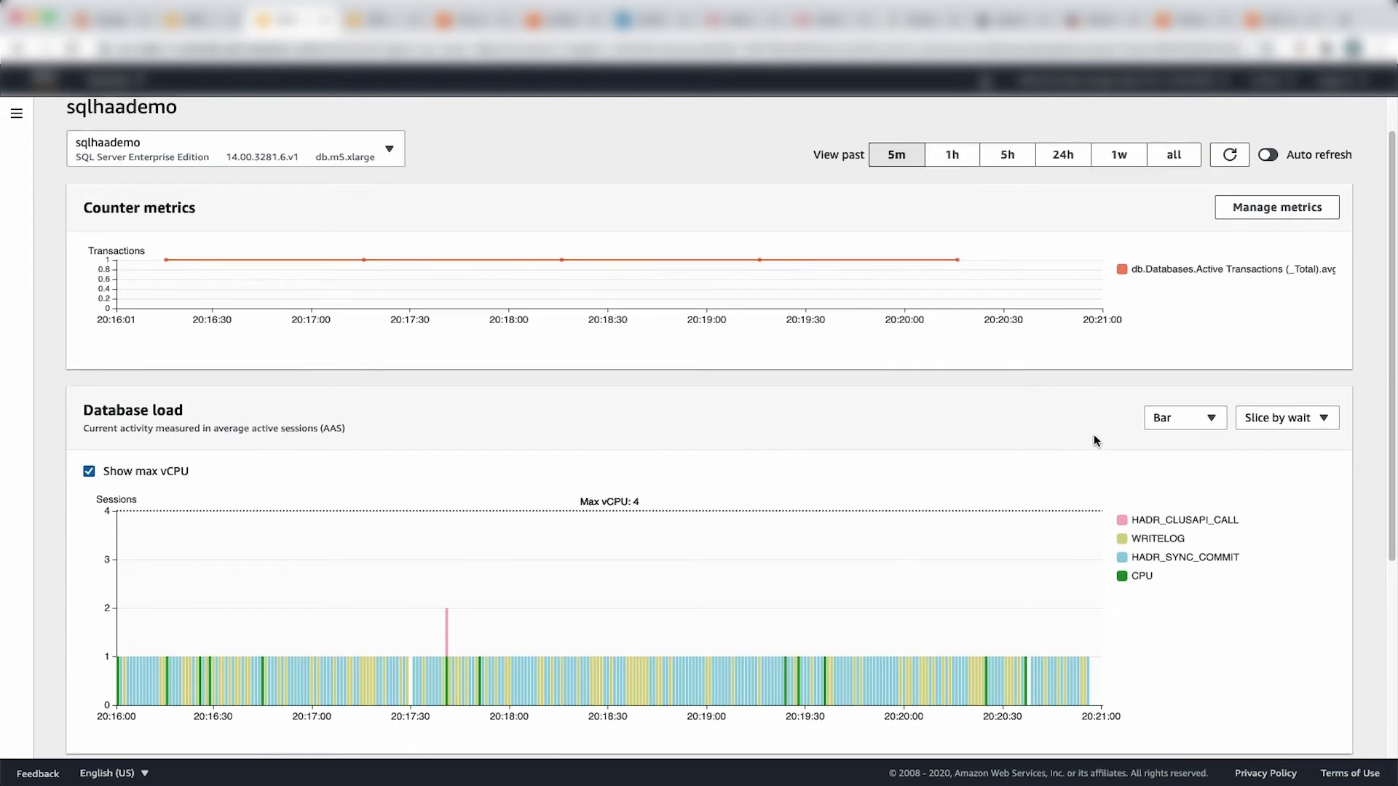
click(1275, 206)
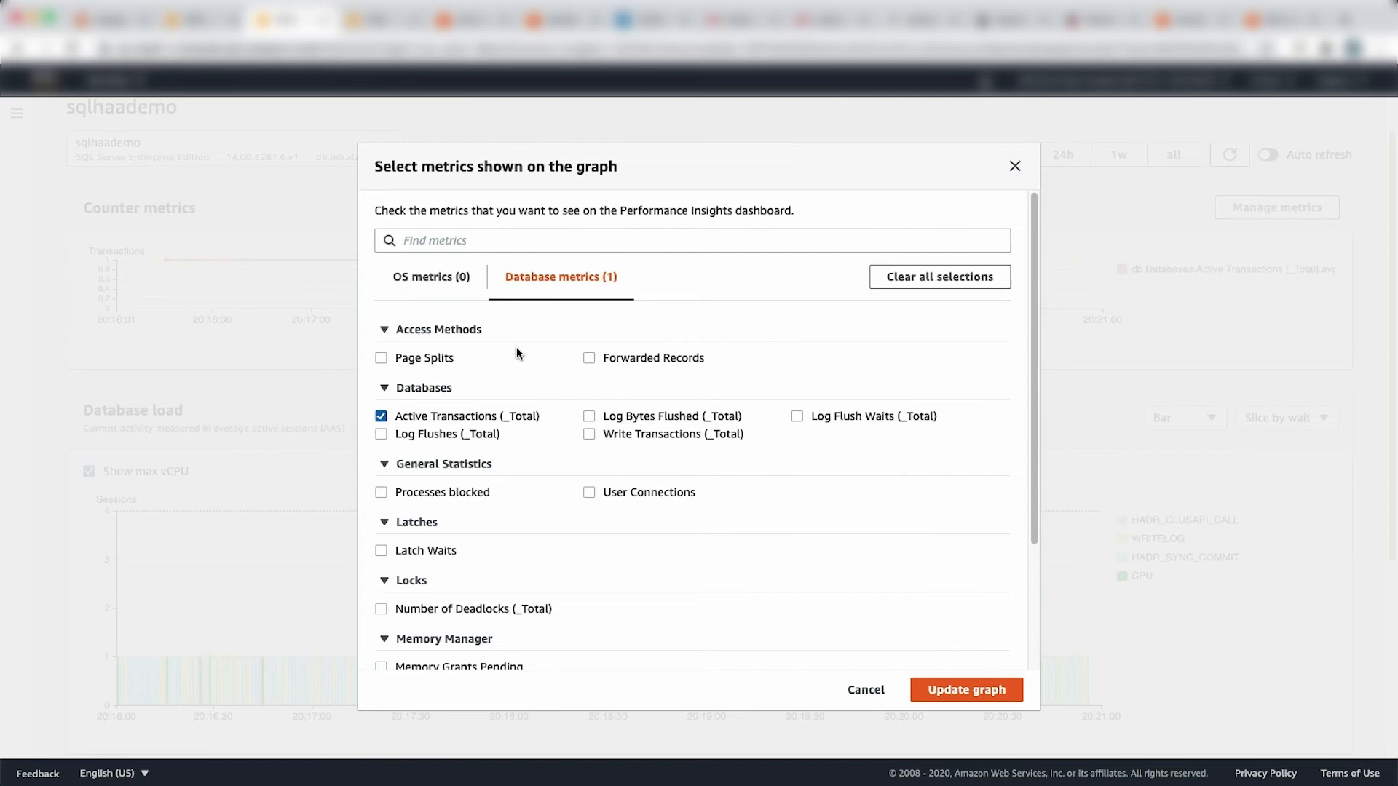
Add Write Transactions, Log Flushes, User Connections and SQL Re-Compilations to the counter metrics and update the graph
scroll(down, 3)
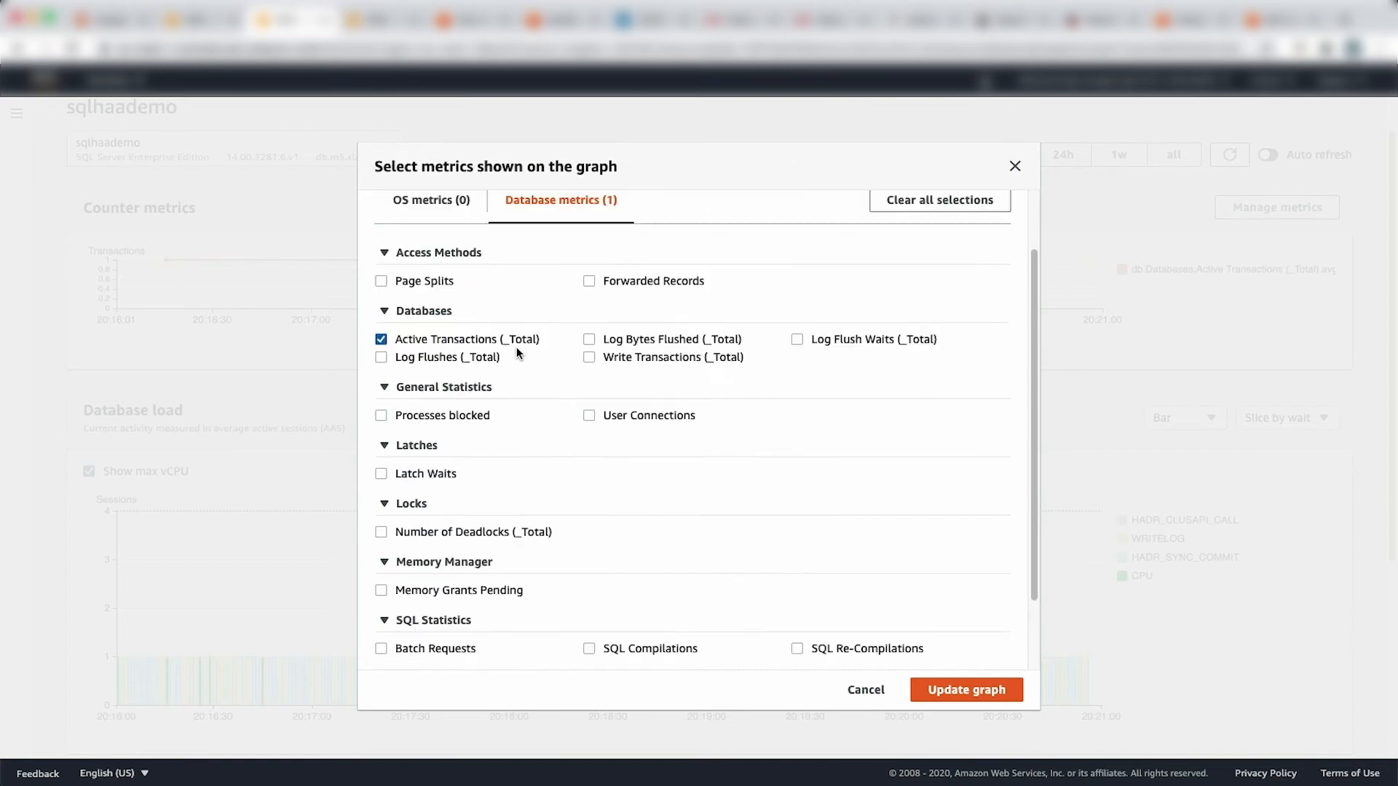
mouse_move(528, 367)
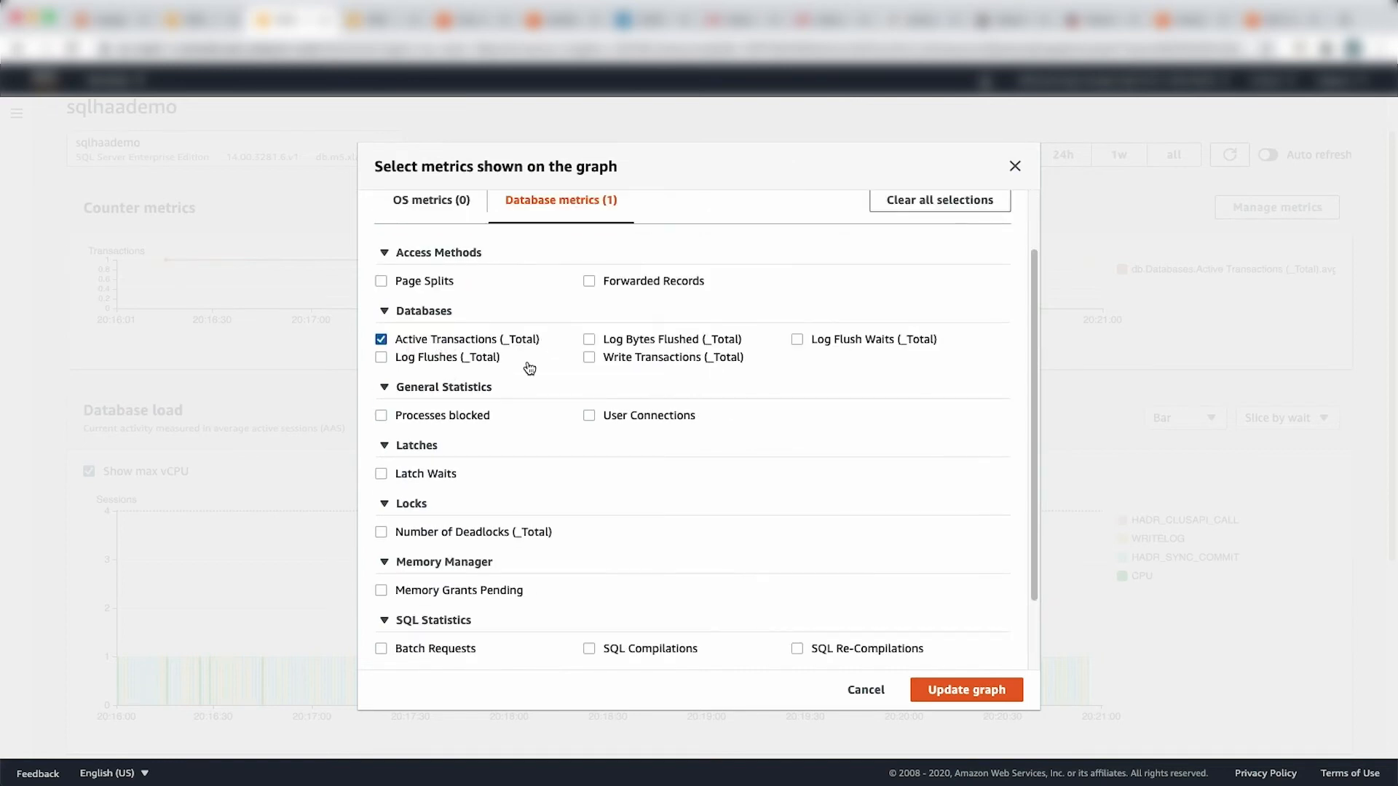
mouse_move(679, 355)
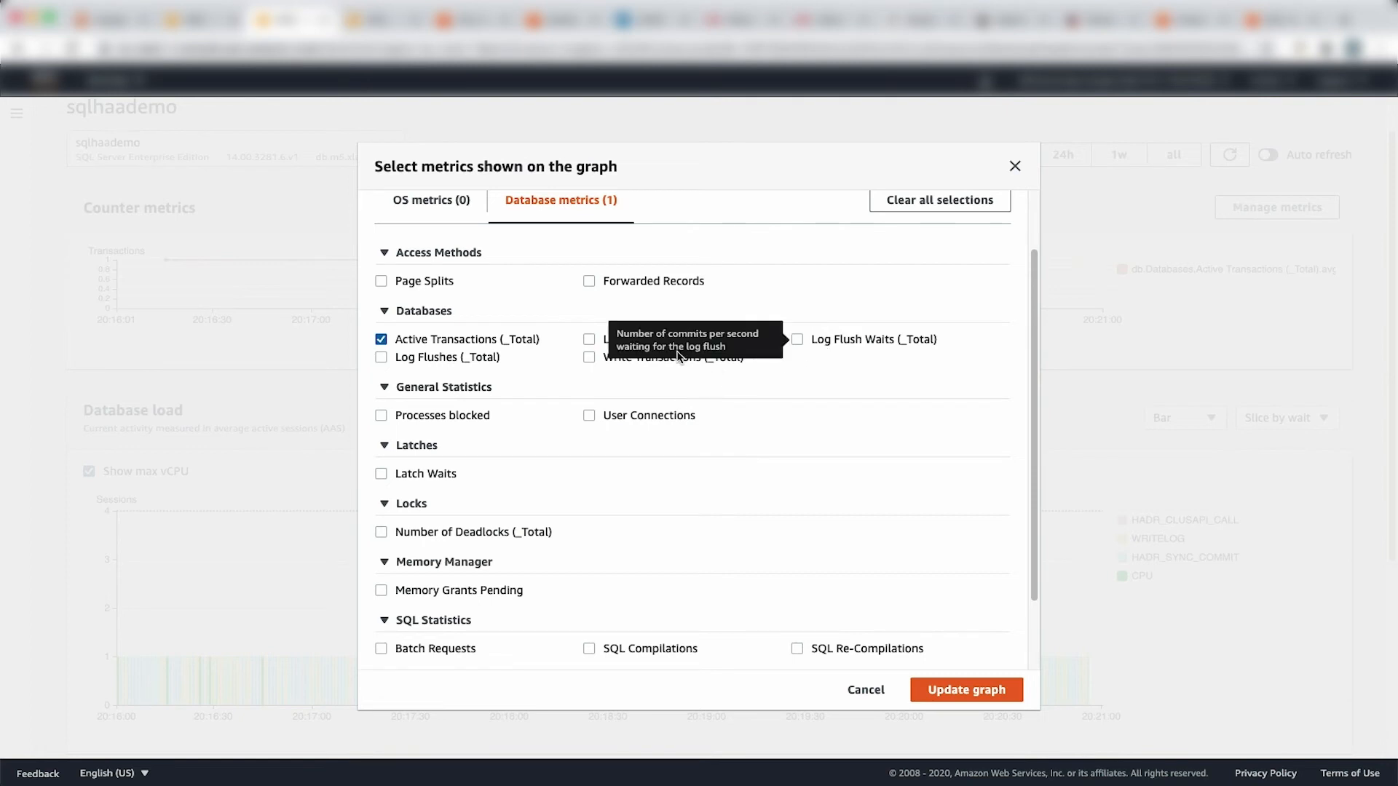
click(588, 357)
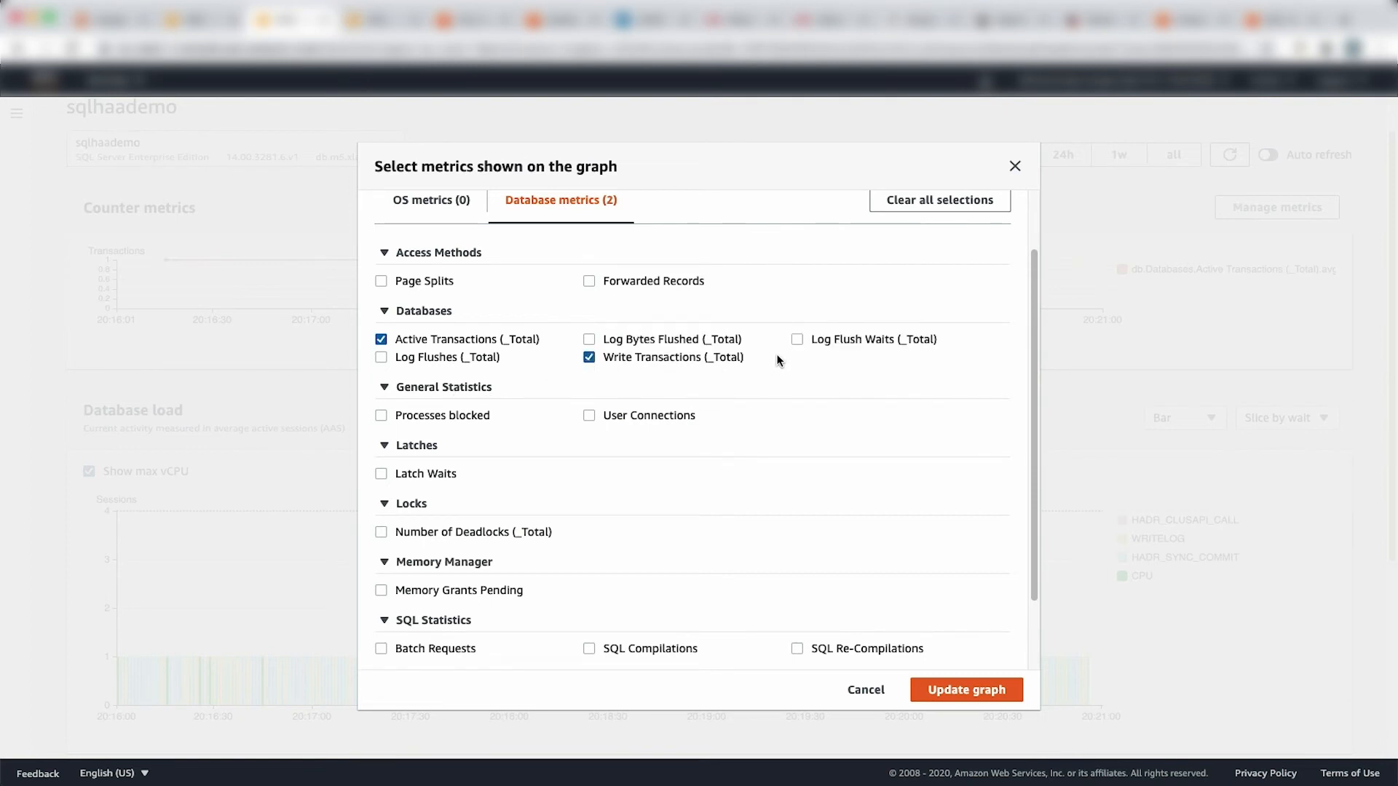
mouse_move(589, 344)
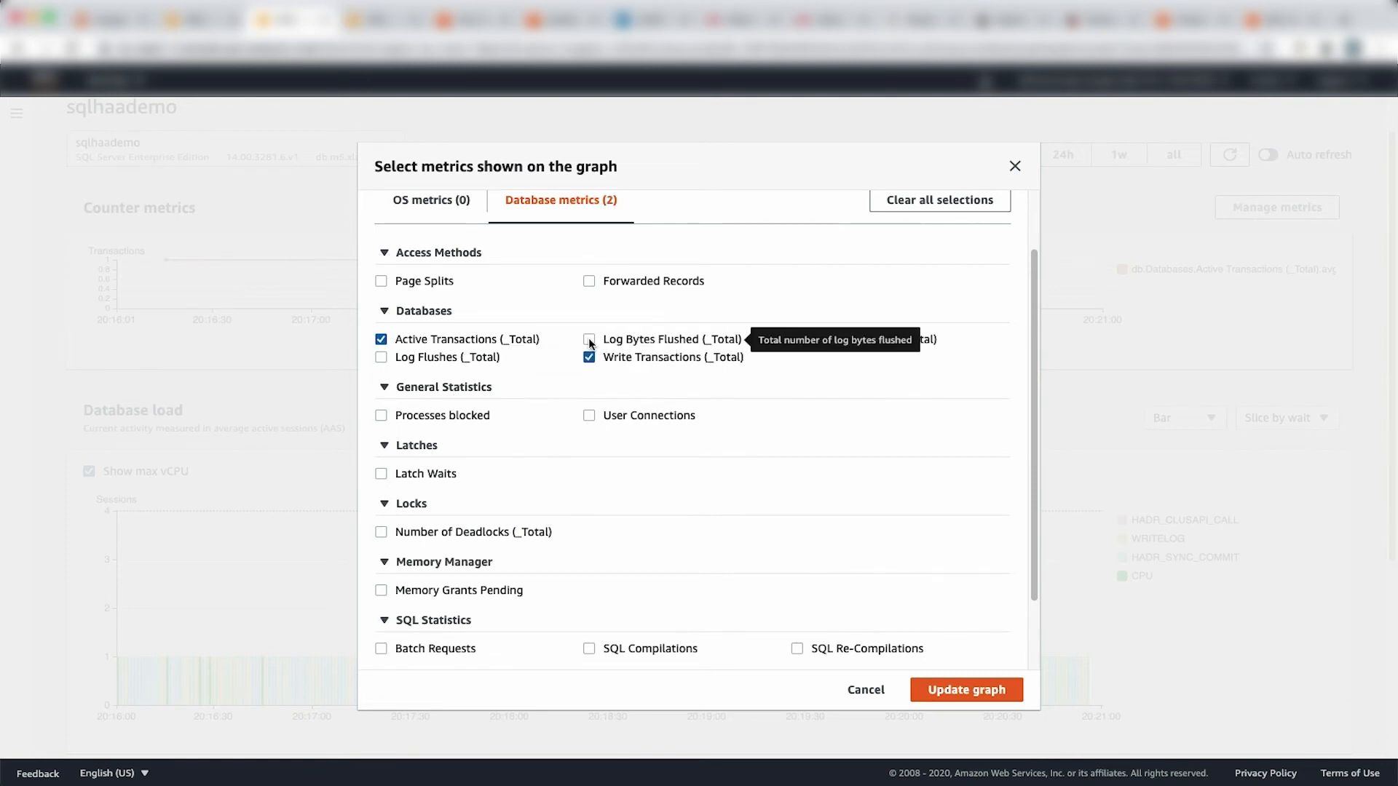
click(381, 356)
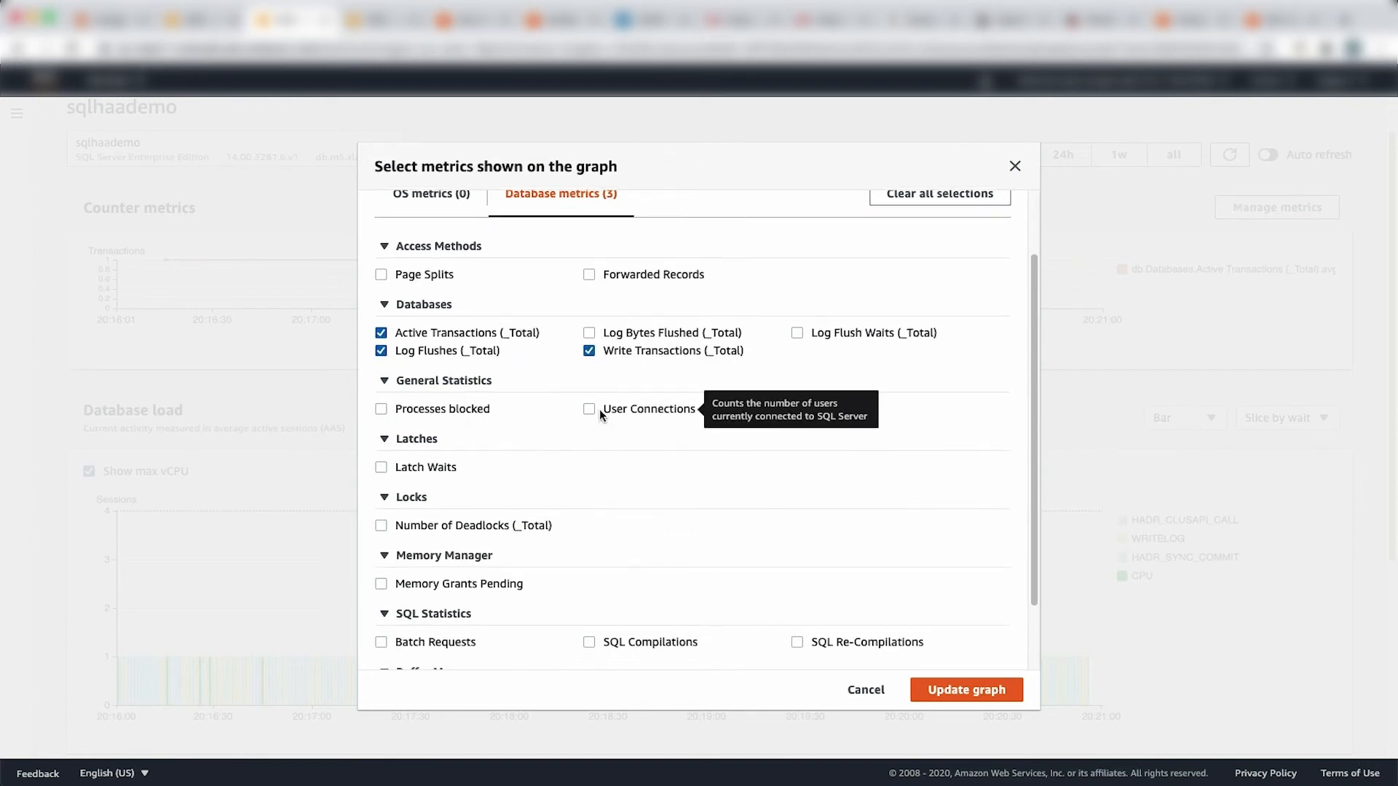
click(589, 407)
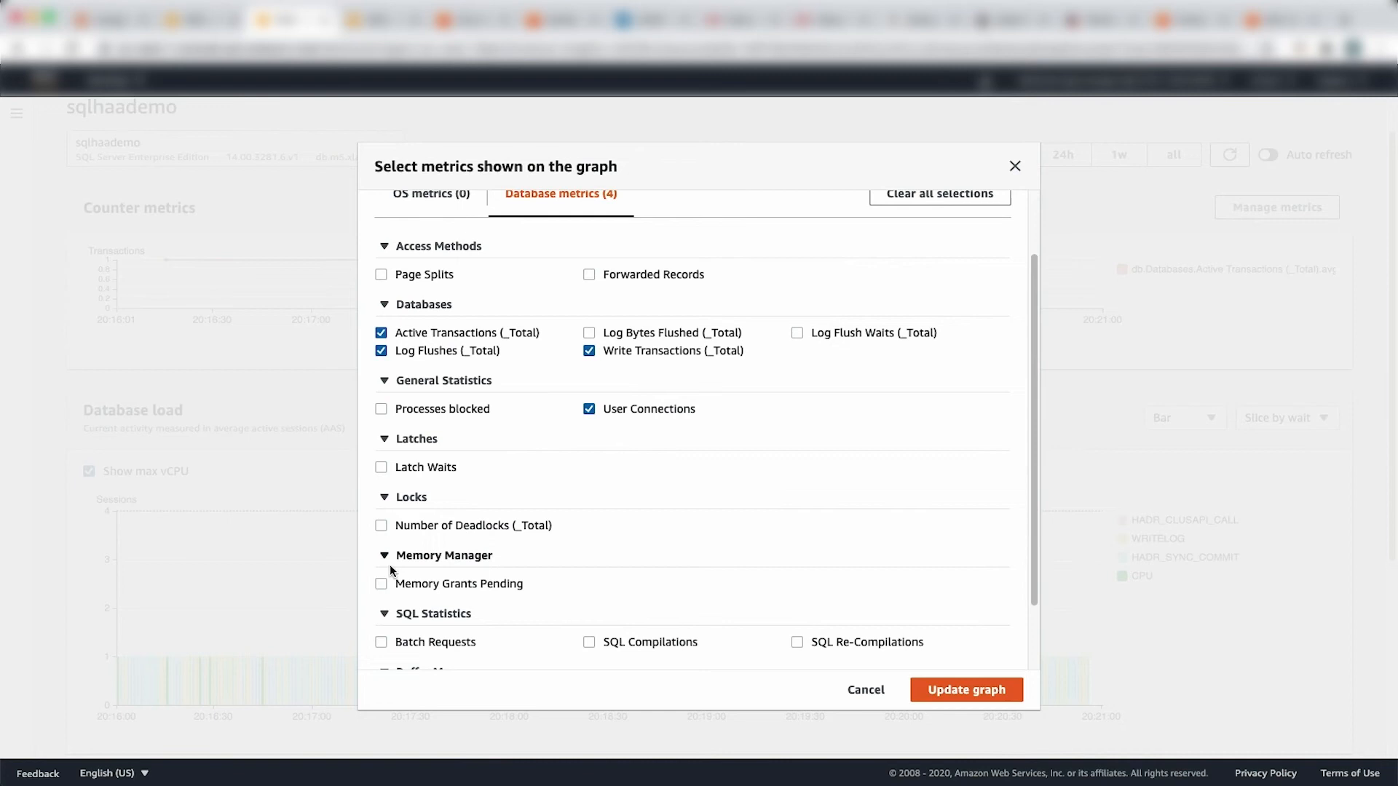
scroll(down, 3)
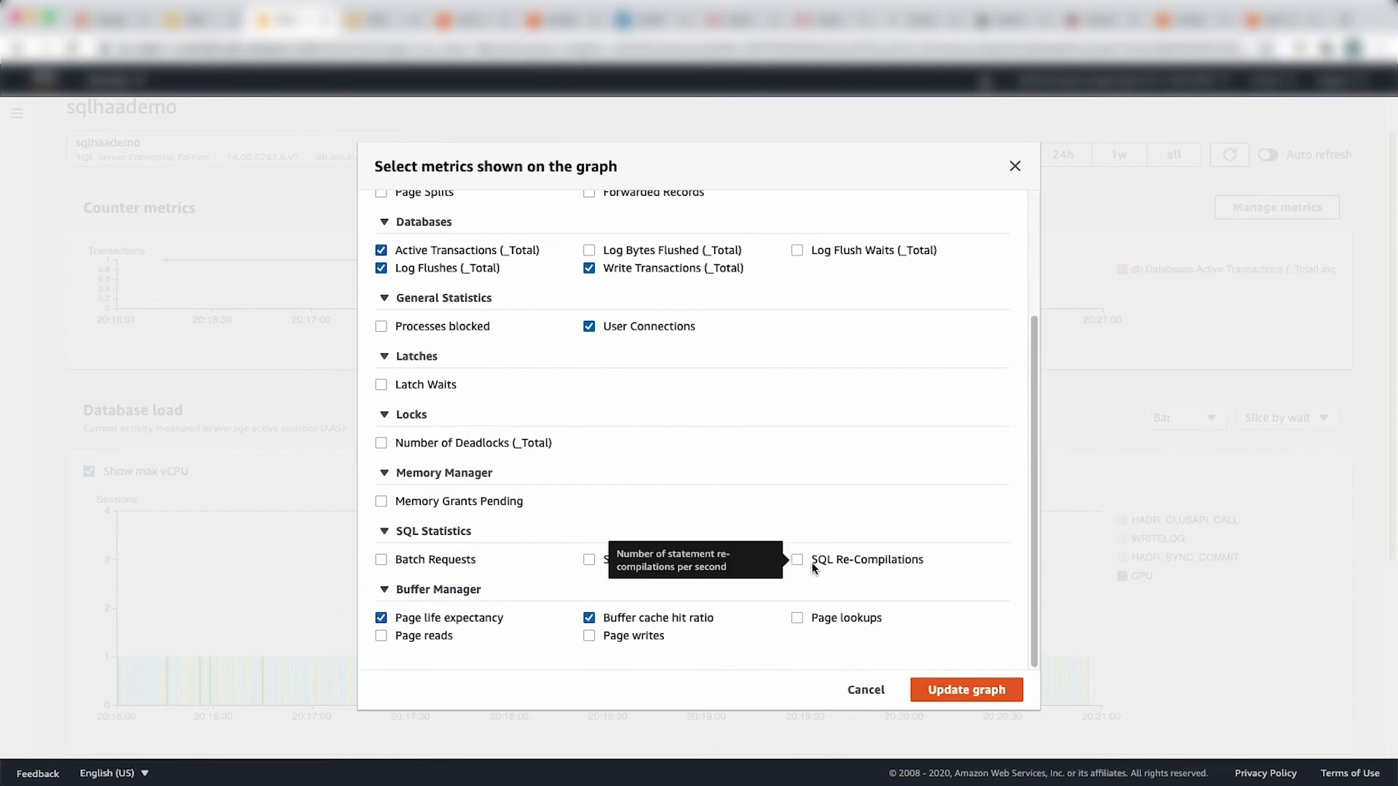
click(798, 559)
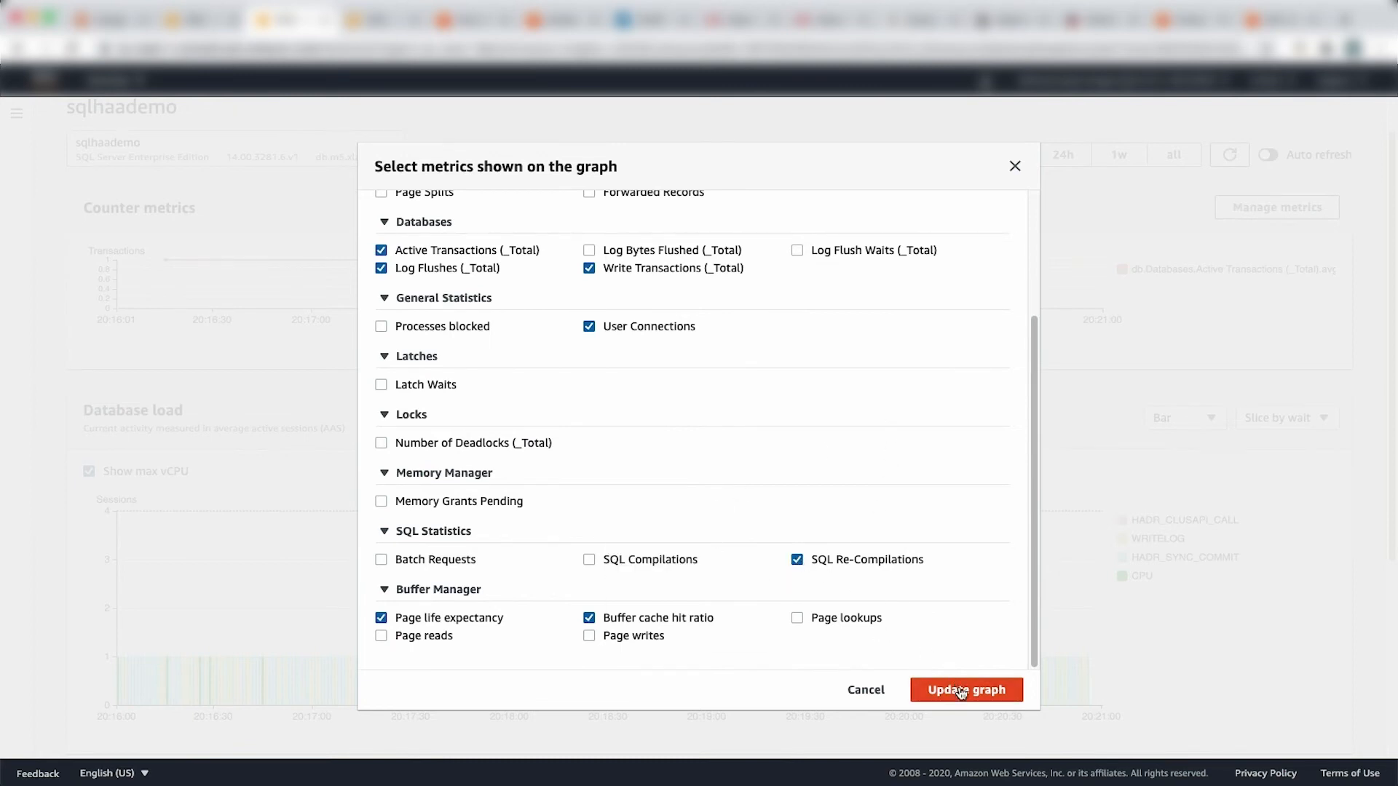
click(965, 690)
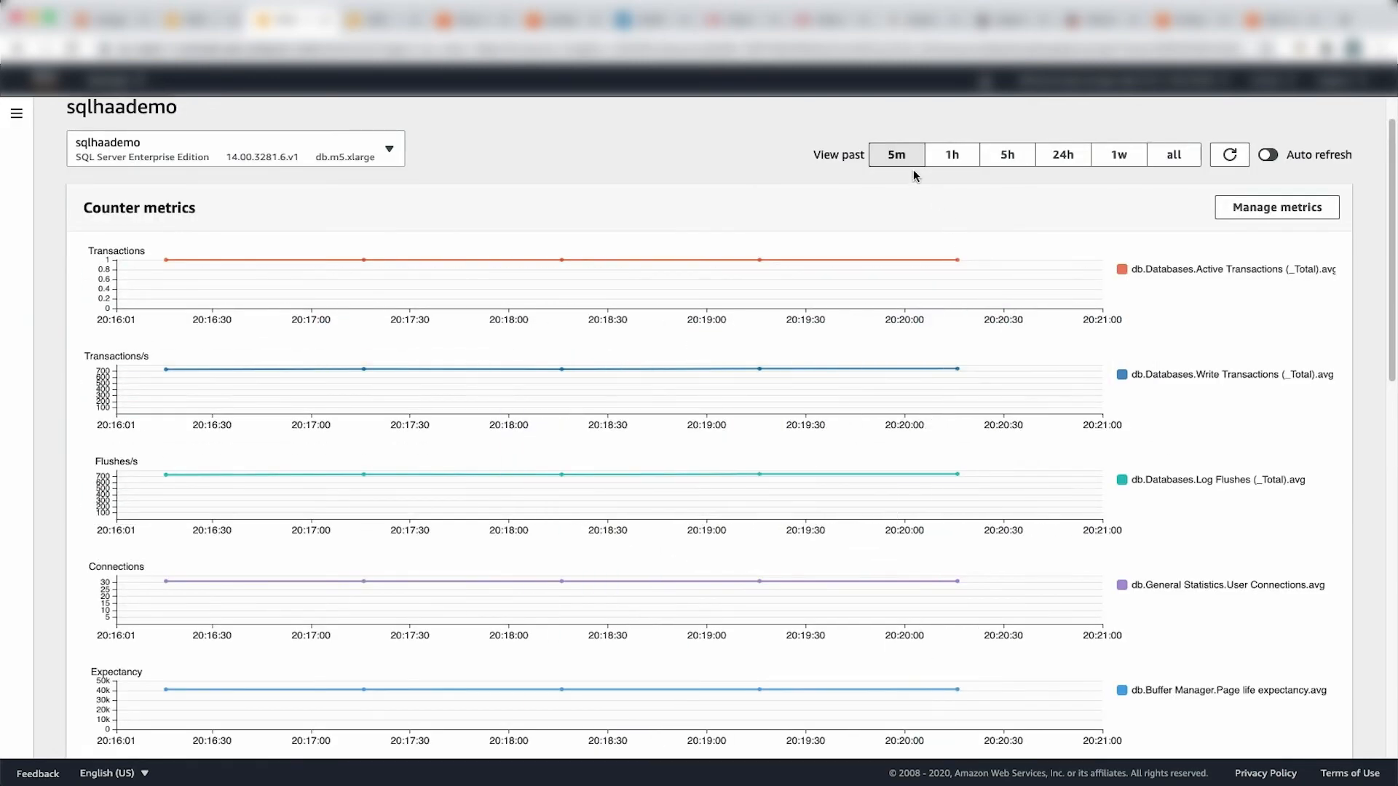
click(1270, 154)
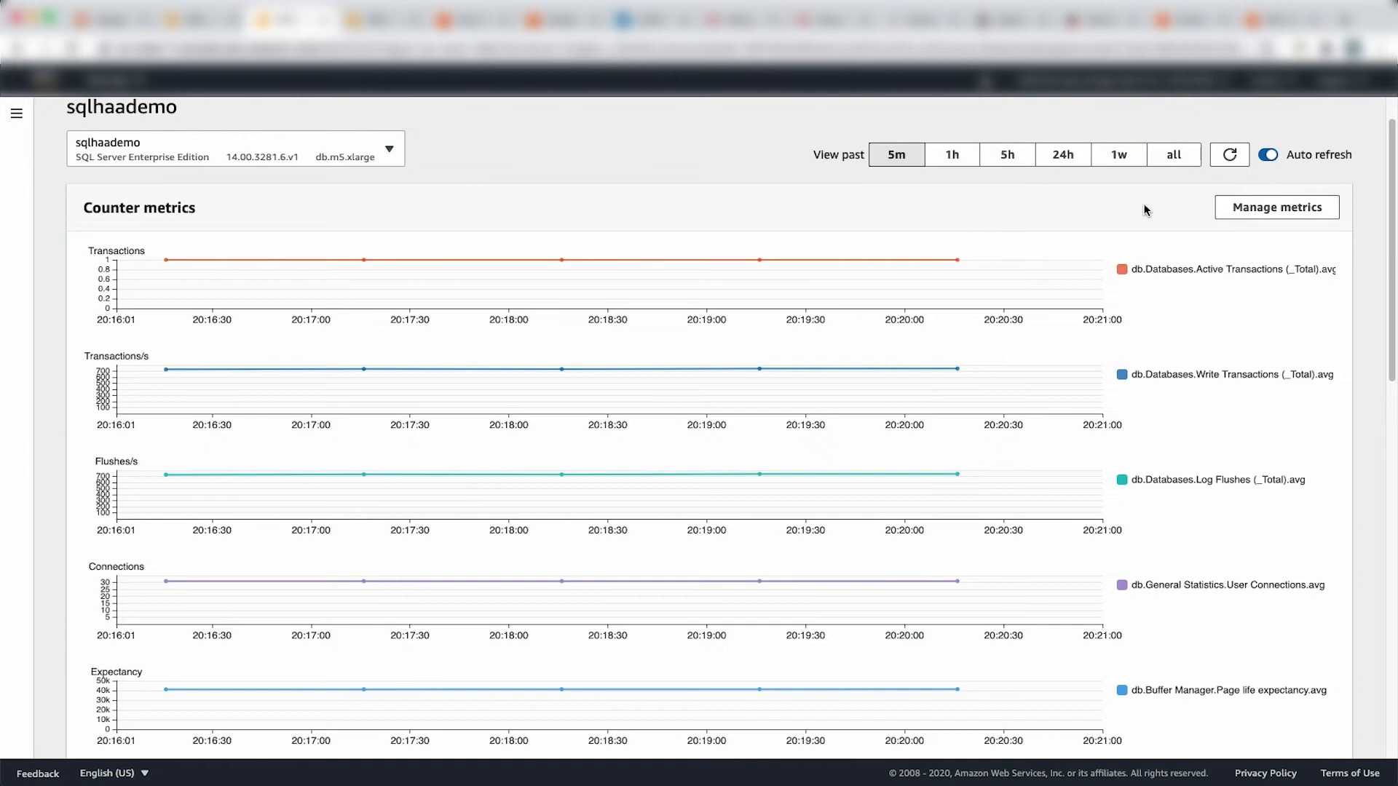
mouse_move(213, 378)
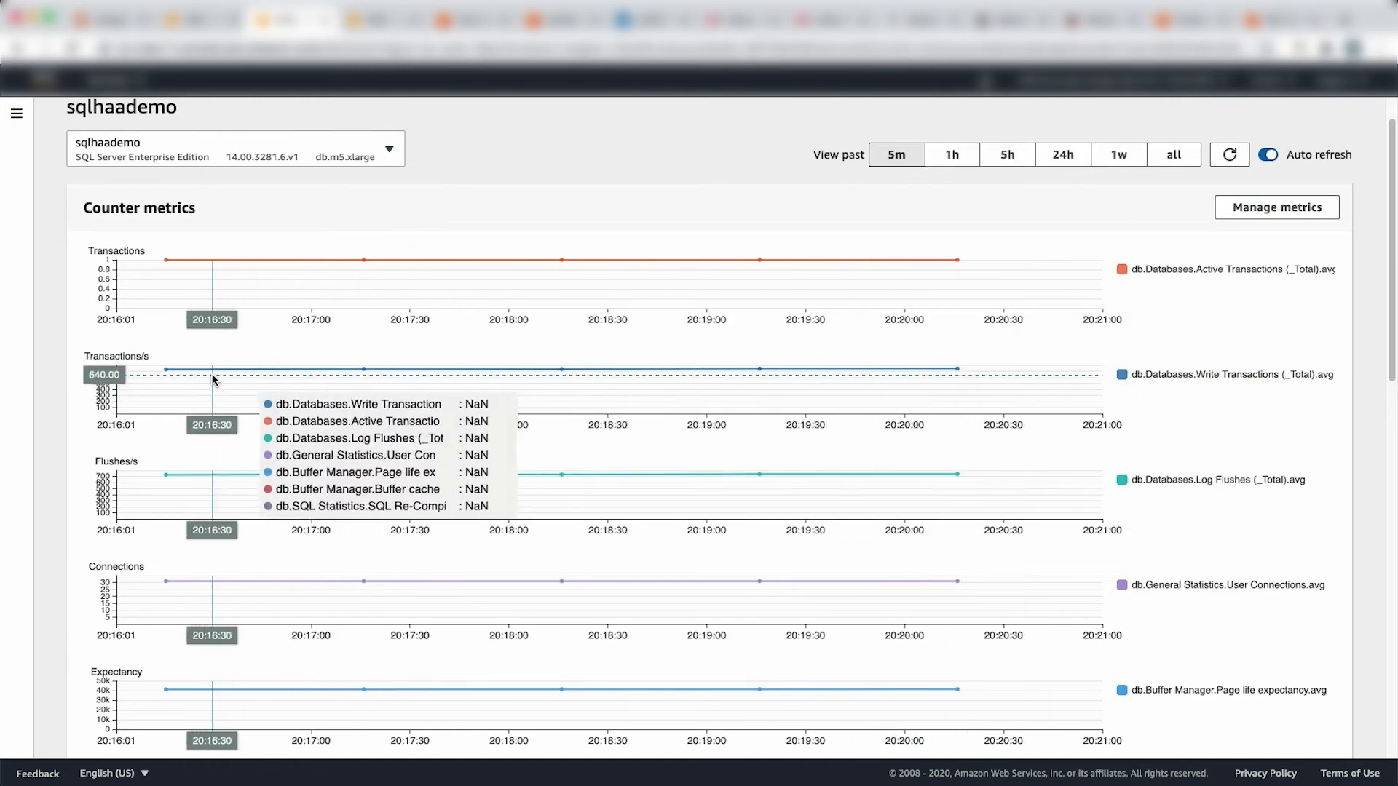
mouse_move(455, 383)
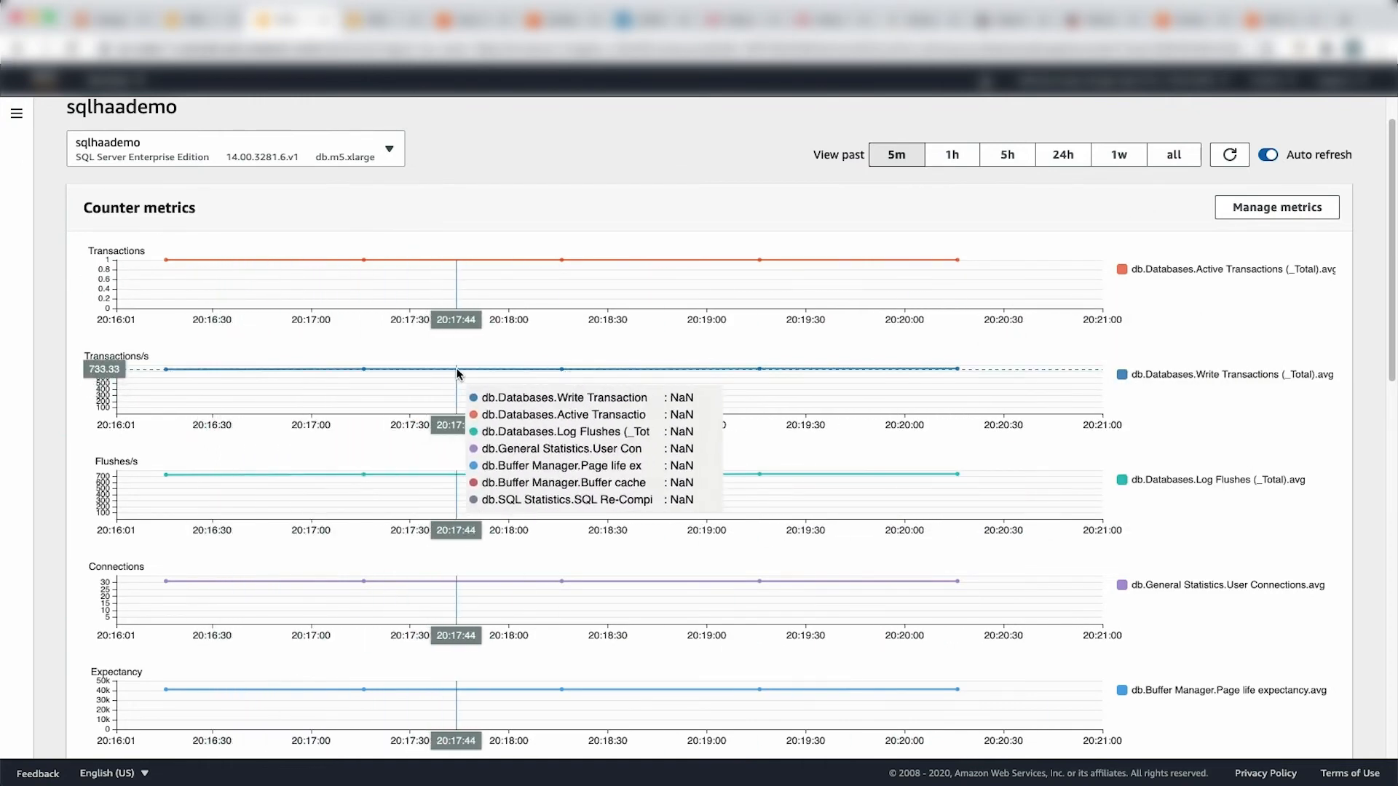
mouse_move(961, 374)
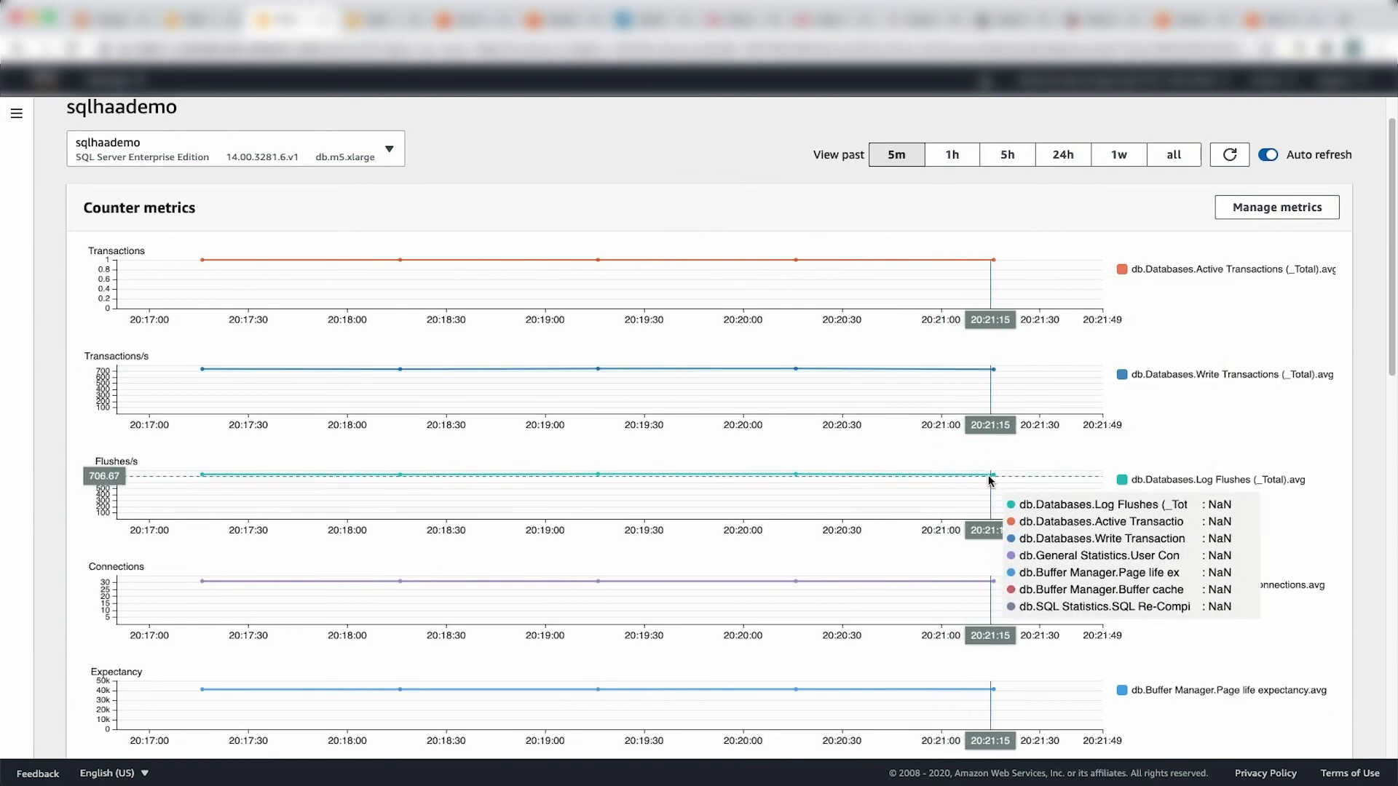
scroll(down, 3)
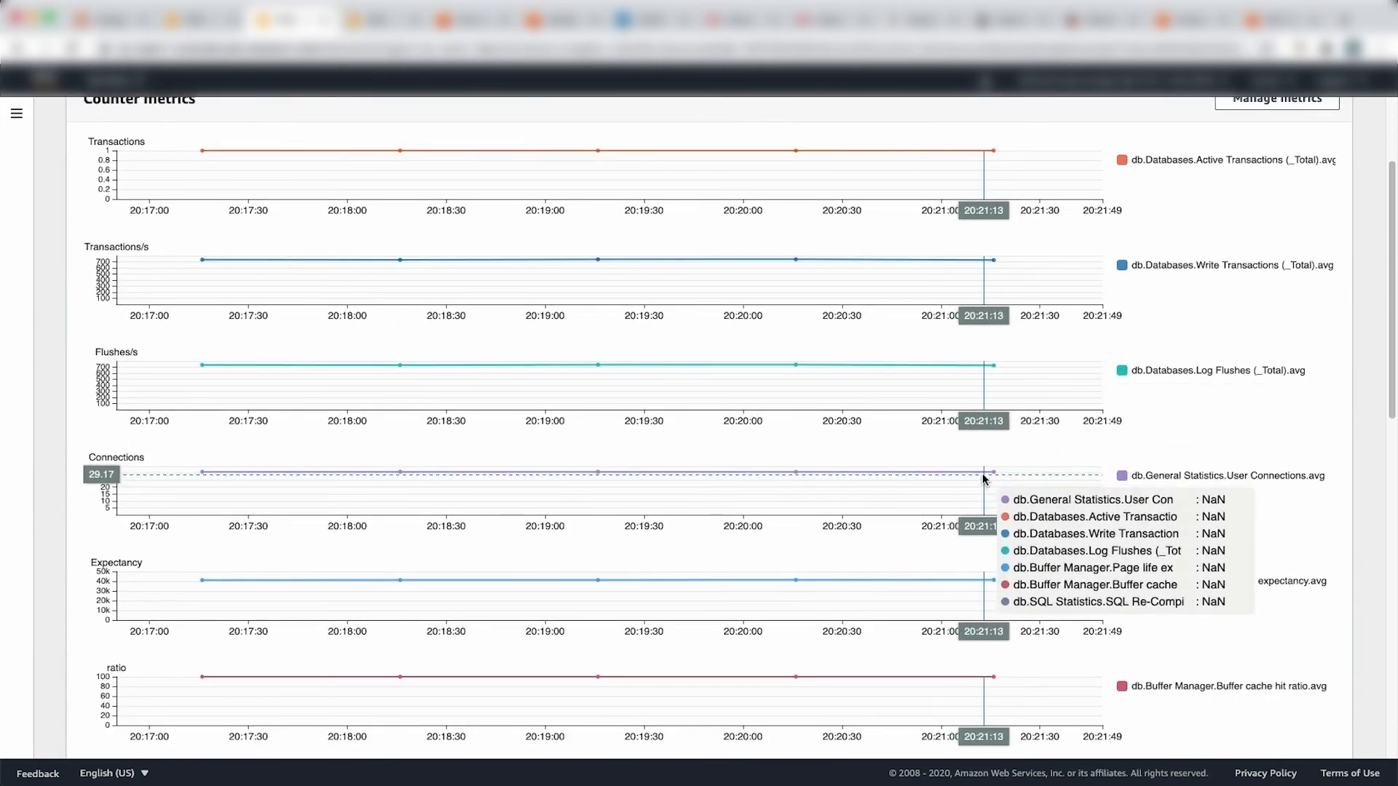
mouse_move(993, 482)
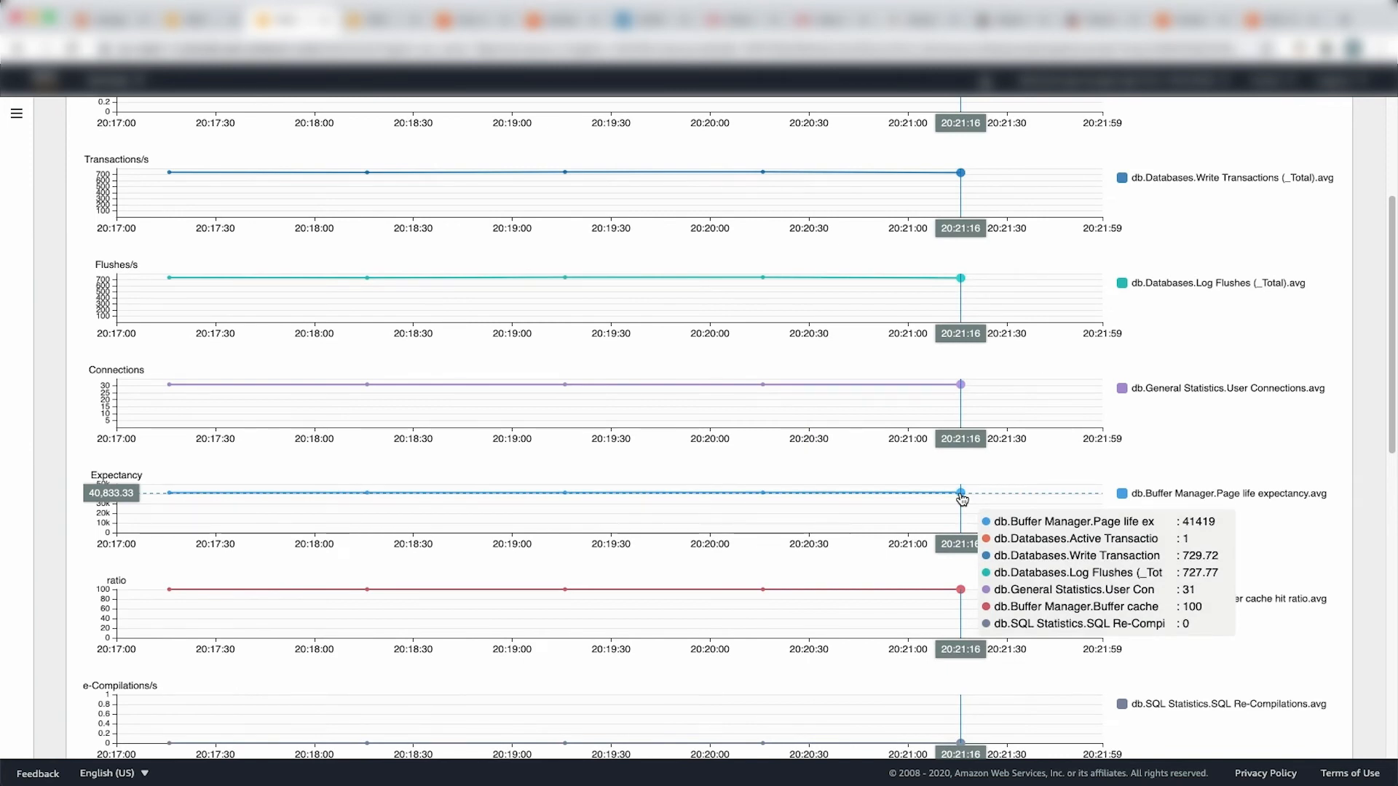
scroll(down, 3)
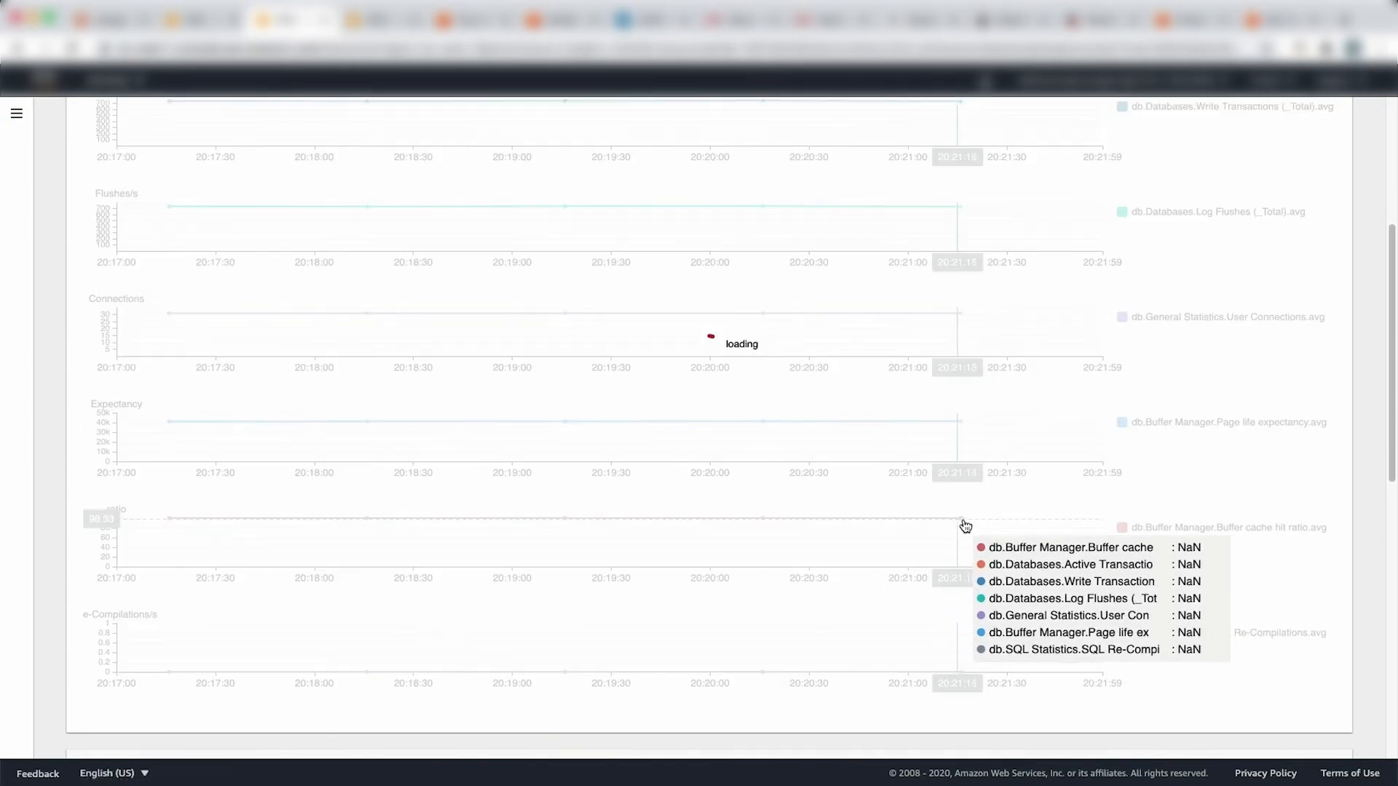
mouse_move(312, 385)
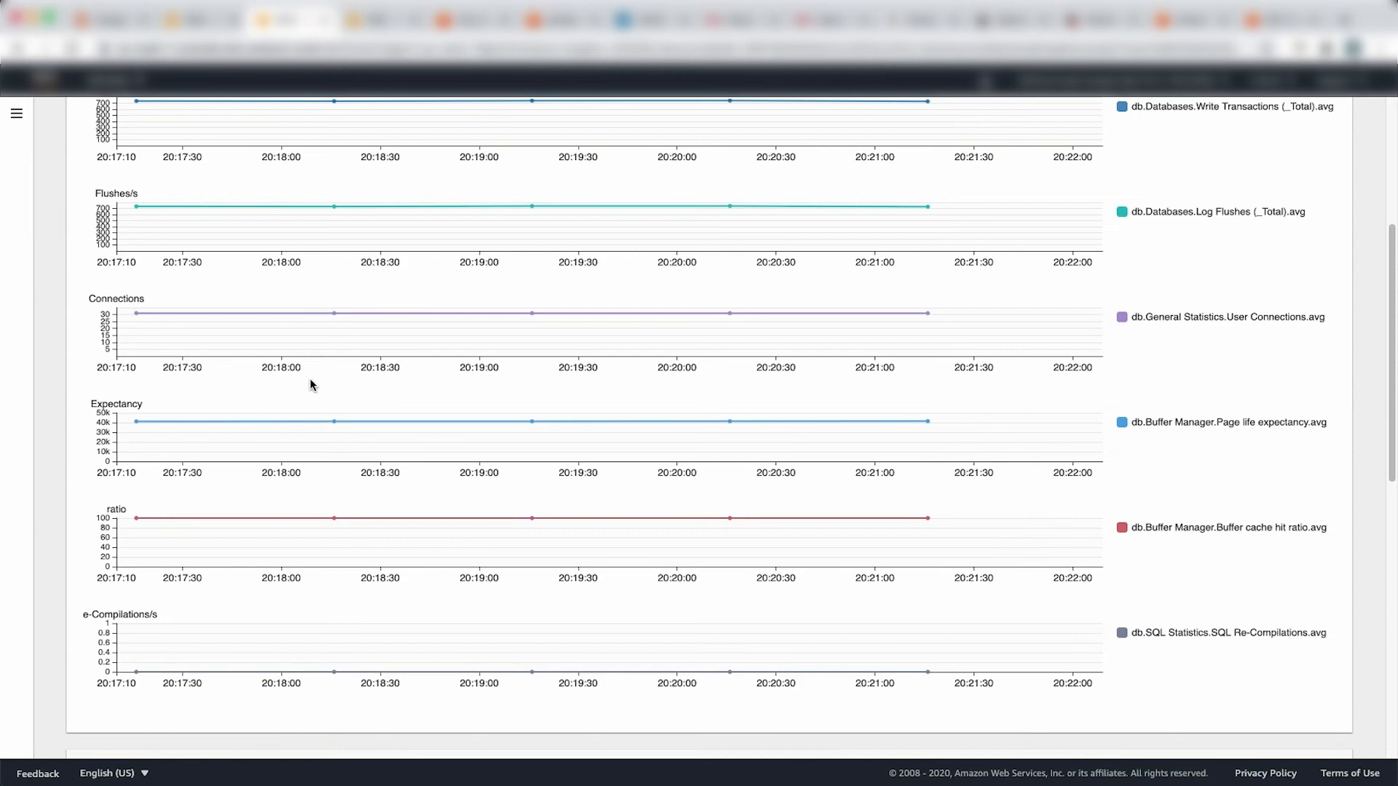
scroll(down, 3)
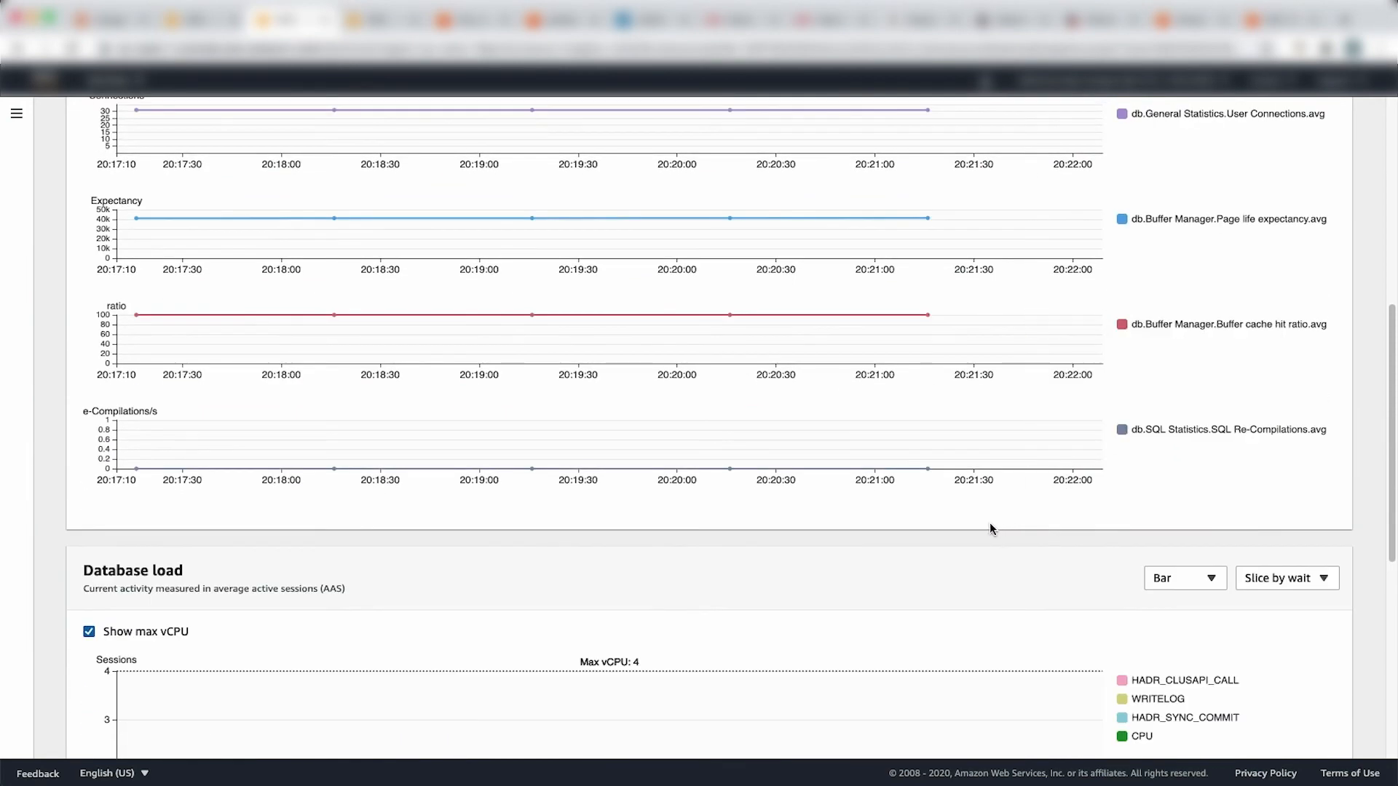
scroll(down, 3)
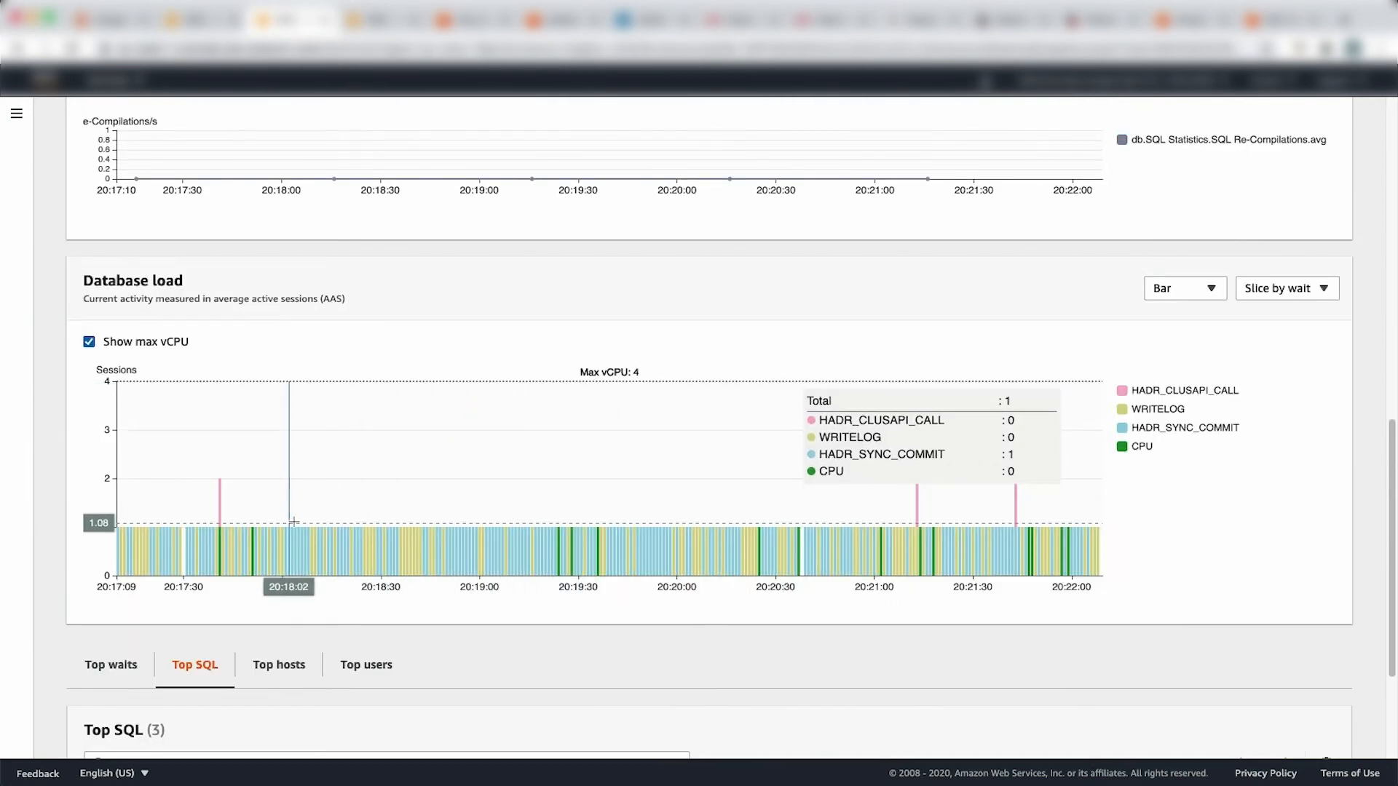
mouse_move(183, 356)
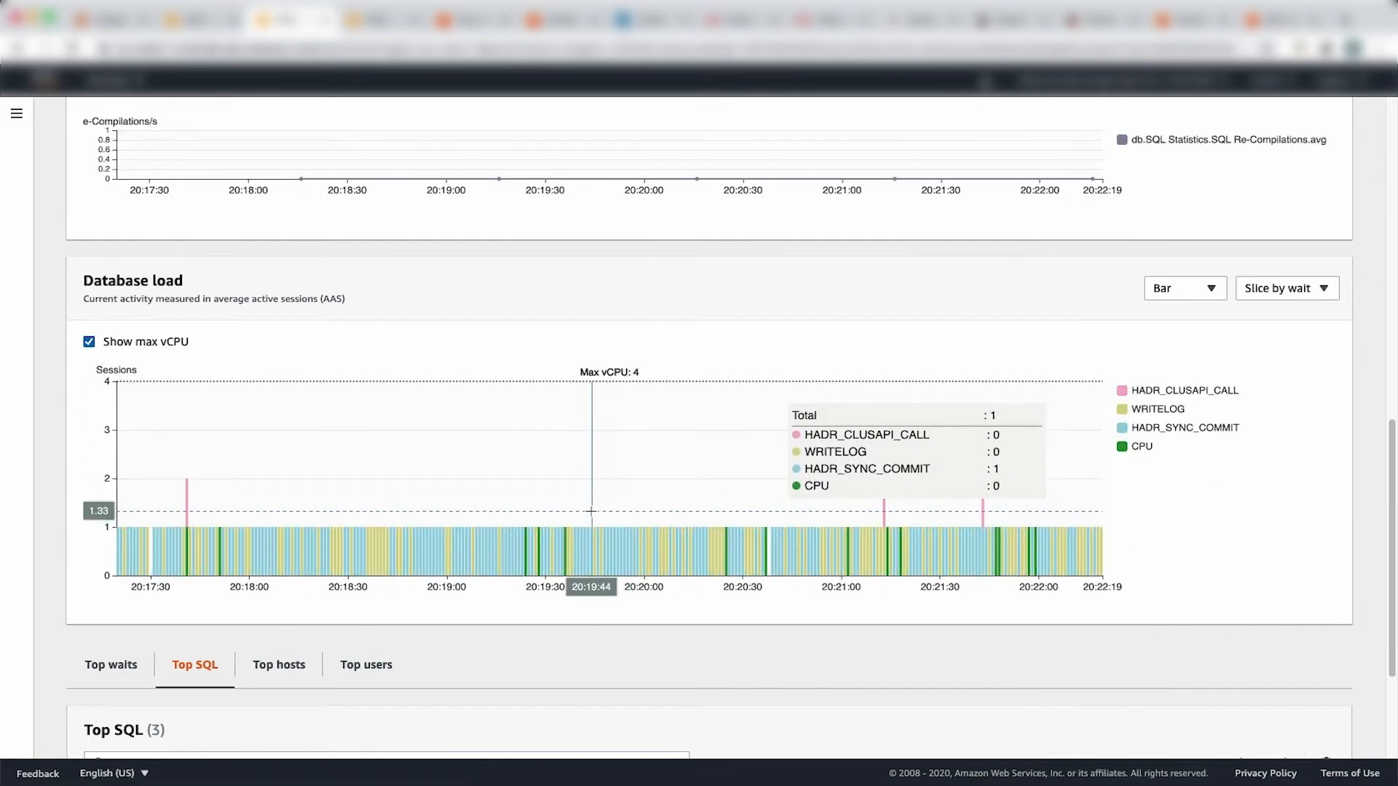
mouse_move(220, 311)
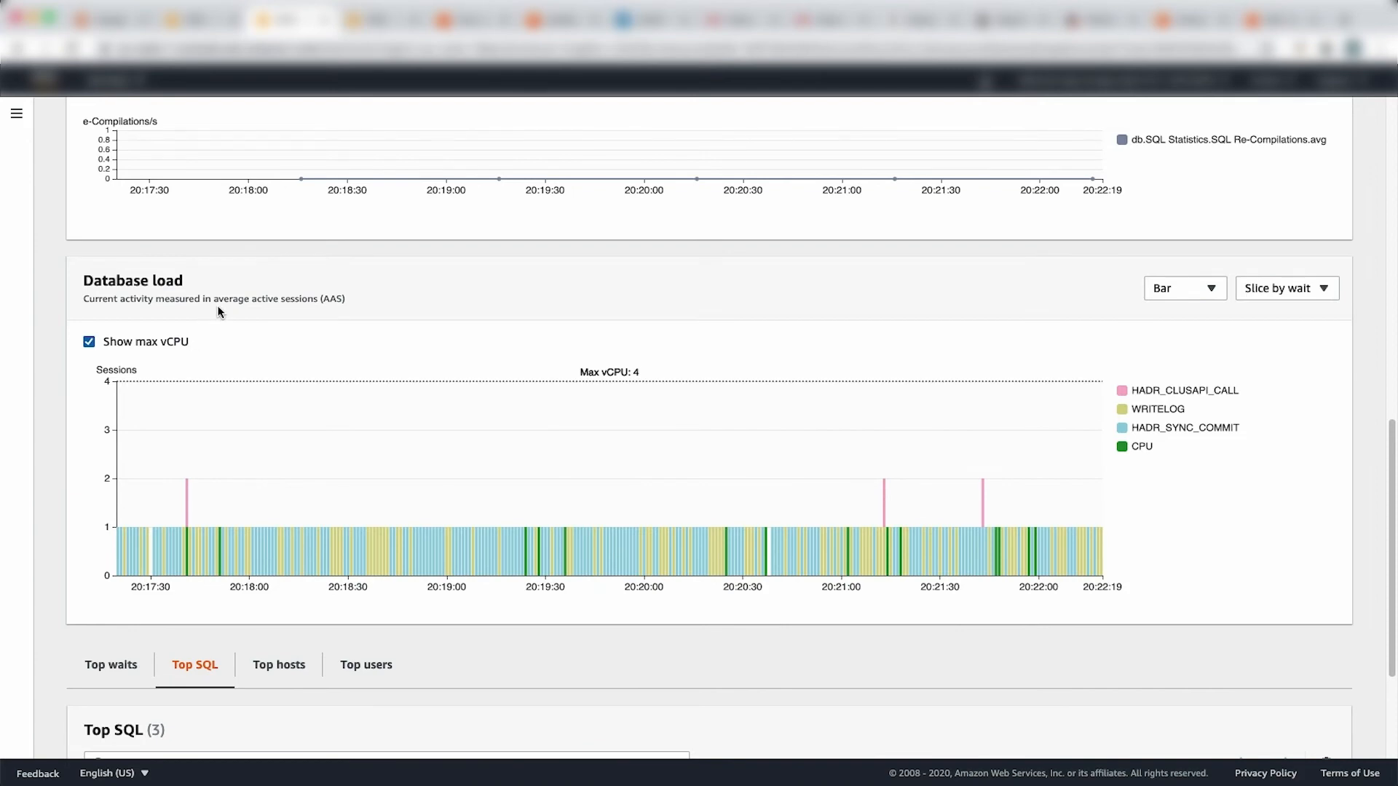
mouse_move(274, 315)
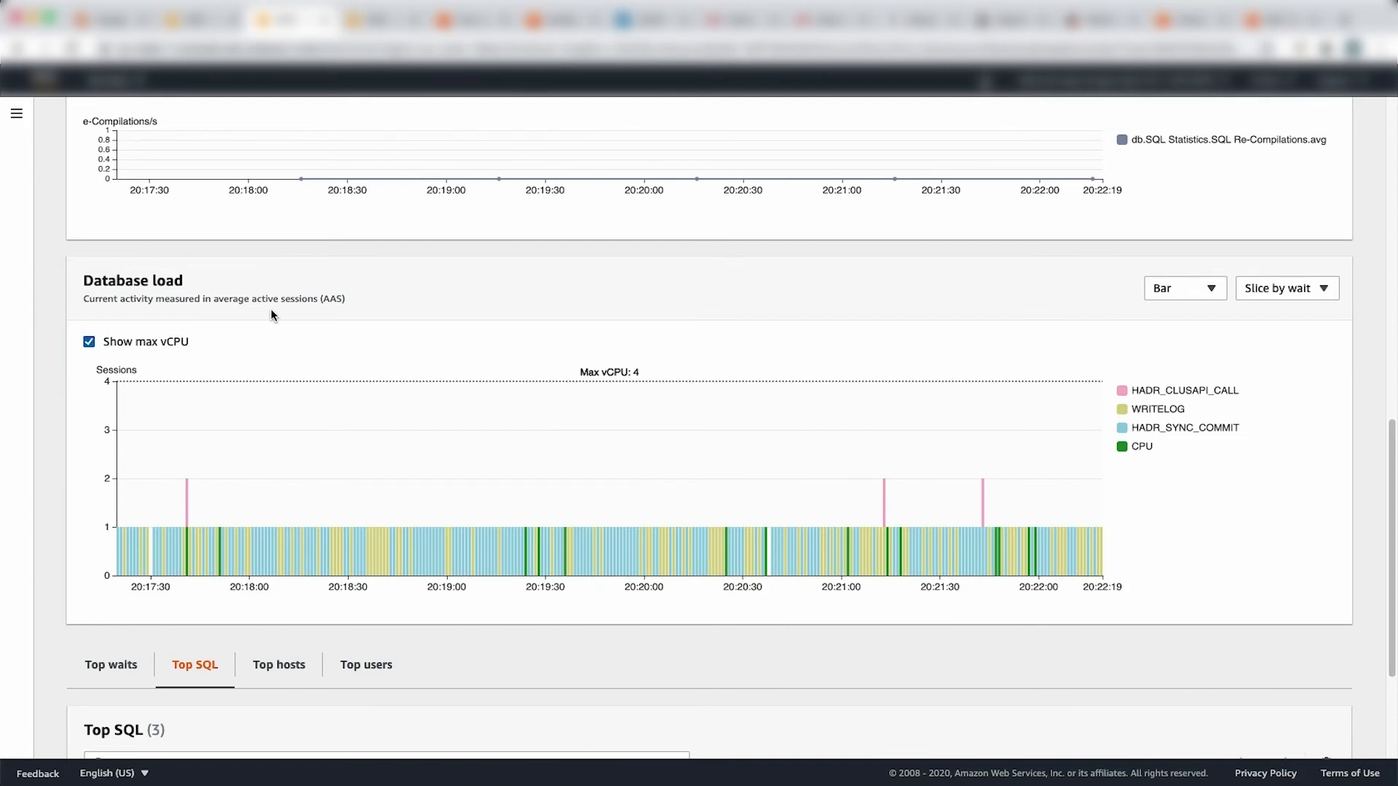
mouse_move(837, 393)
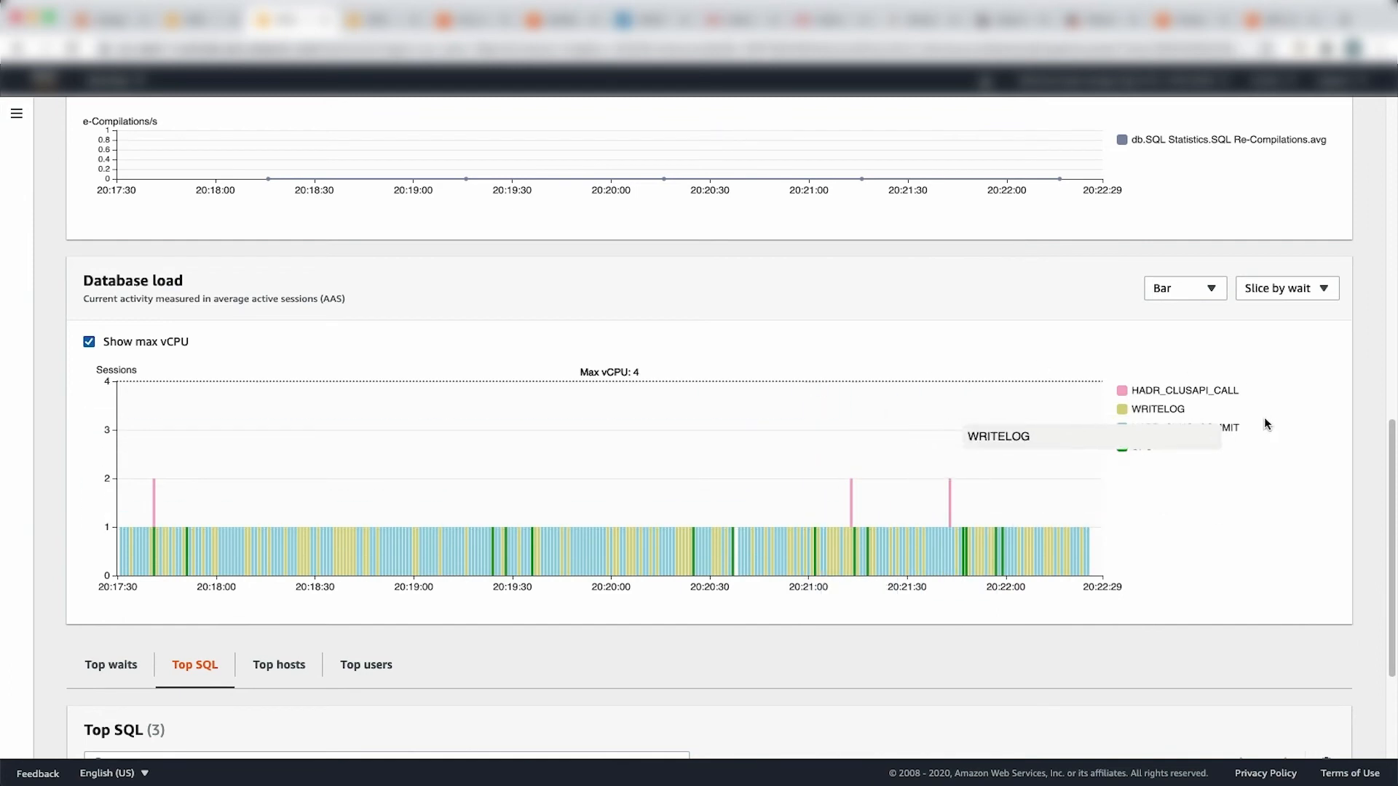
mouse_move(1147, 443)
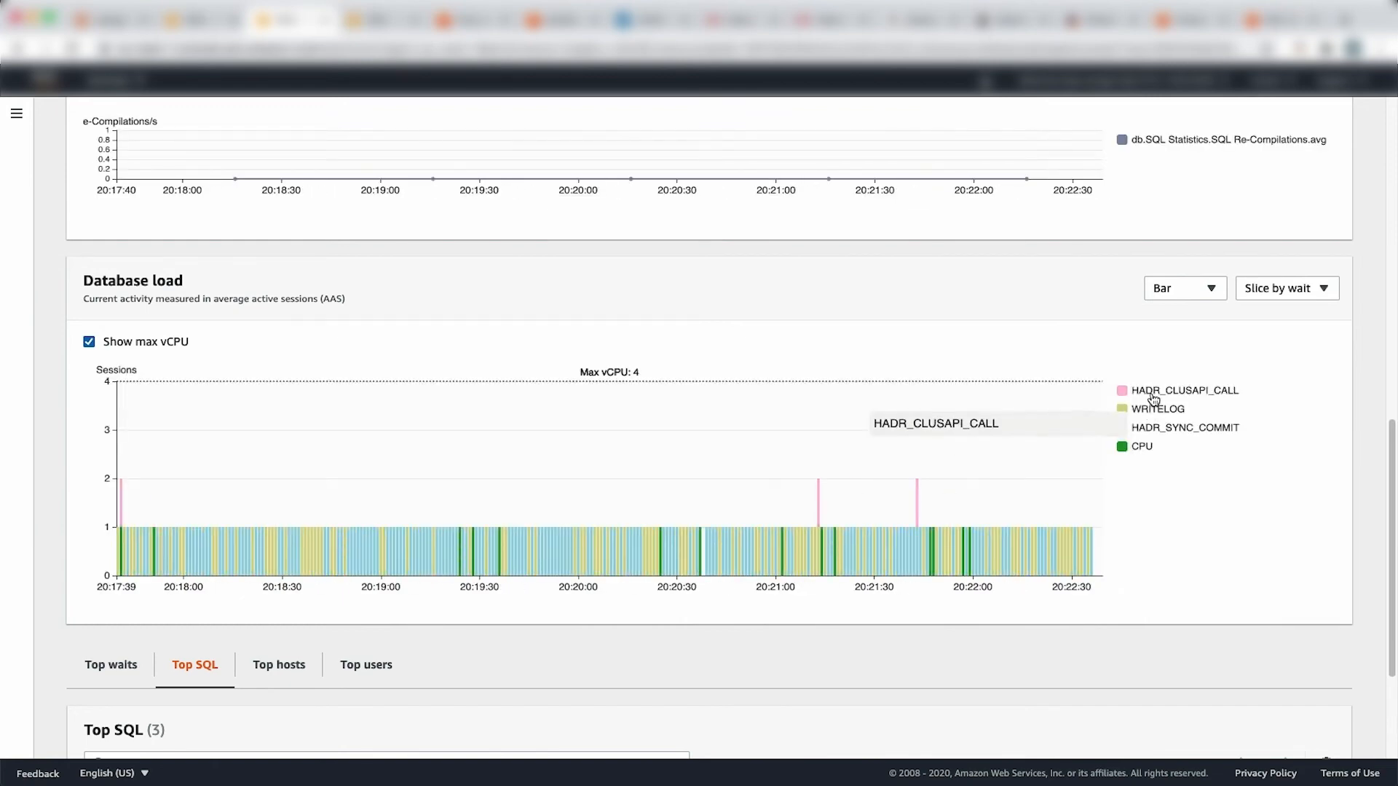
Break down database load by top waits, top SQL, top hosts and top users (admin only)
scroll(down, 3)
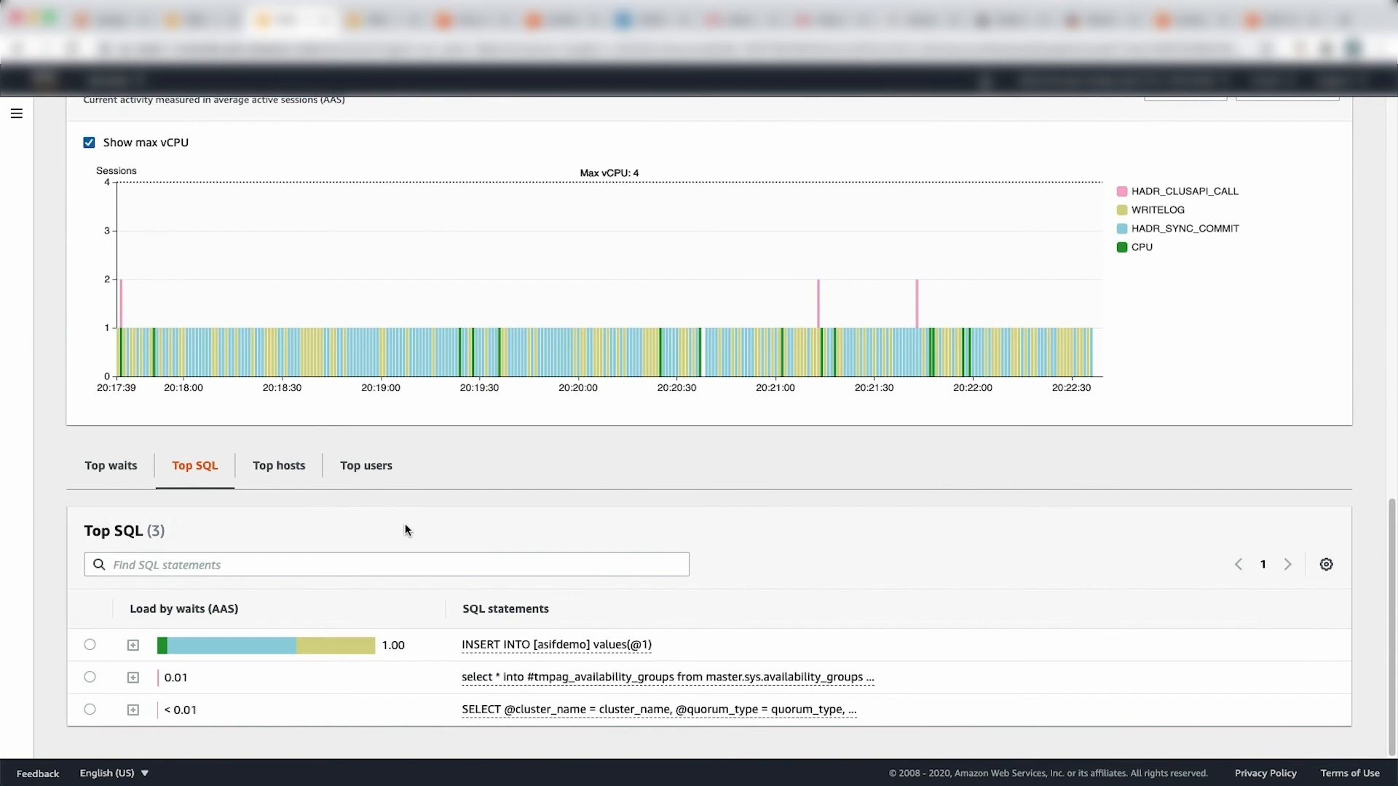
click(110, 466)
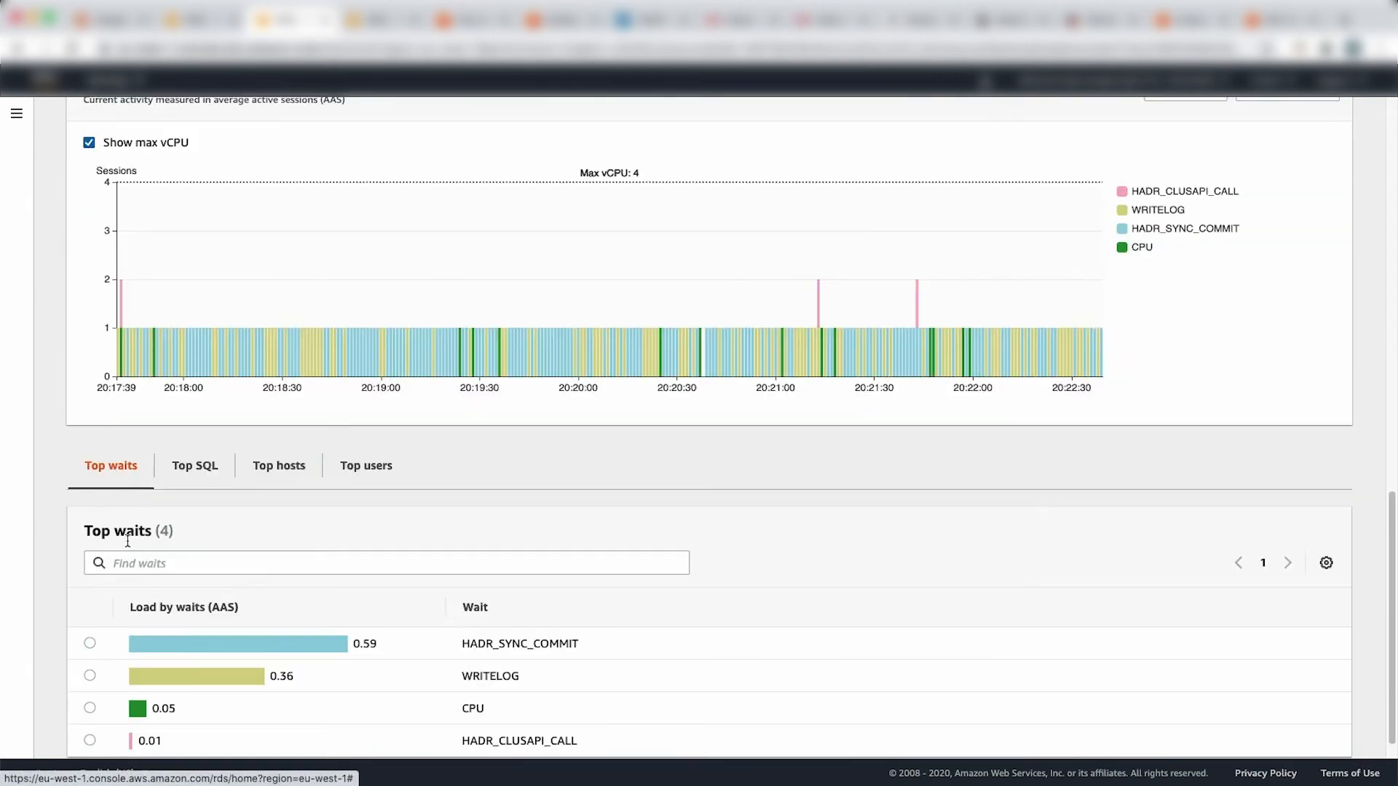
scroll(down, 3)
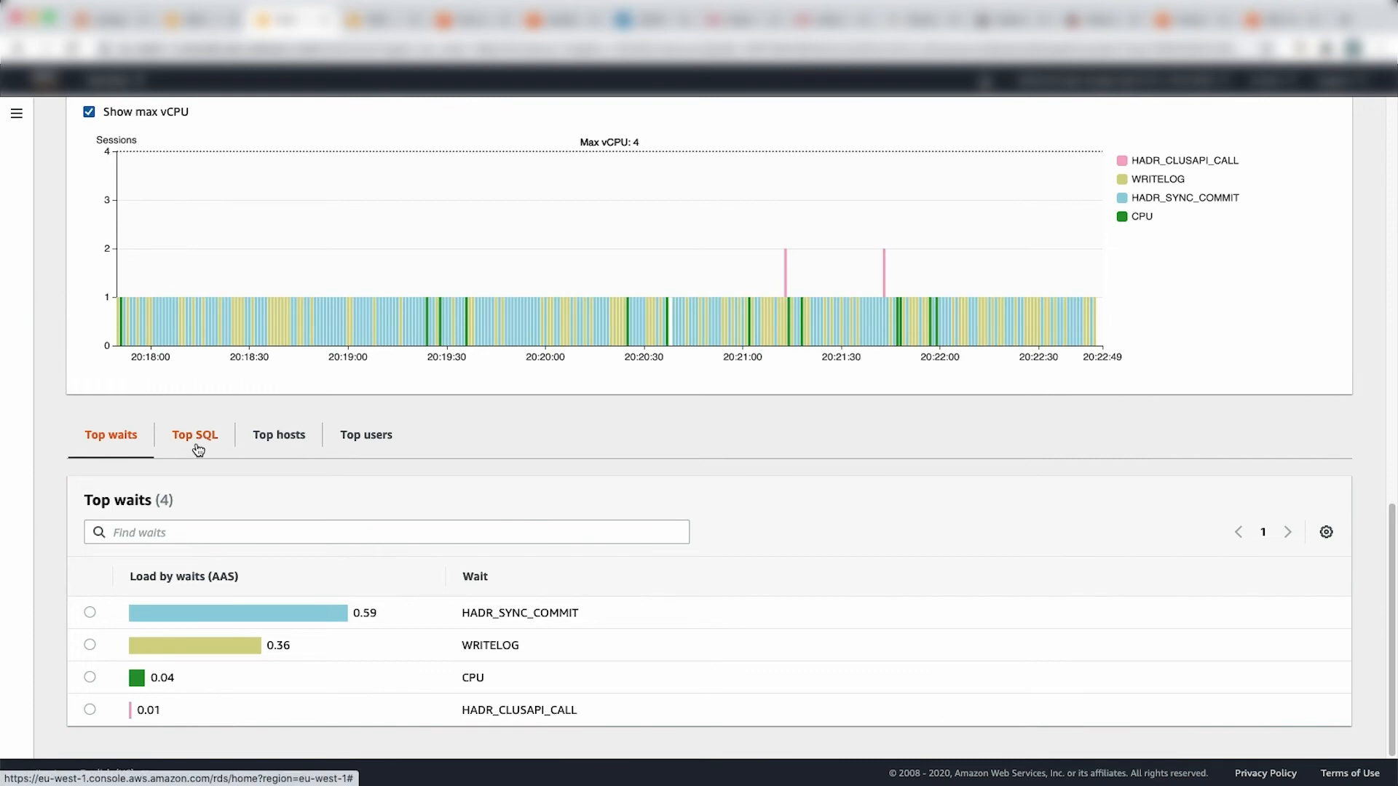
click(194, 434)
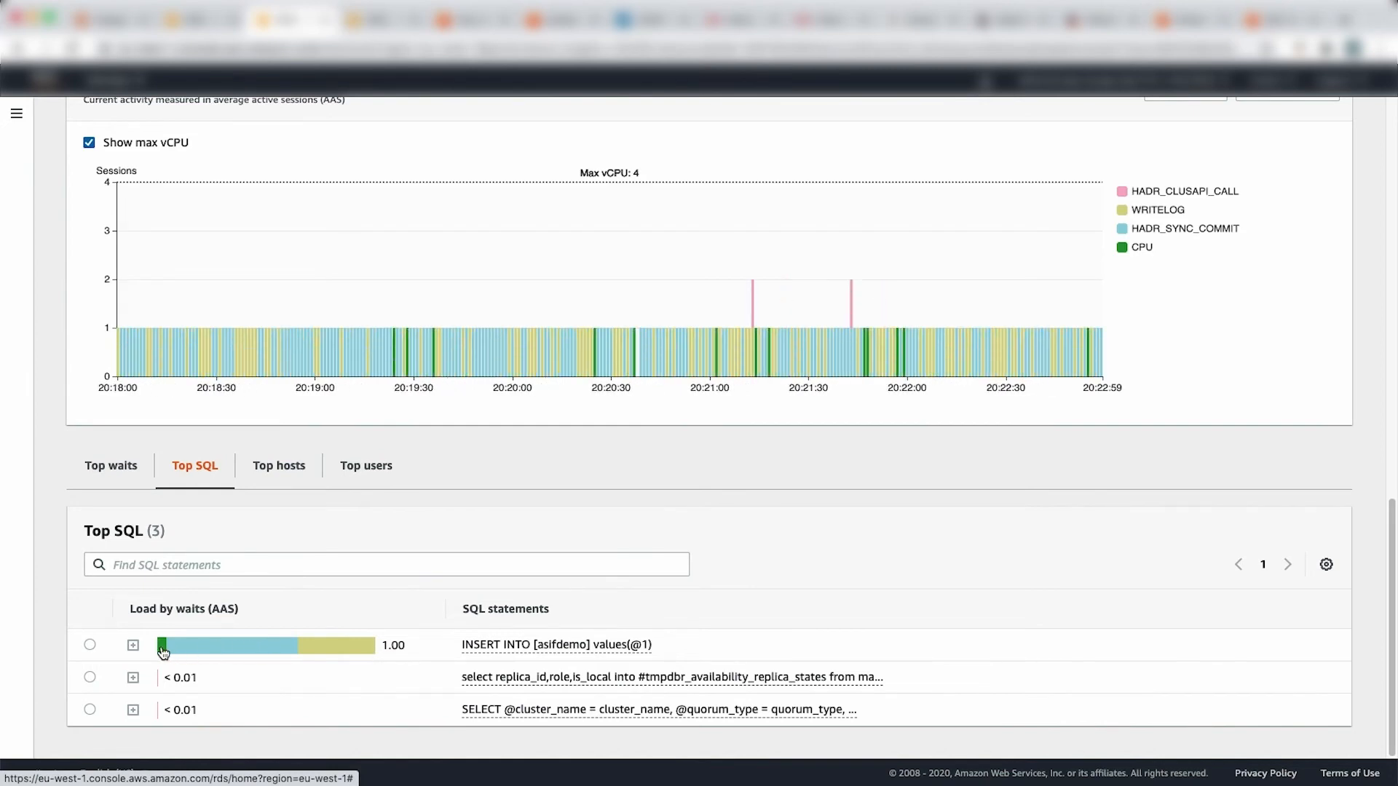
mouse_move(315, 651)
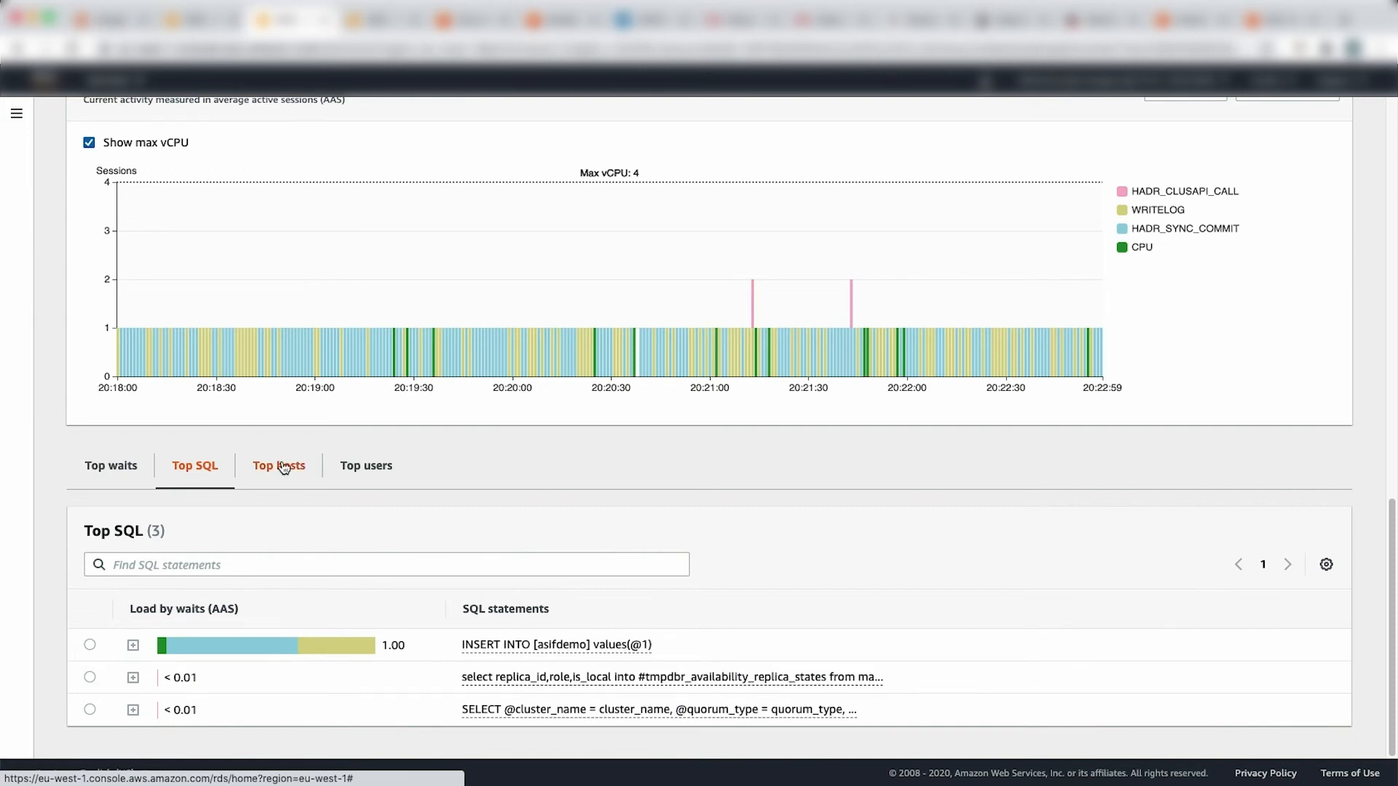
click(280, 466)
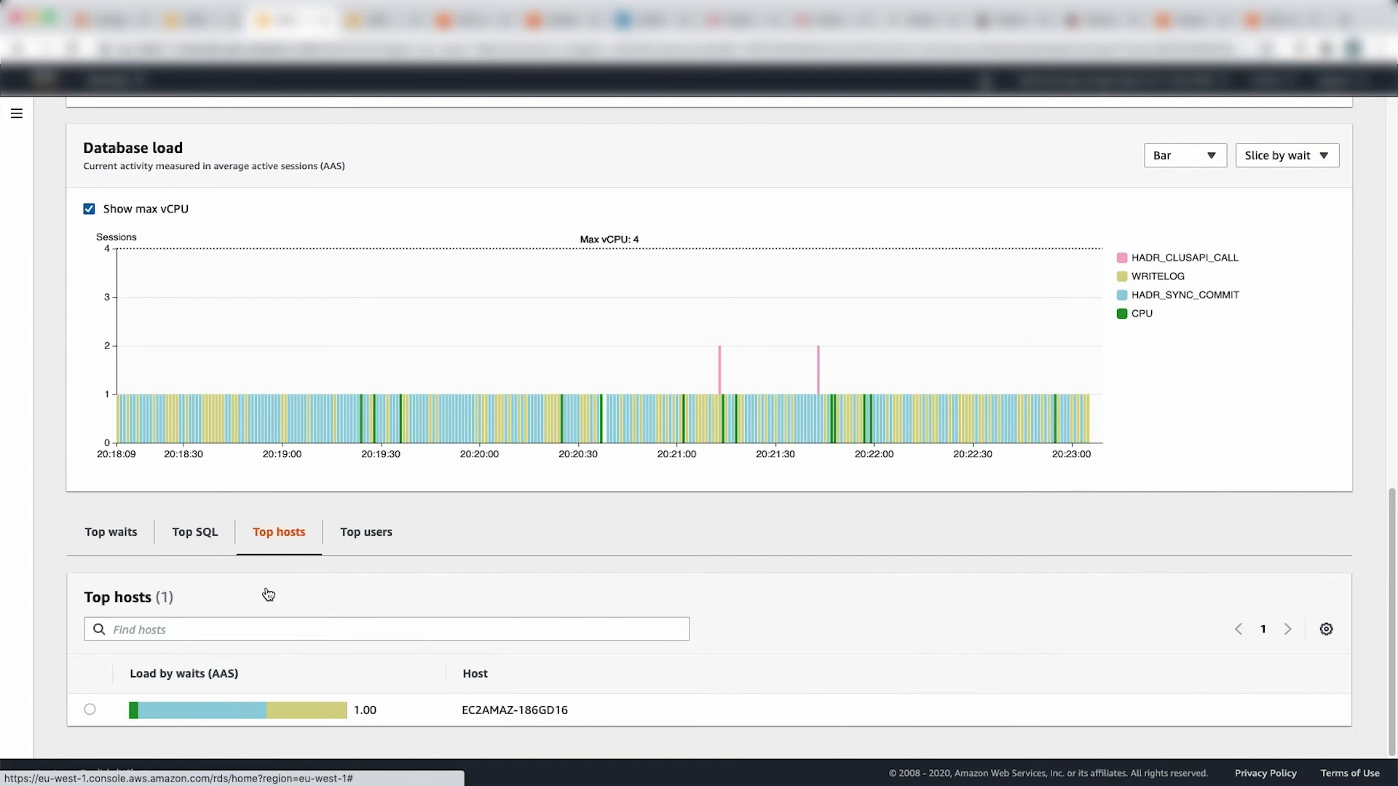
click(365, 533)
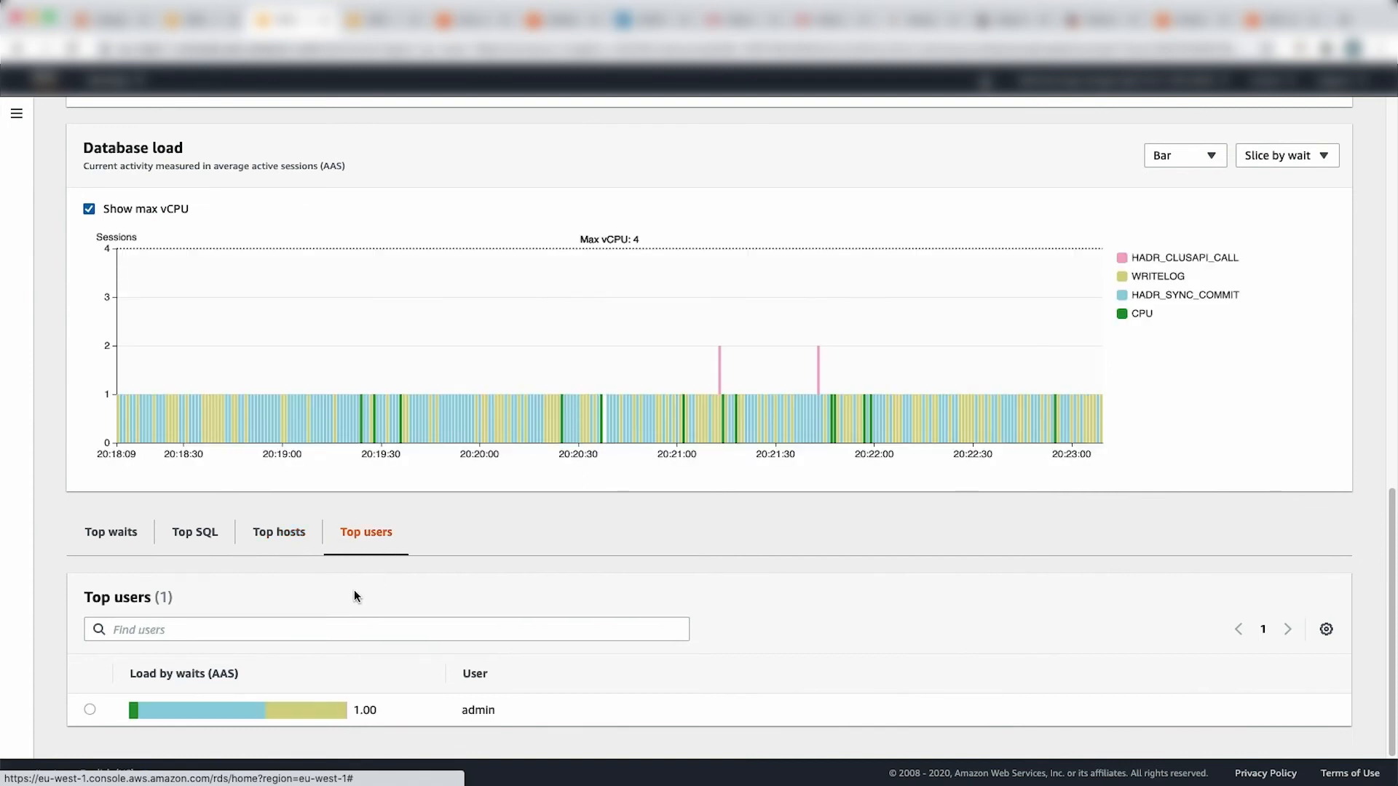
mouse_move(475, 718)
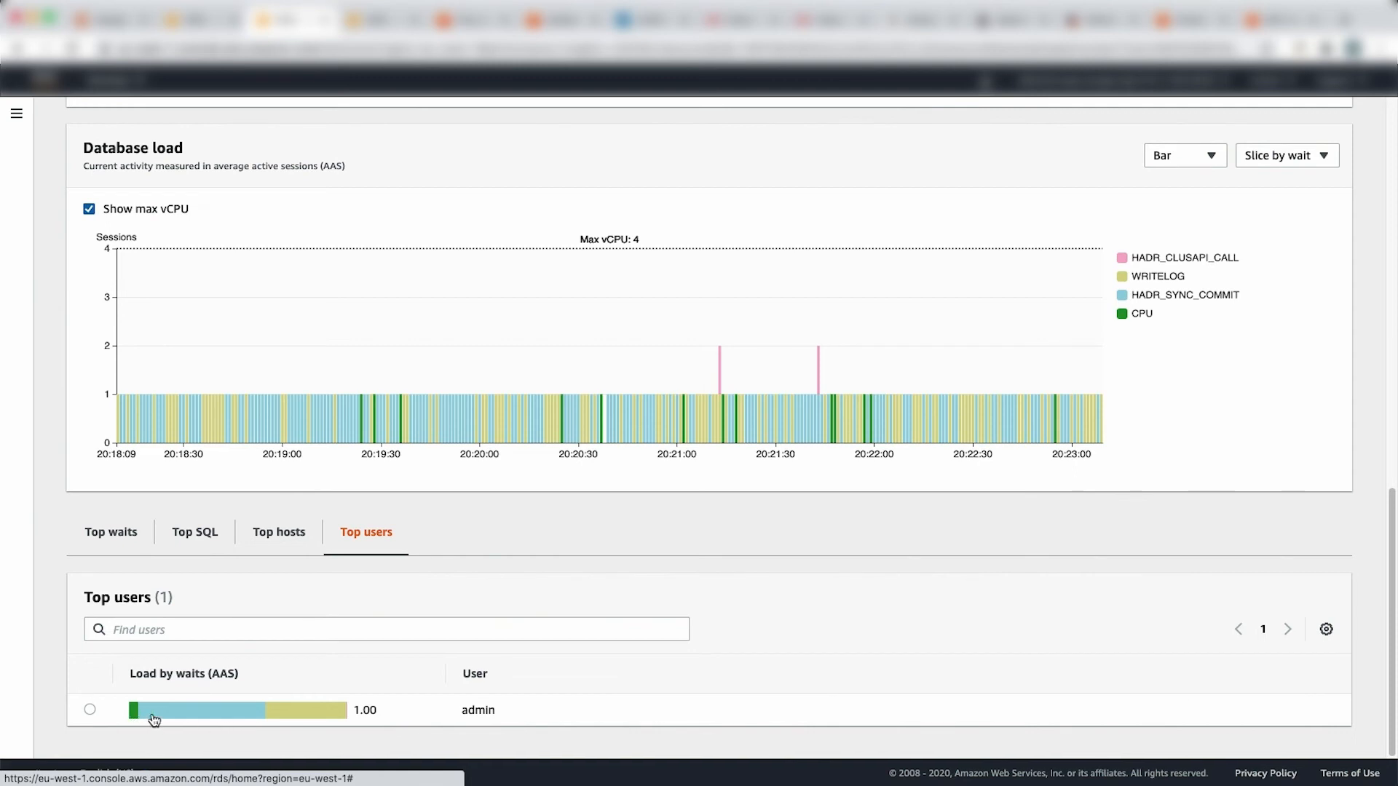
mouse_move(146, 720)
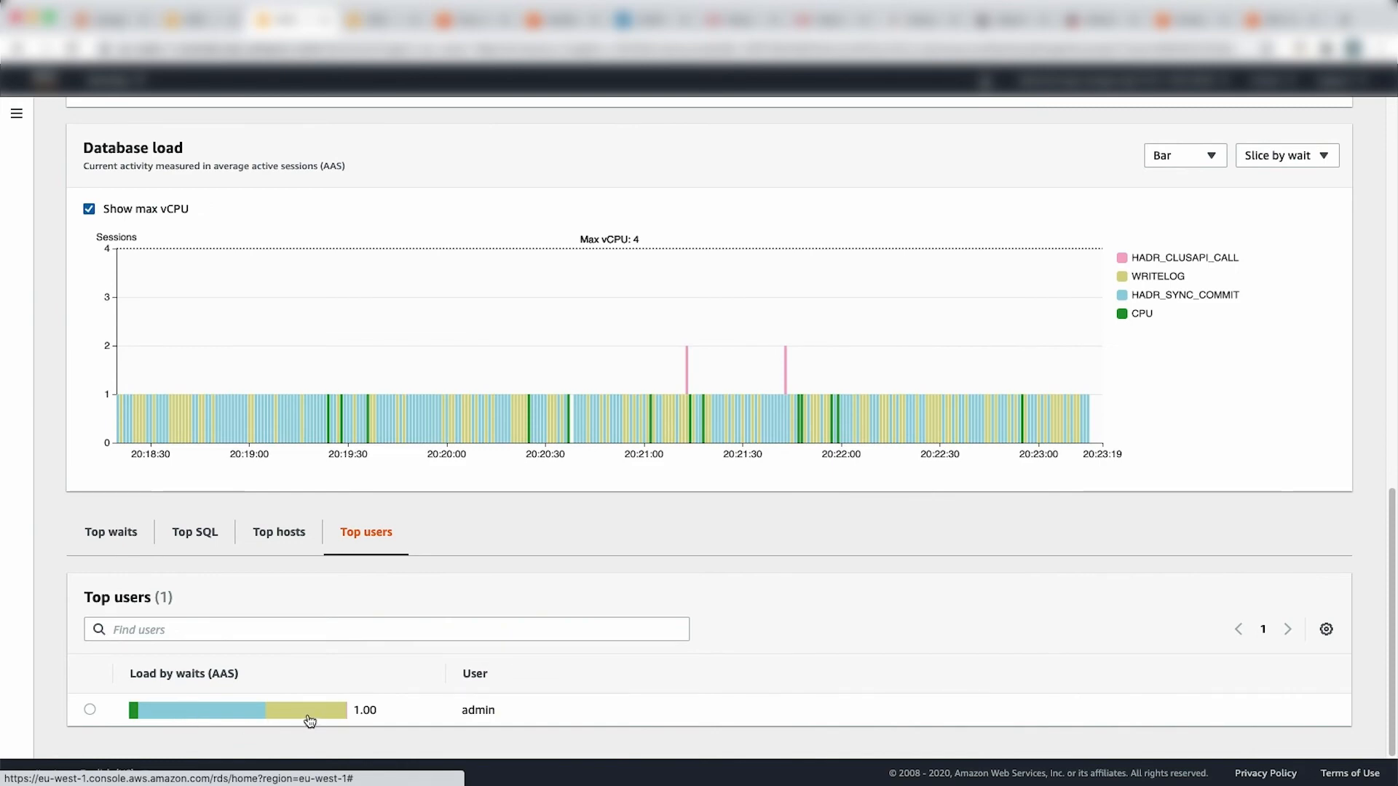
mouse_move(495, 557)
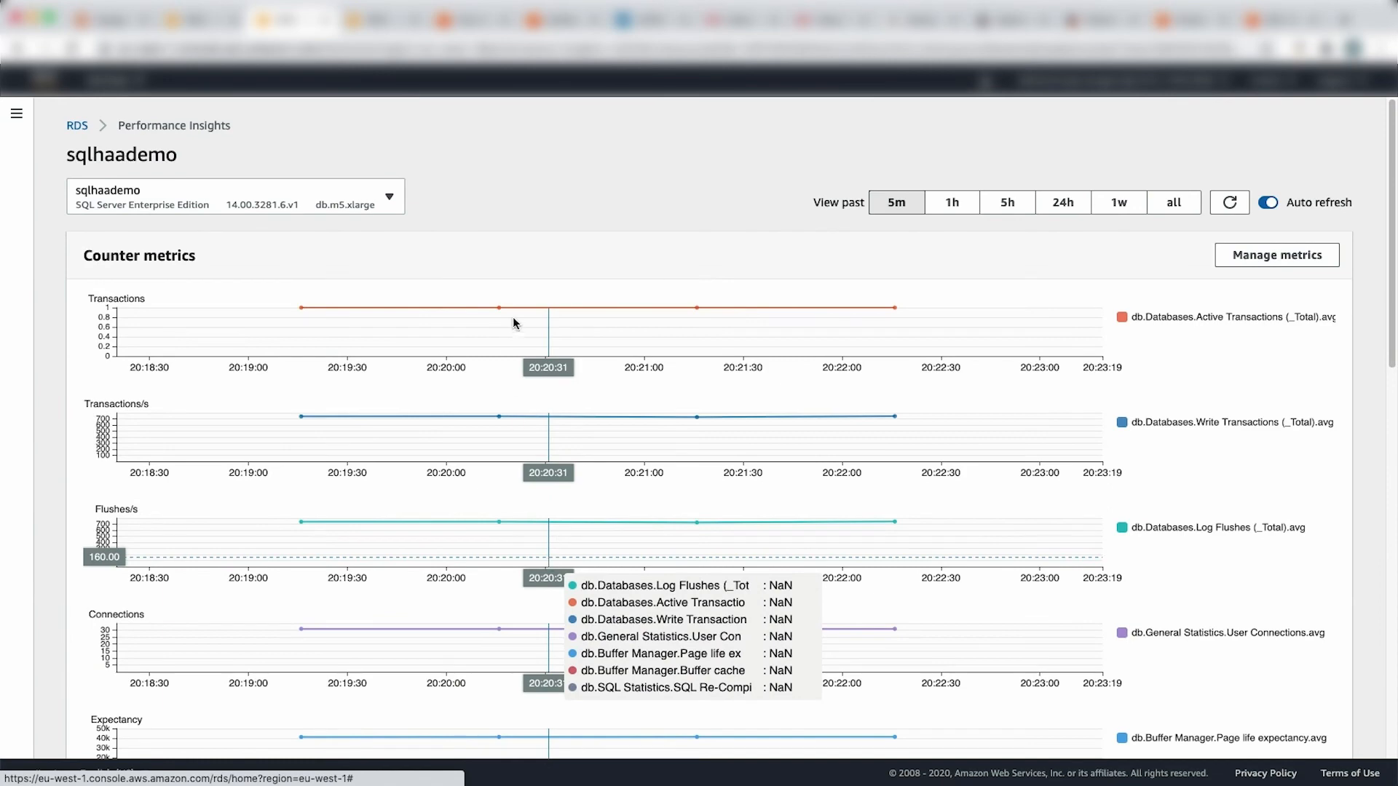
mouse_move(679, 379)
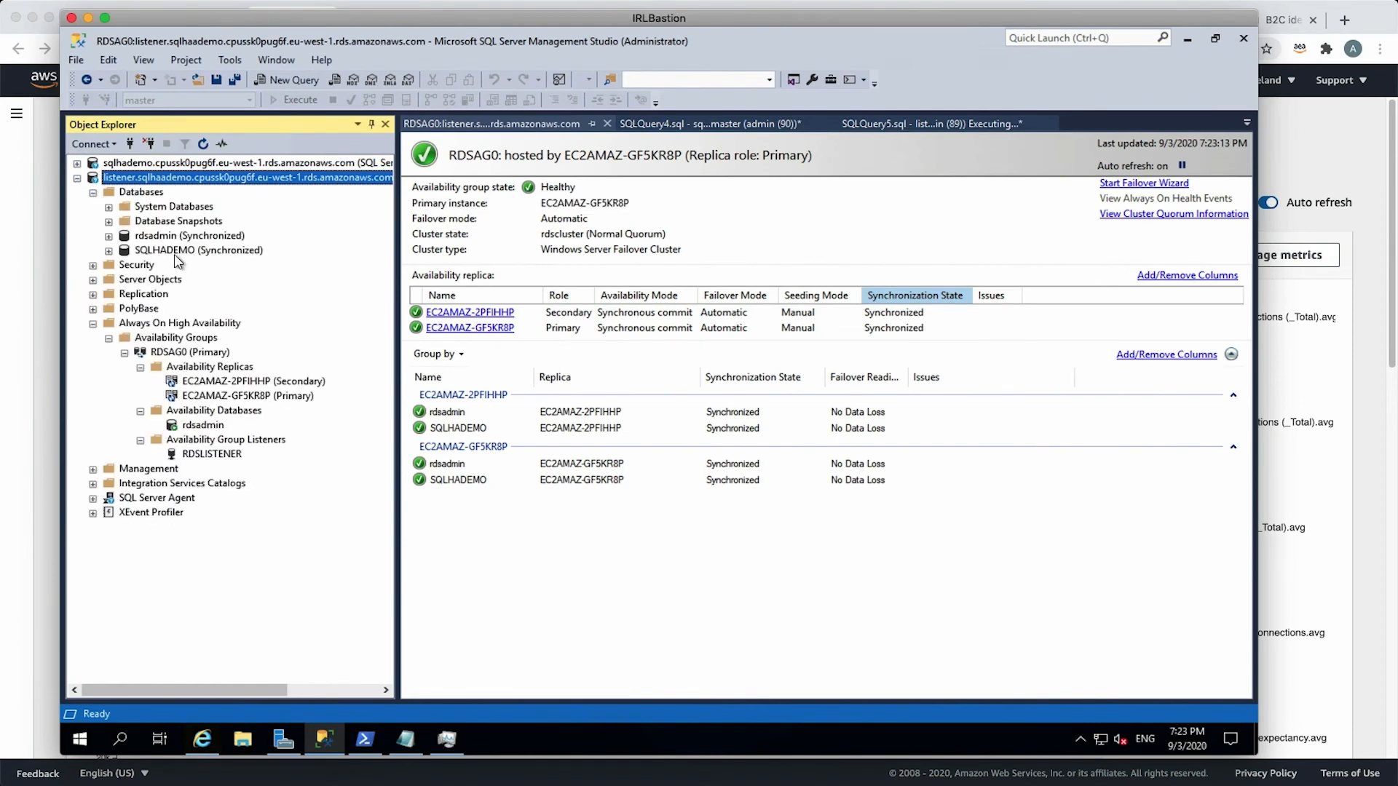
Create a new database sqlhademo2 on the listener connection and refresh the Databases list
click(198, 250)
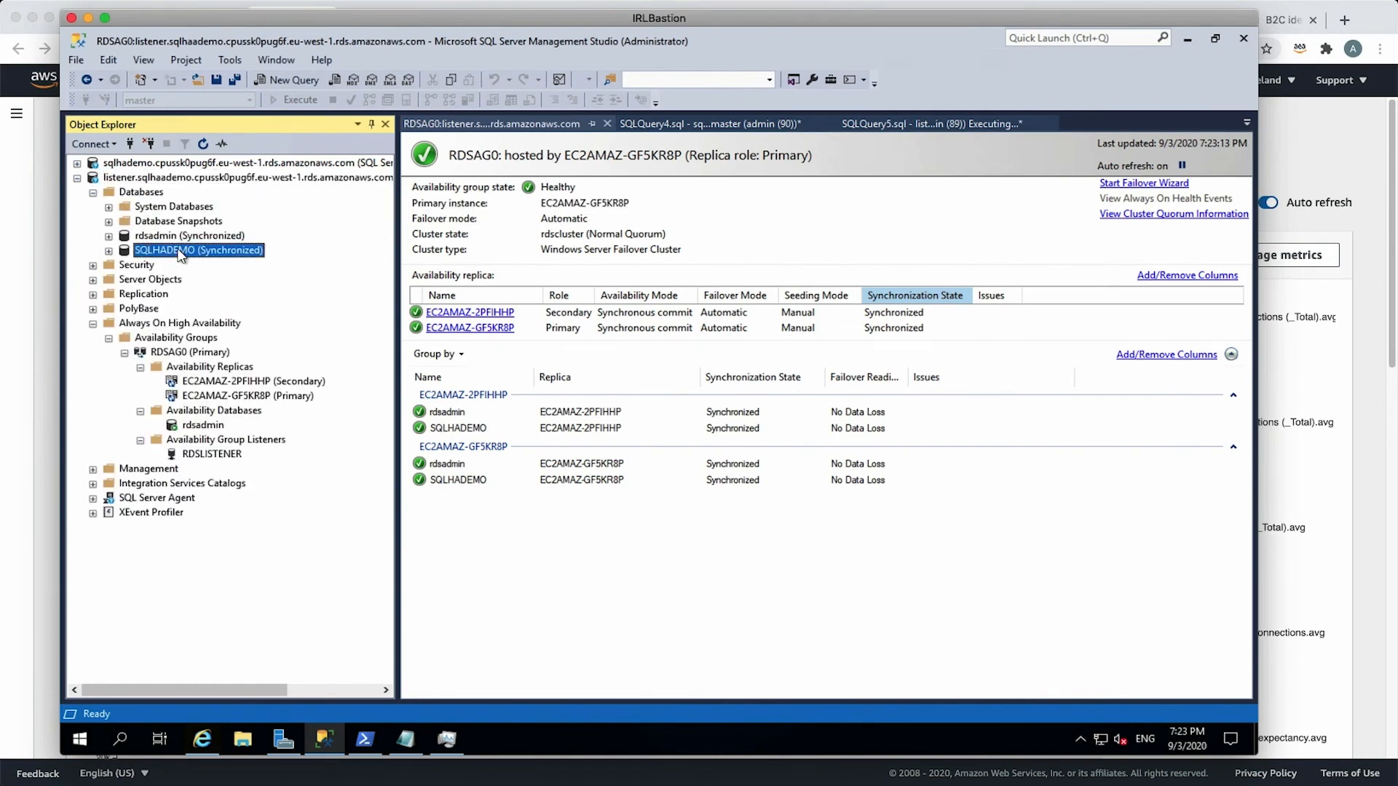
right_click(140, 192)
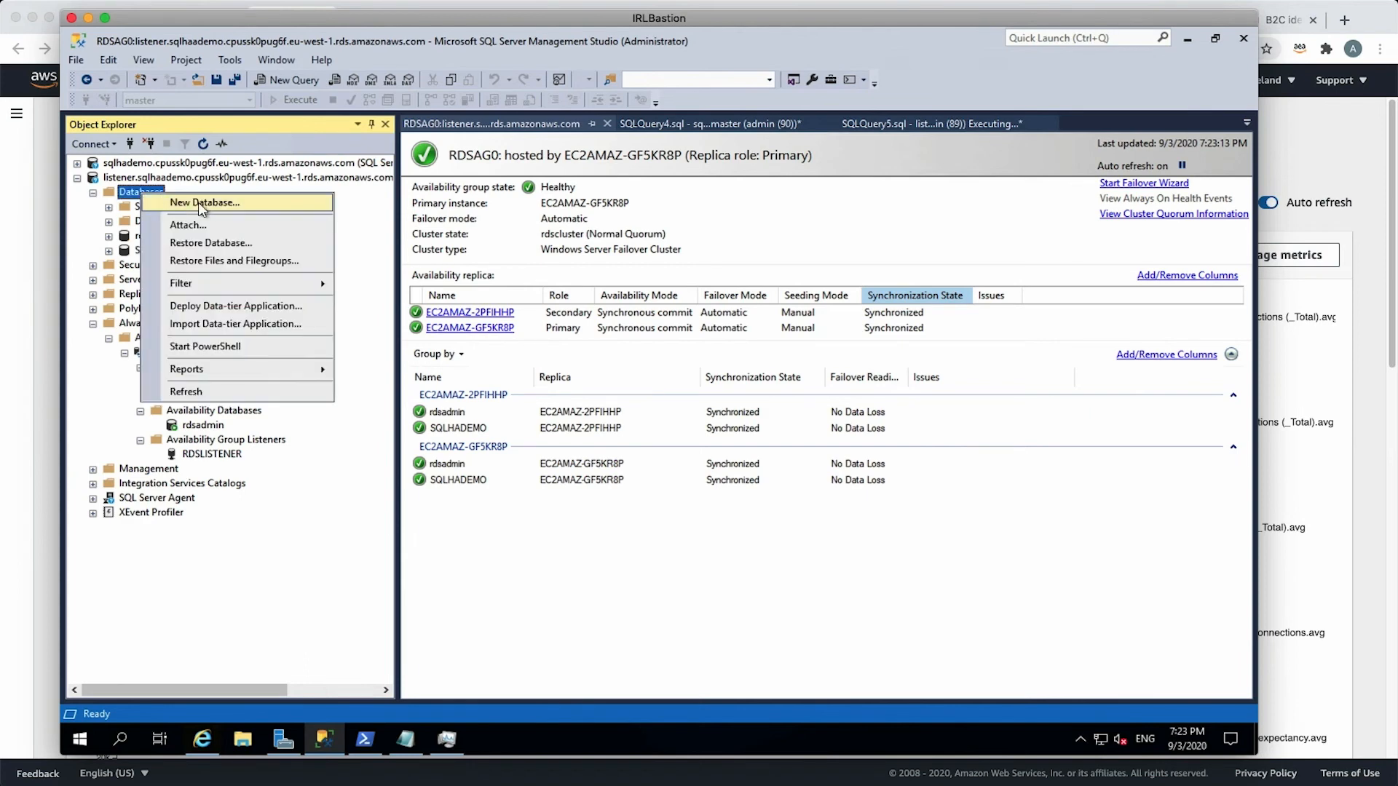
click(226, 202)
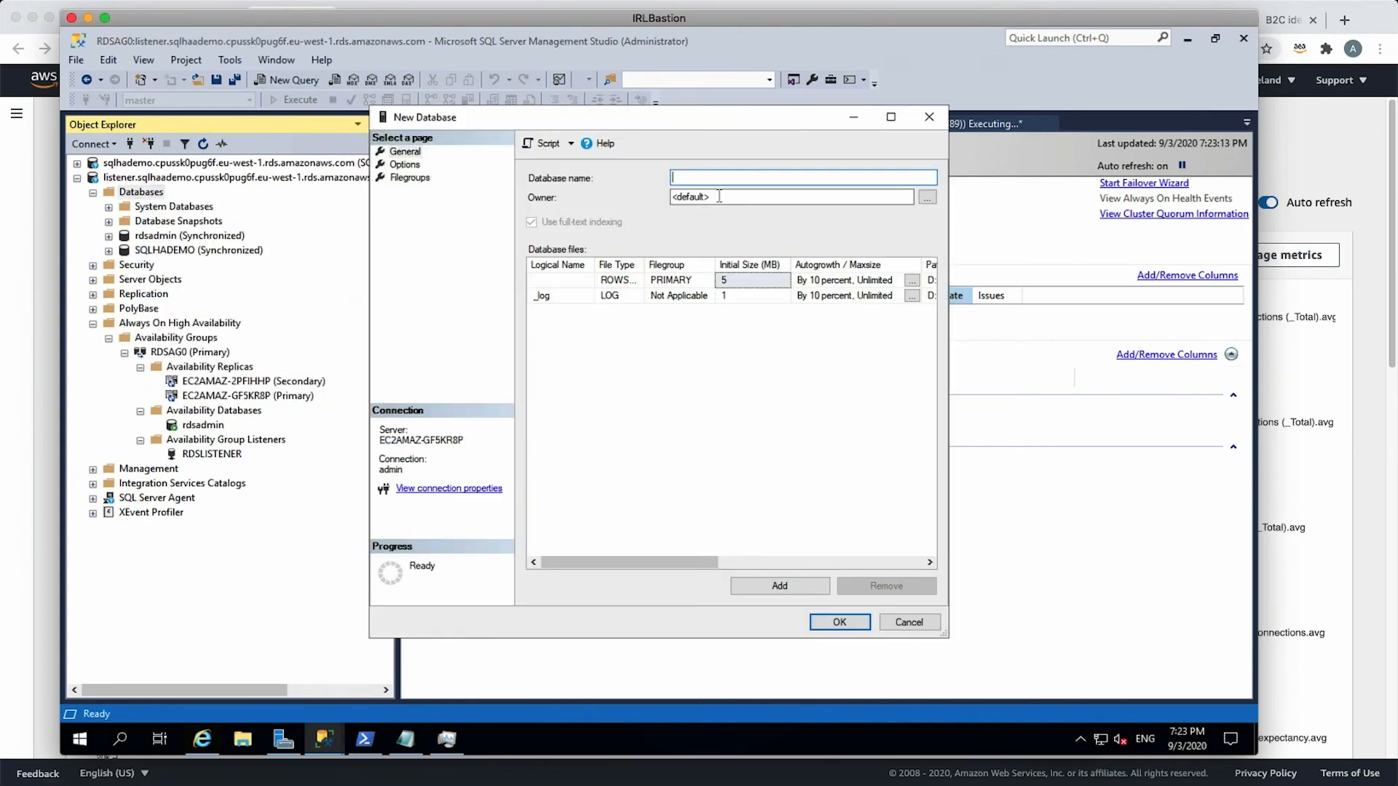
text(sqlhademo2)
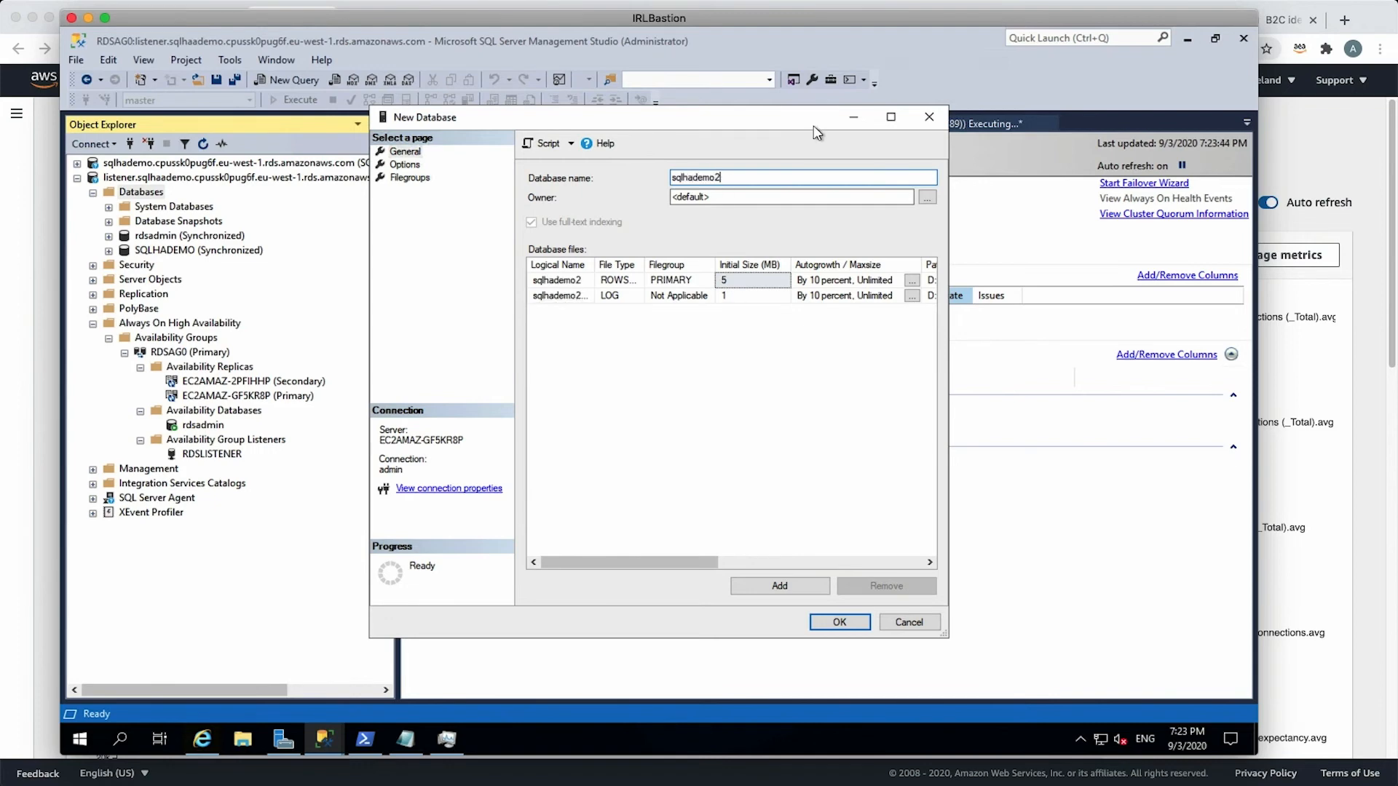
click(839, 621)
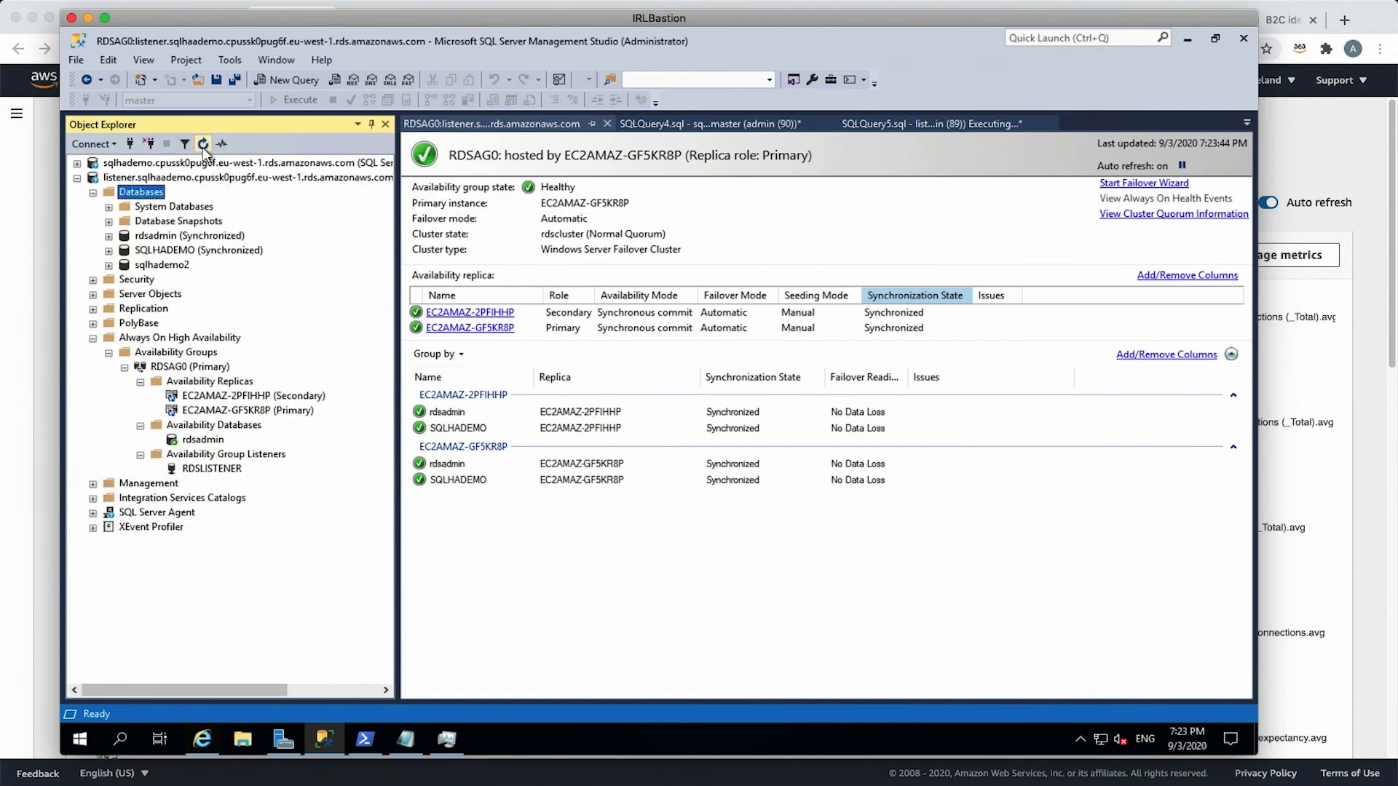
click(204, 142)
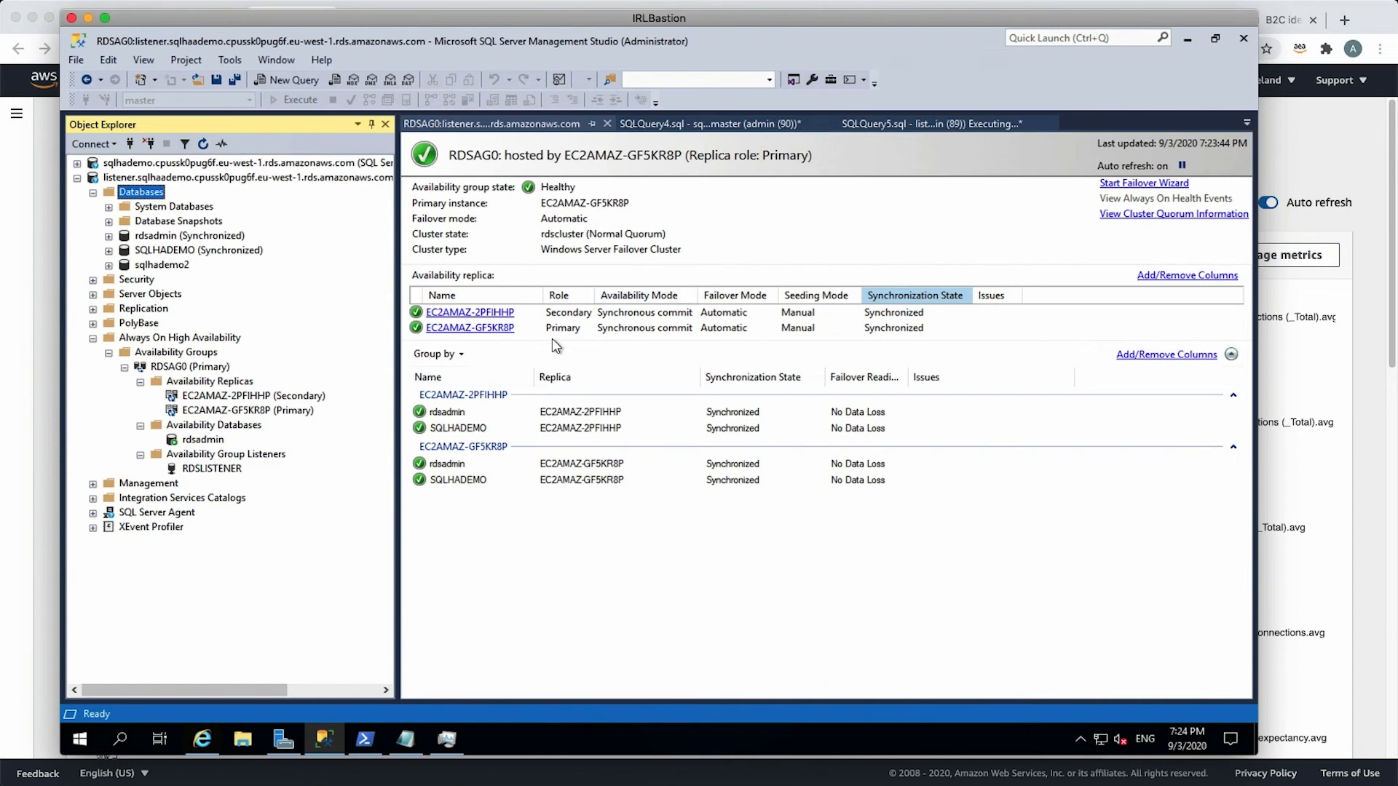
Review the RDSAG0 dashboard's replicas and databases, selecting the rdsadmin entry
click(198, 250)
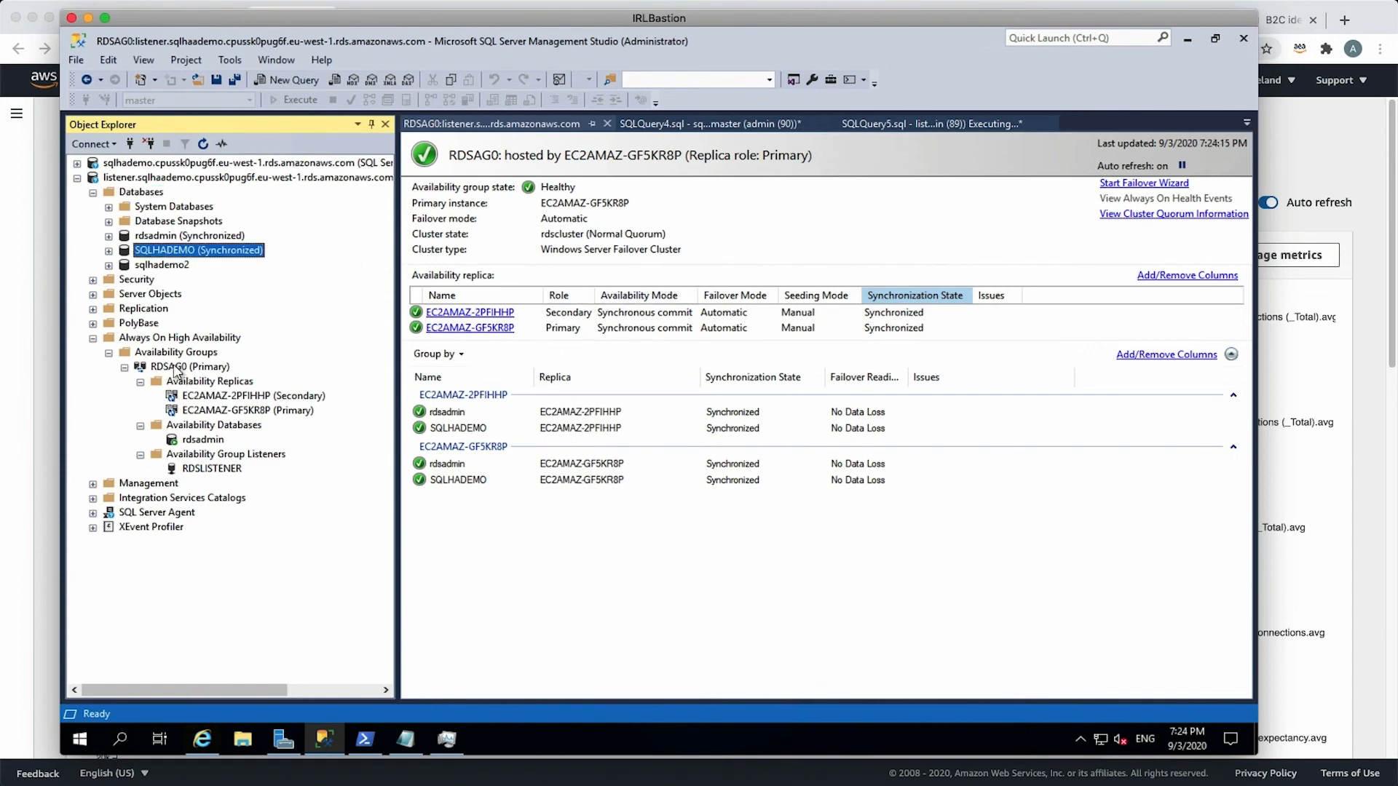
right_click(169, 367)
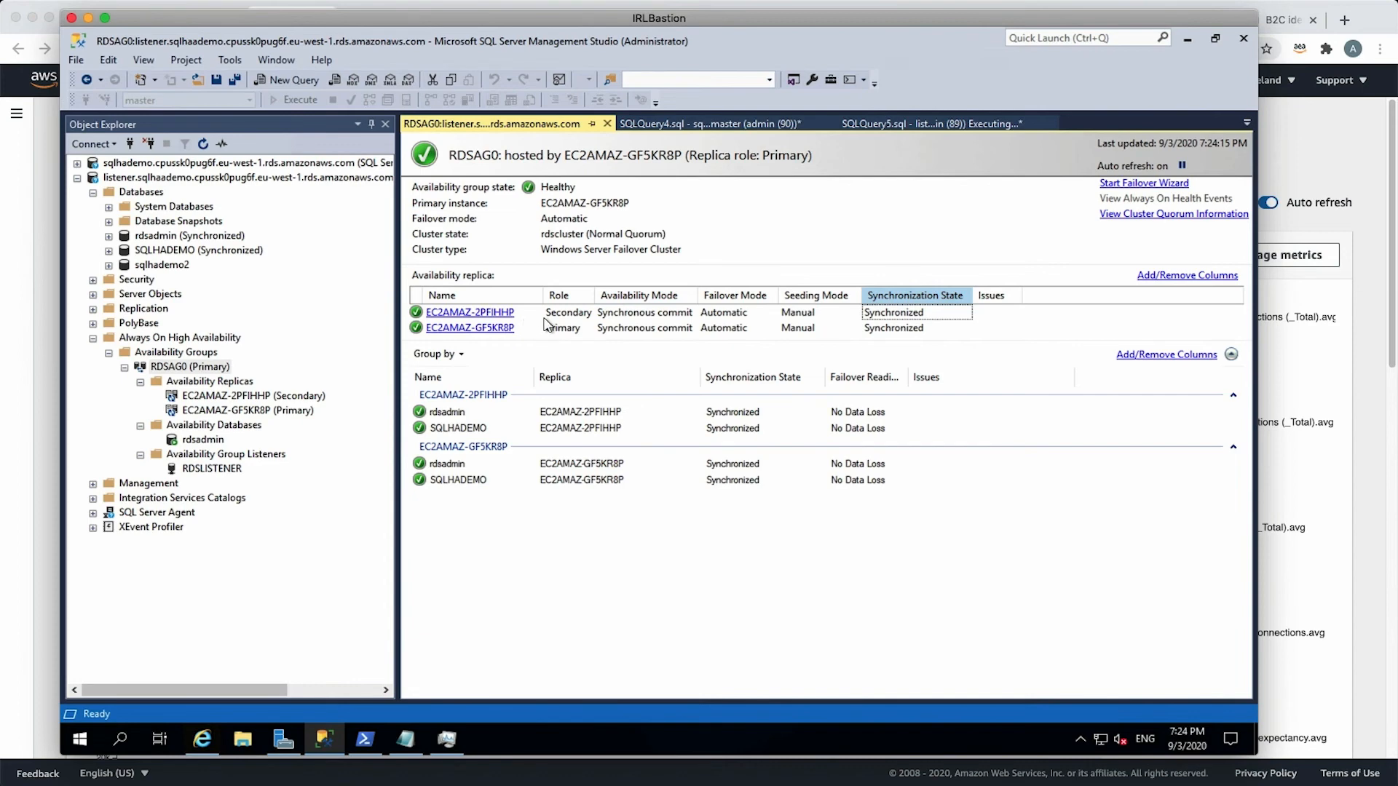
click(561, 294)
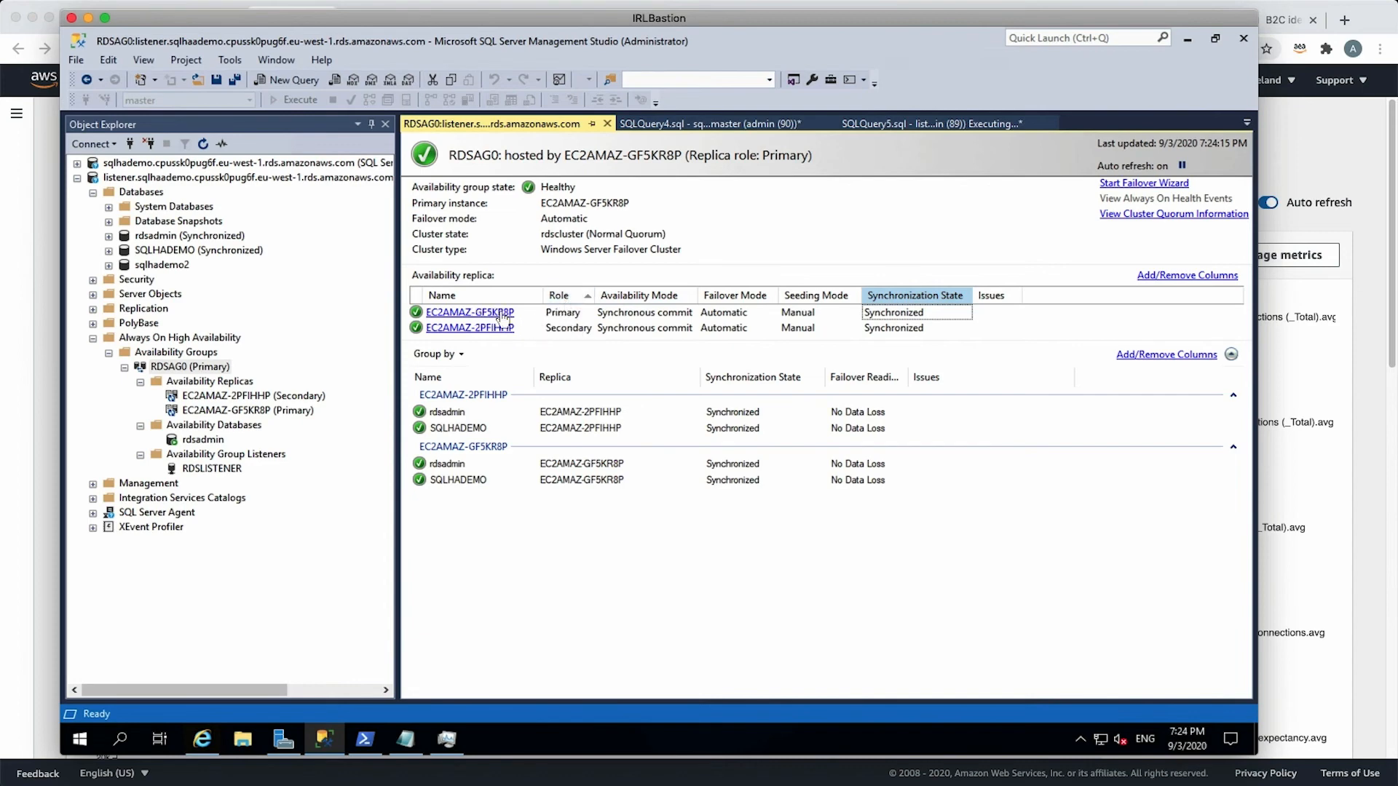
mouse_move(512, 324)
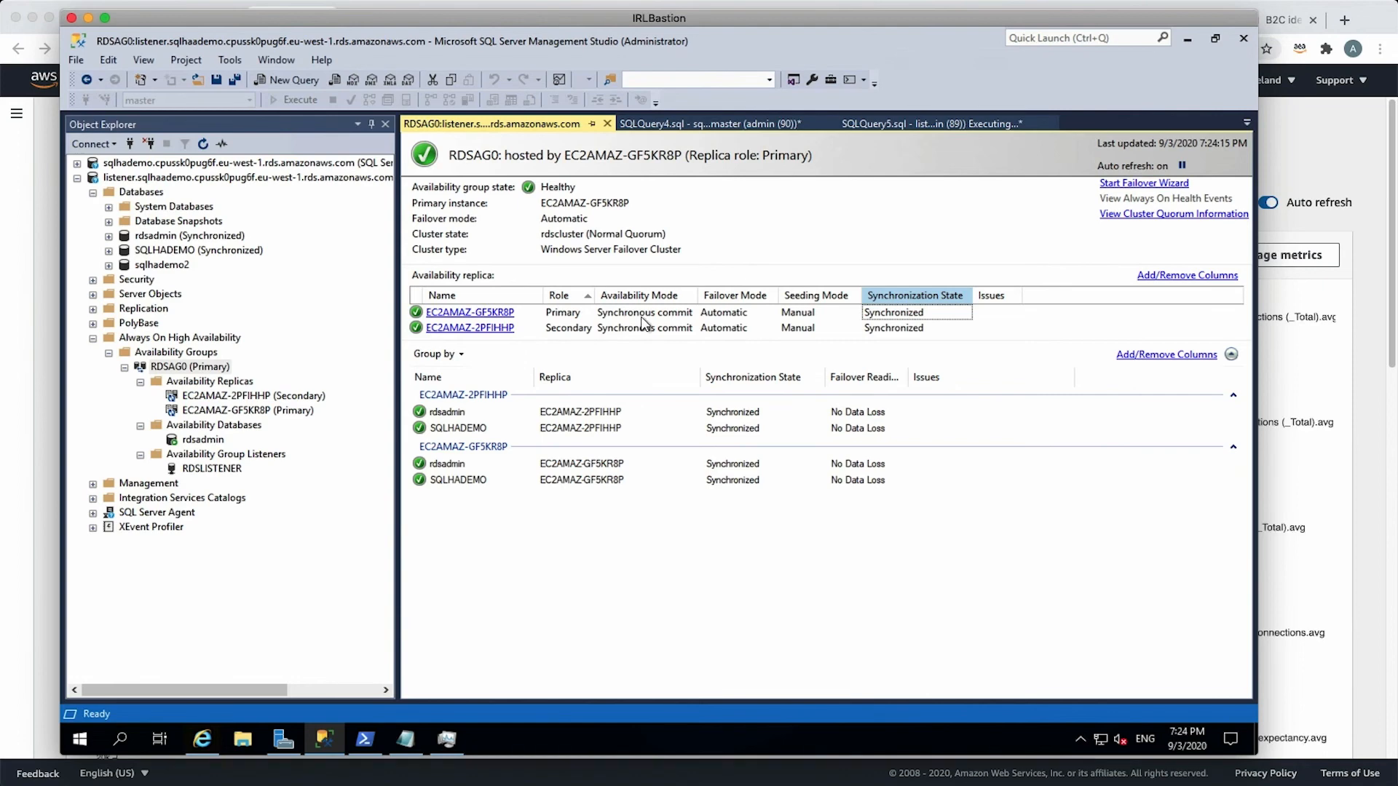
mouse_move(871, 278)
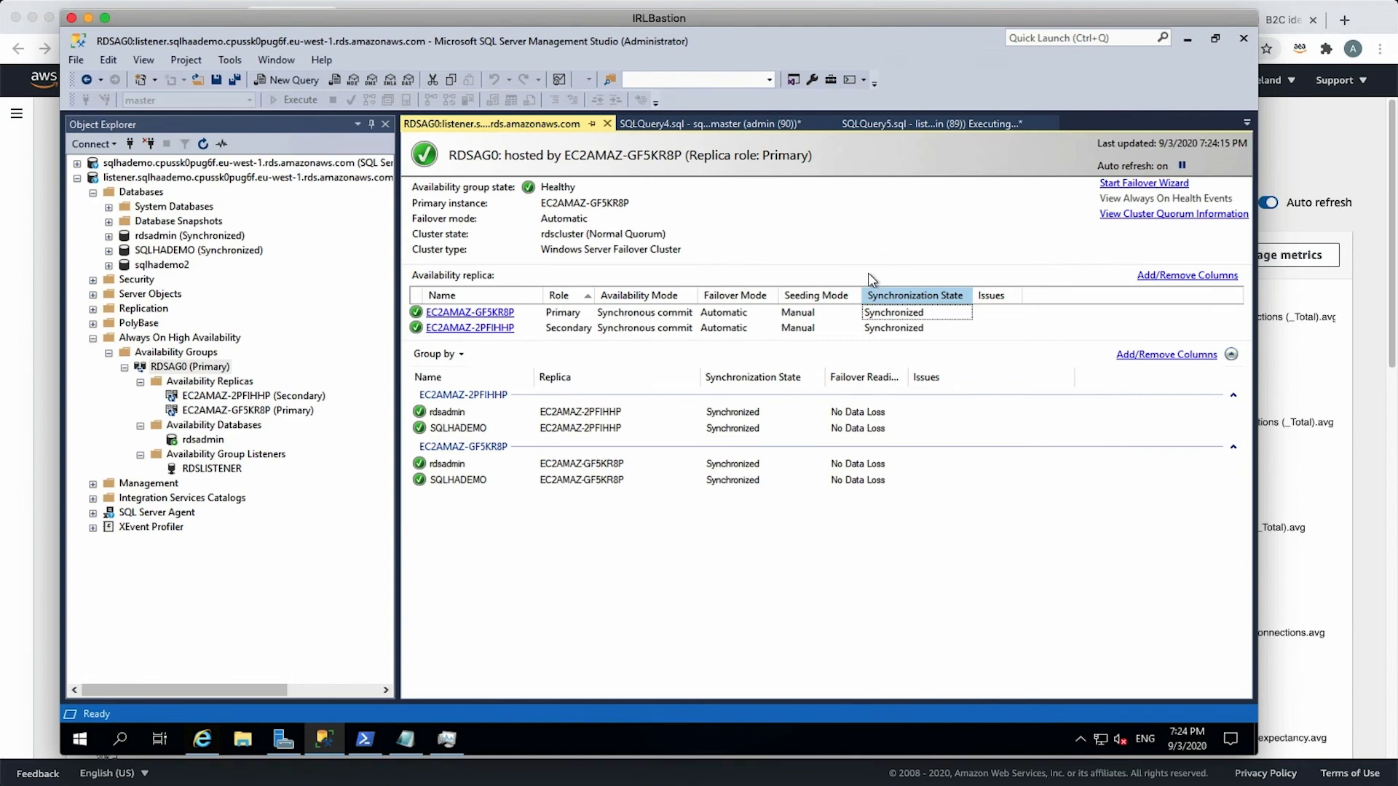
mouse_move(742, 336)
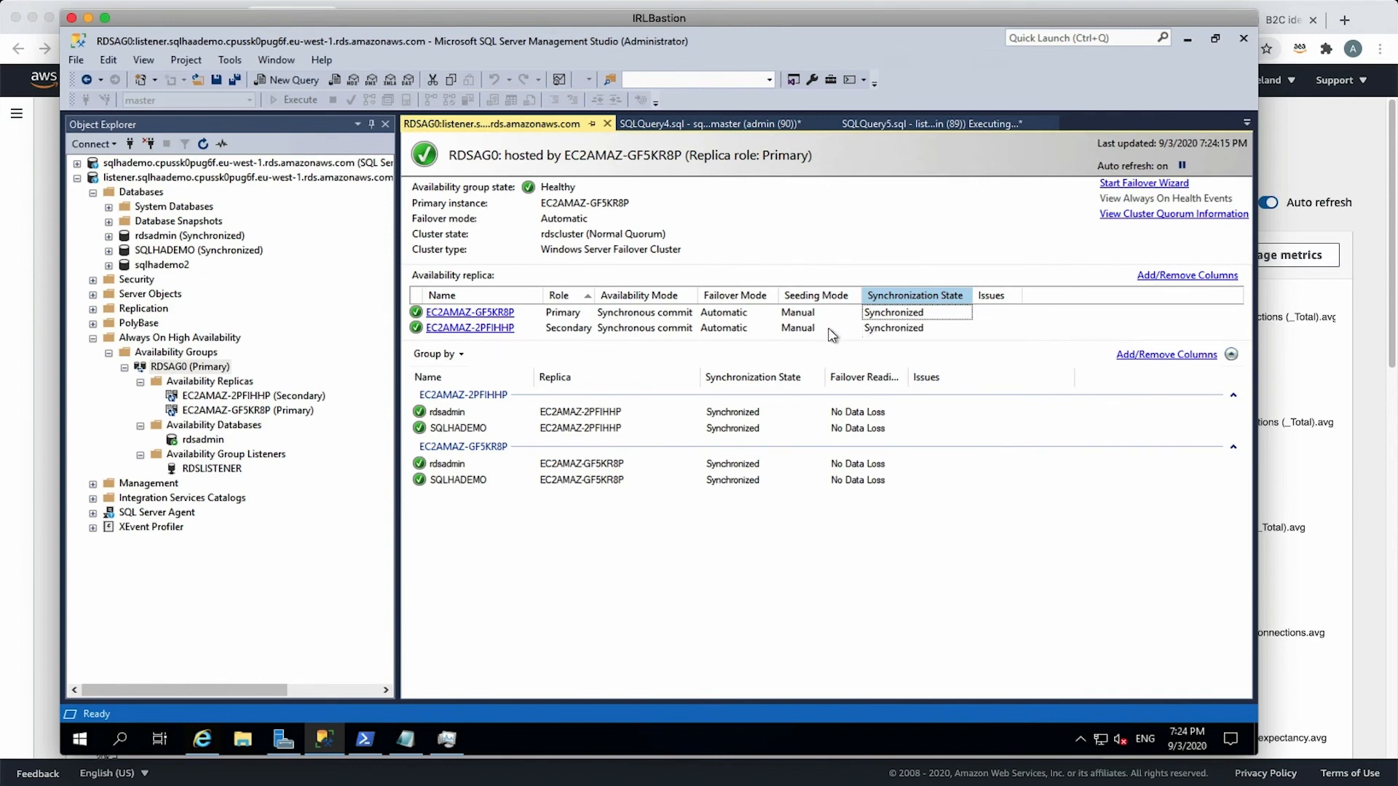
mouse_move(796, 425)
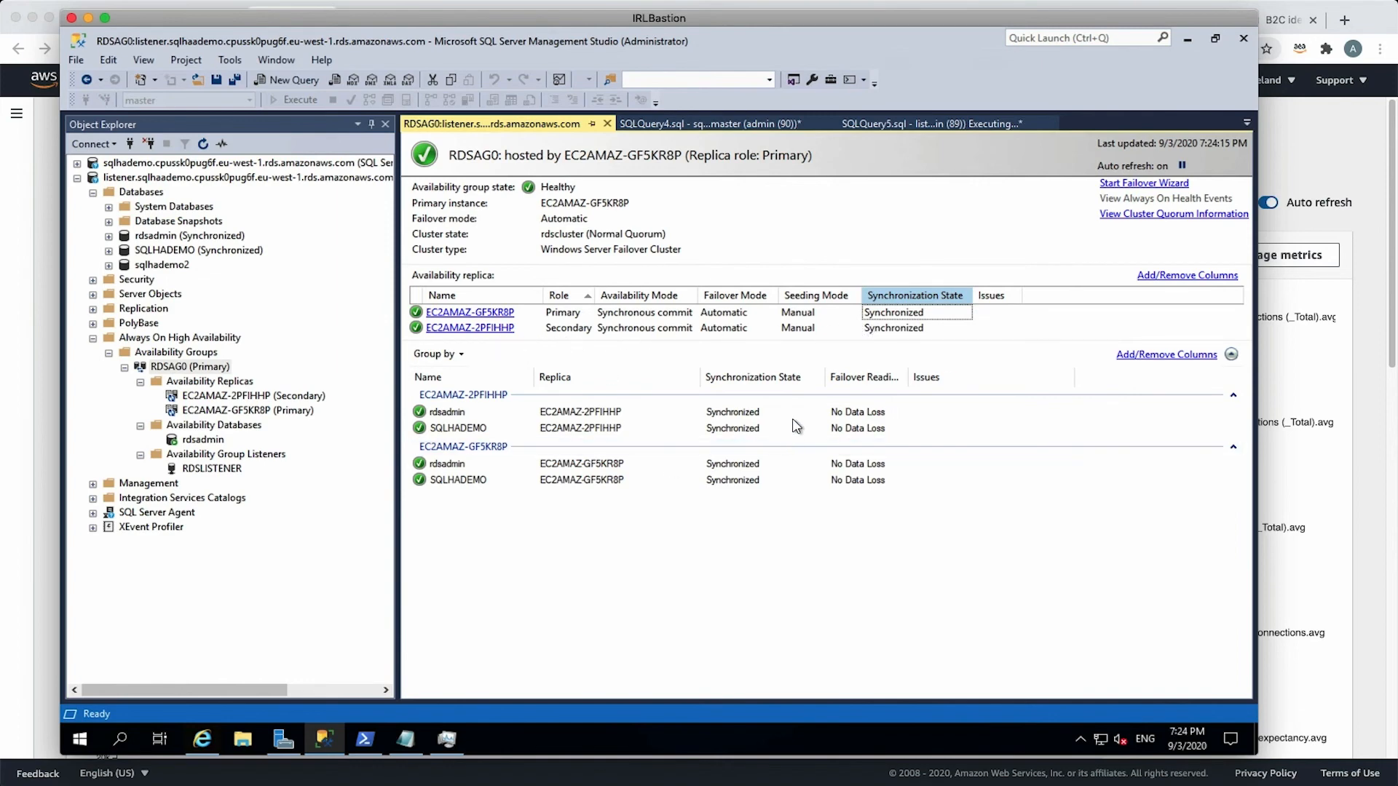
click(445, 411)
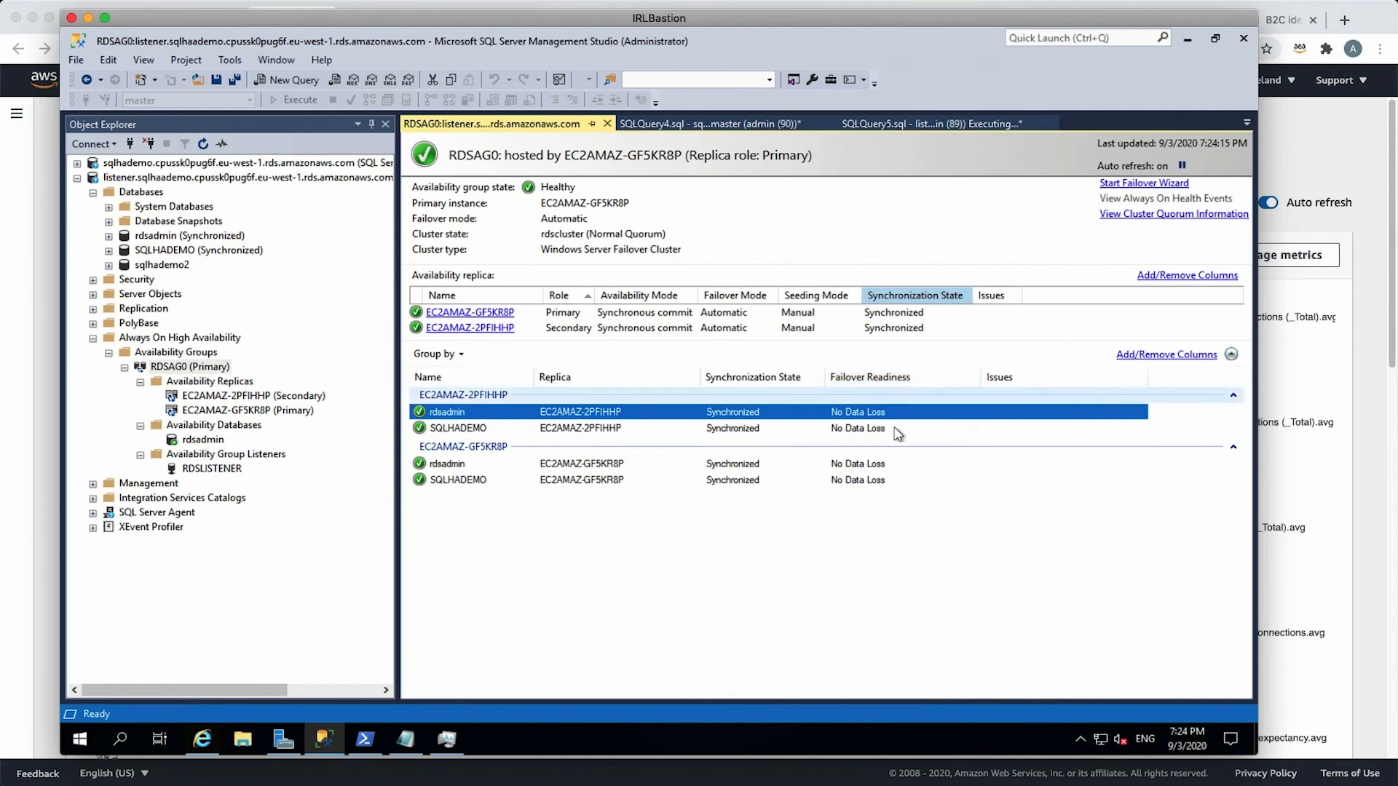
mouse_move(755, 507)
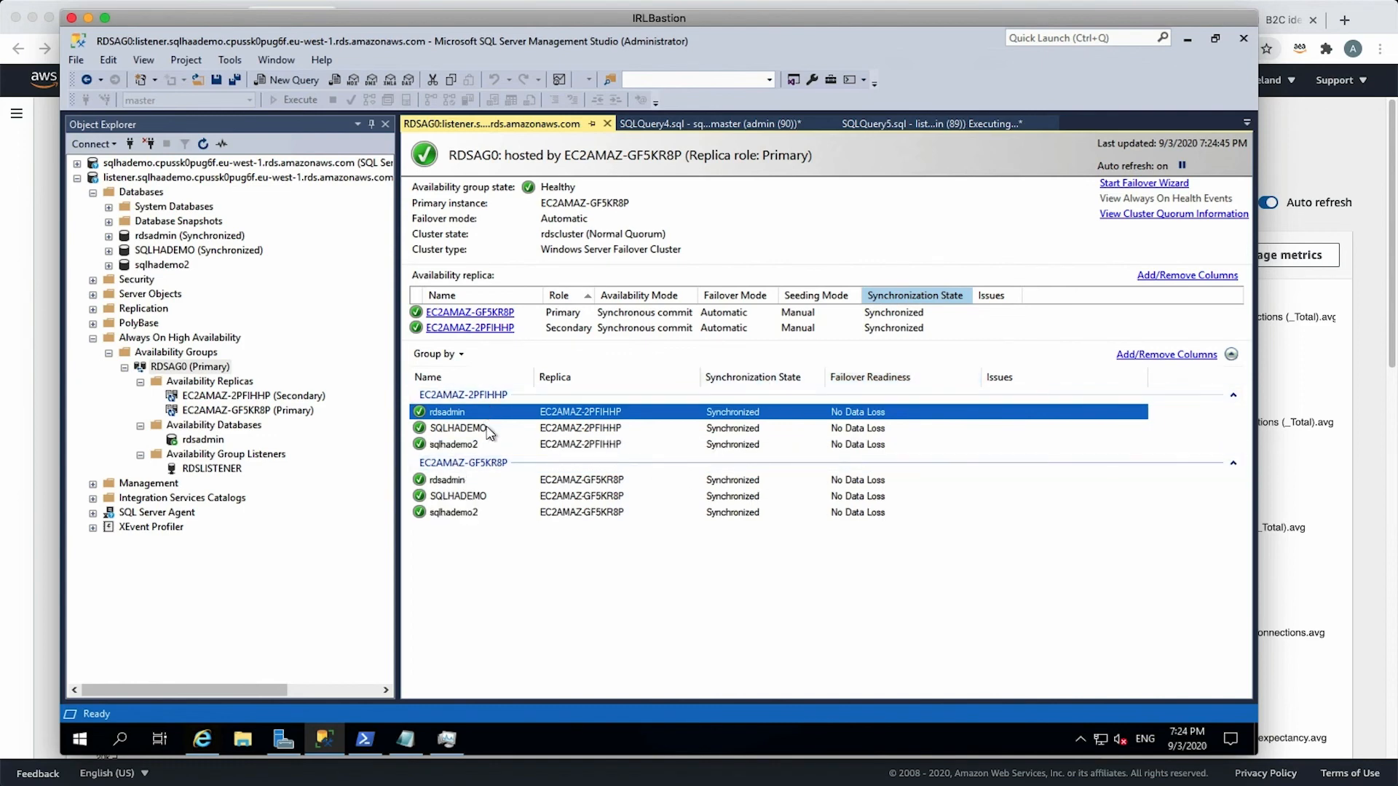
mouse_move(182, 186)
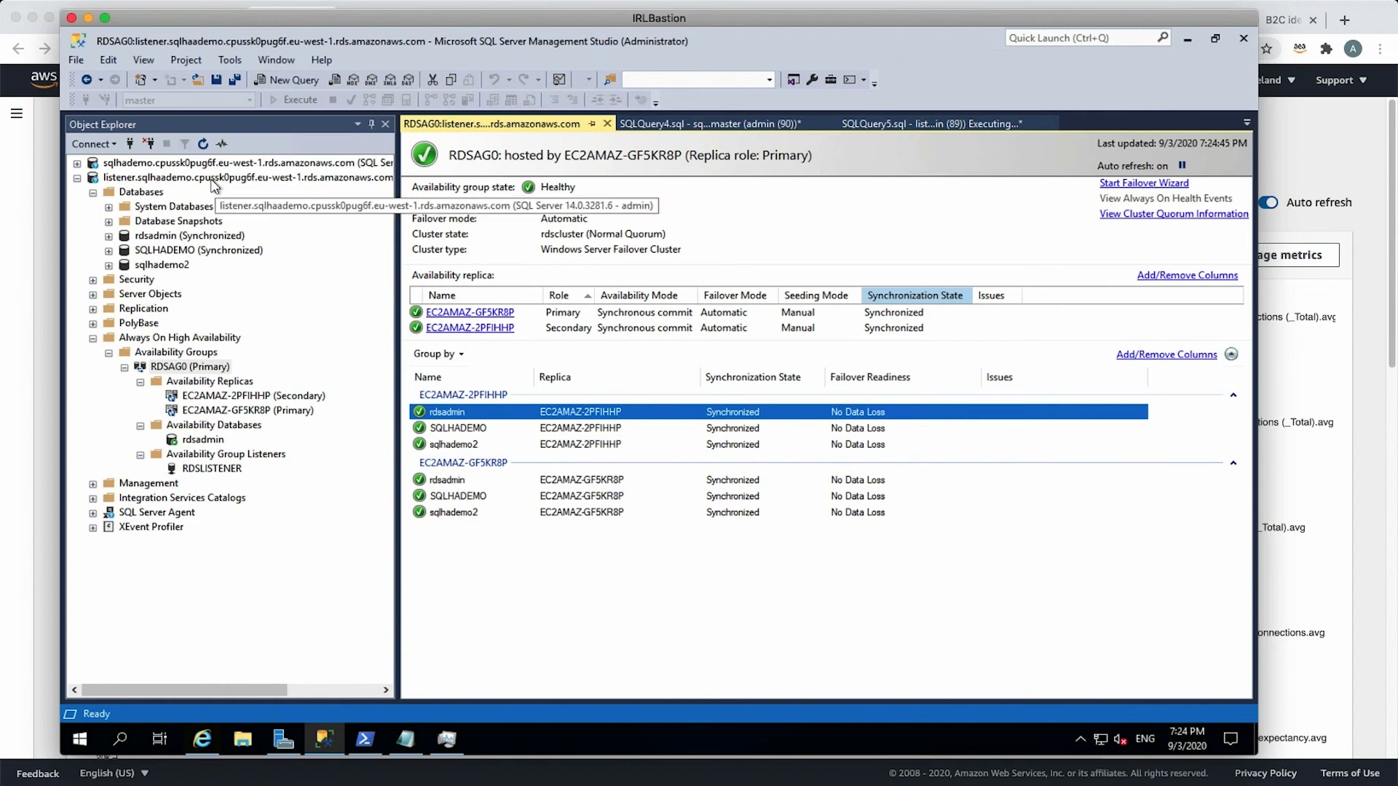
Check the listener's Databases and Availability Databases for sqlhademo2 shown Synchronized
click(140, 192)
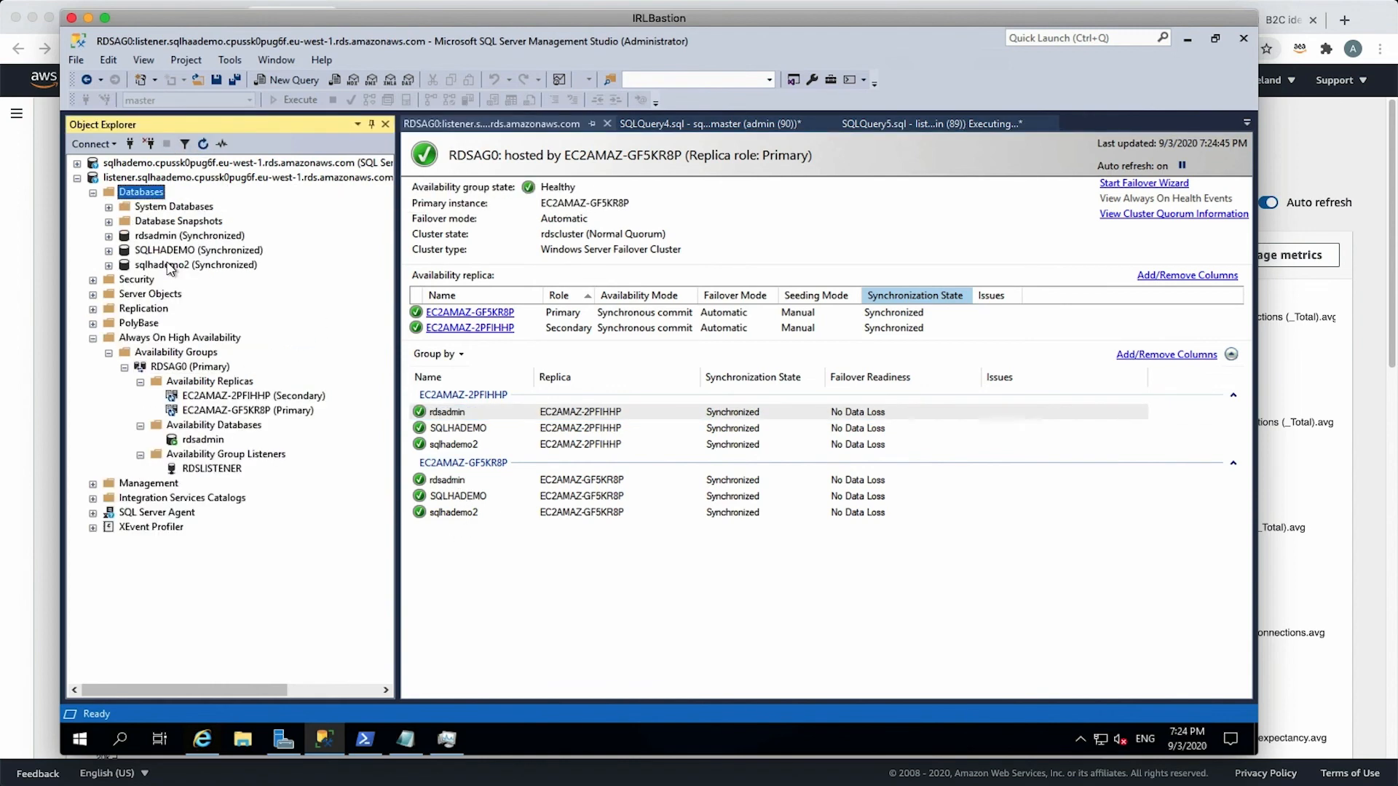
mouse_move(182, 282)
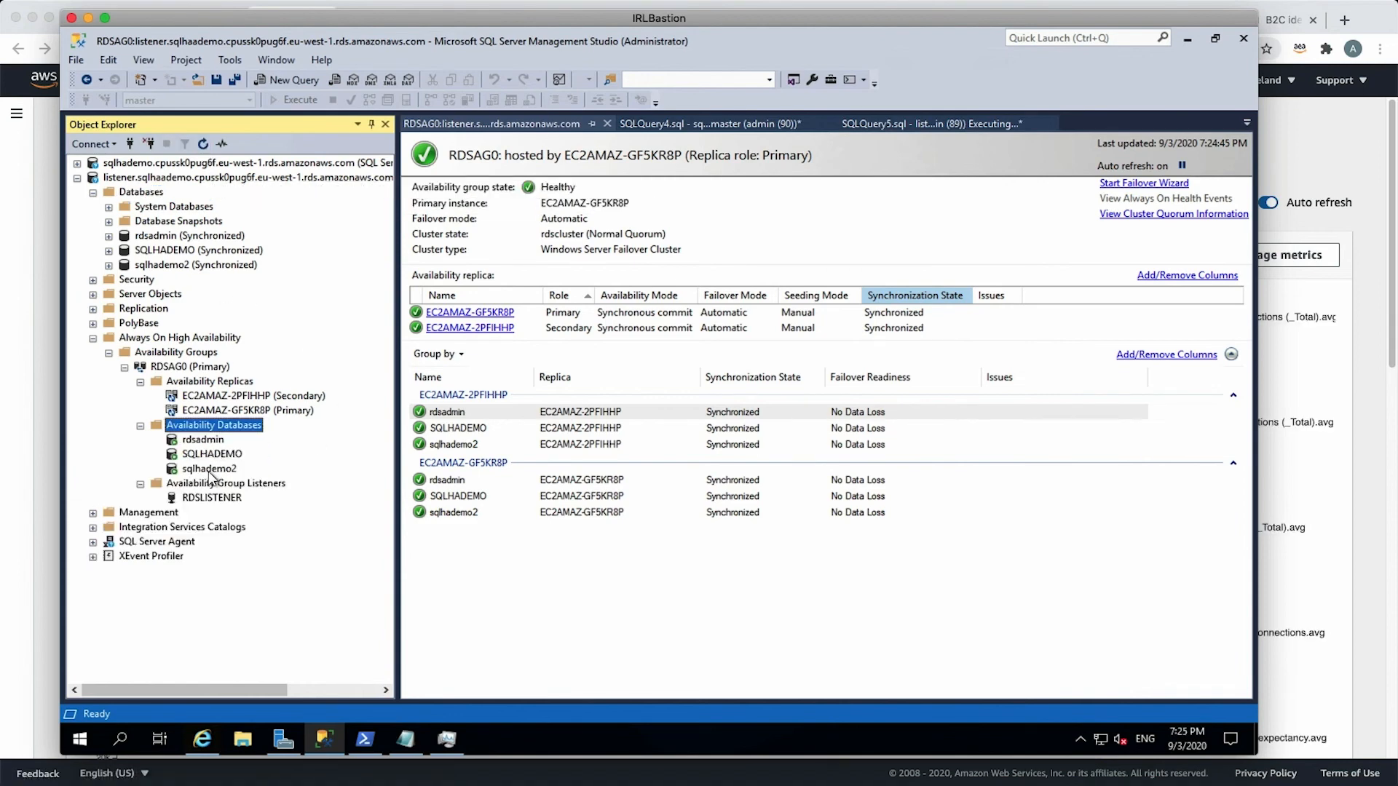
click(210, 469)
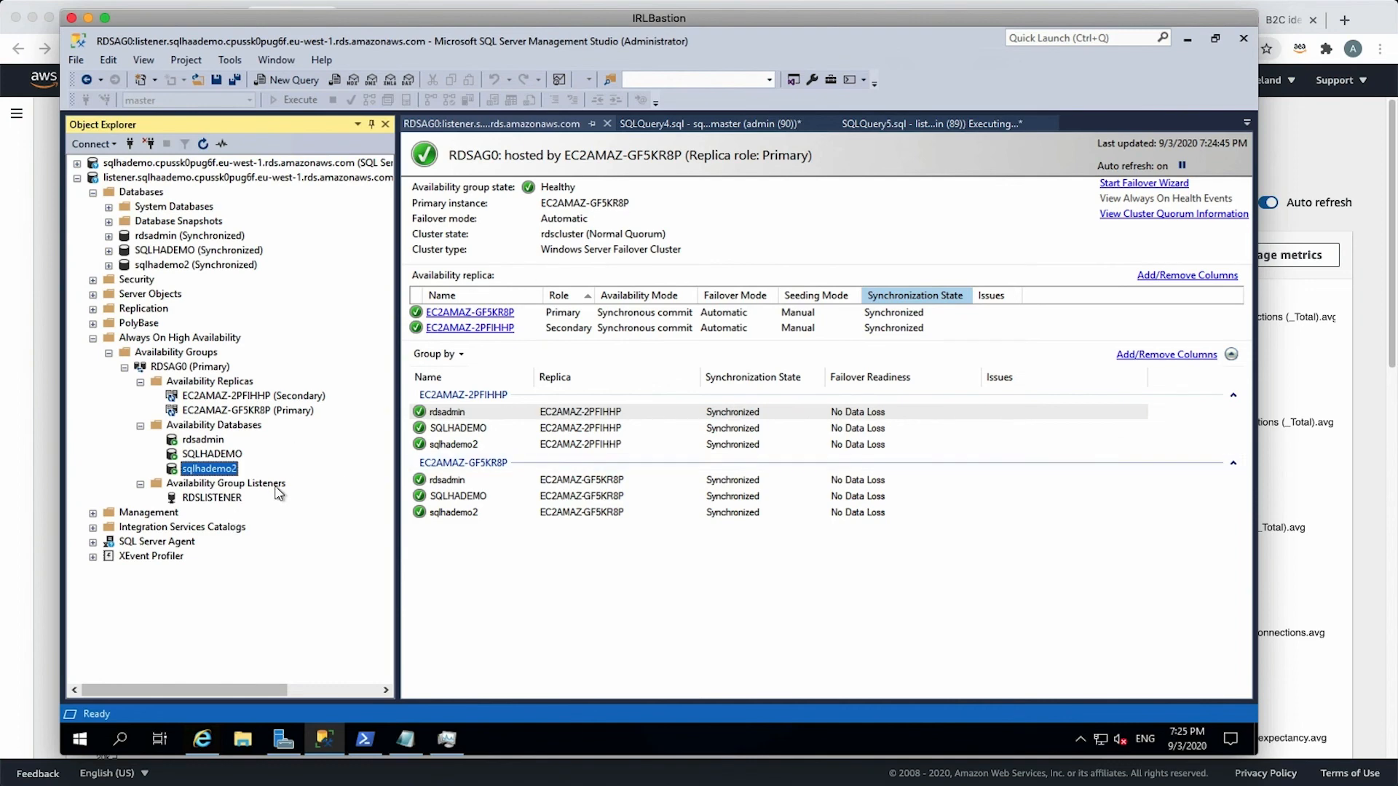
click(725, 122)
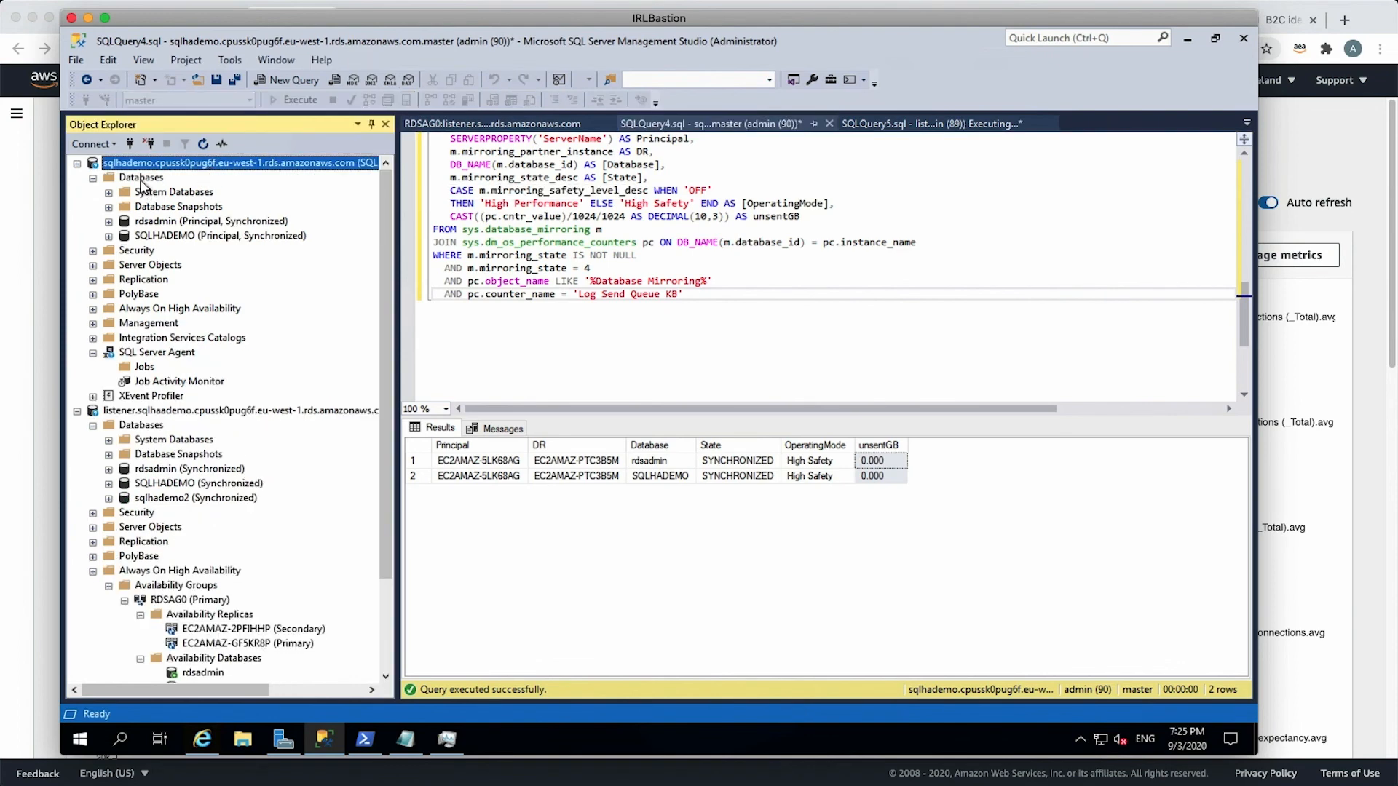
Create a new database sqlhademo2 on the sqlhademo mirroring server alongside rdsadmin and SQLHADEMO
click(140, 176)
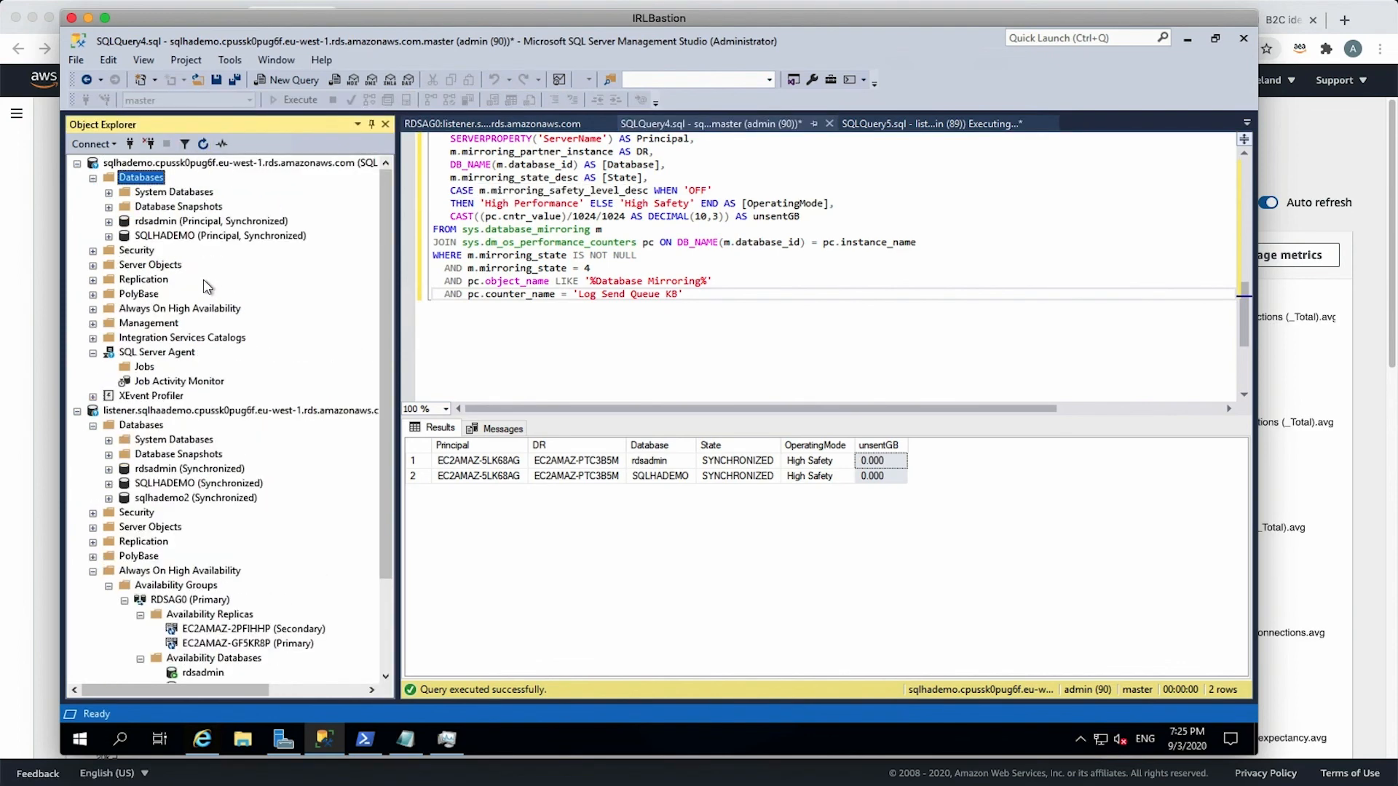
right_click(139, 176)
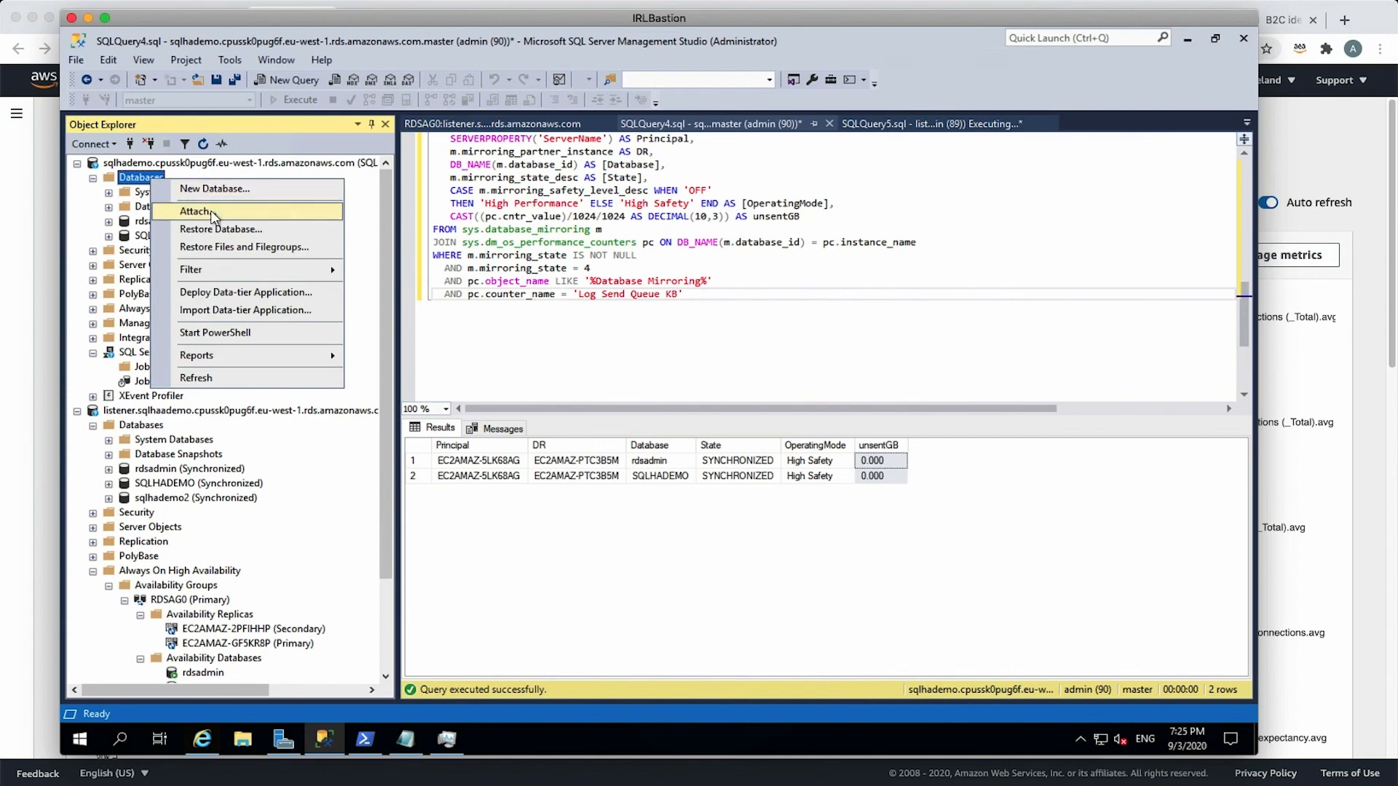
click(214, 188)
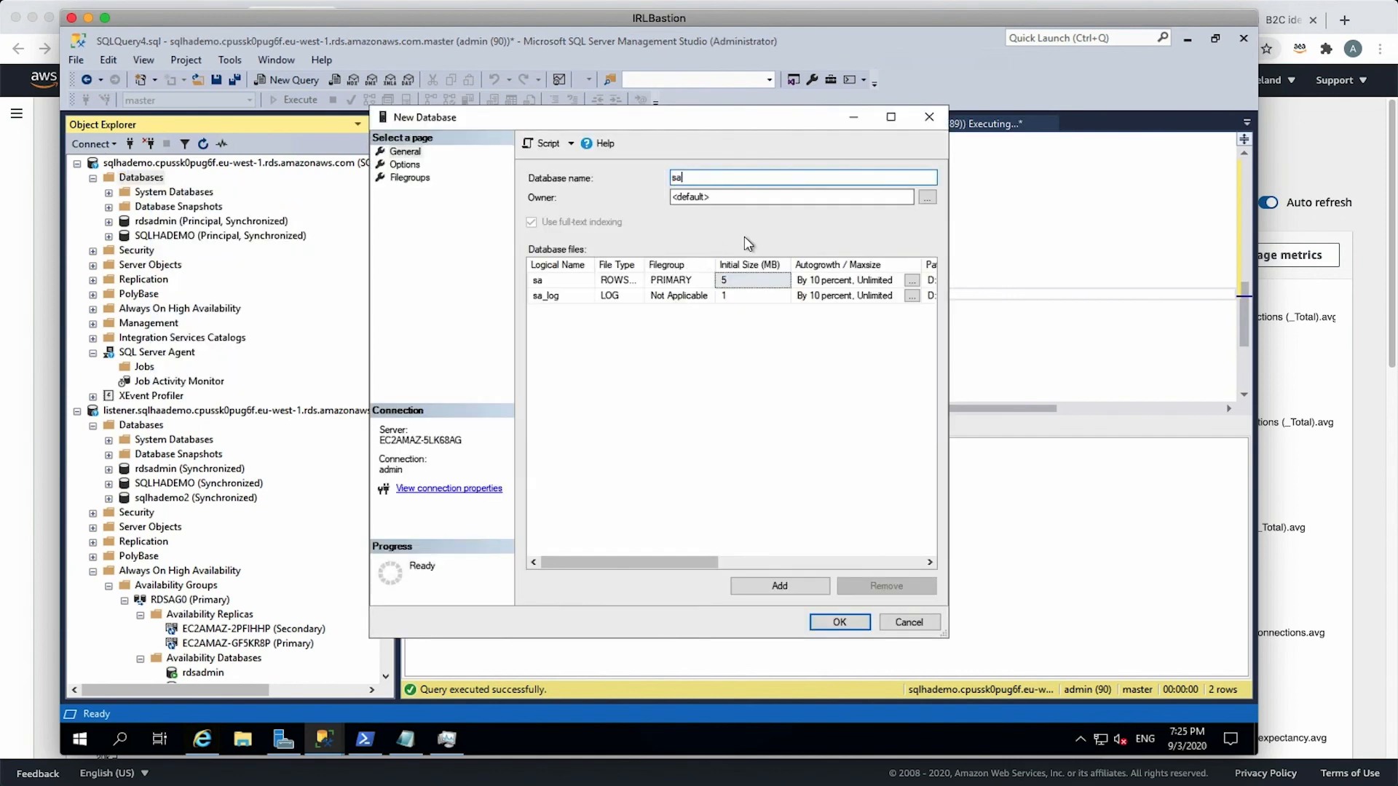
text(qlhademo2)
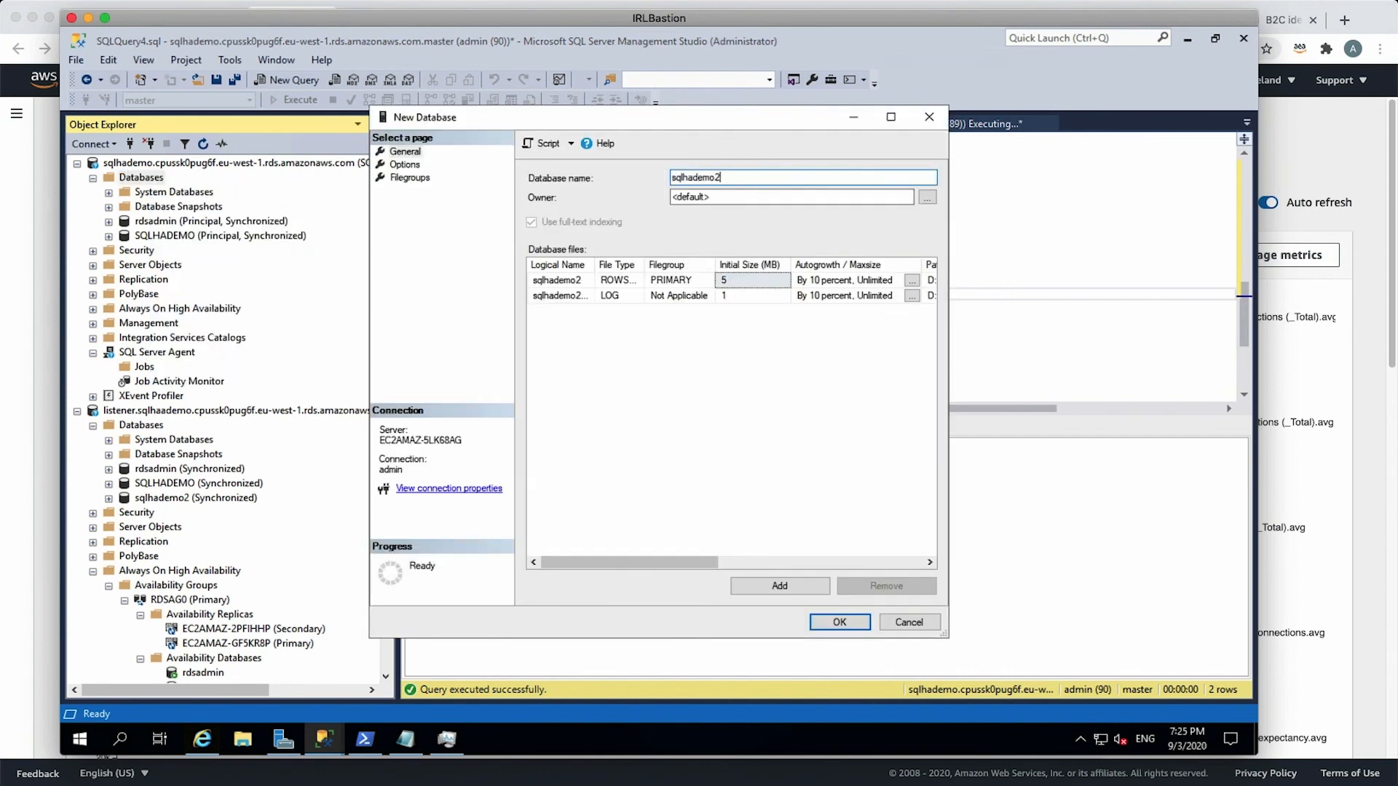
click(838, 622)
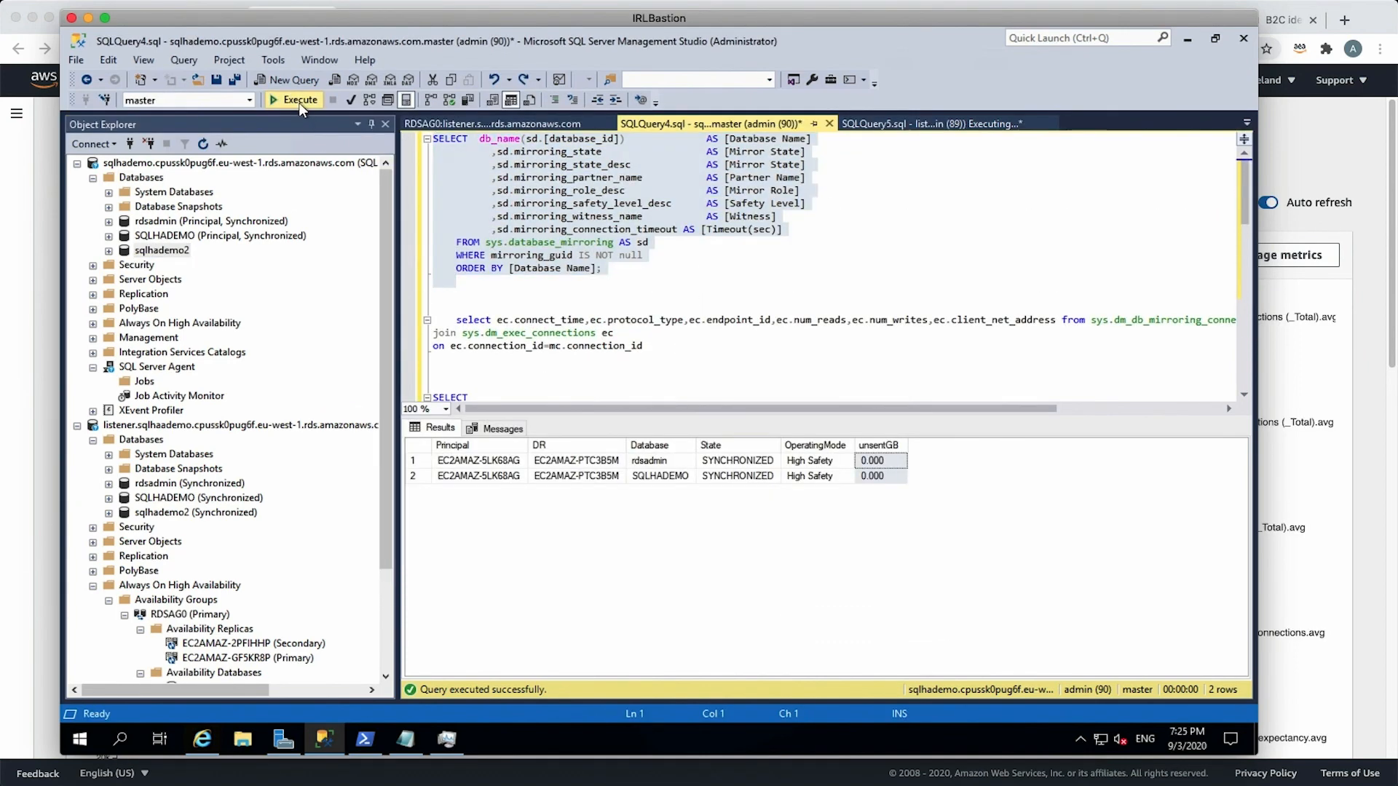
Run the sys.database_mirroring query and inspect the rdsadmin row's FULL safety level values
click(297, 99)
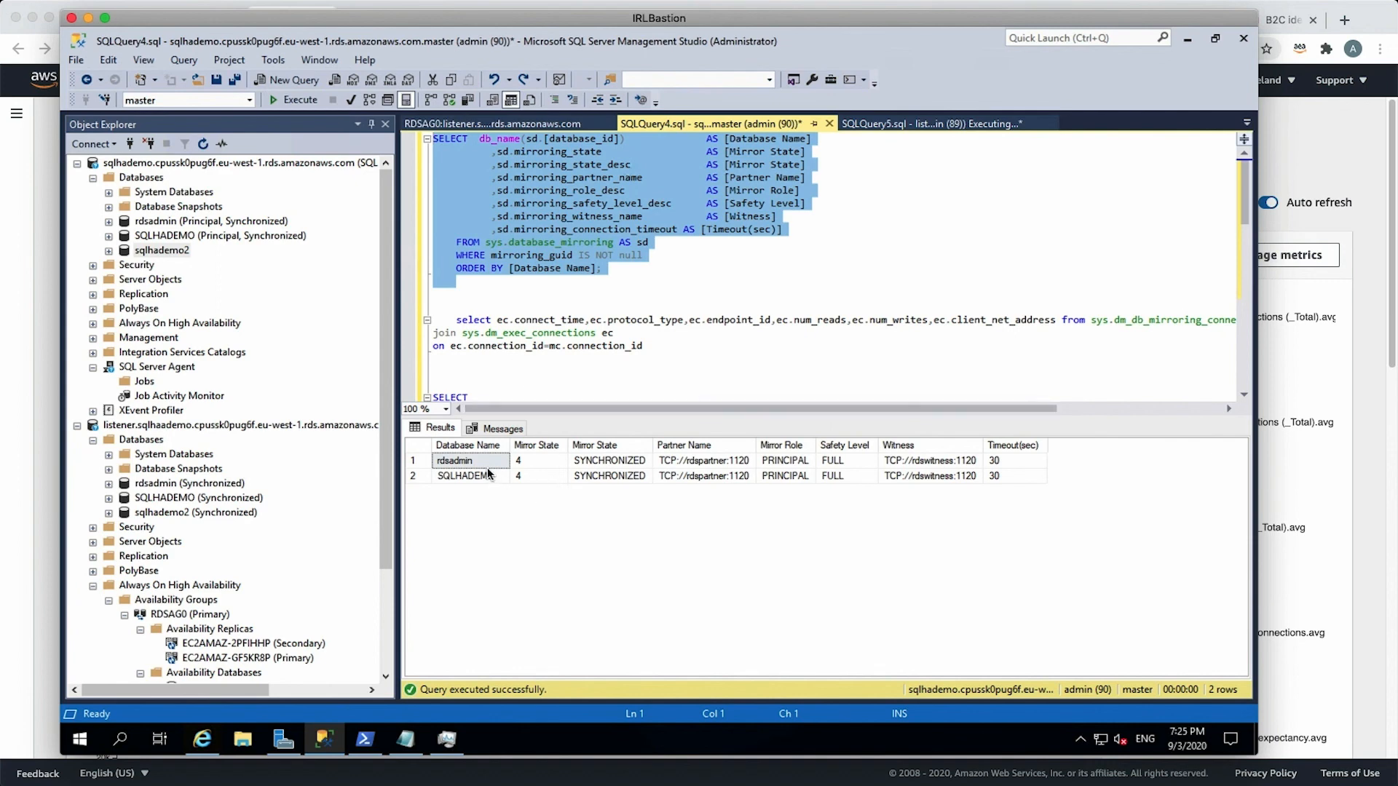
click(608, 460)
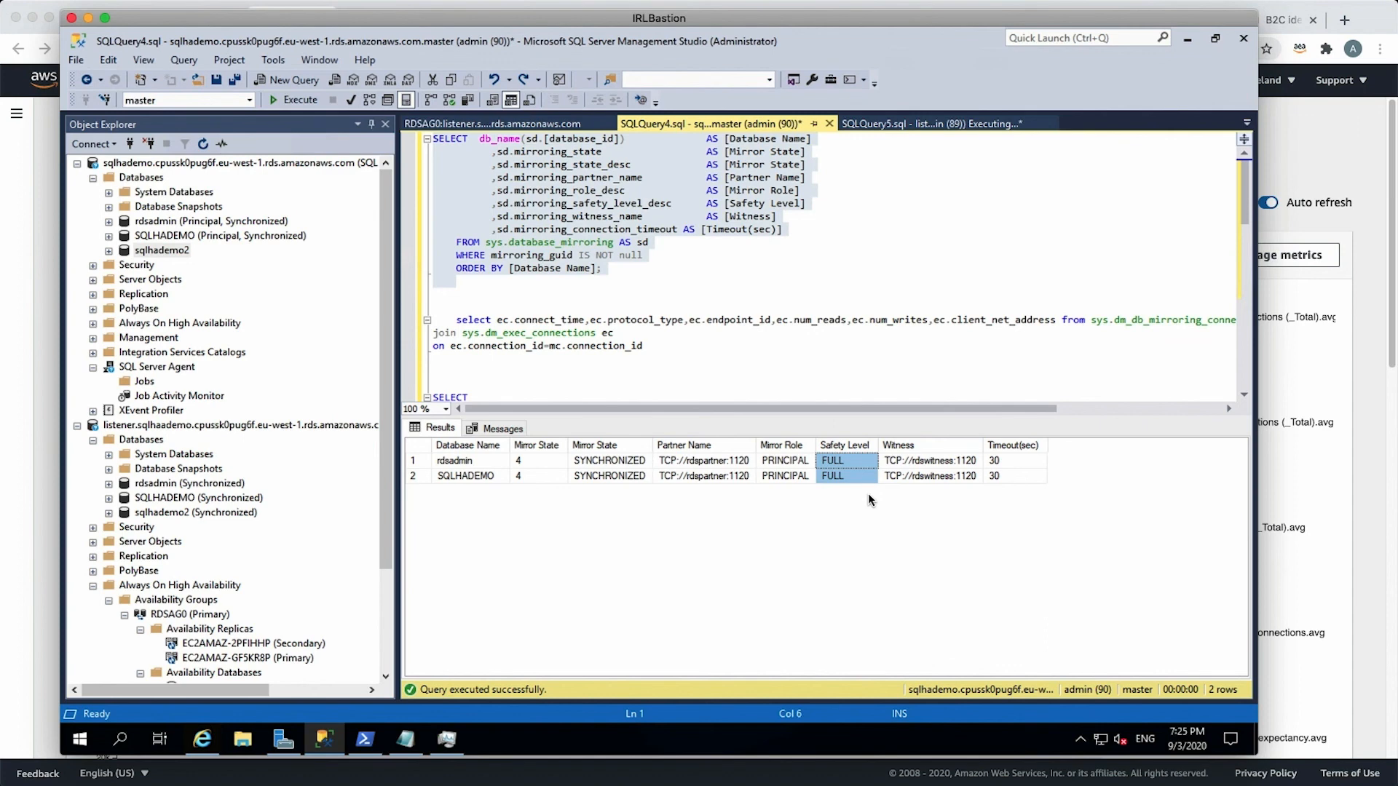
click(1013, 460)
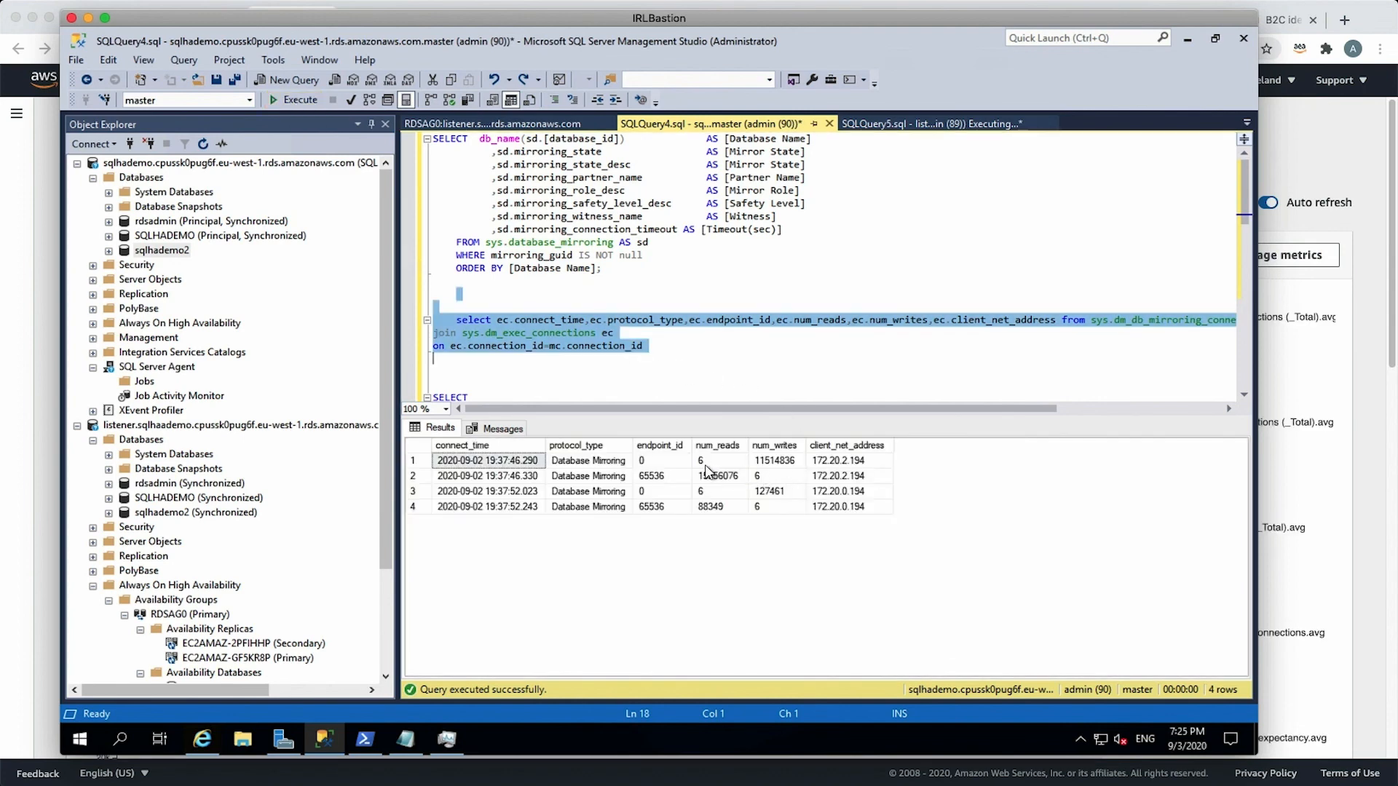
Inspect the mirroring connections result: Database Mirroring protocol, num_reads, num_writes and endpoint_id values
click(588, 460)
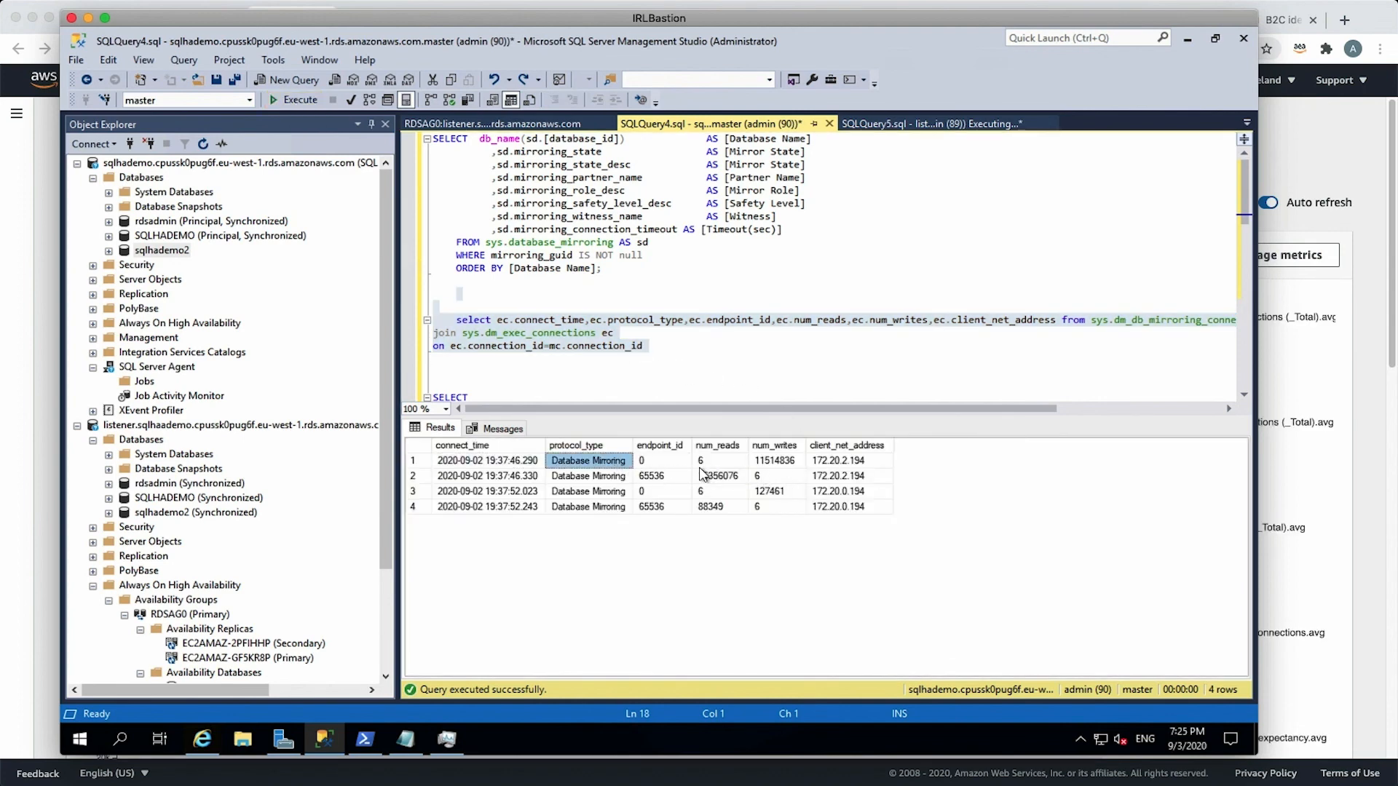
click(718, 460)
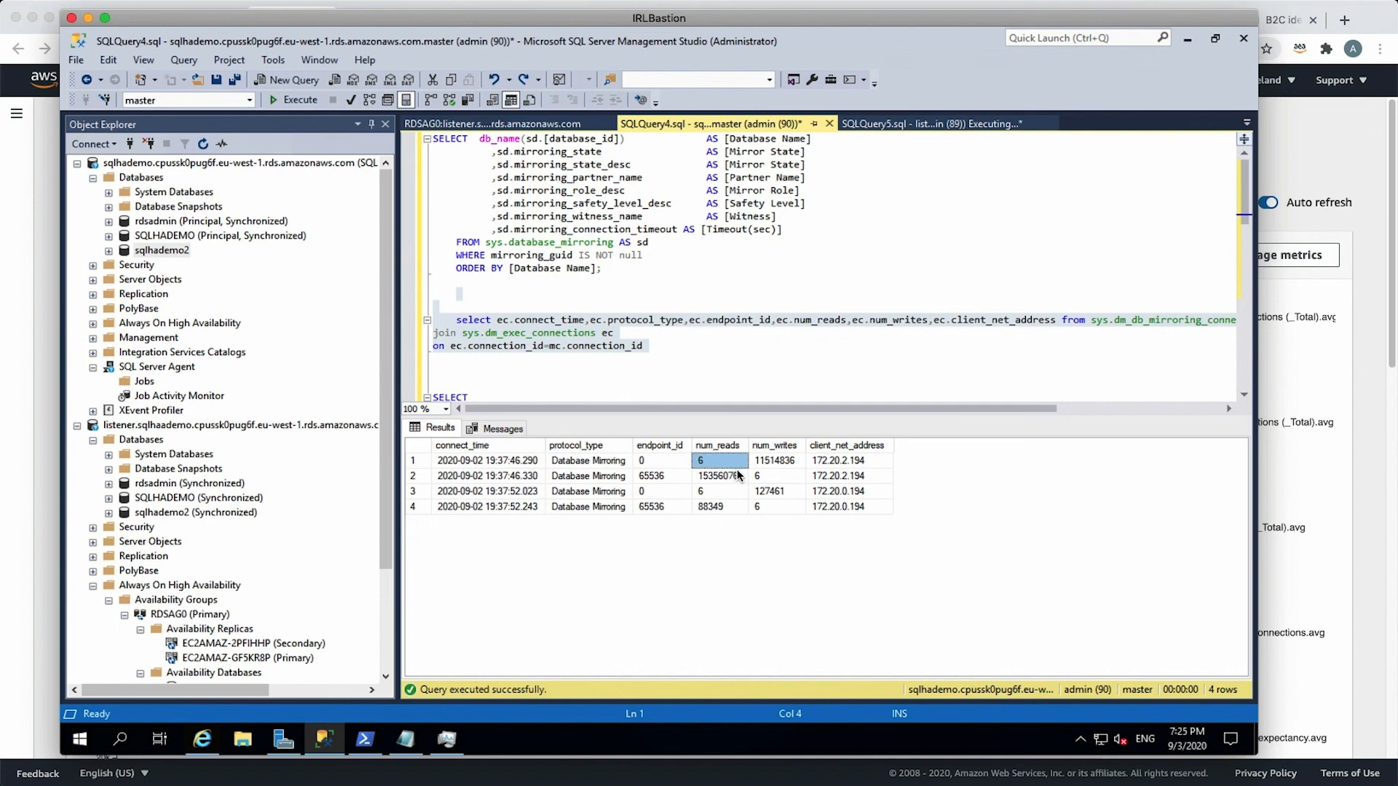
click(775, 460)
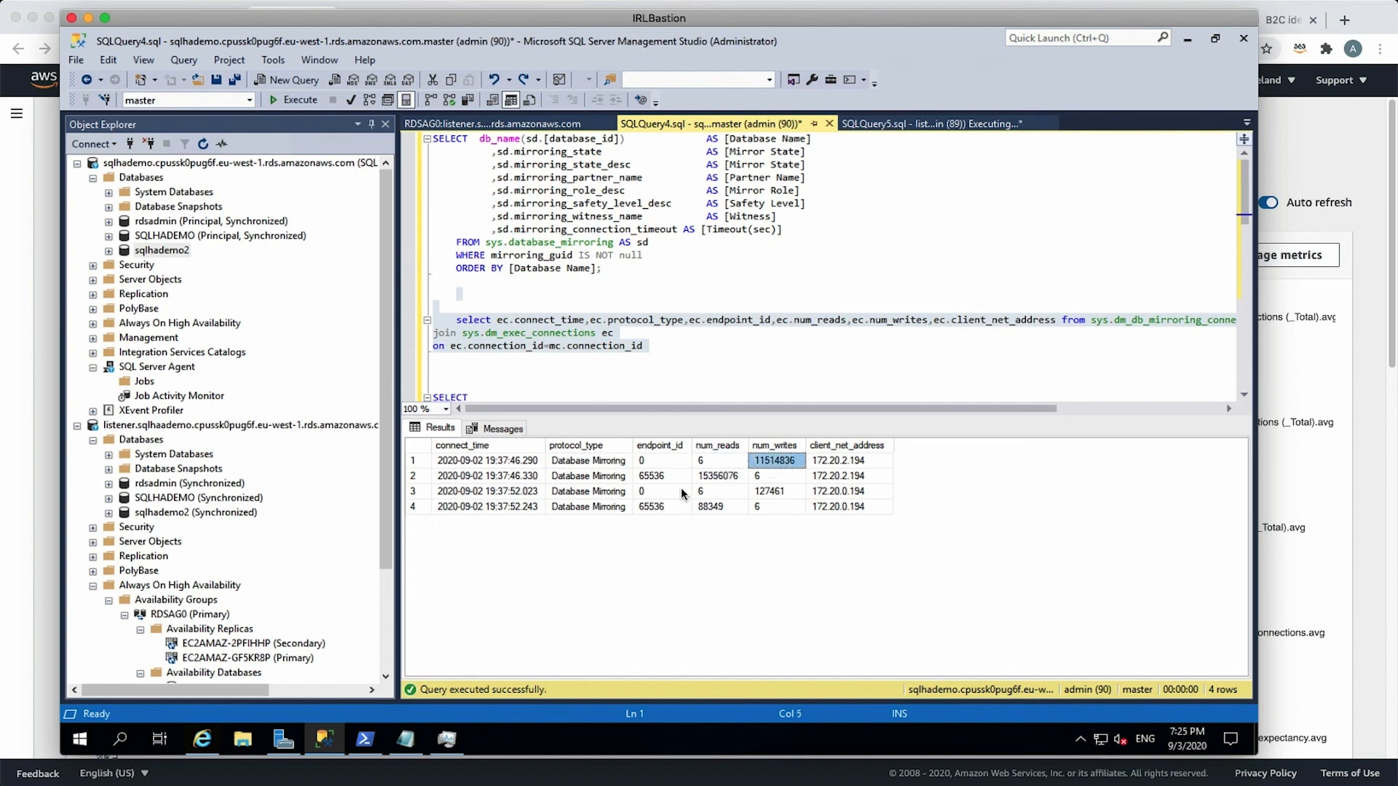
click(659, 476)
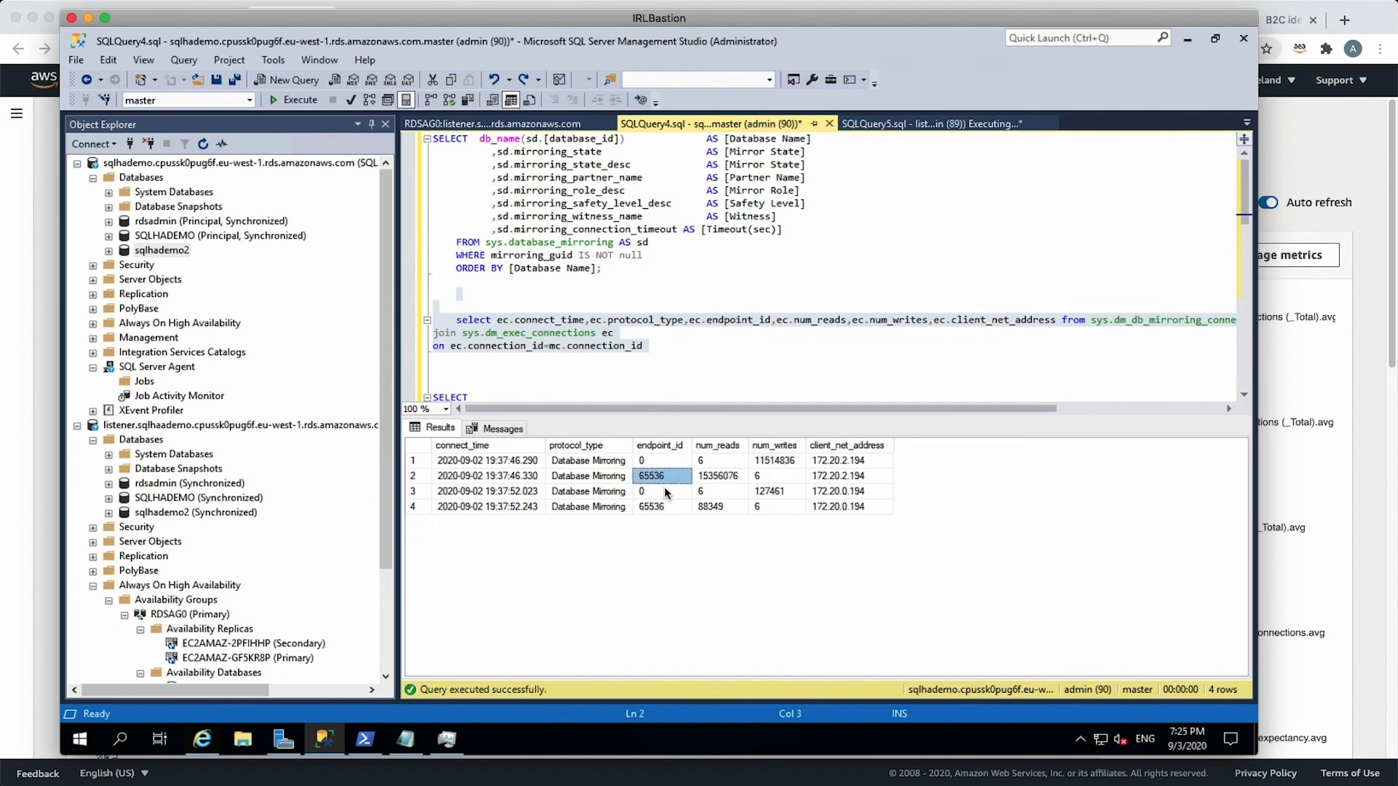
click(719, 475)
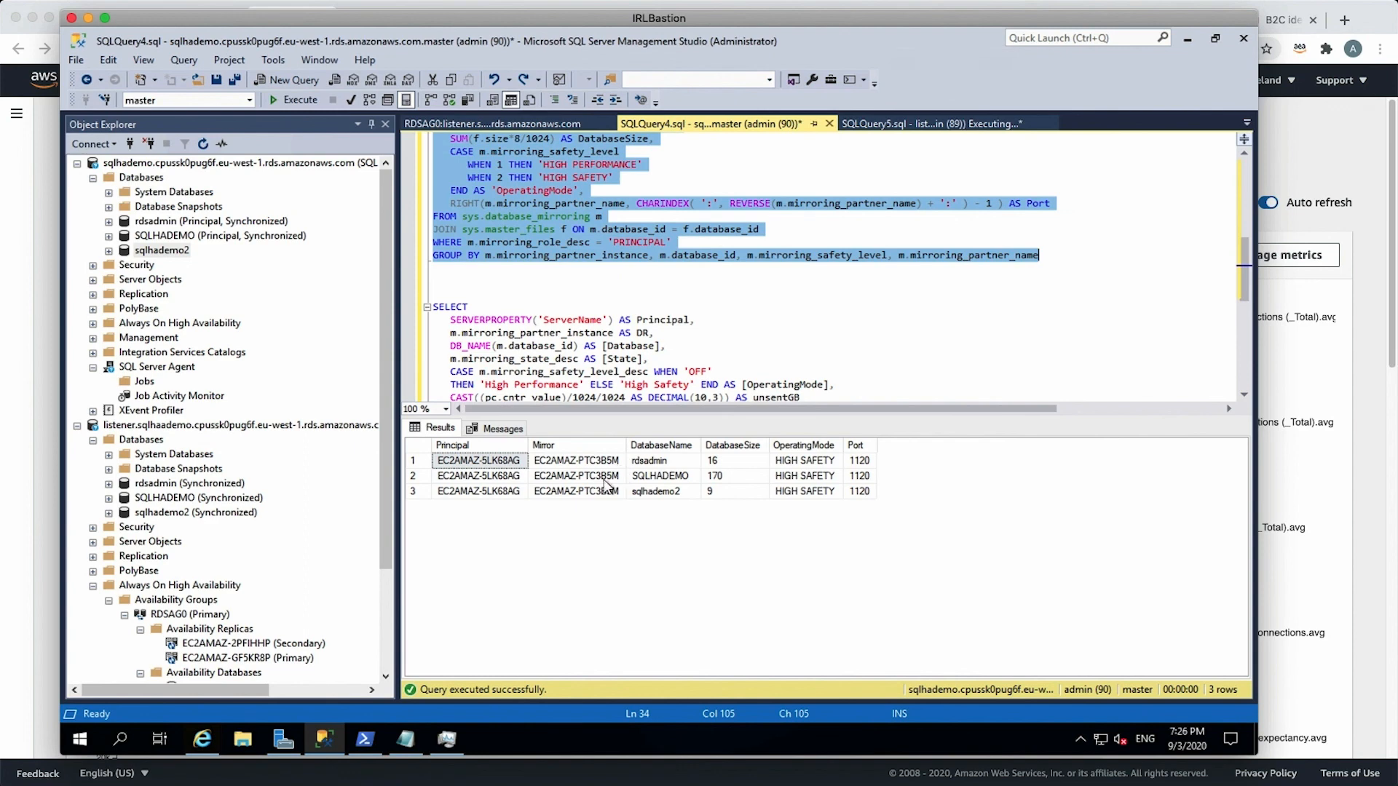
Confirm sqlhademo2 mirrored, High Safety with 0.000 GB unsent, then refresh Object Explorer showing Principal, Synchronized
click(576, 460)
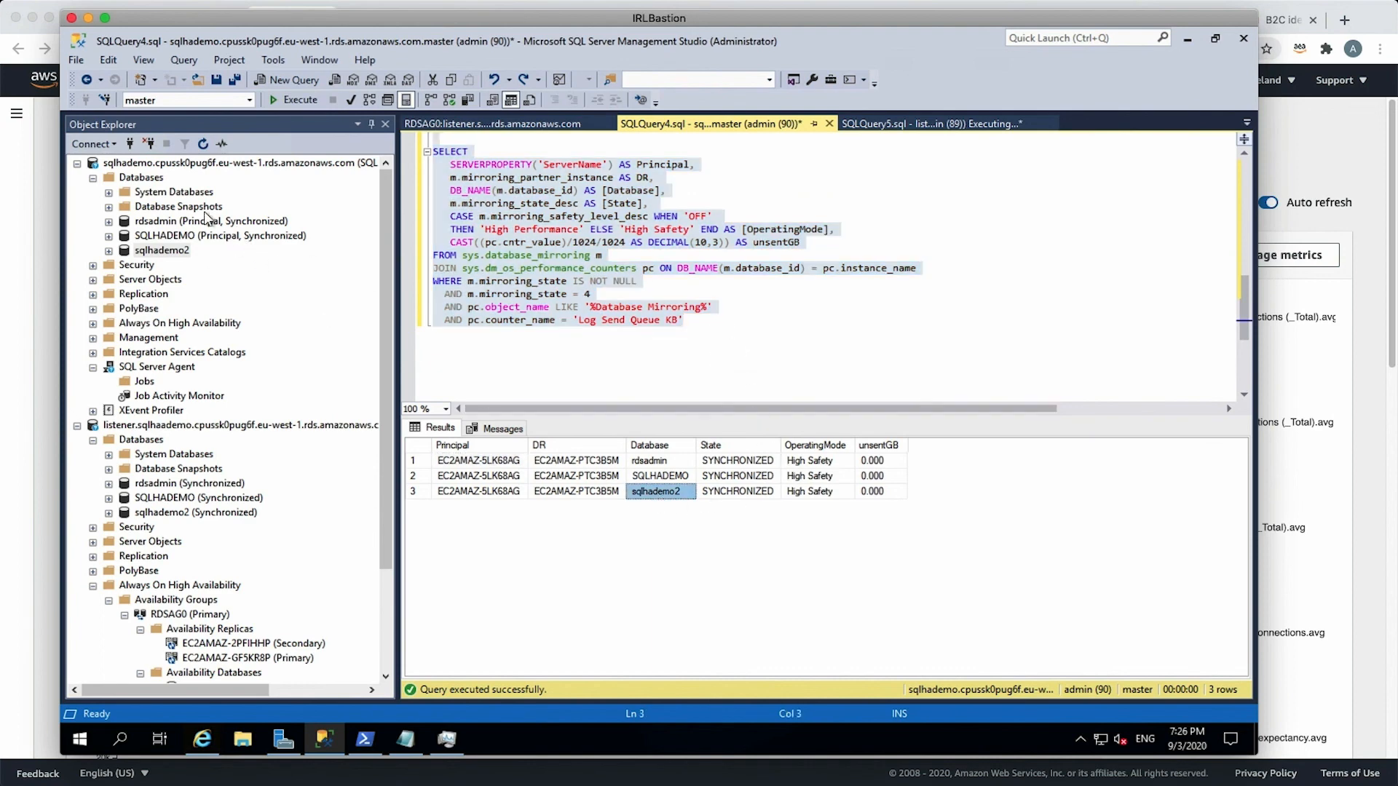
click(140, 177)
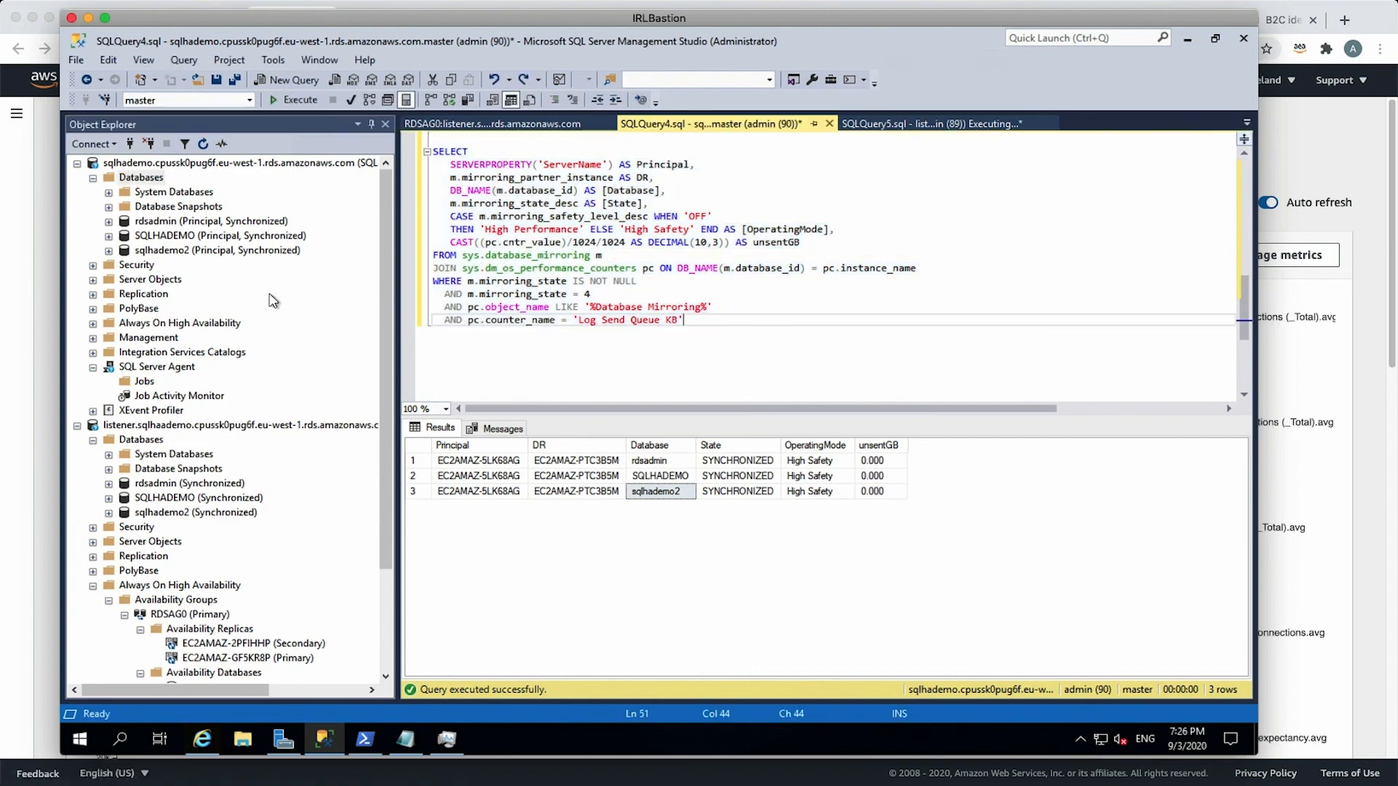
mouse_move(545, 375)
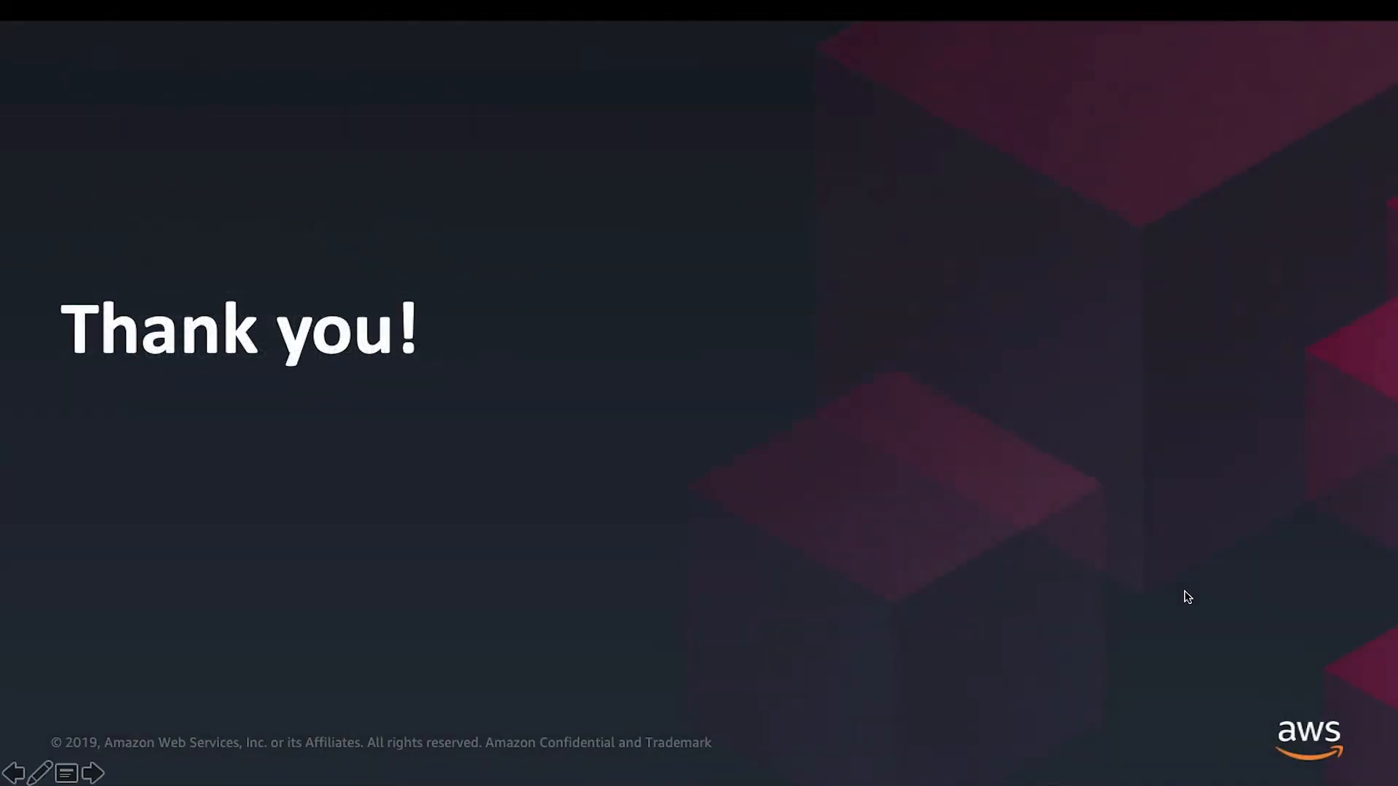
mouse_move(1021, 314)
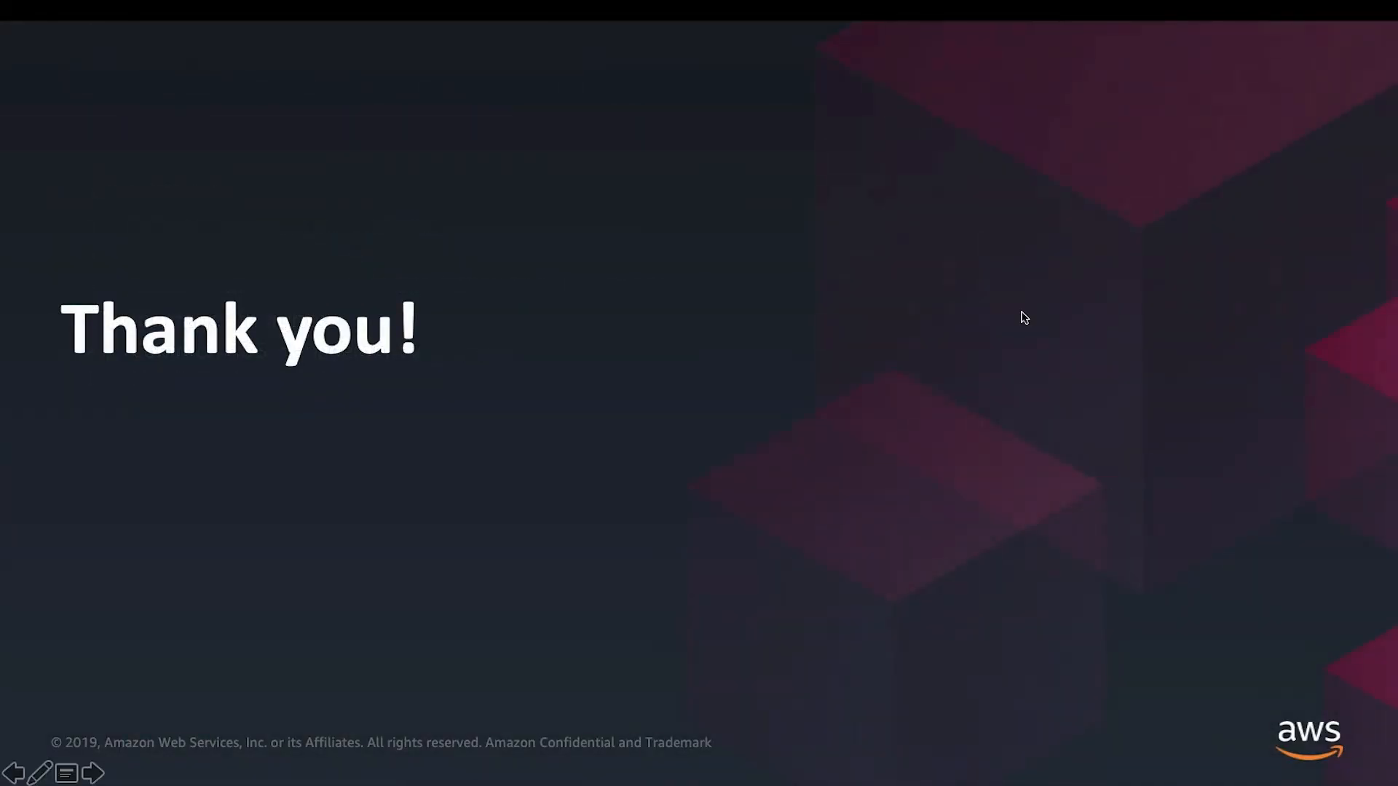